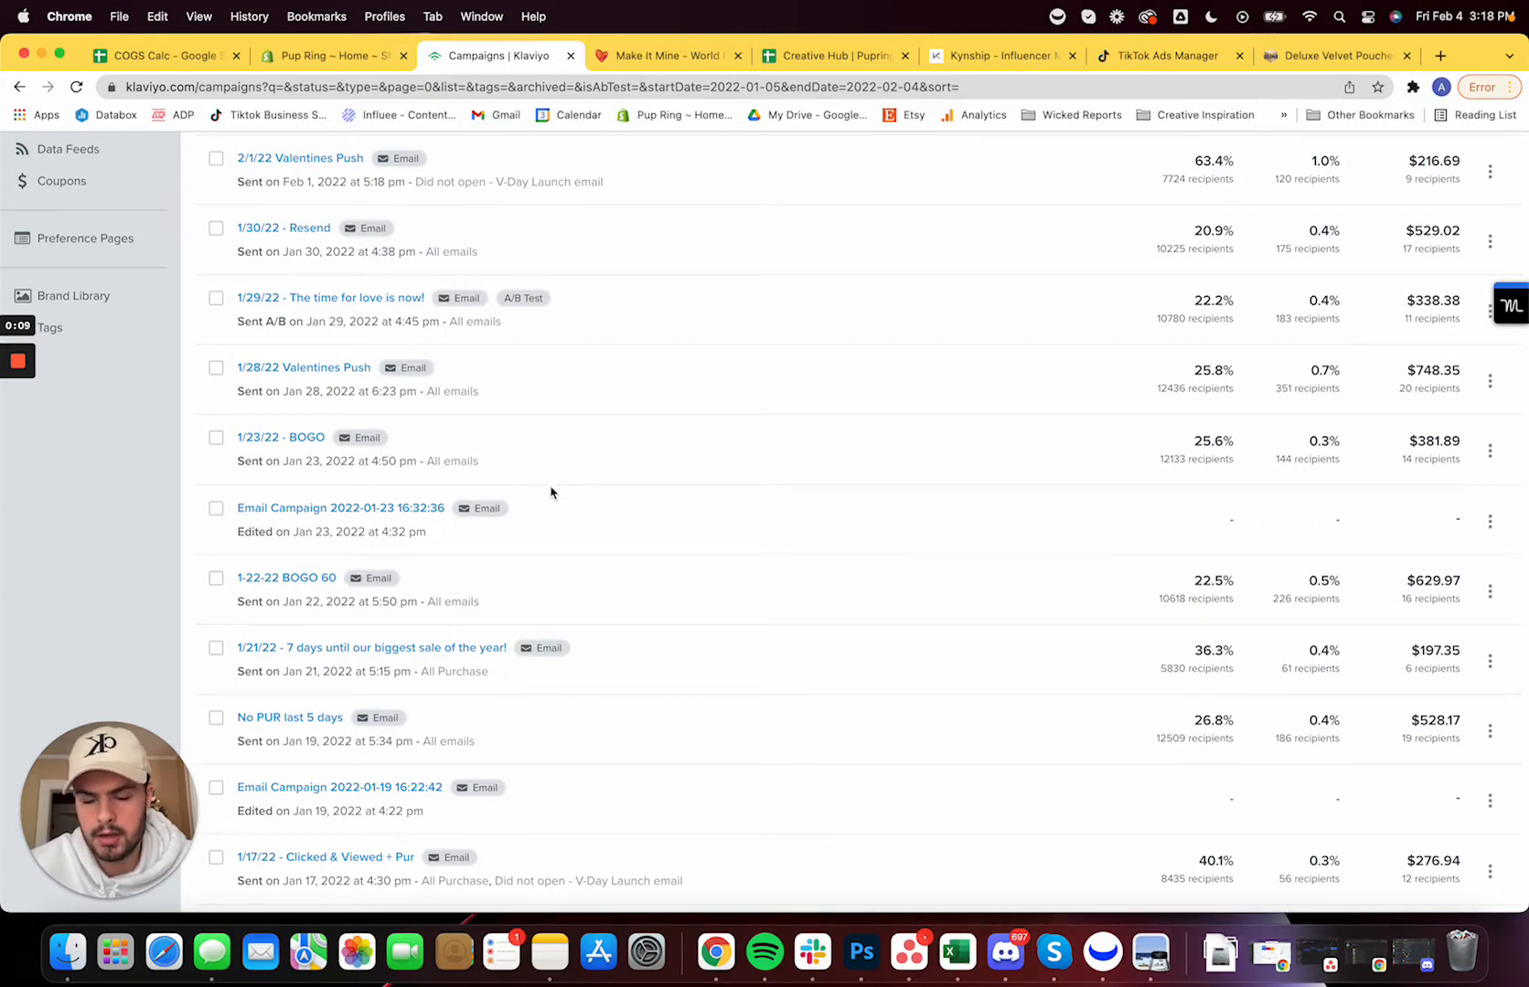
Show the three-dot actions menu (Clone, View Template) for the 1/28/22 Valentines Push campaign
{"action": "scroll", "scroll_direction": "down", "scroll_amount": 3}
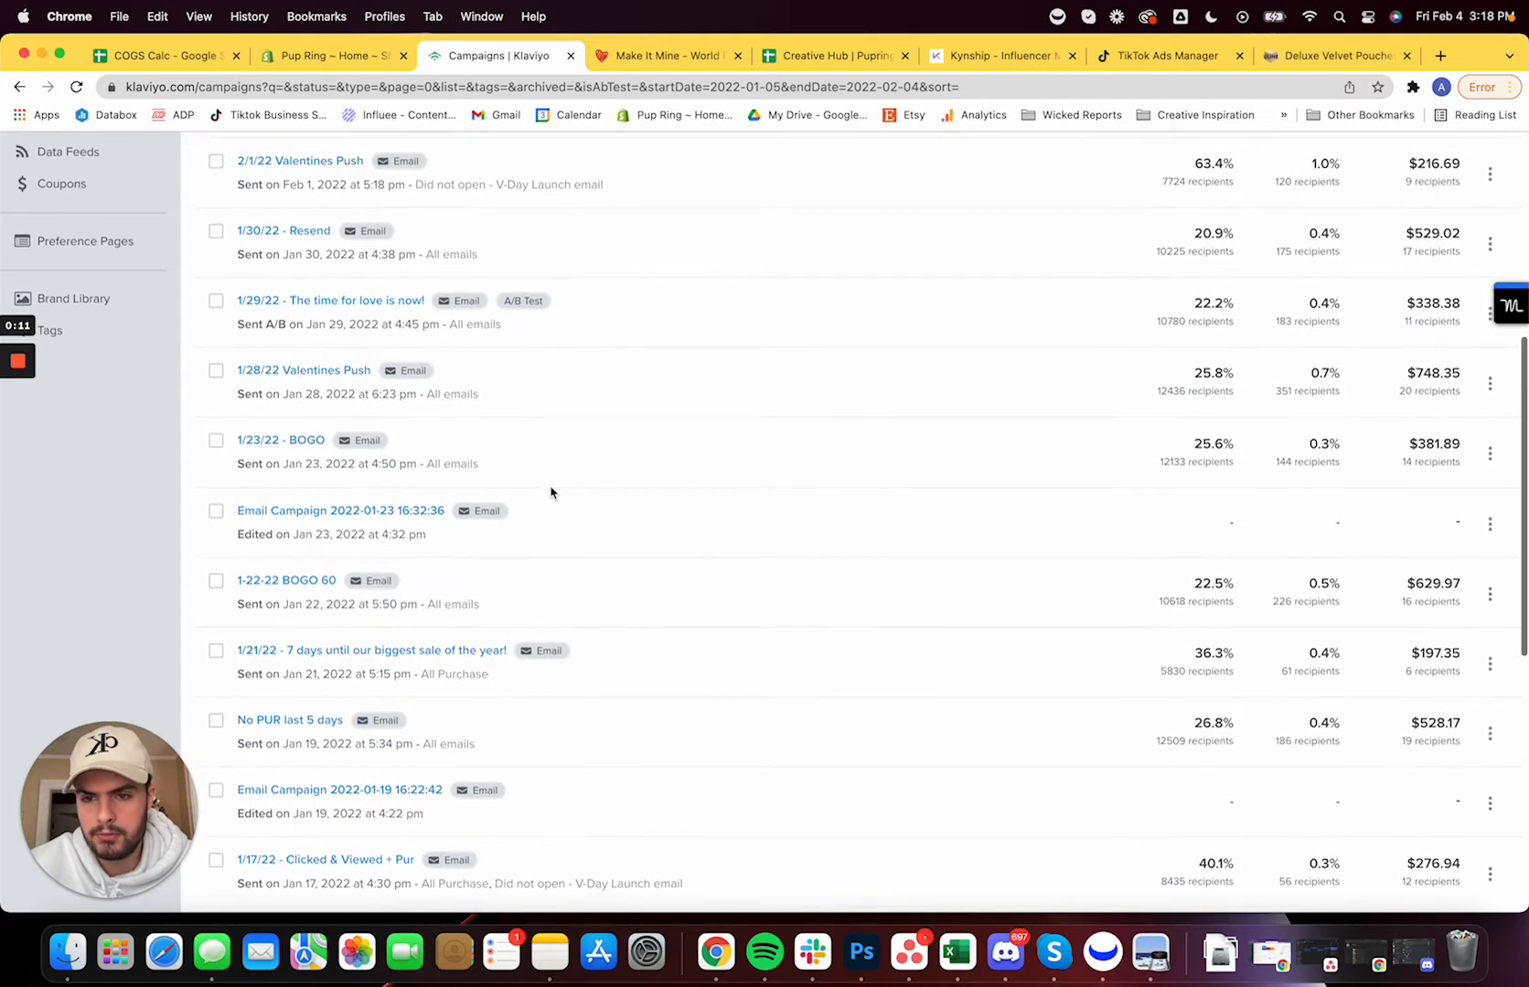
{"action": "mouse_move", "coordinate": [481, 418]}
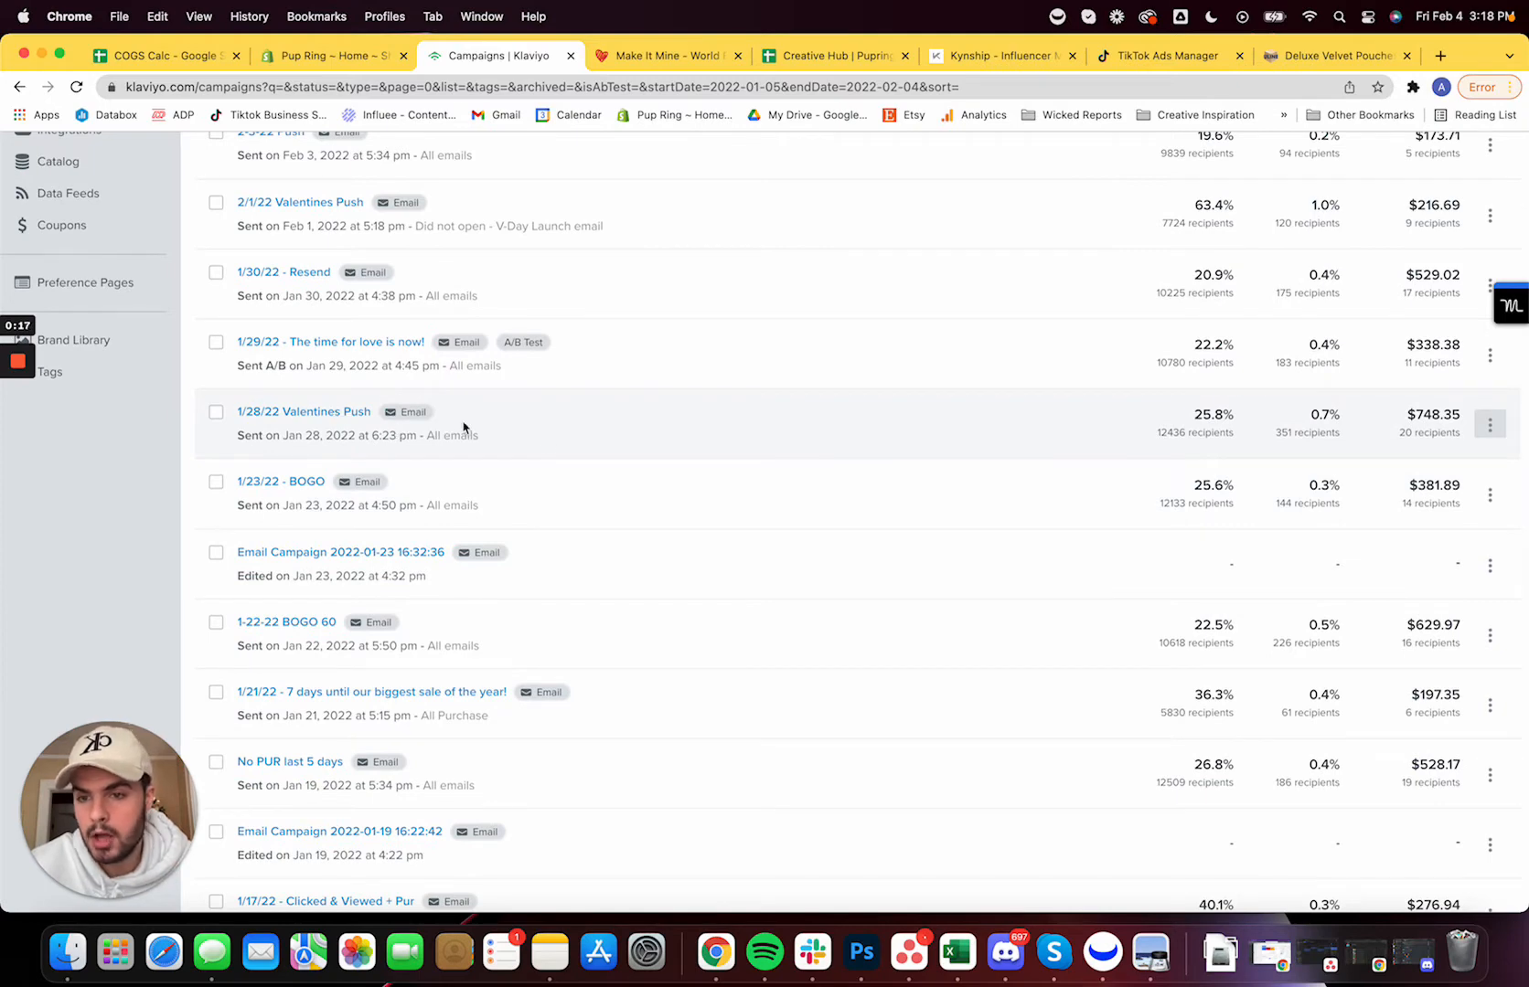
{"action": "mouse_move", "coordinate": [1077, 436]}
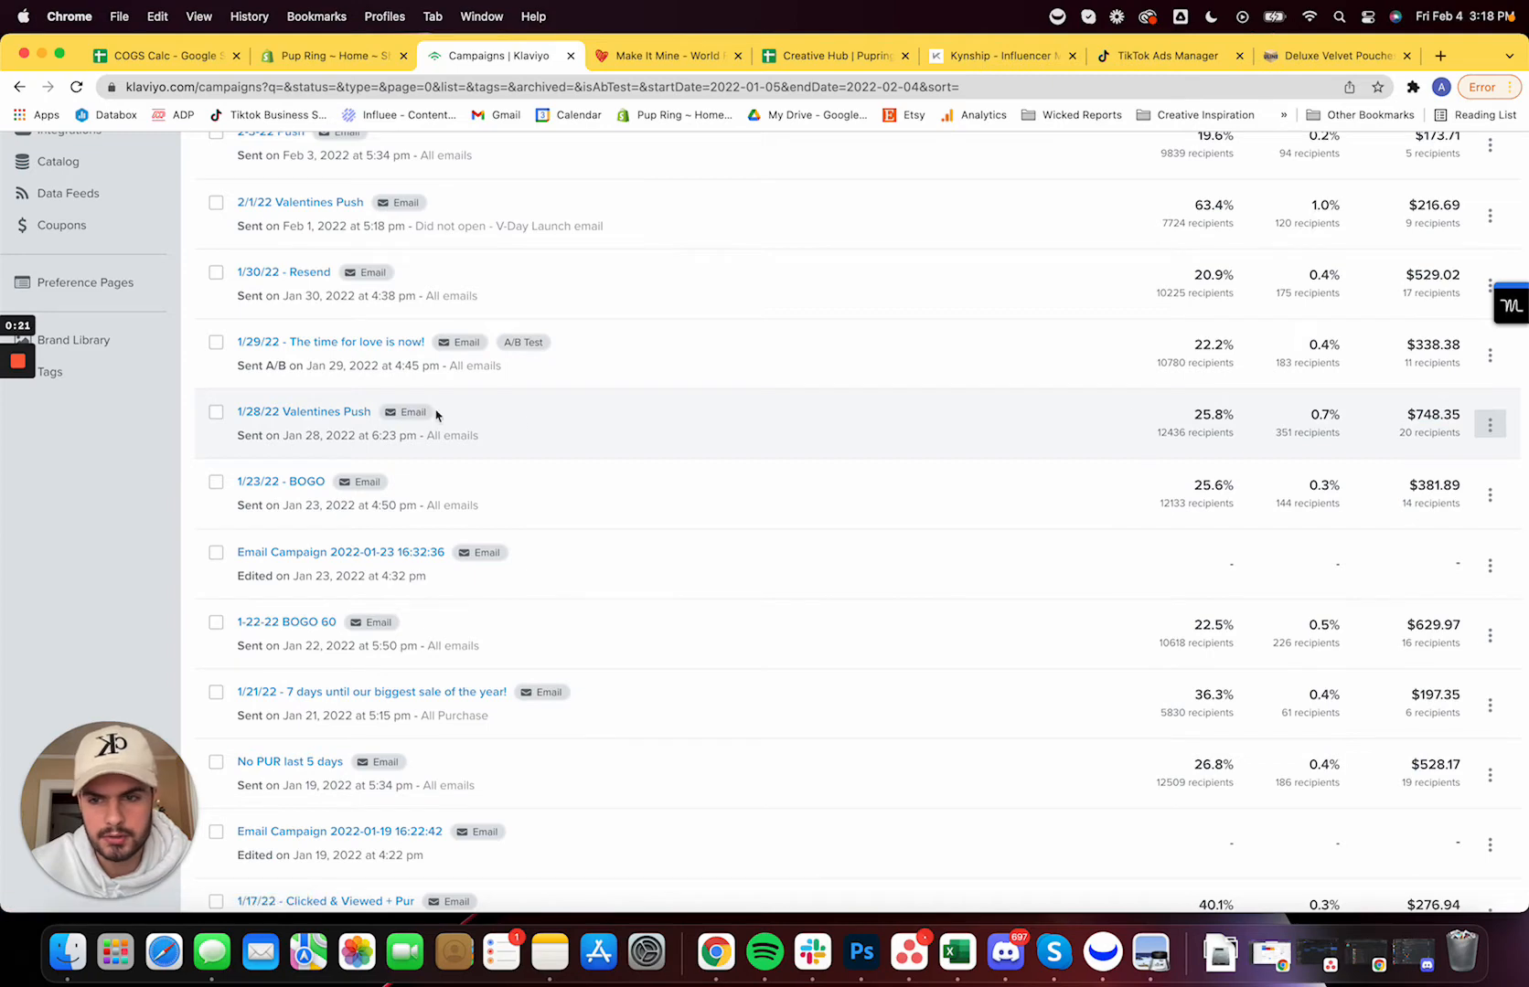
{"action": "mouse_move", "coordinate": [1178, 429]}
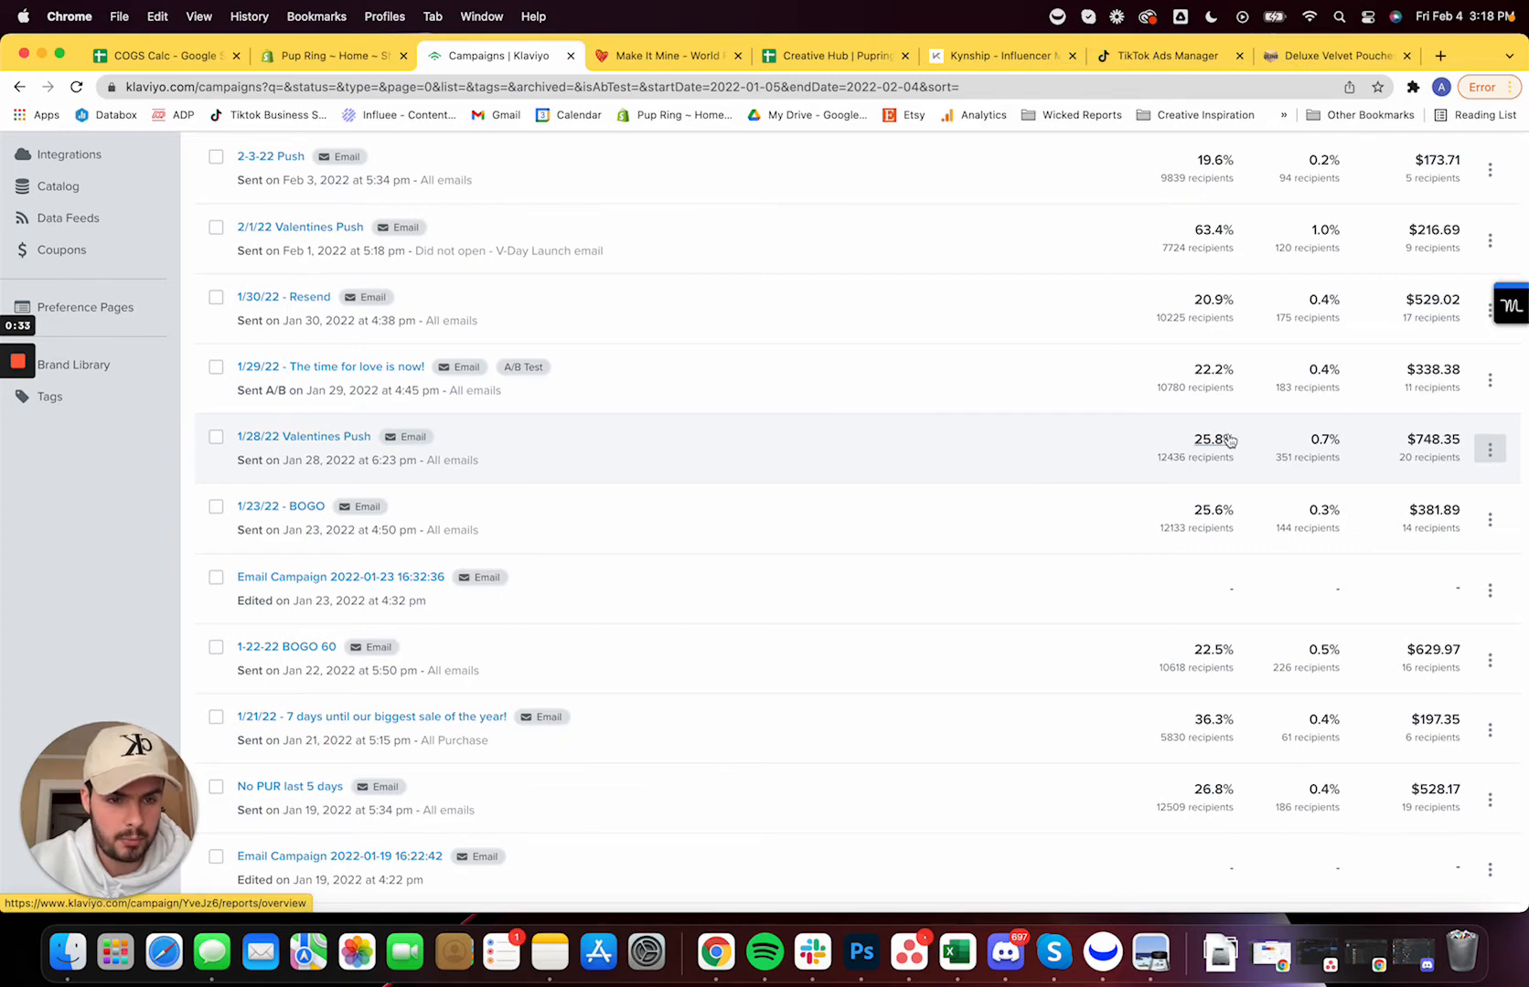
{"action": "mouse_move", "coordinate": [1351, 473]}
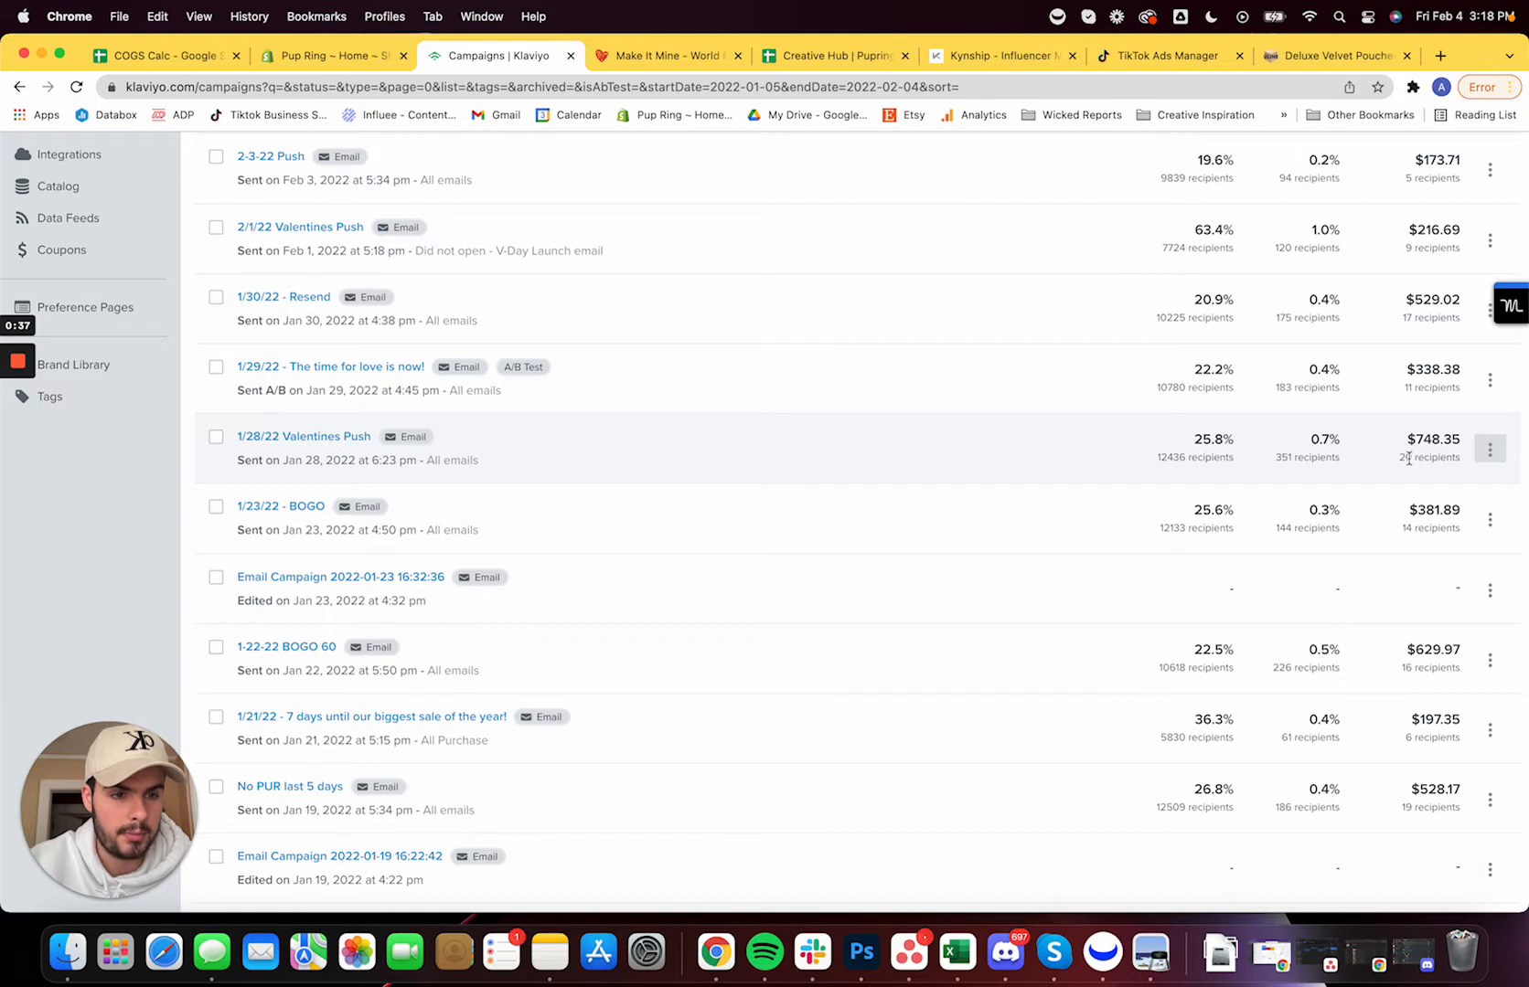
{"action": "double_click", "coordinate": [1432, 457]}
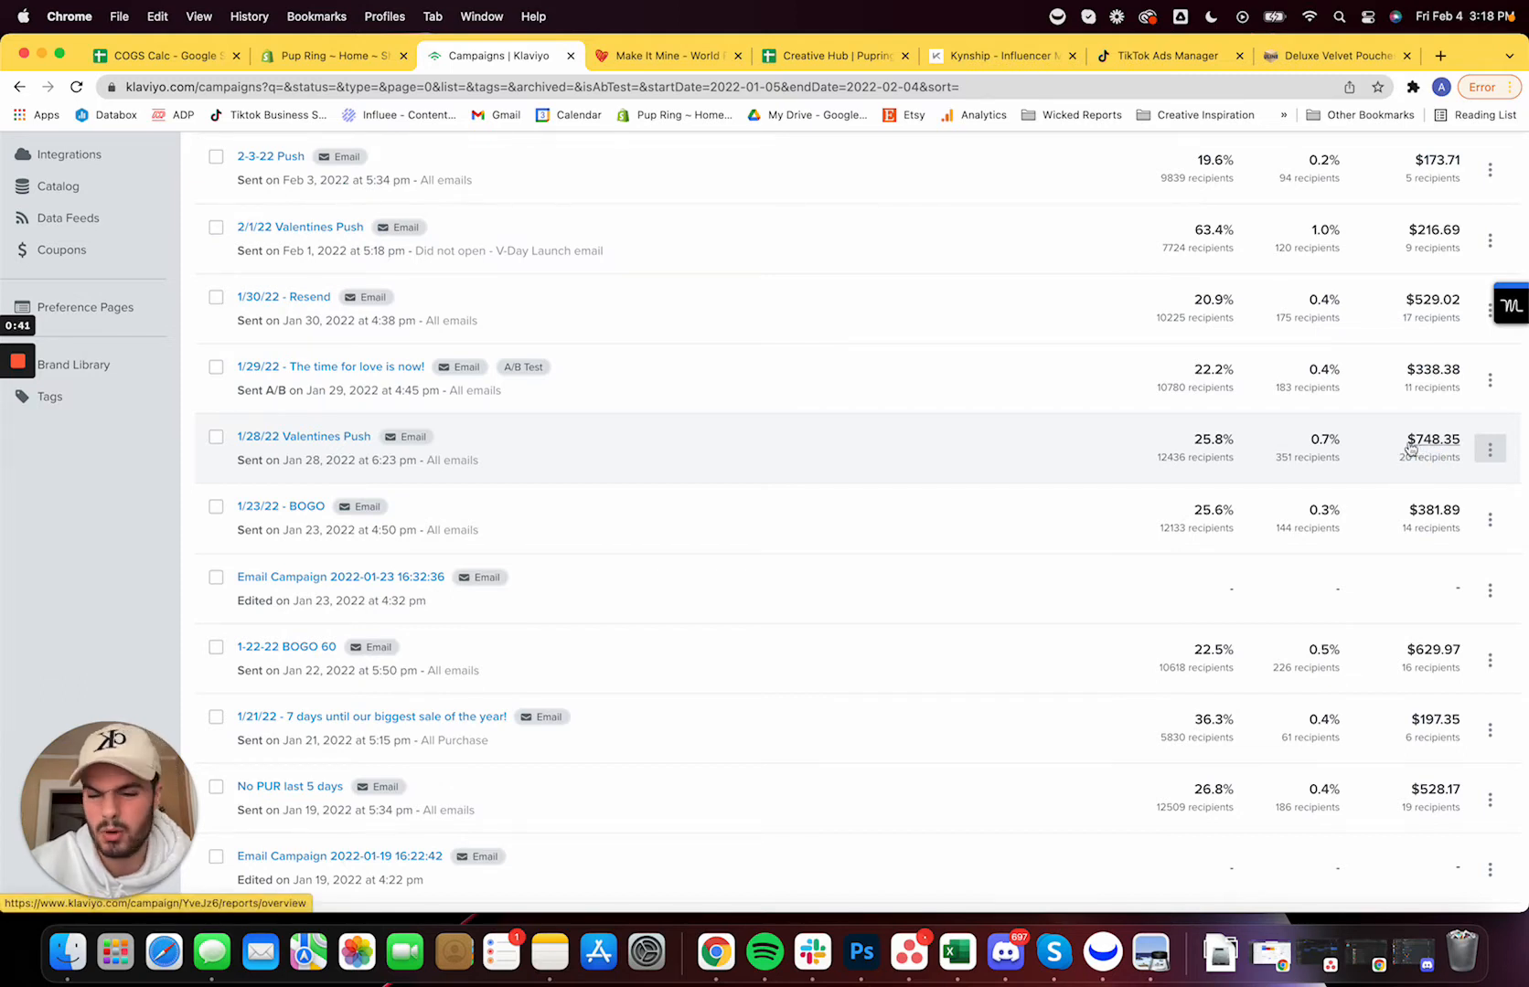
{"action": "left_click", "coordinate": [1490, 450]}
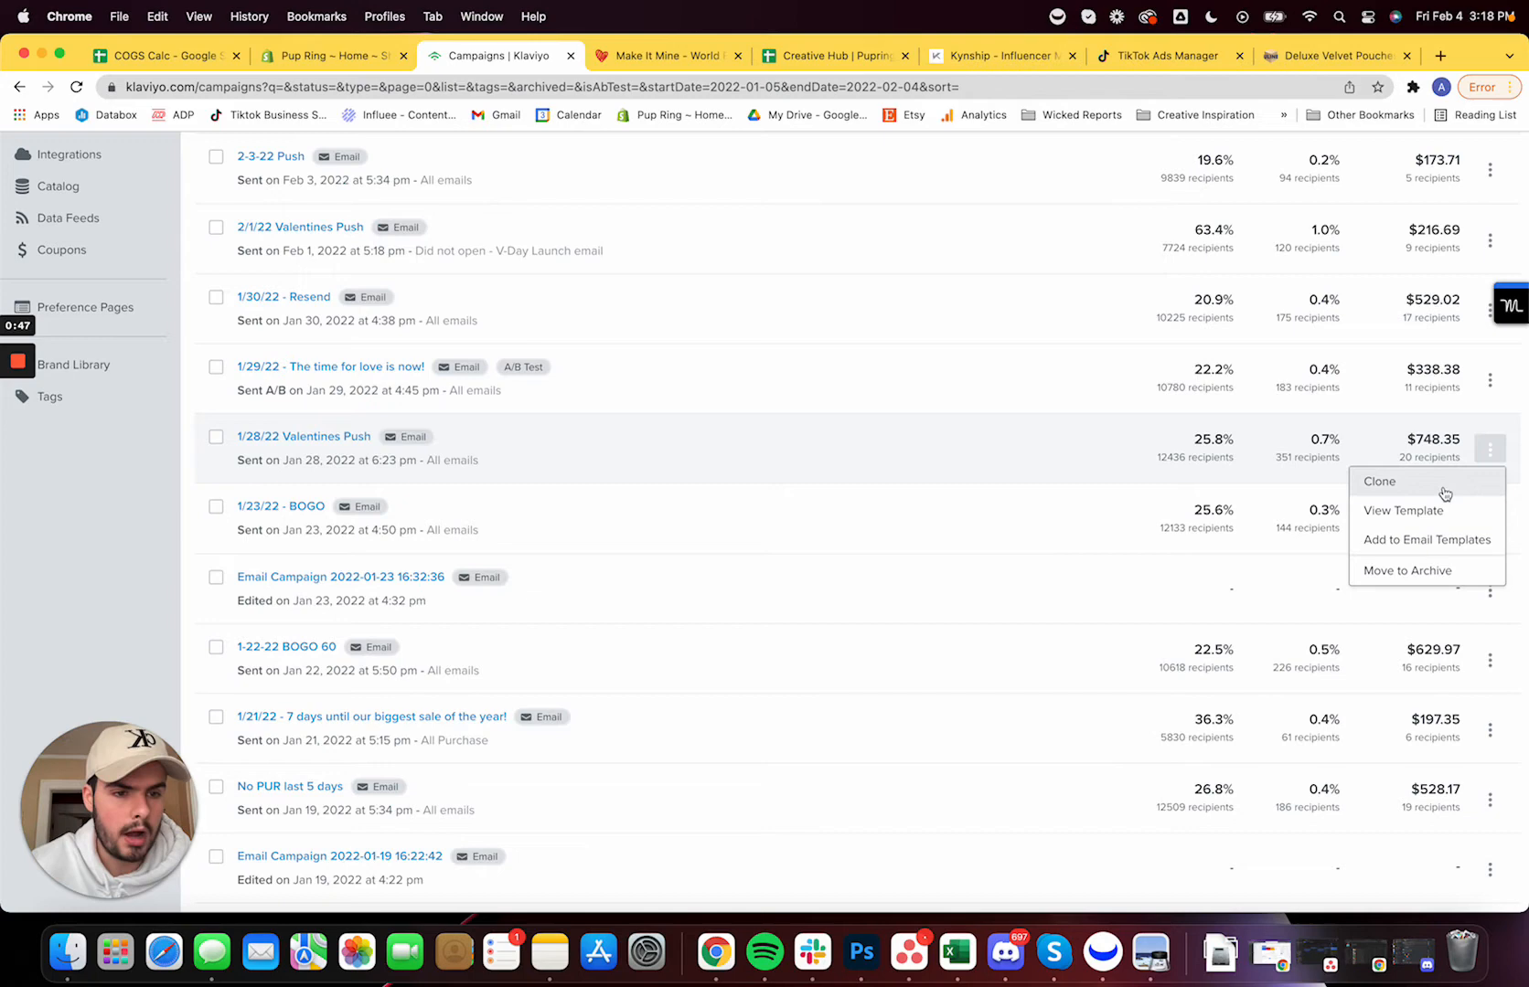
Review the Valentines Push email template in its own tab, then switch over to Photoshop
{"action": "left_click", "coordinate": [1402, 510]}
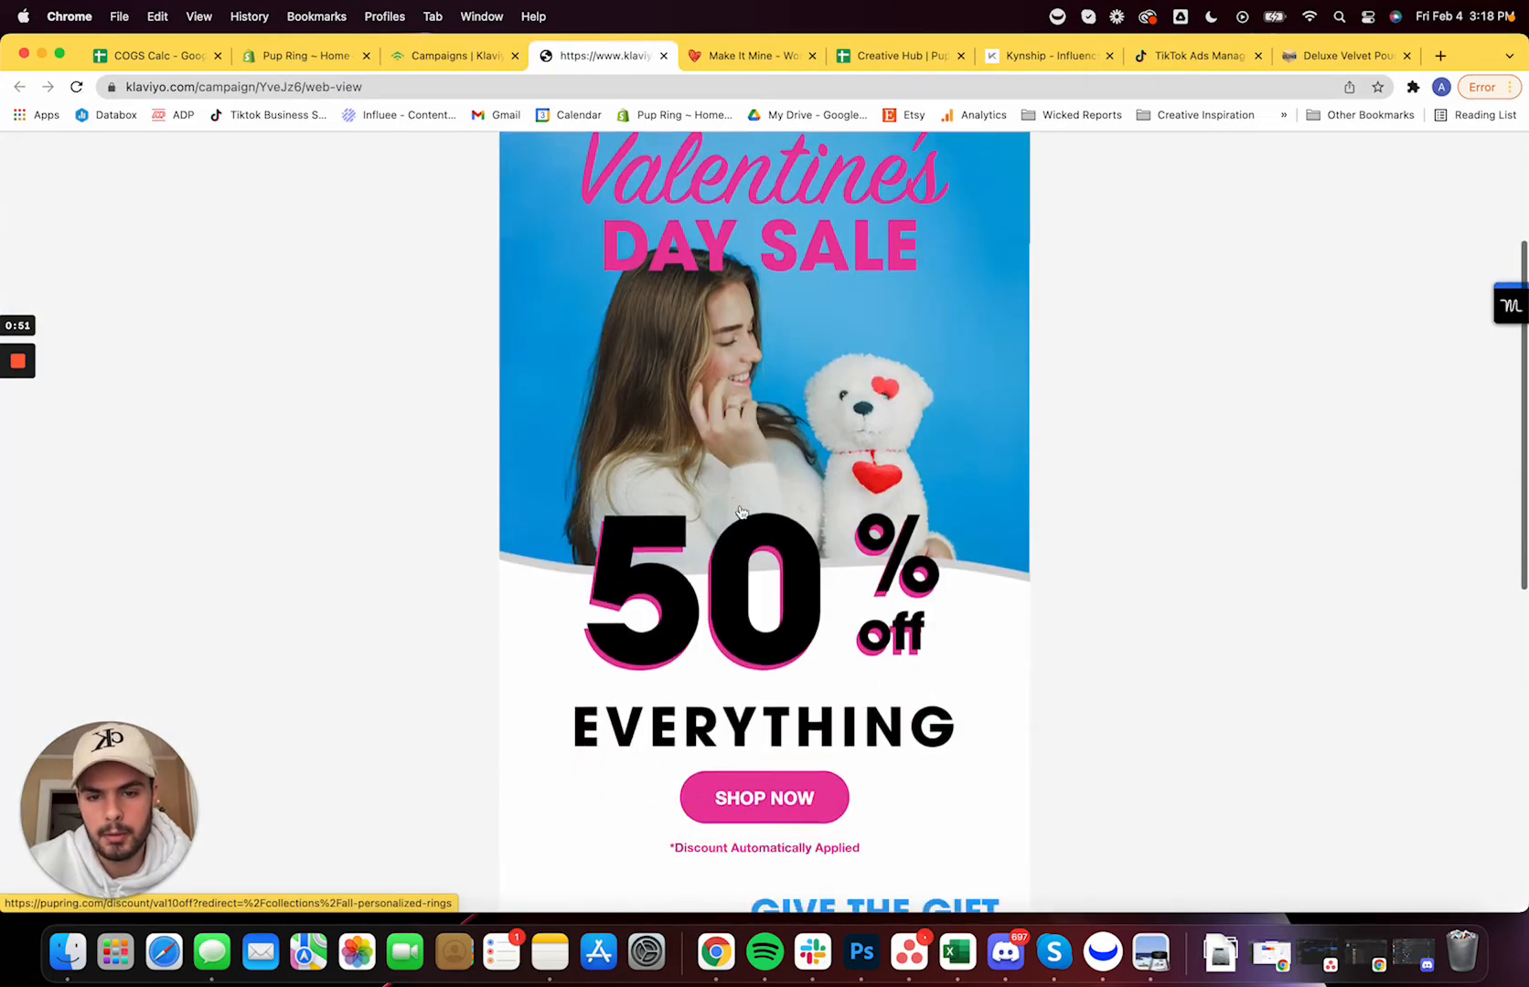
{"action": "scroll", "scroll_direction": "up", "scroll_amount": 3}
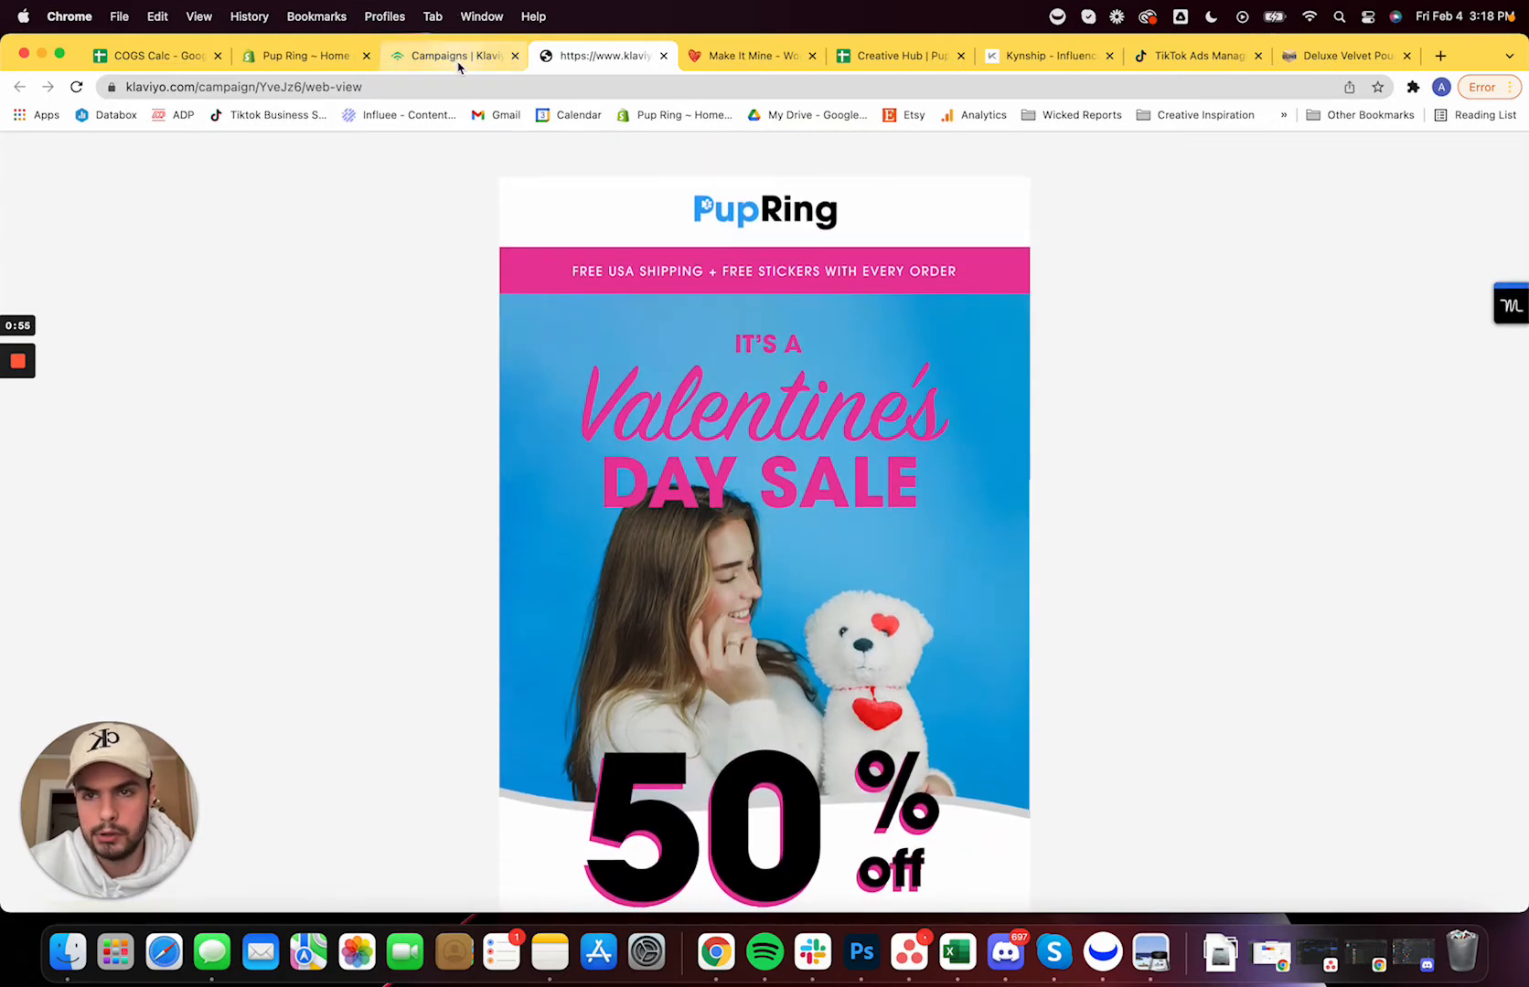
{"action": "left_click", "coordinate": [448, 54]}
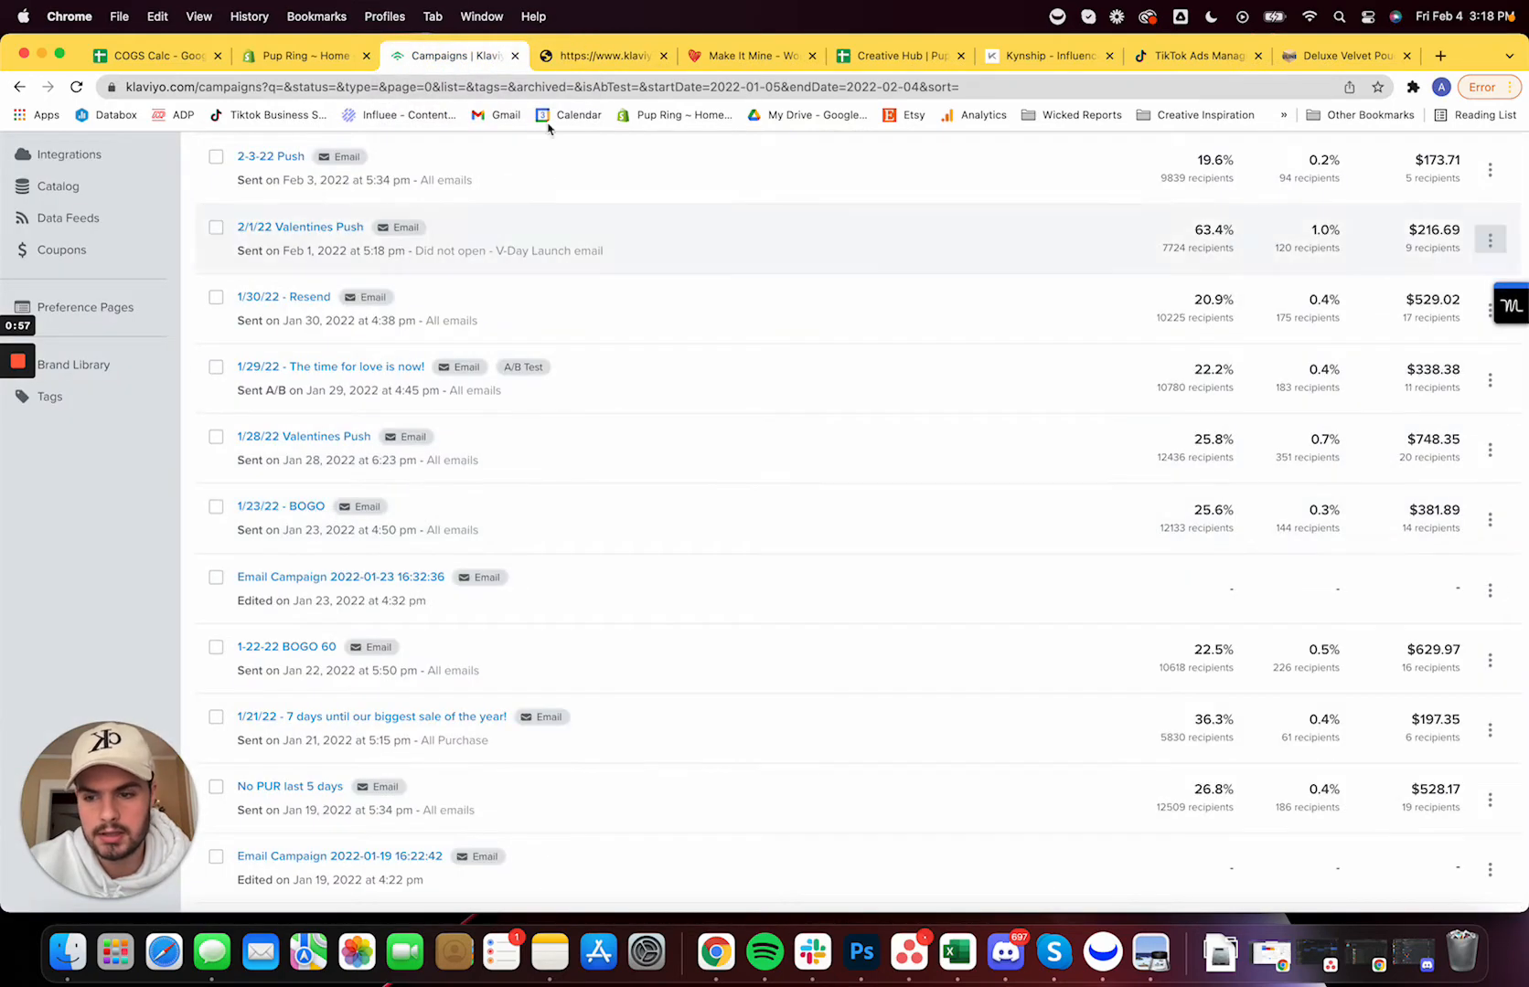
{"action": "left_click", "coordinate": [300, 227]}
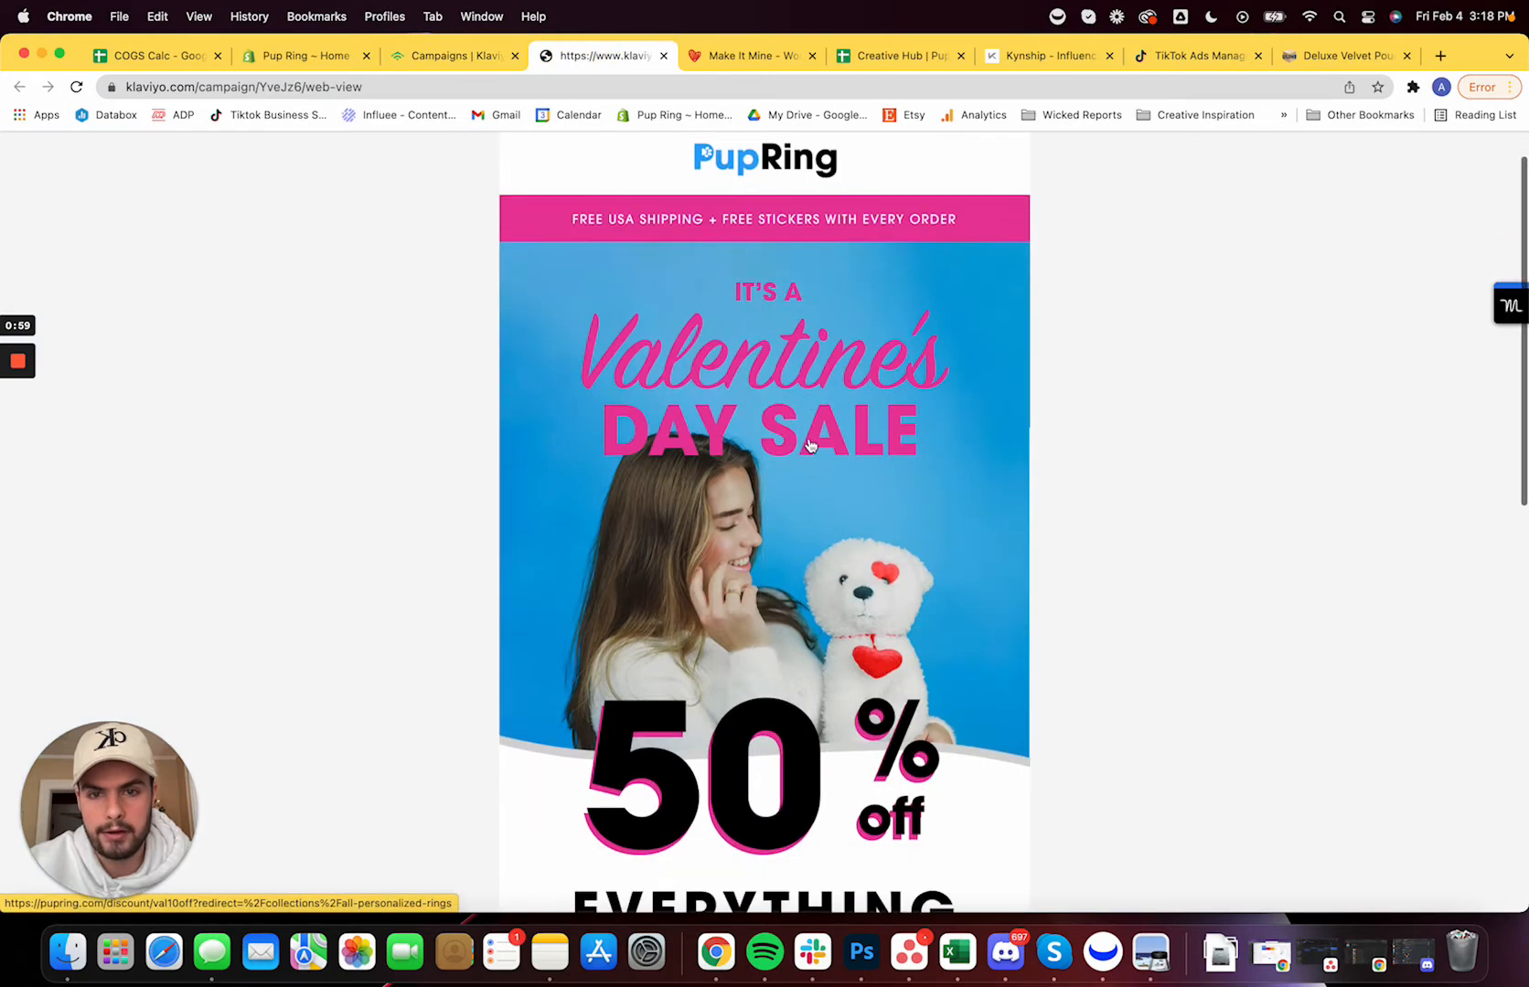
{"action": "scroll", "scroll_direction": "down", "scroll_amount": 3}
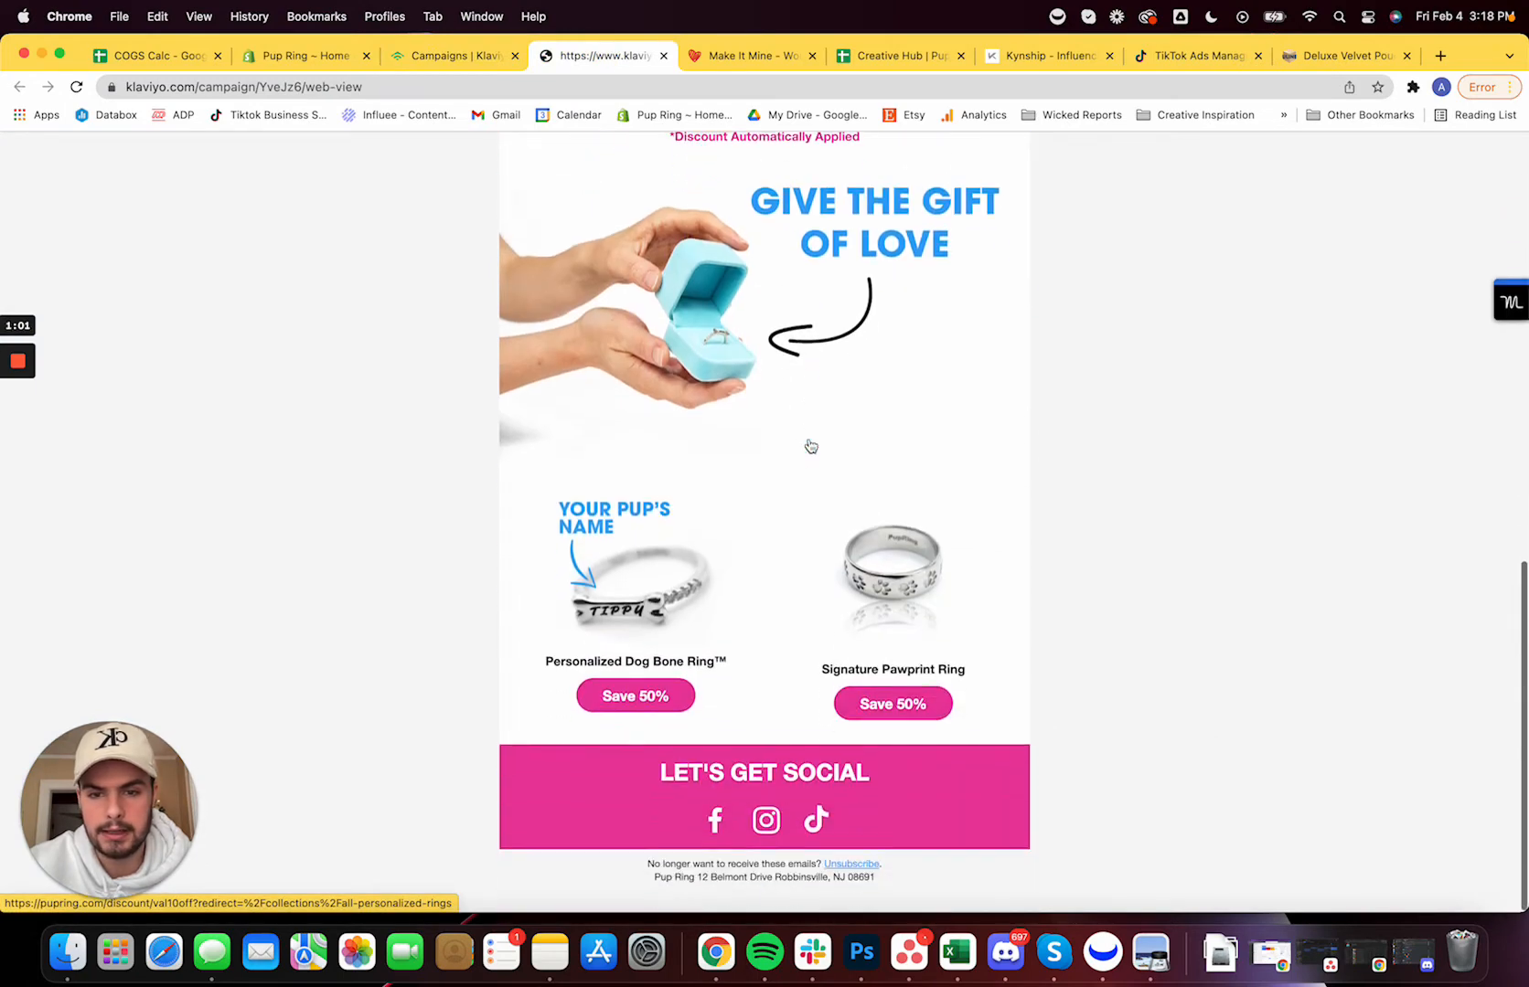
{"action": "scroll", "scroll_direction": "up", "scroll_amount": 3}
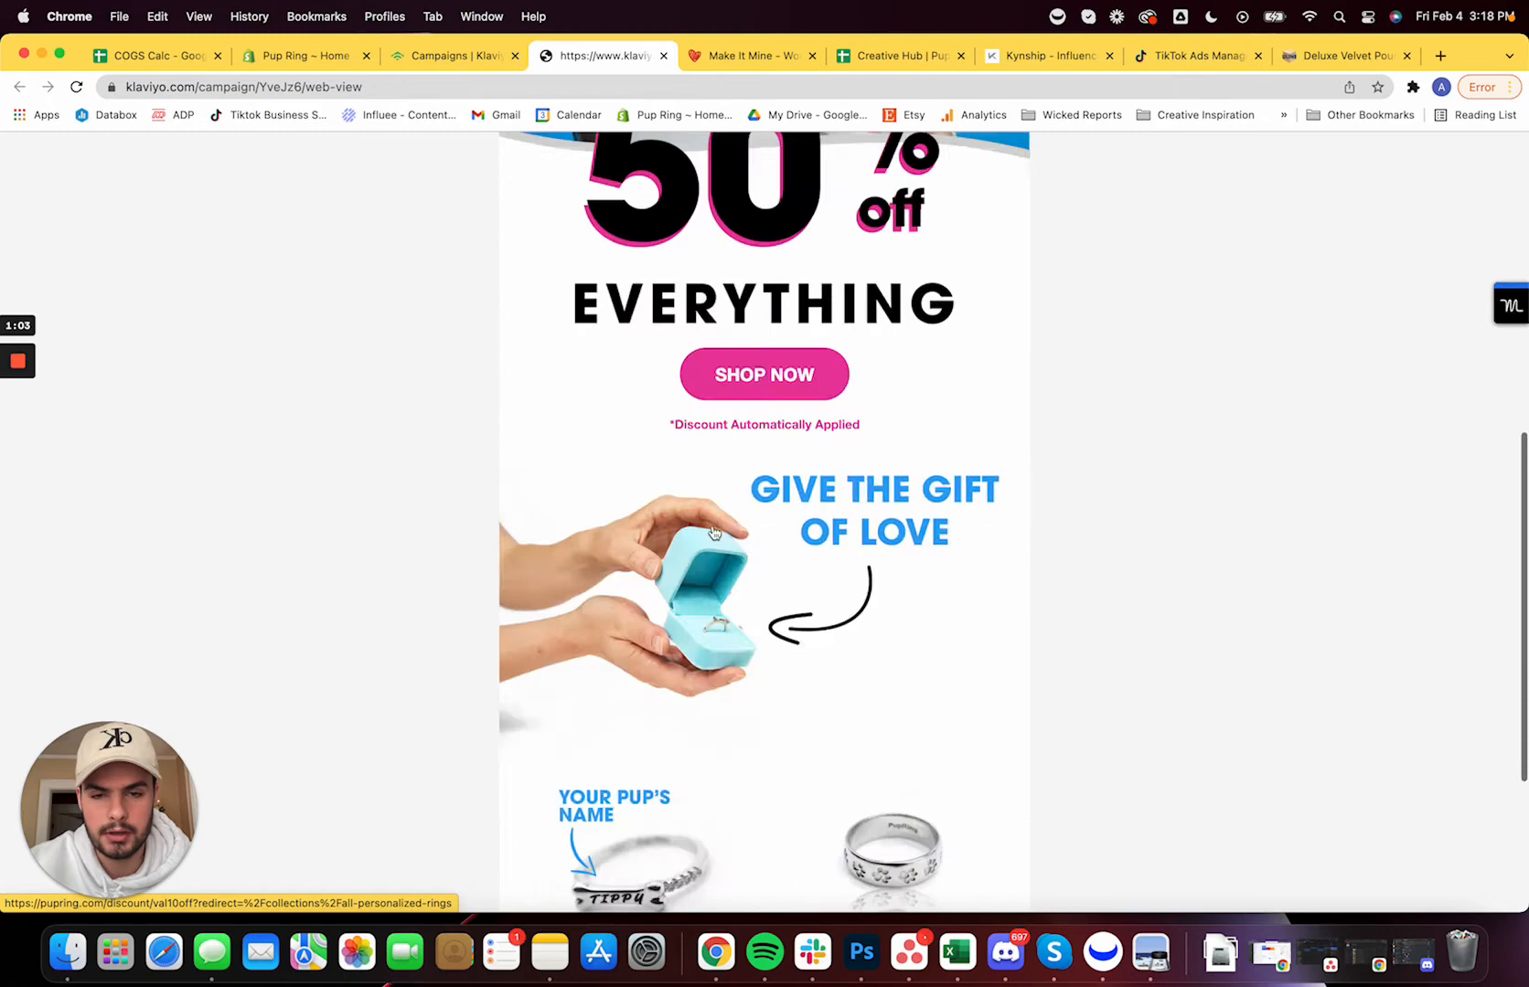
{"action": "scroll", "scroll_direction": "up", "scroll_amount": 3}
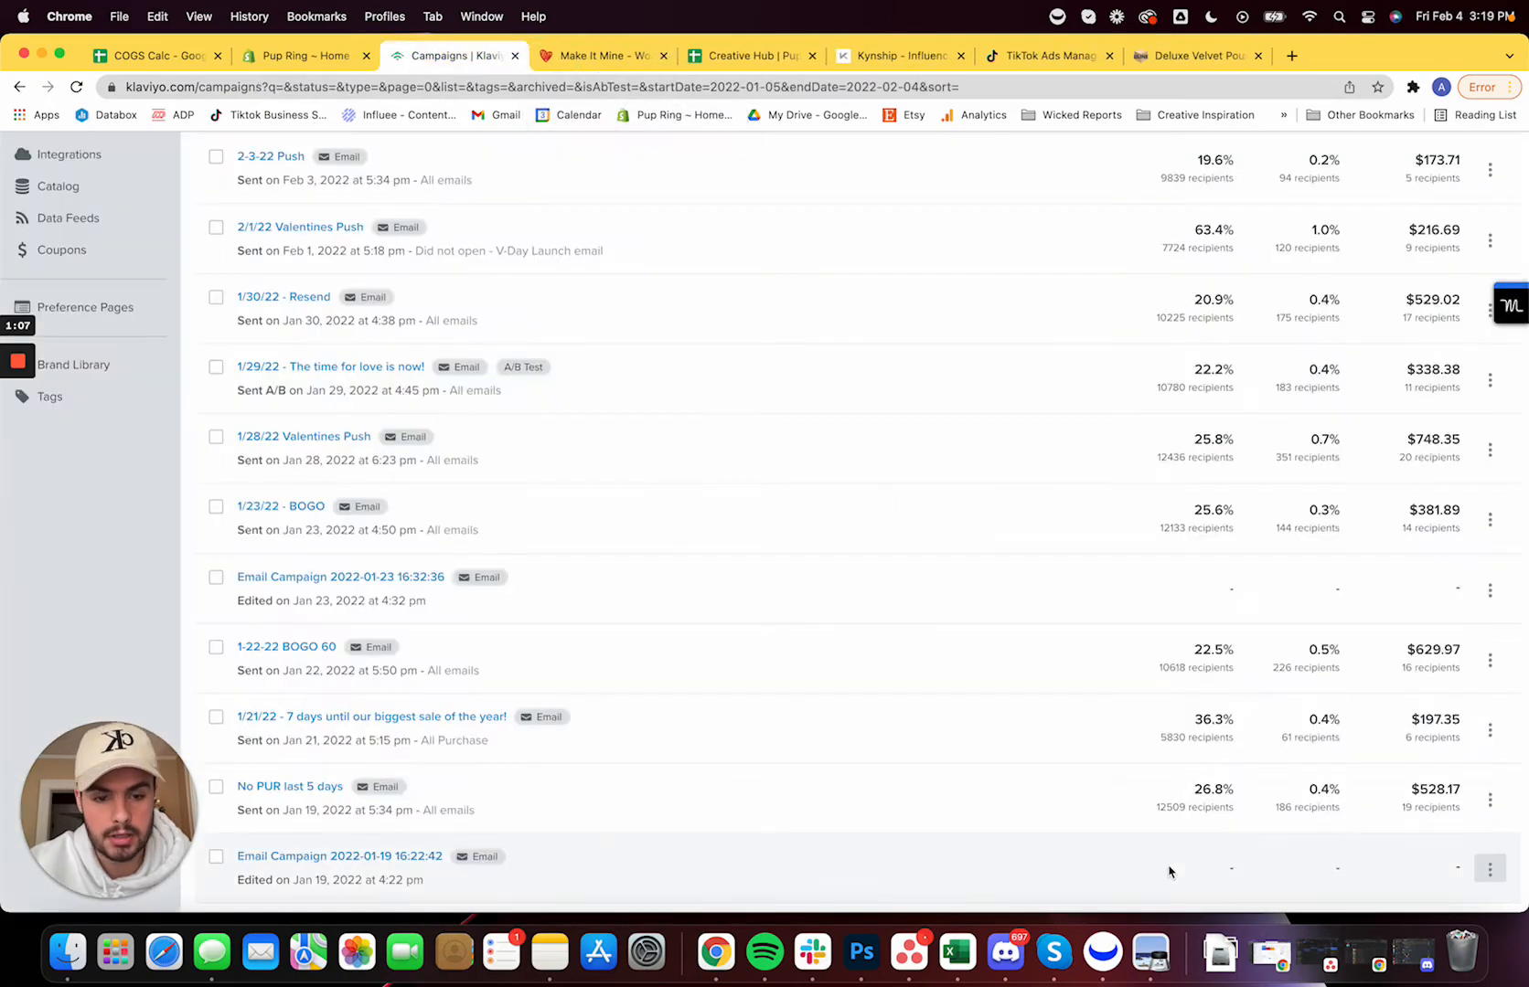
{"action": "left_click", "coordinate": [859, 953]}
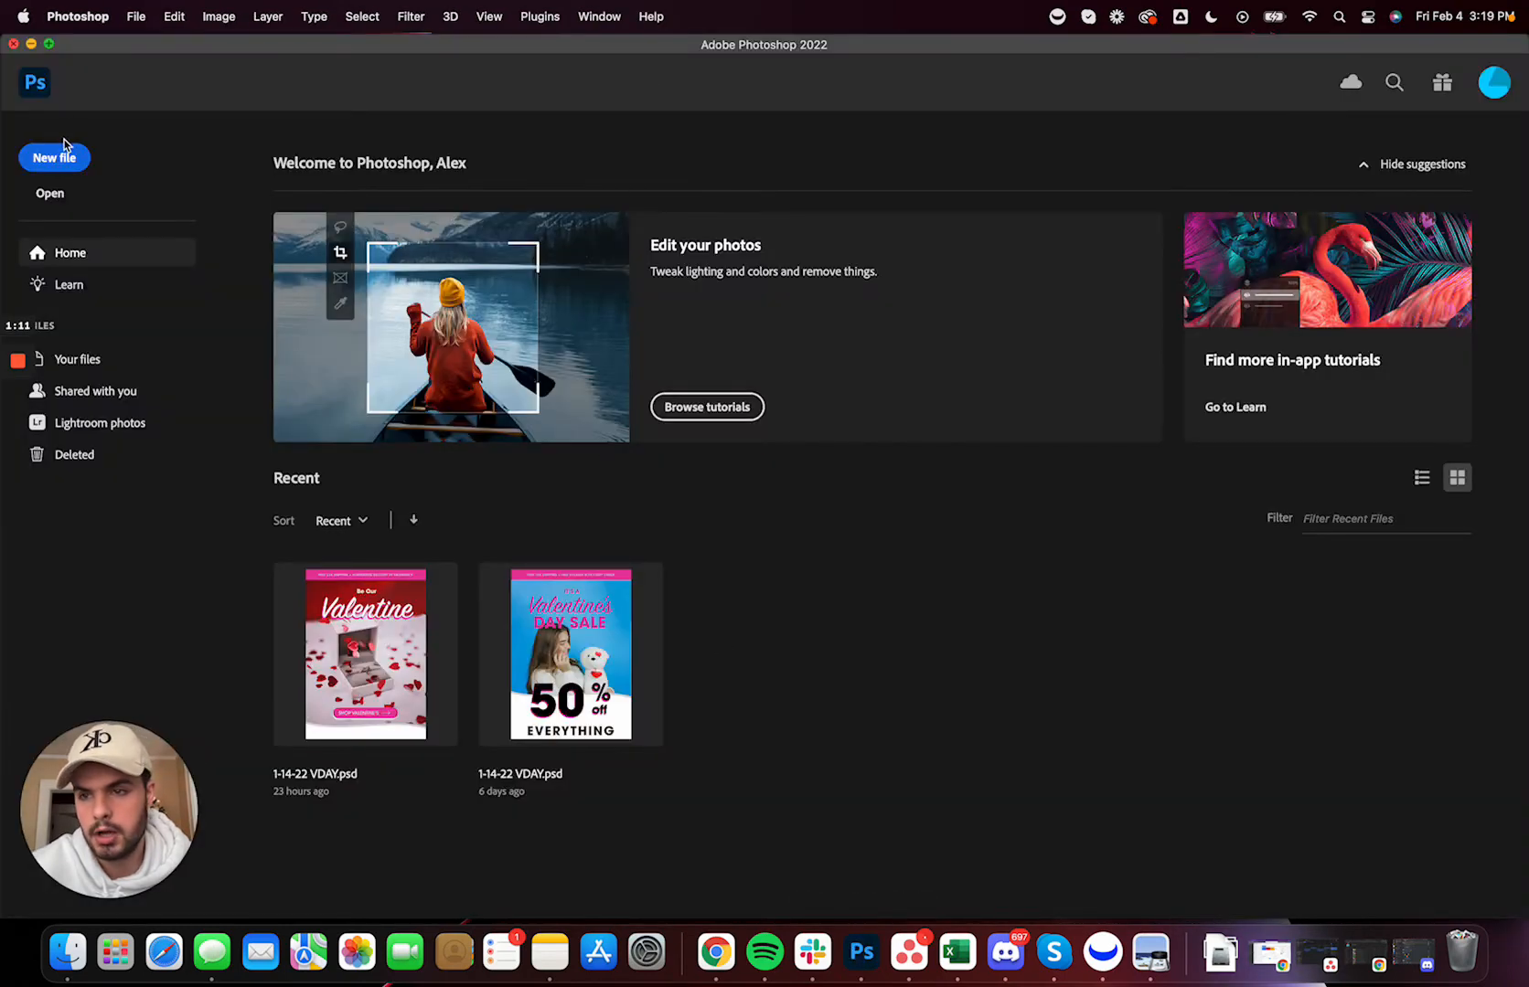
Create a new portrait document Valentines_demo sized in pixels at 1500 × 2100
{"action": "left_click", "coordinate": [53, 157]}
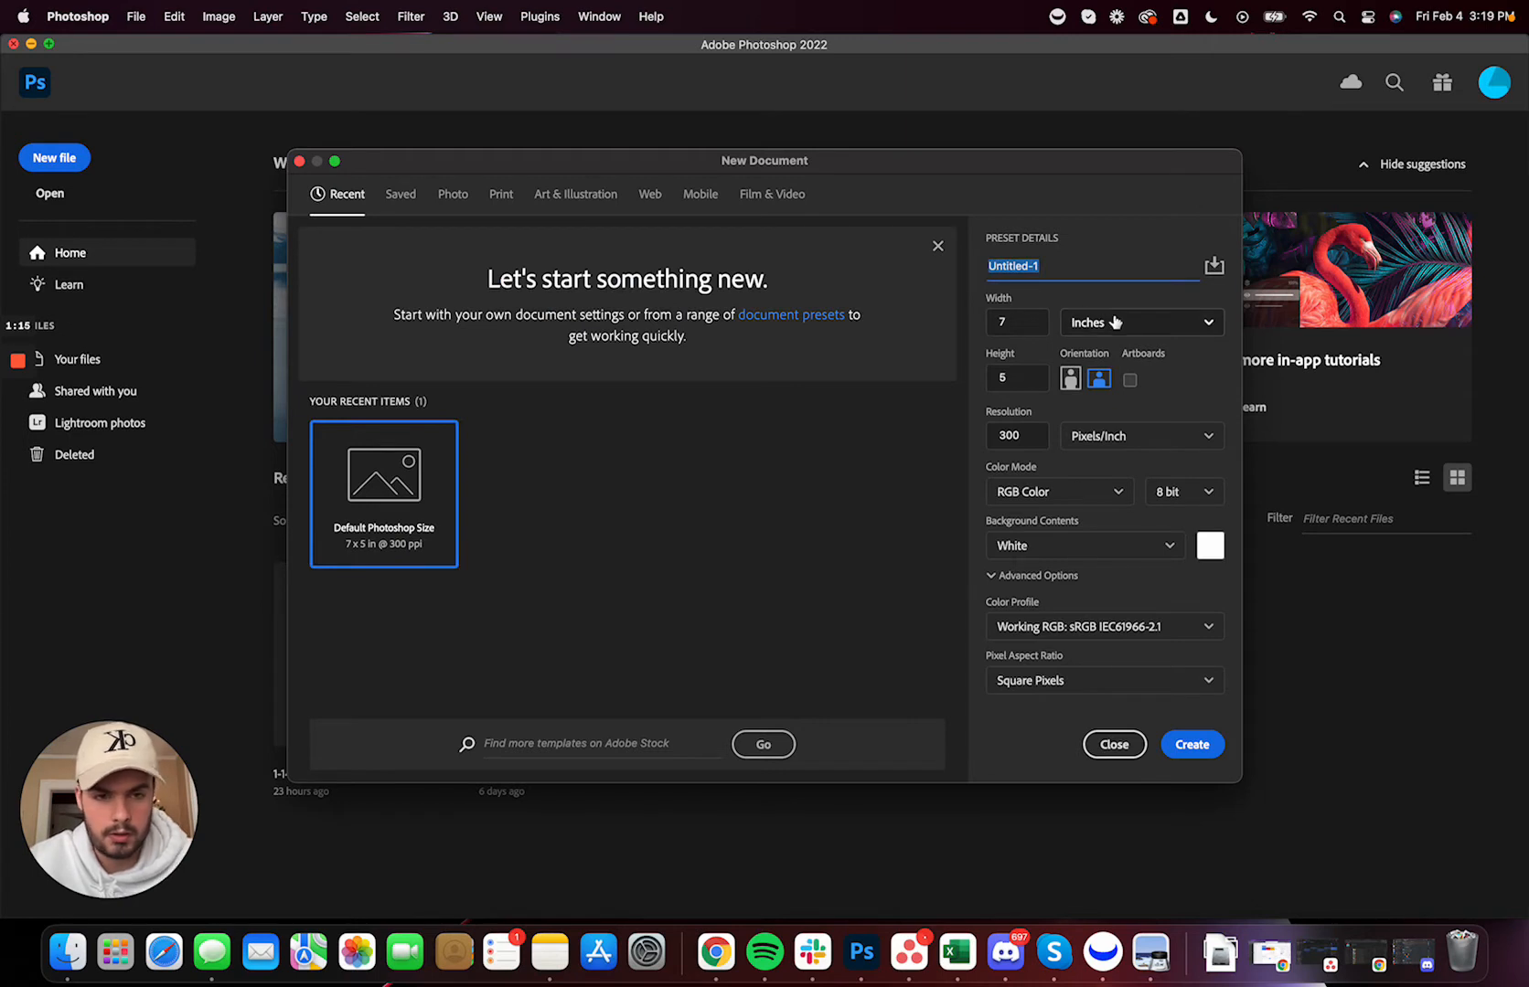
{"action": "type", "text": "Vale"}
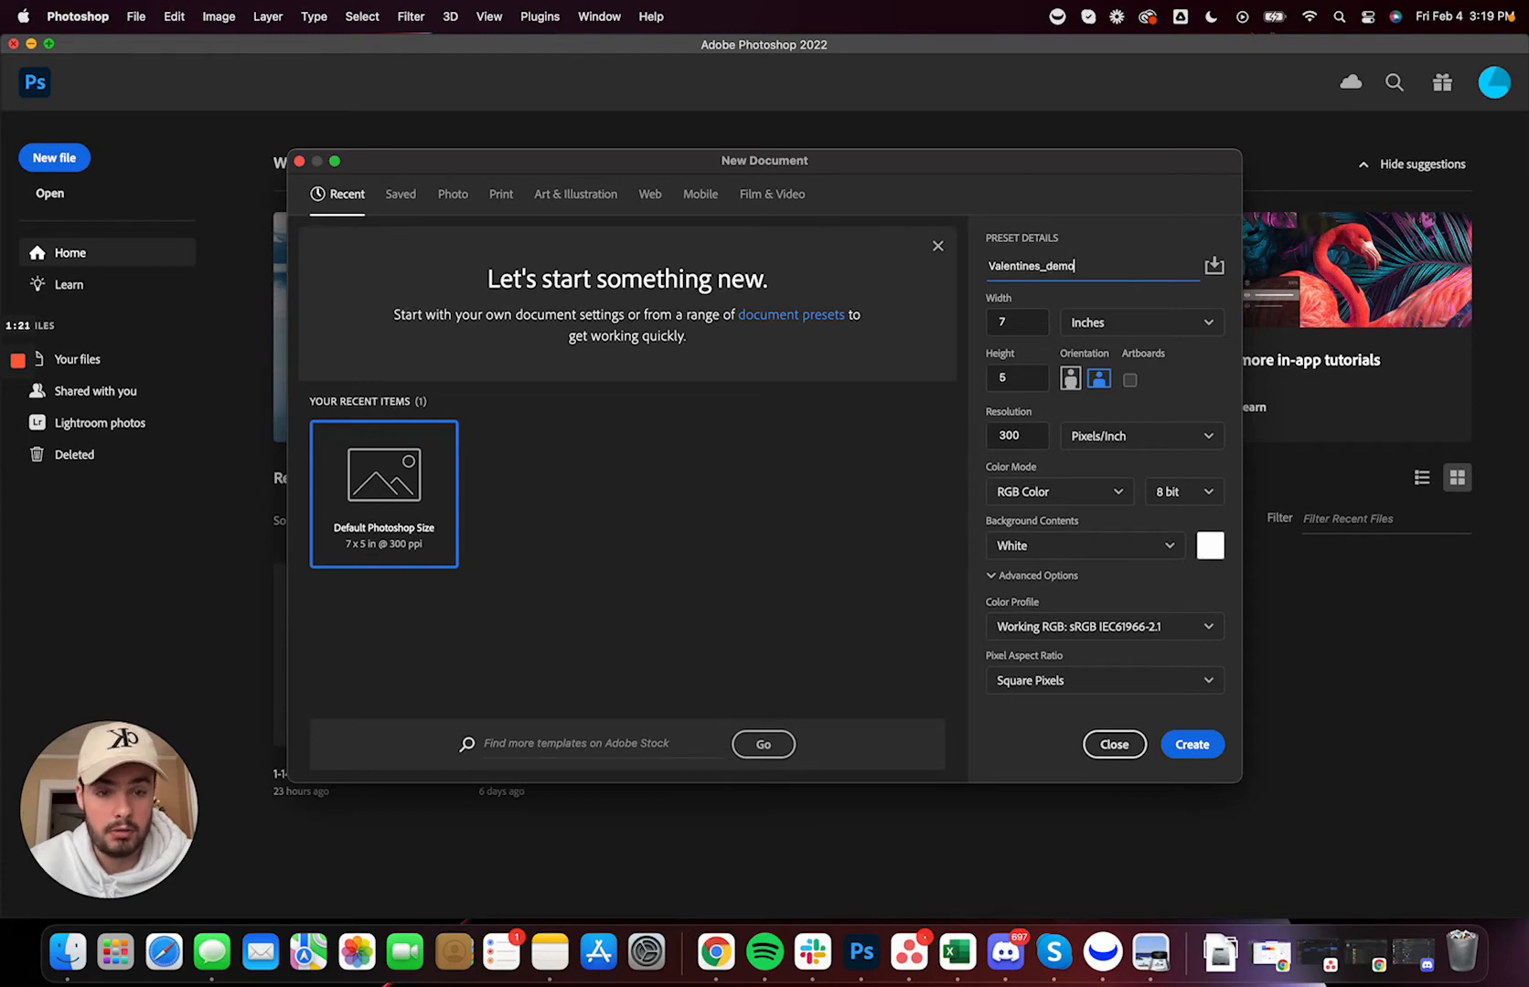
{"action": "left_click", "coordinate": [1139, 322]}
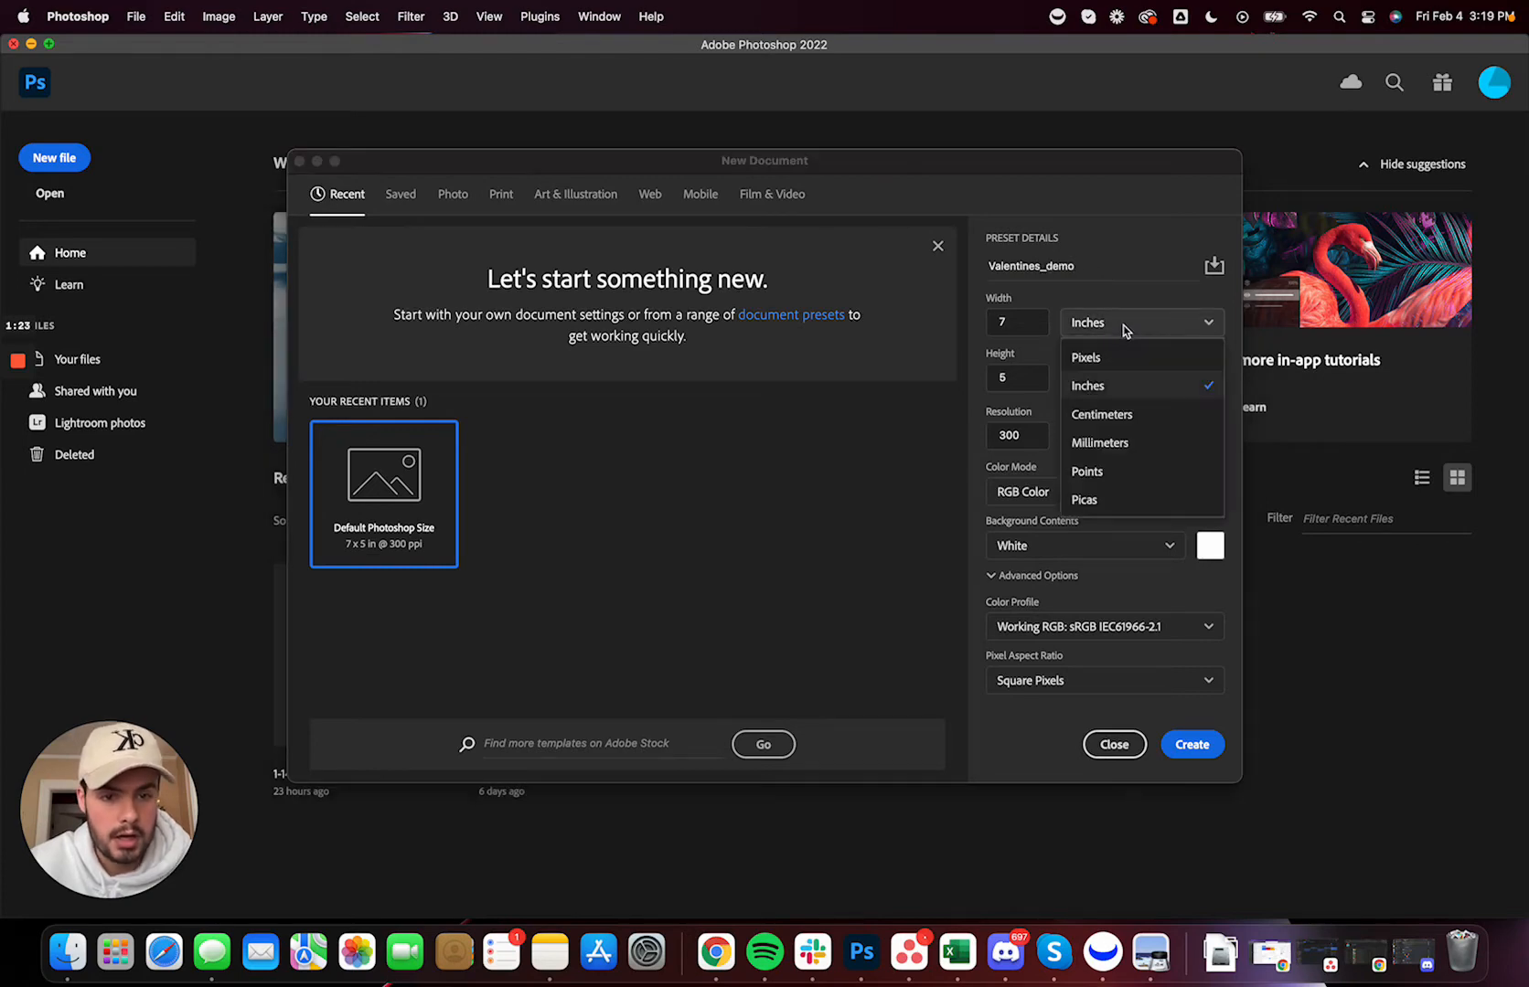
{"action": "left_click", "coordinate": [1085, 356]}
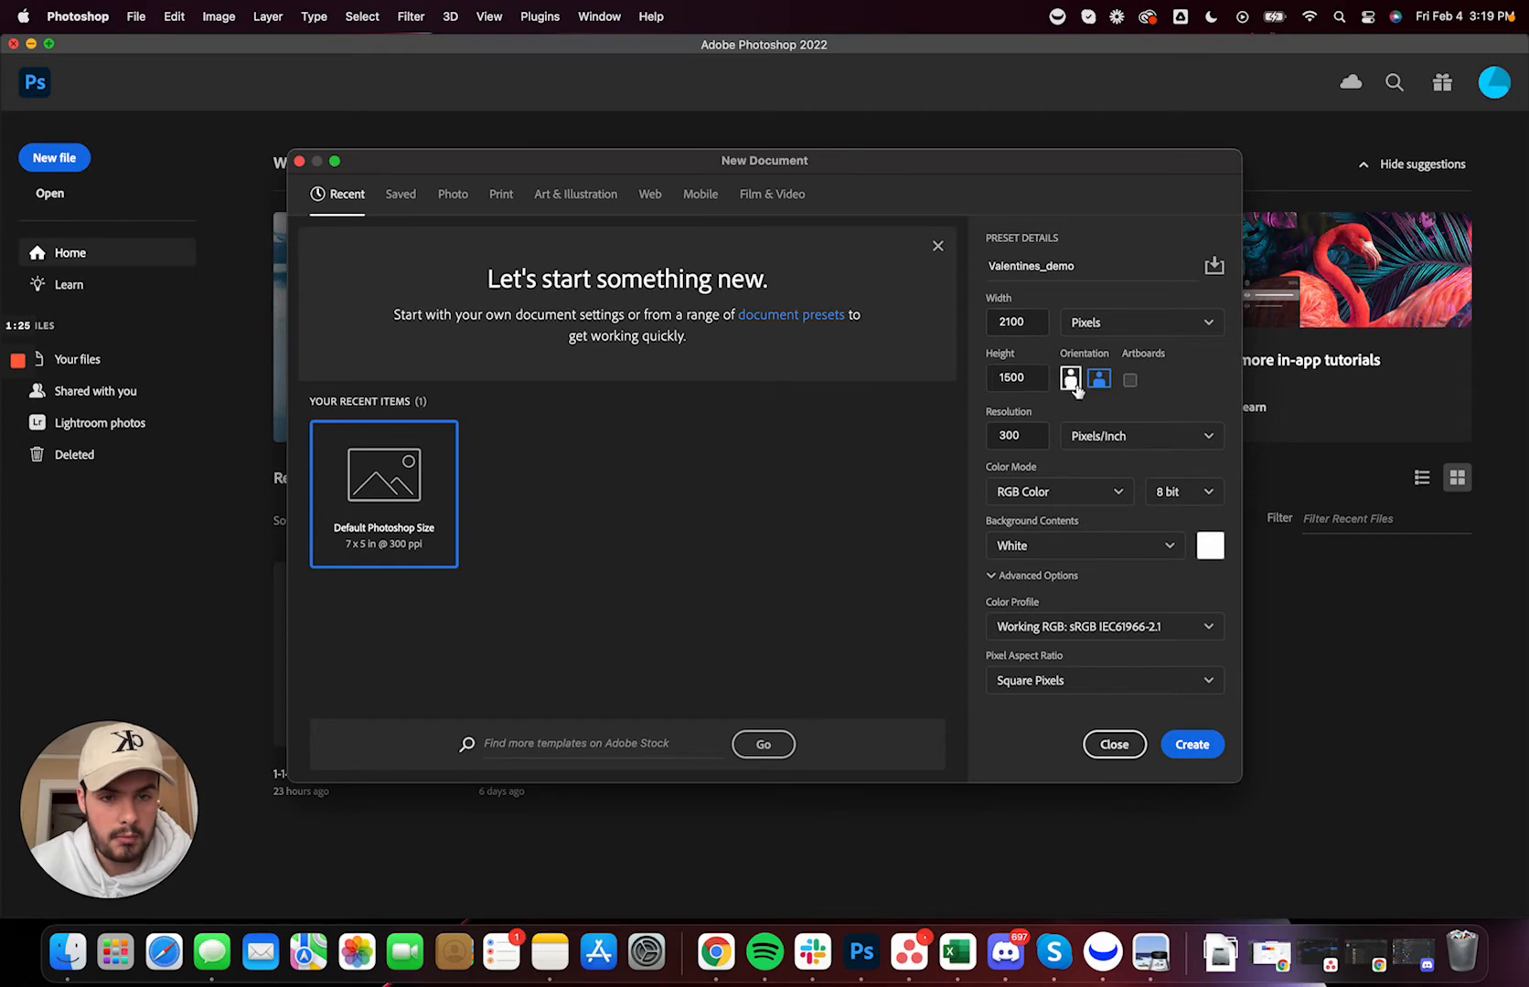
{"action": "left_click", "coordinate": [1070, 378]}
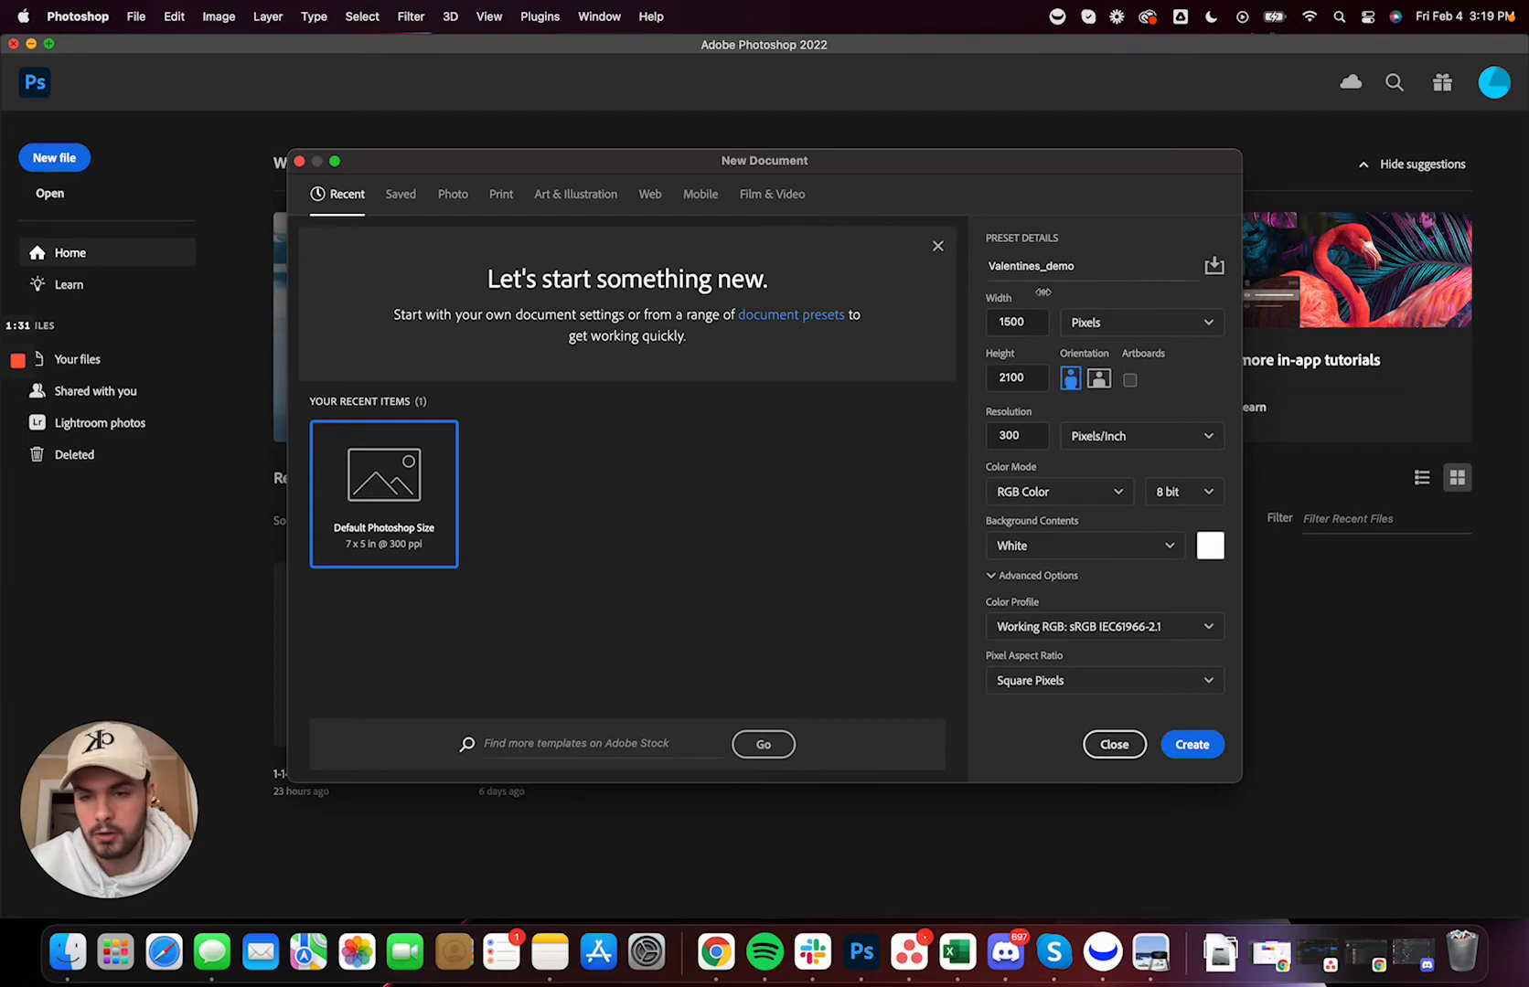
{"action": "mouse_move", "coordinate": [1113, 744]}
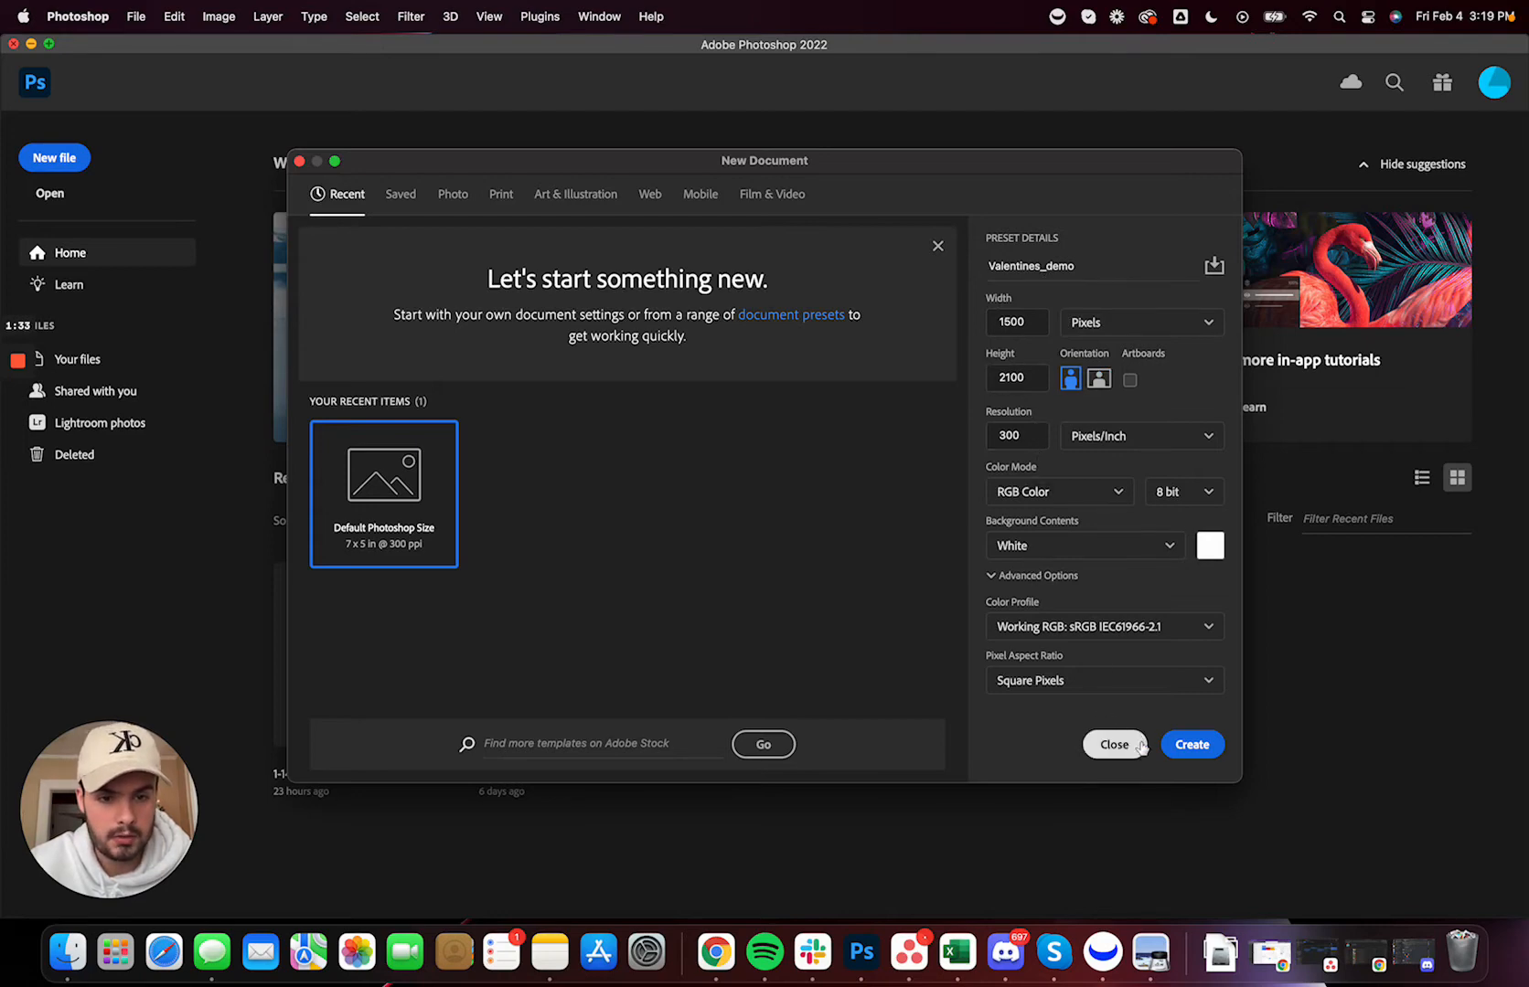
{"action": "left_click", "coordinate": [1192, 745]}
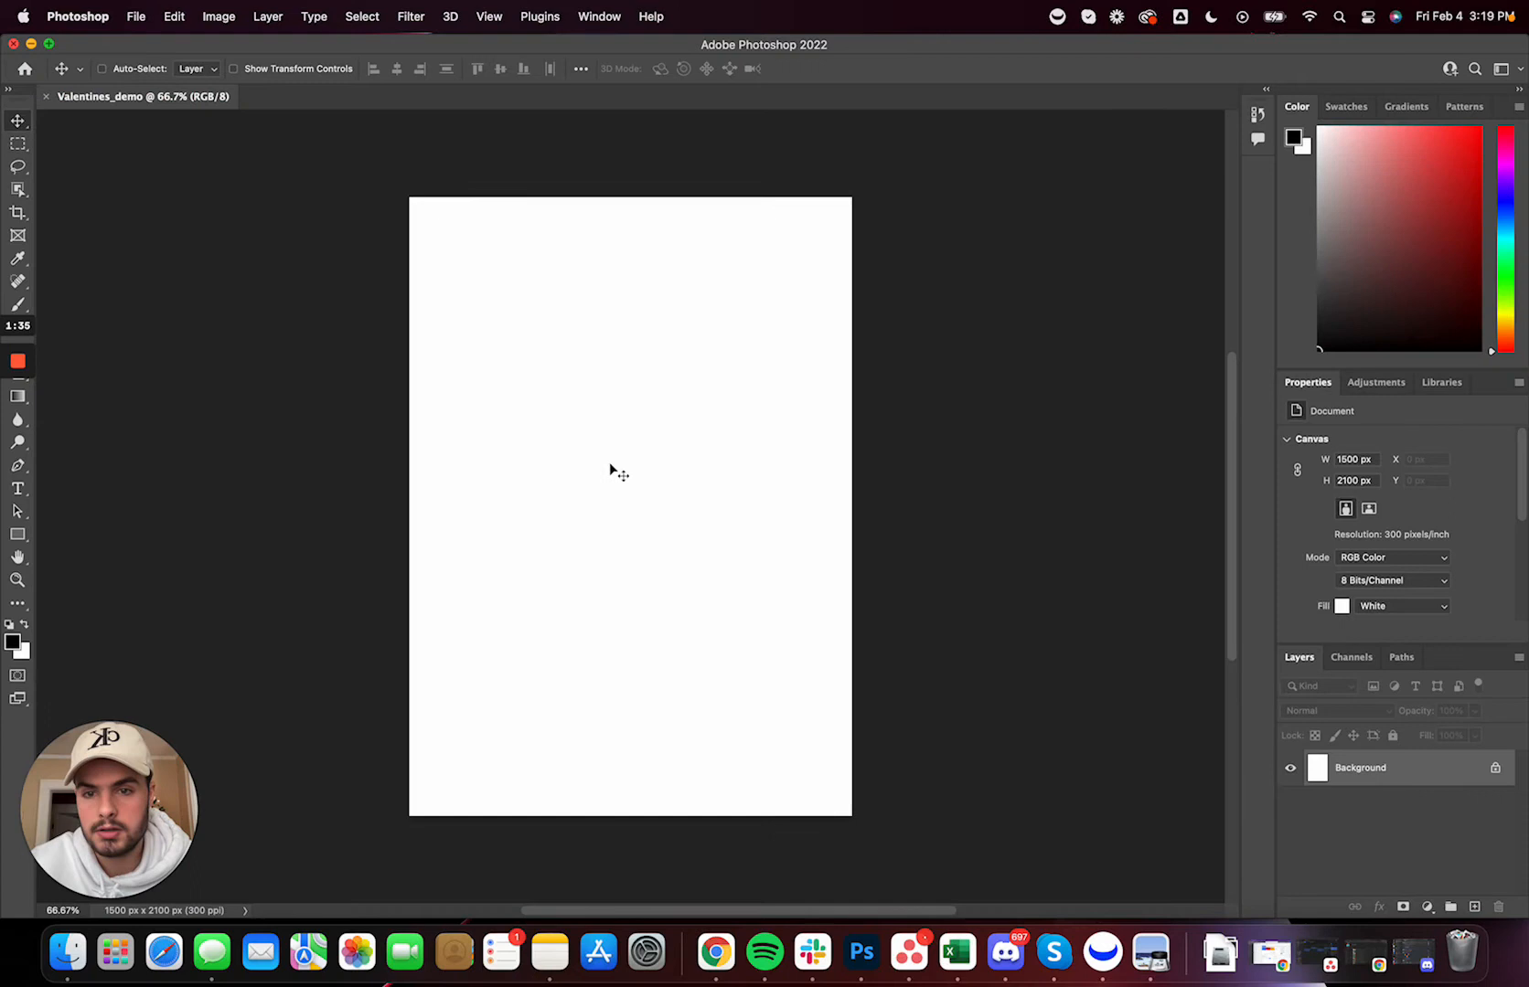
{"action": "mouse_move", "coordinate": [444, 240]}
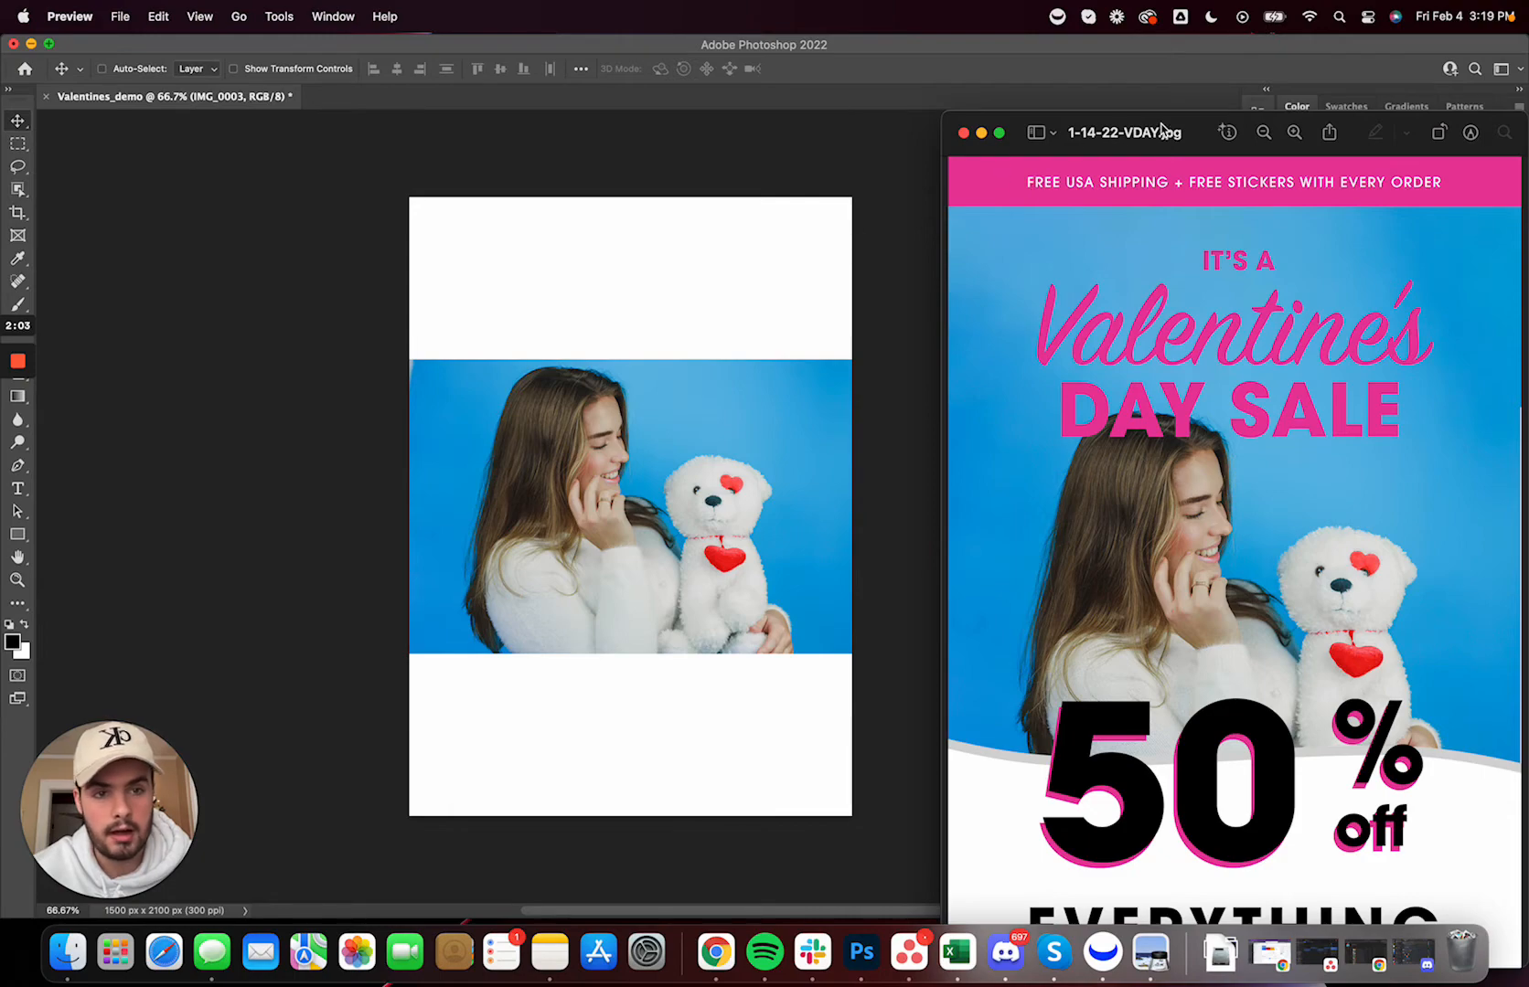
Rasterize the placed IMG_0003 teddy-bear photo into a plain pixel layer via Layer > Smart Objects
{"action": "left_click", "coordinate": [964, 132]}
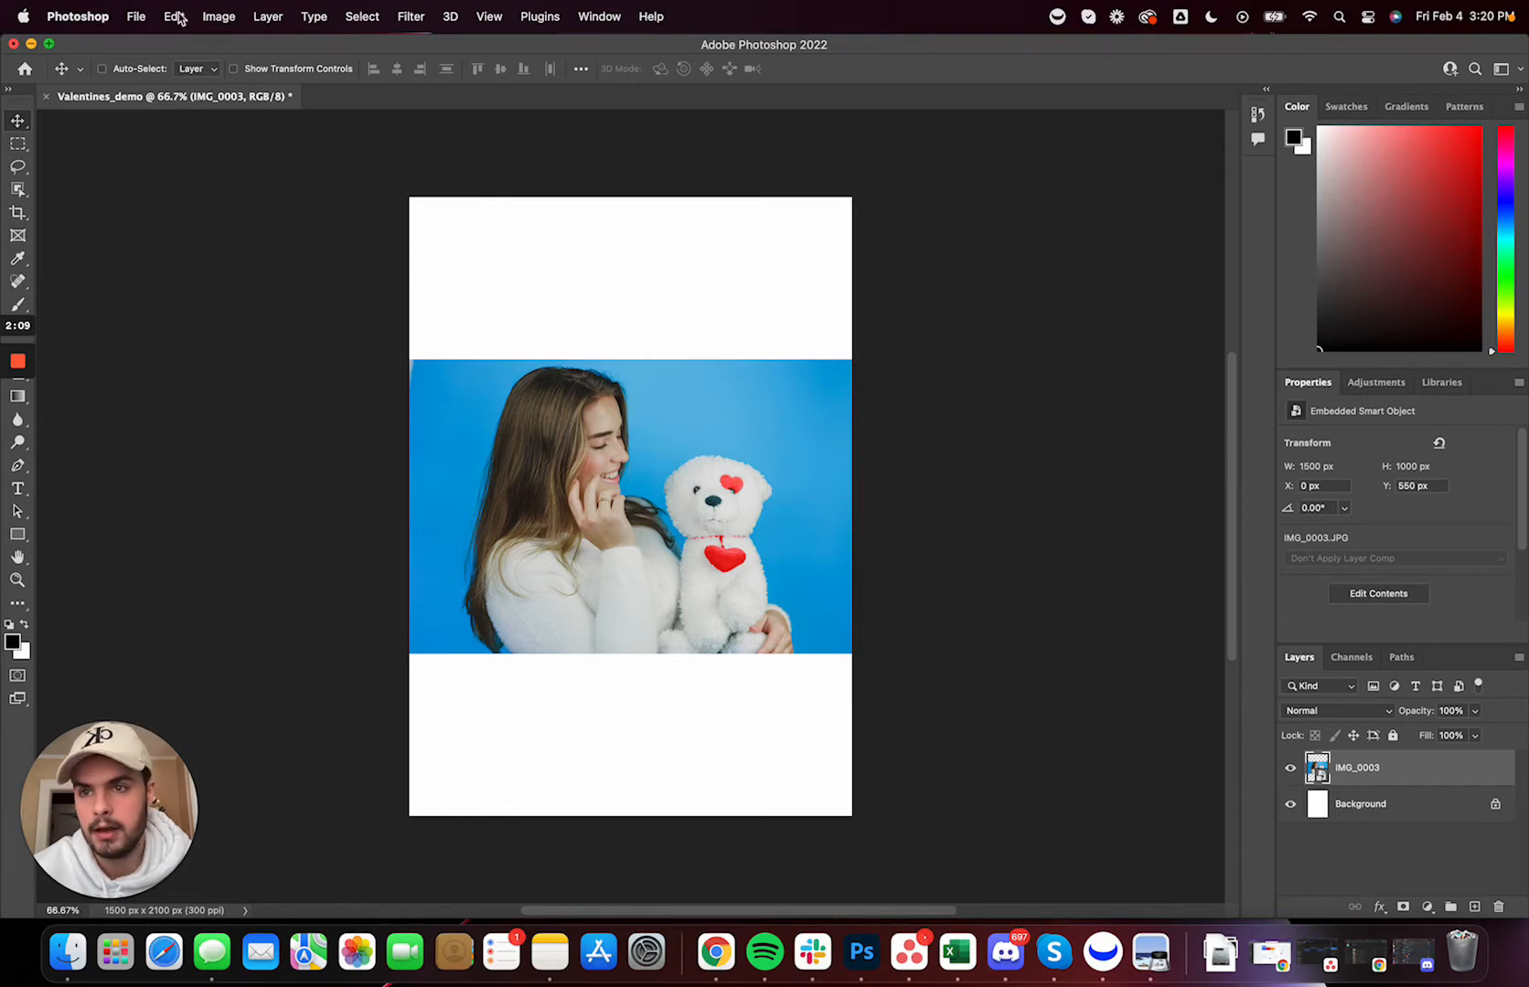
{"action": "left_click", "coordinate": [218, 16]}
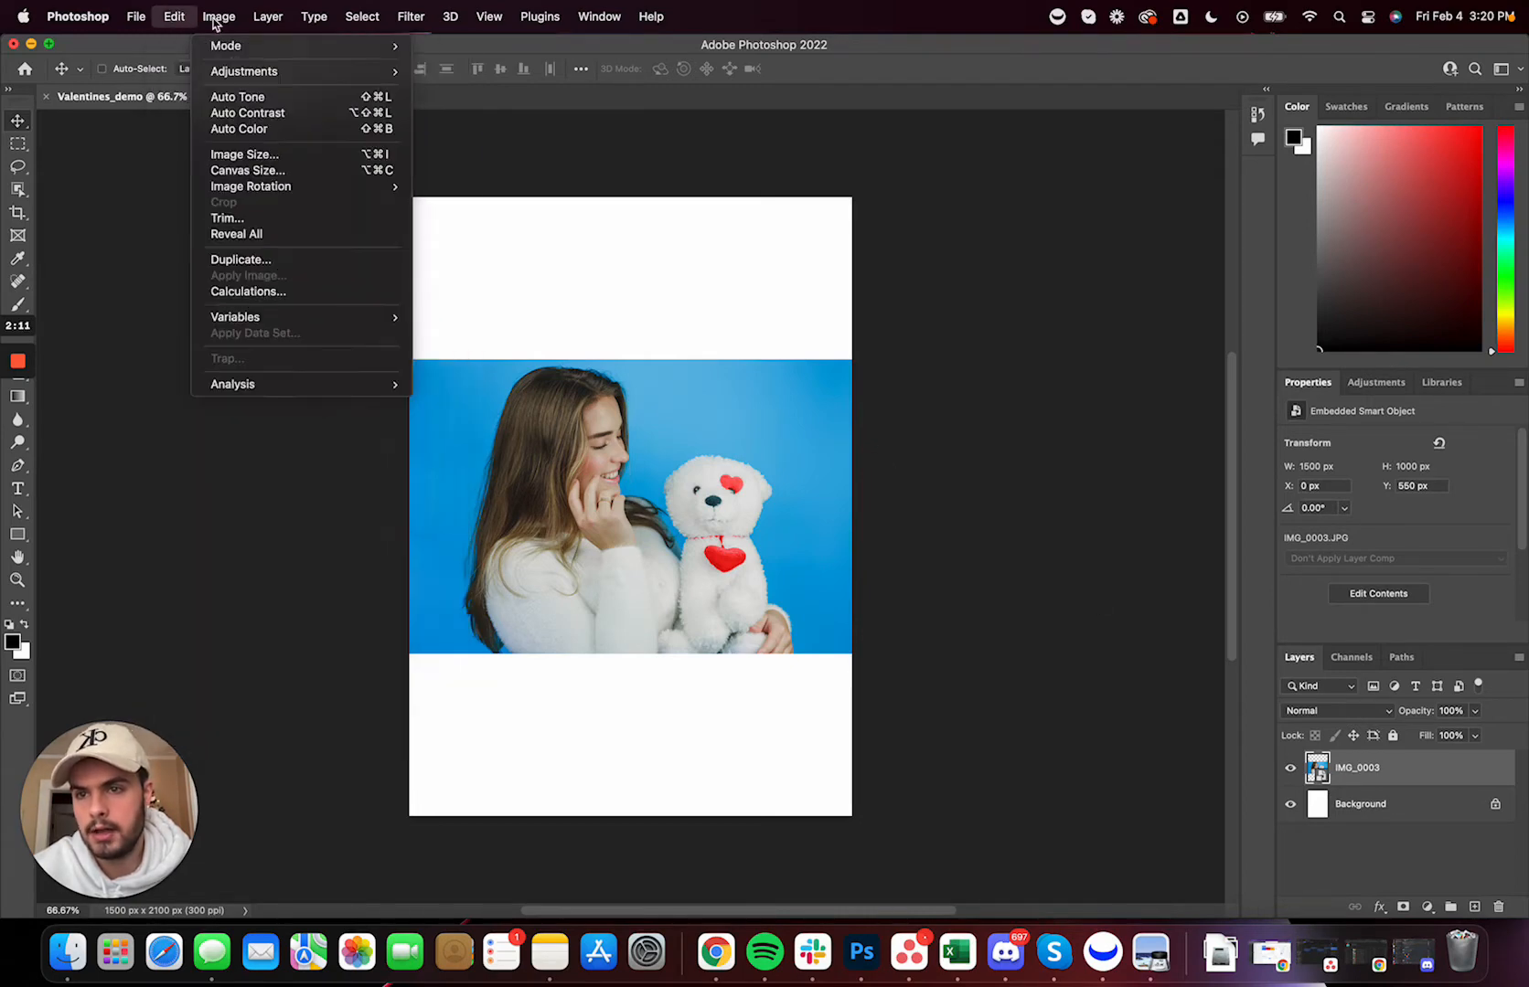
{"action": "left_click", "coordinate": [269, 16]}
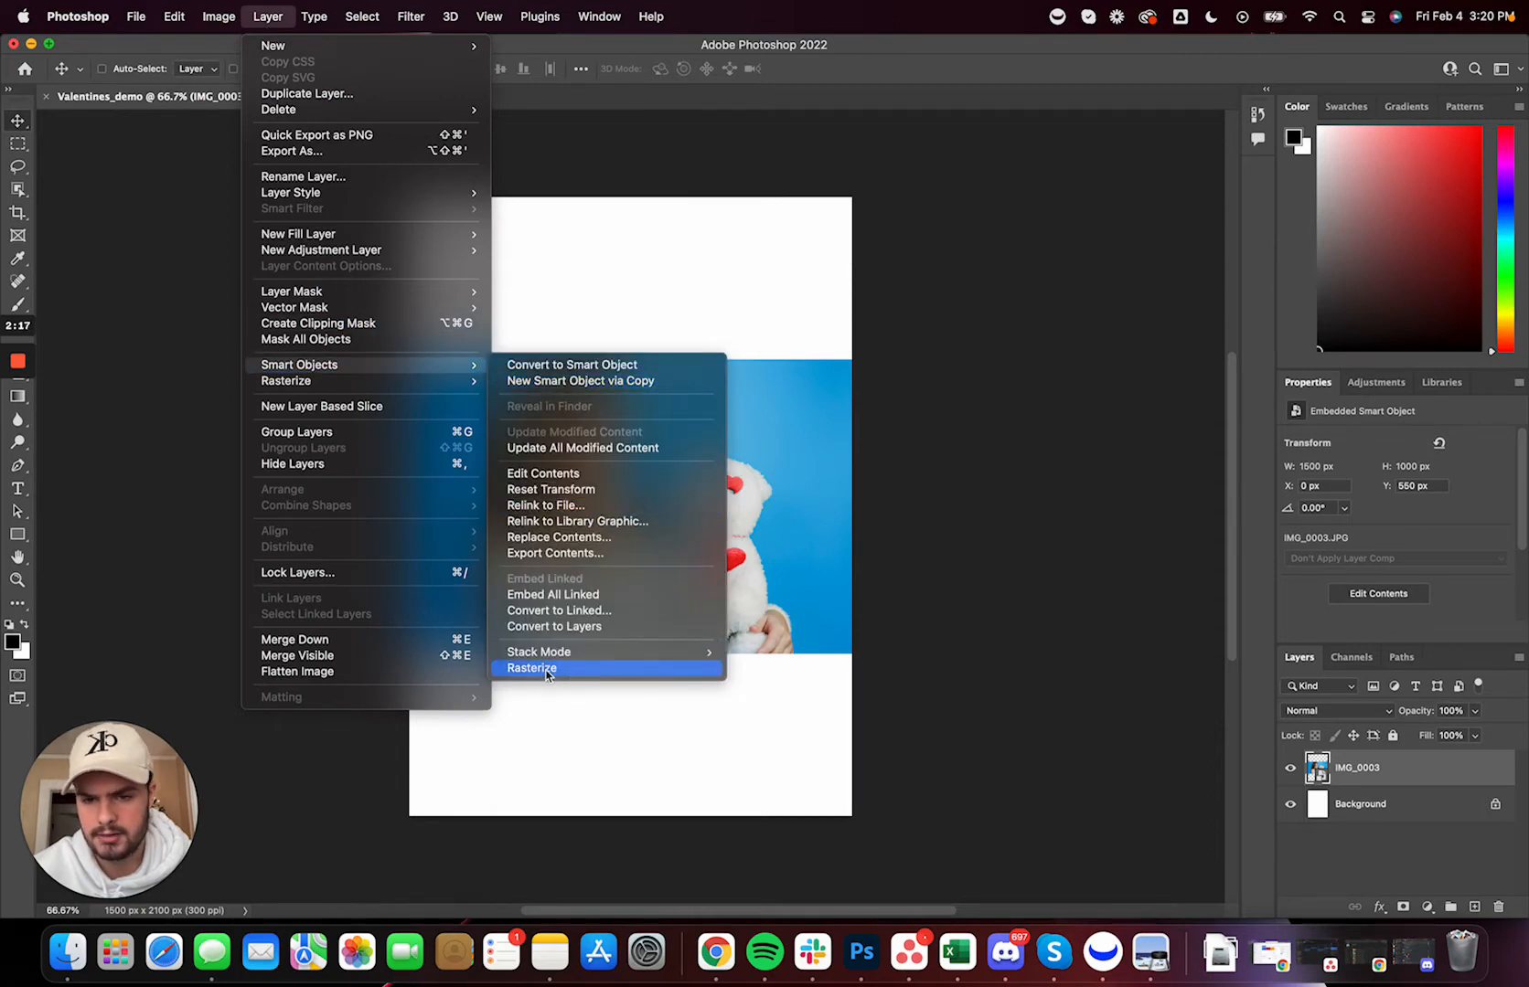
{"action": "mouse_move", "coordinate": [565, 674]}
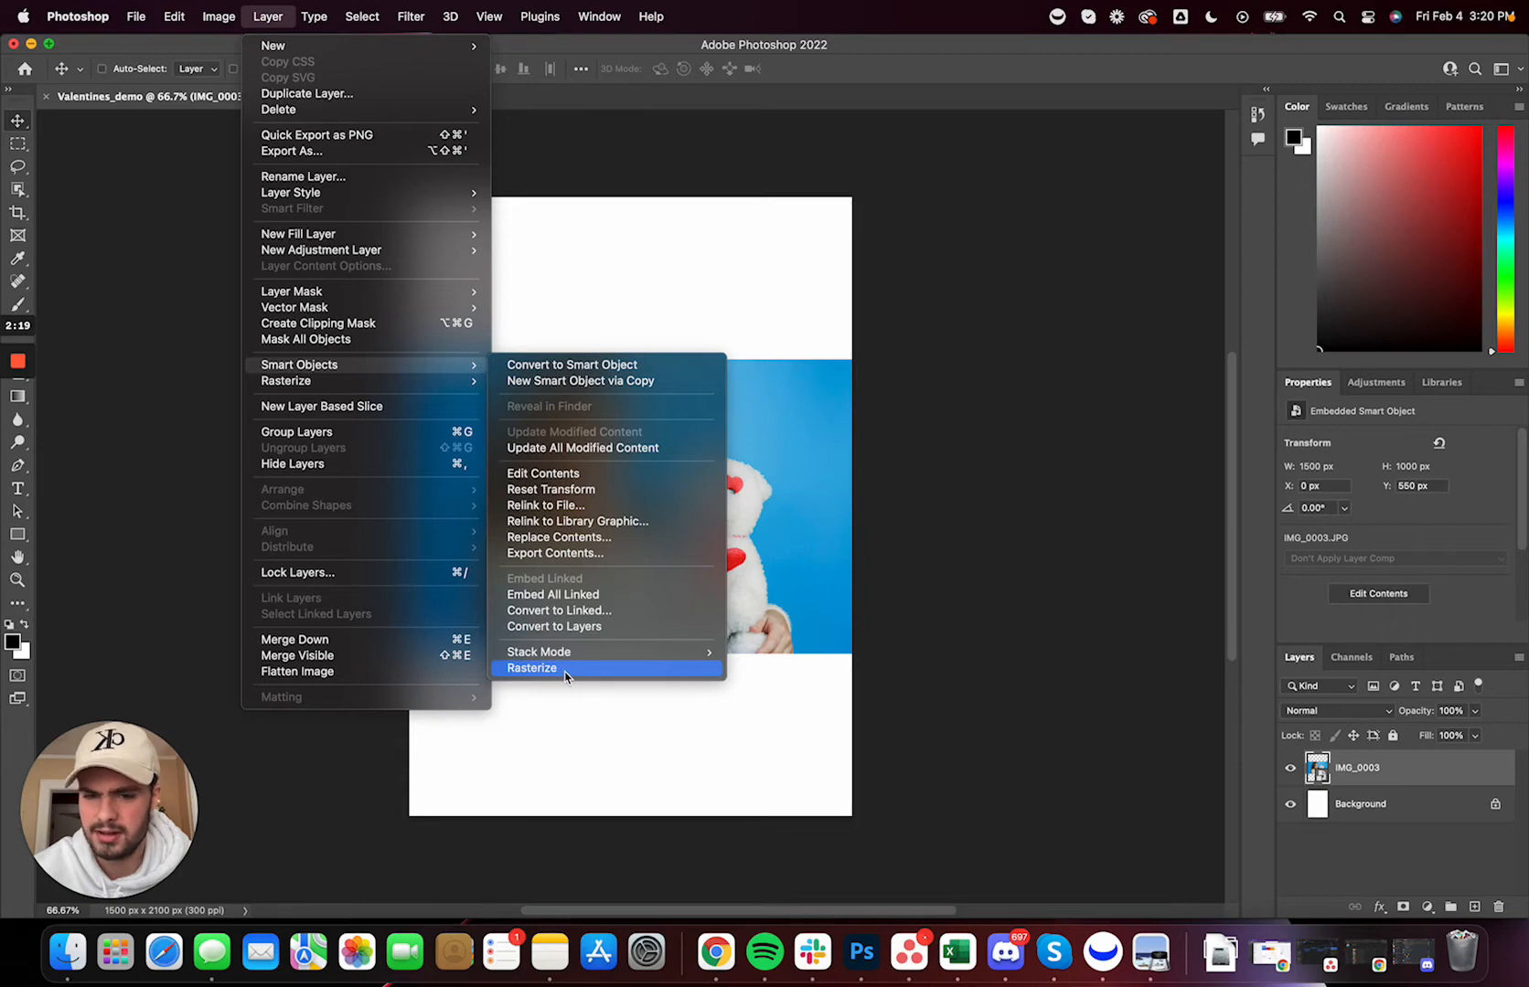
{"action": "left_click", "coordinate": [532, 667]}
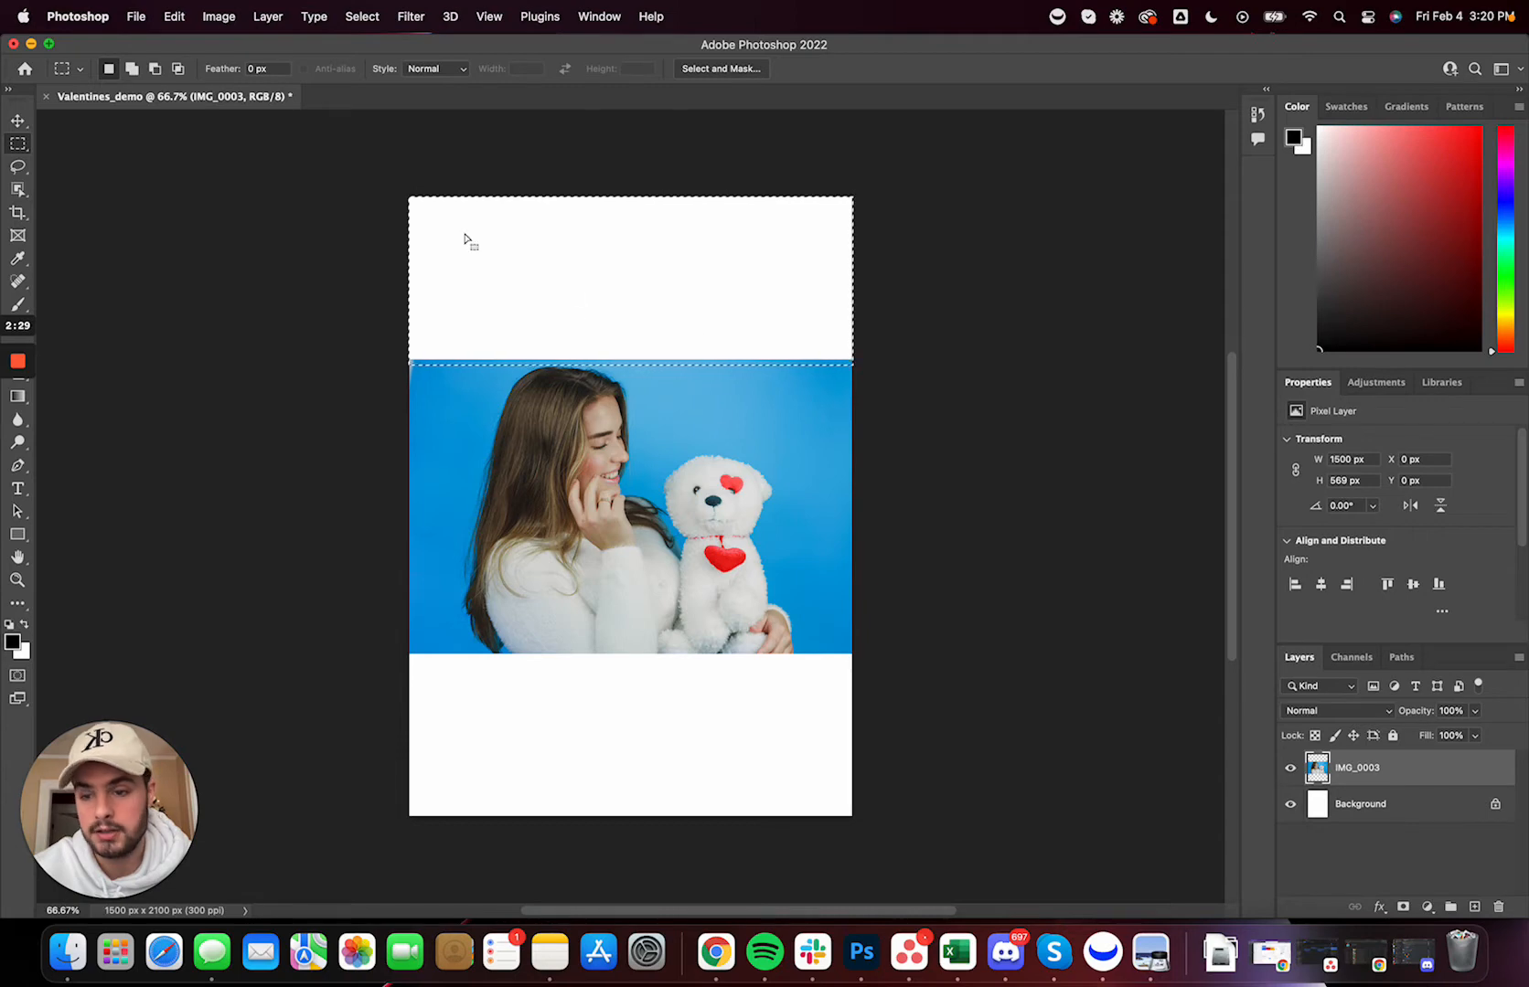
Duplicate the photo layer and begin saving the document
{"action": "left_click", "coordinate": [174, 16]}
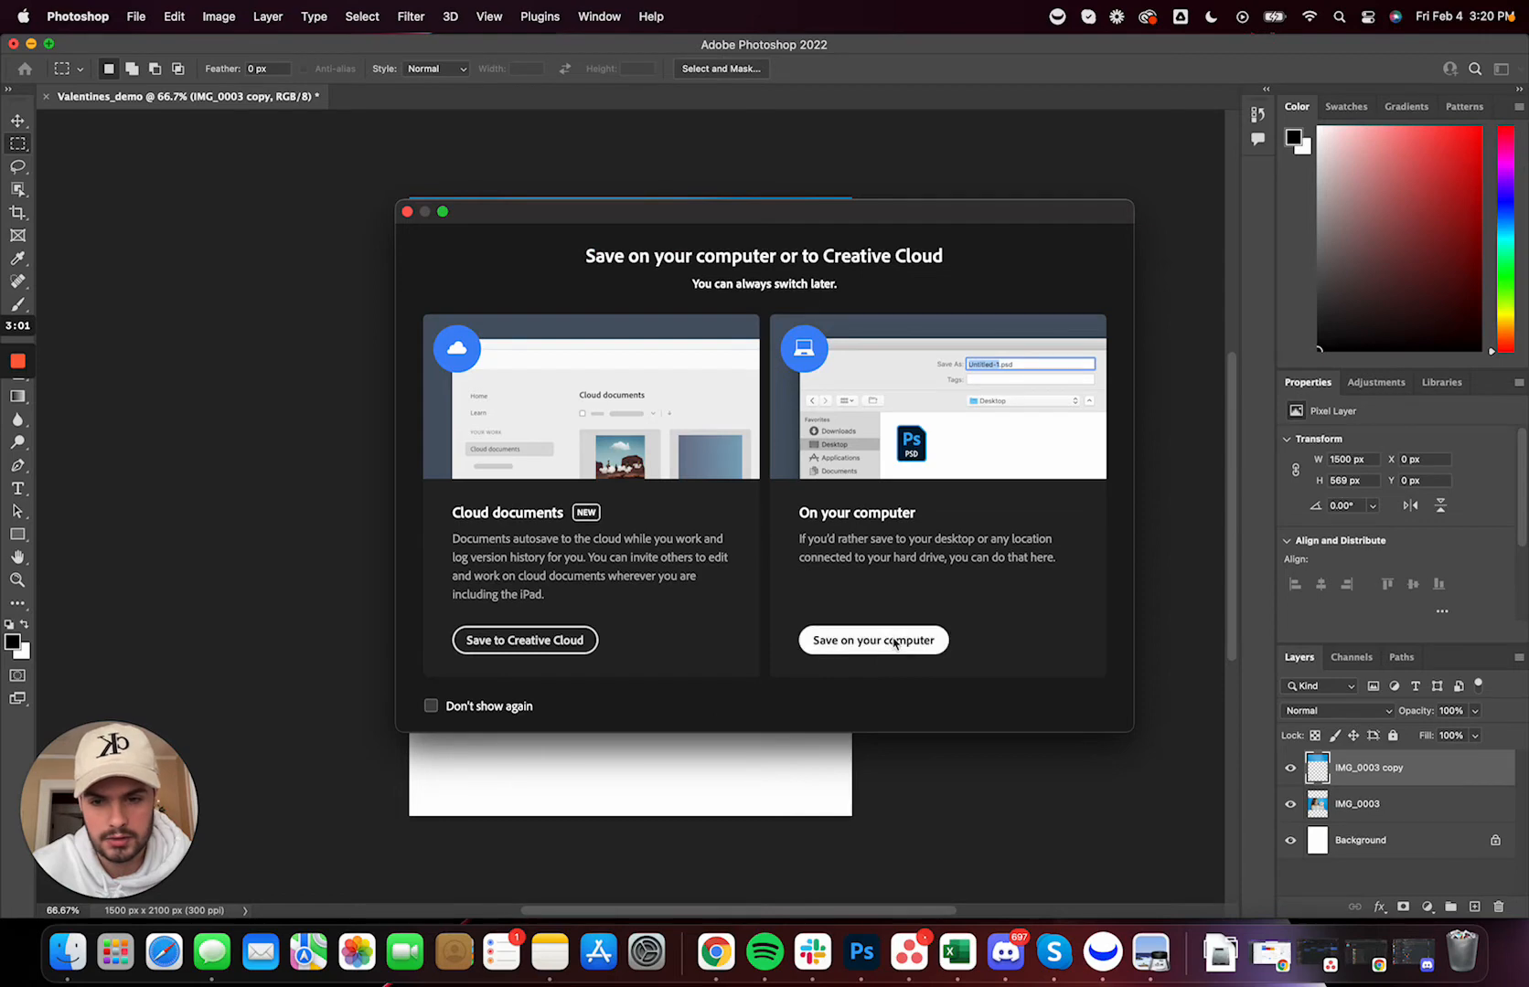
Save Valentines_demo.psd to Shared drives > Tutorial, confirming the Photoshop format options
{"action": "left_click", "coordinate": [872, 640]}
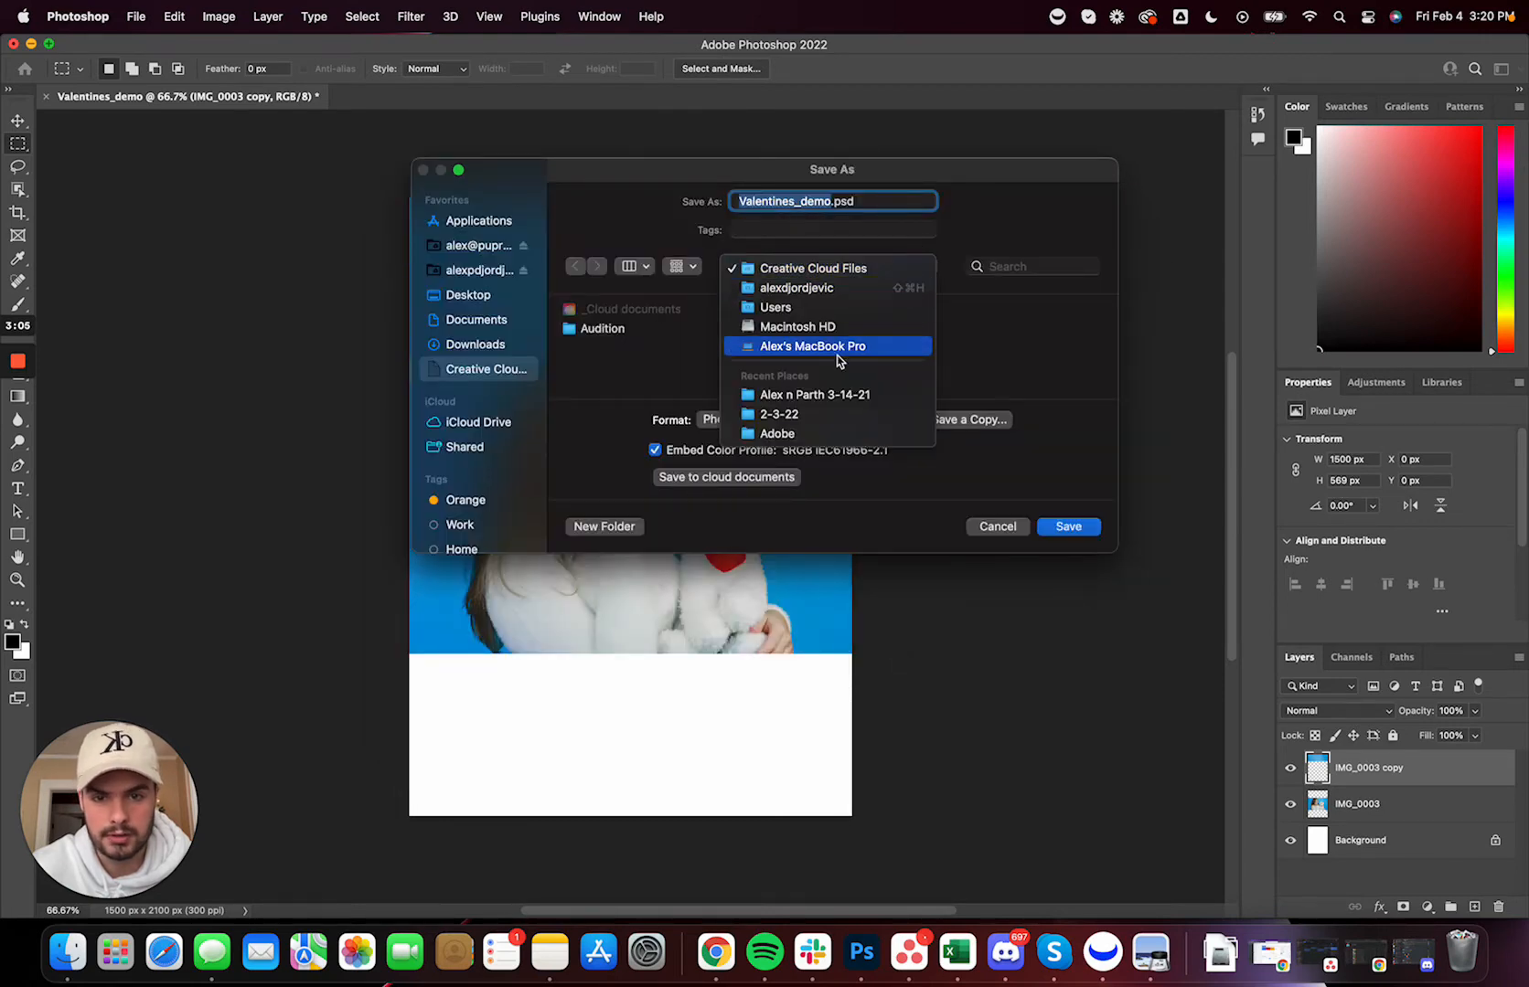
{"action": "left_click", "coordinate": [814, 394]}
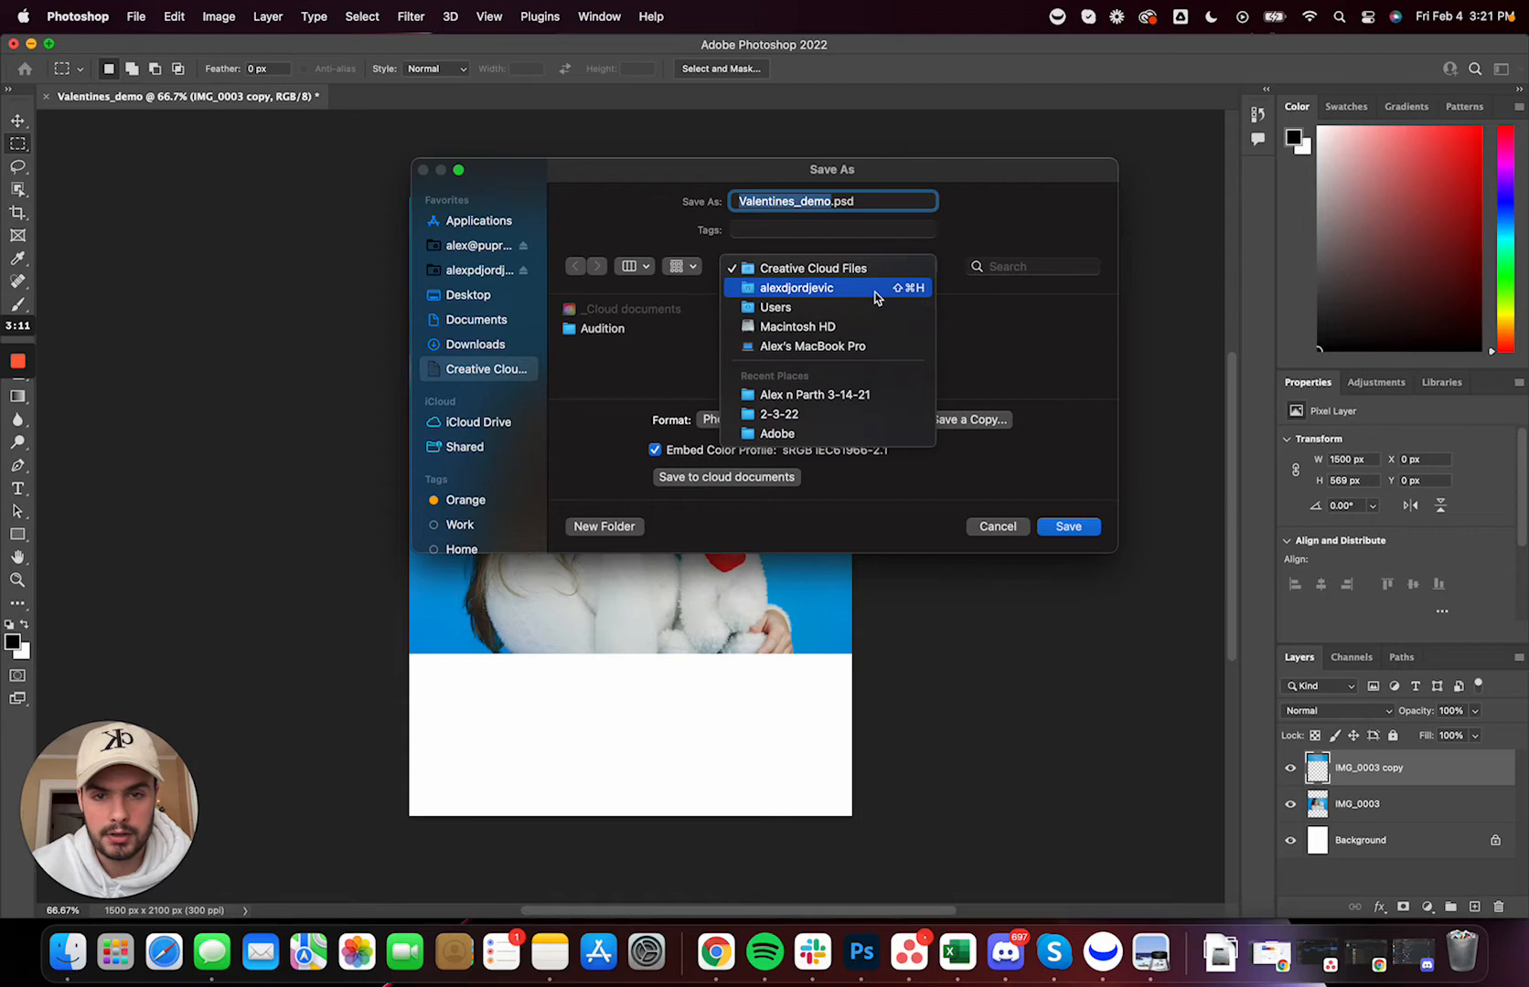
{"action": "left_click", "coordinate": [795, 327]}
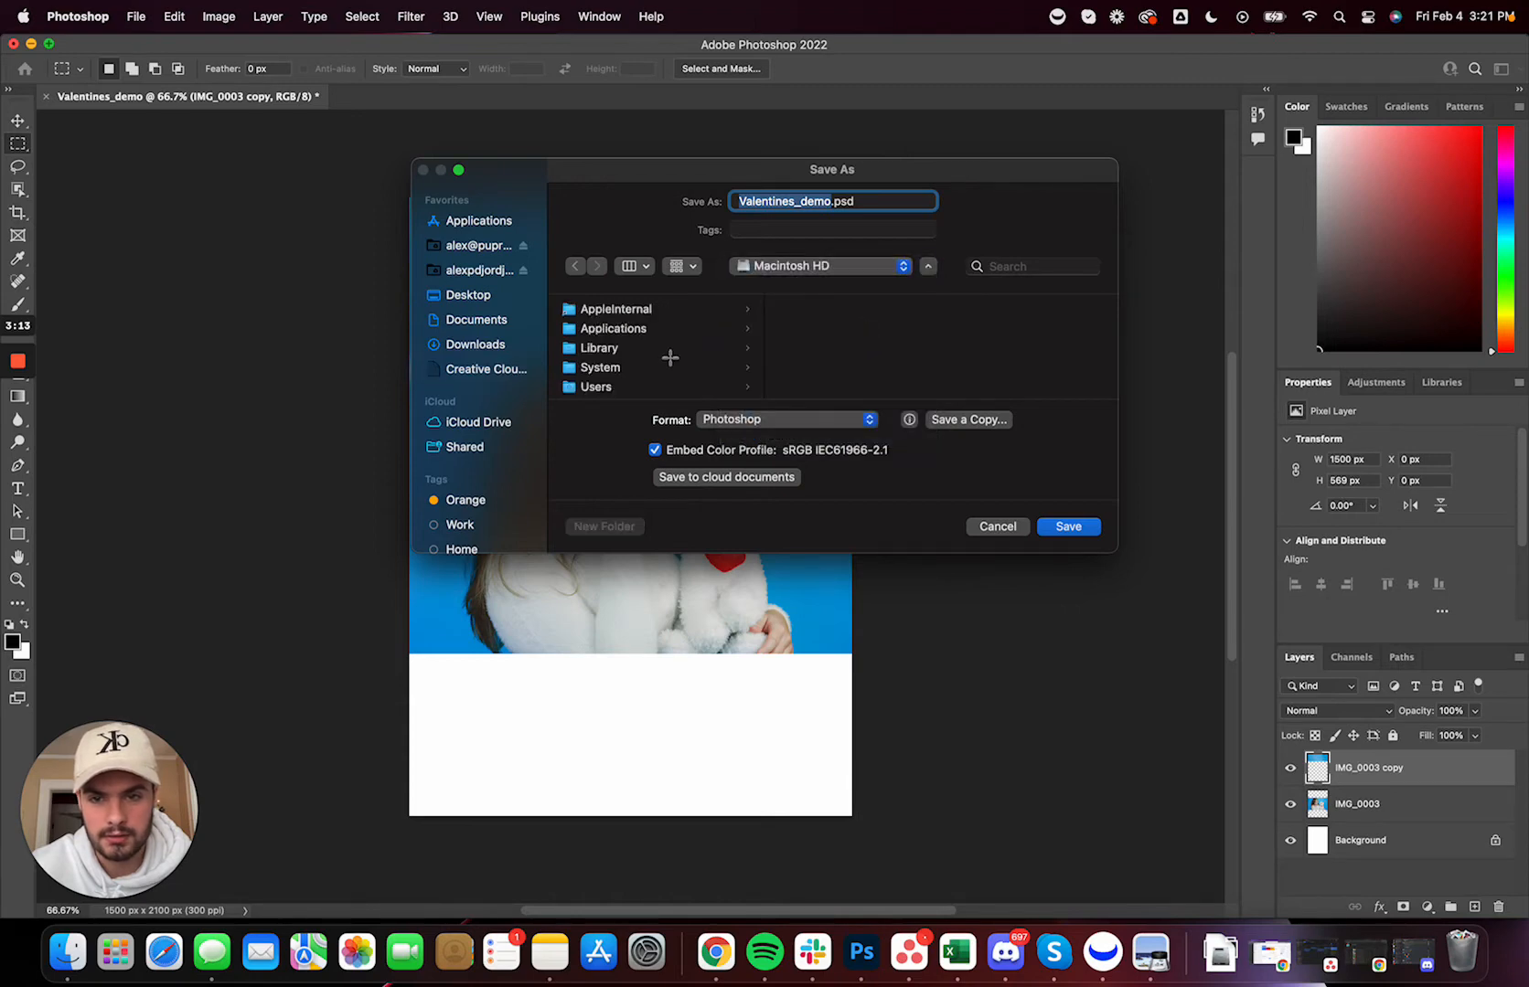
{"action": "left_click", "coordinate": [596, 381]}
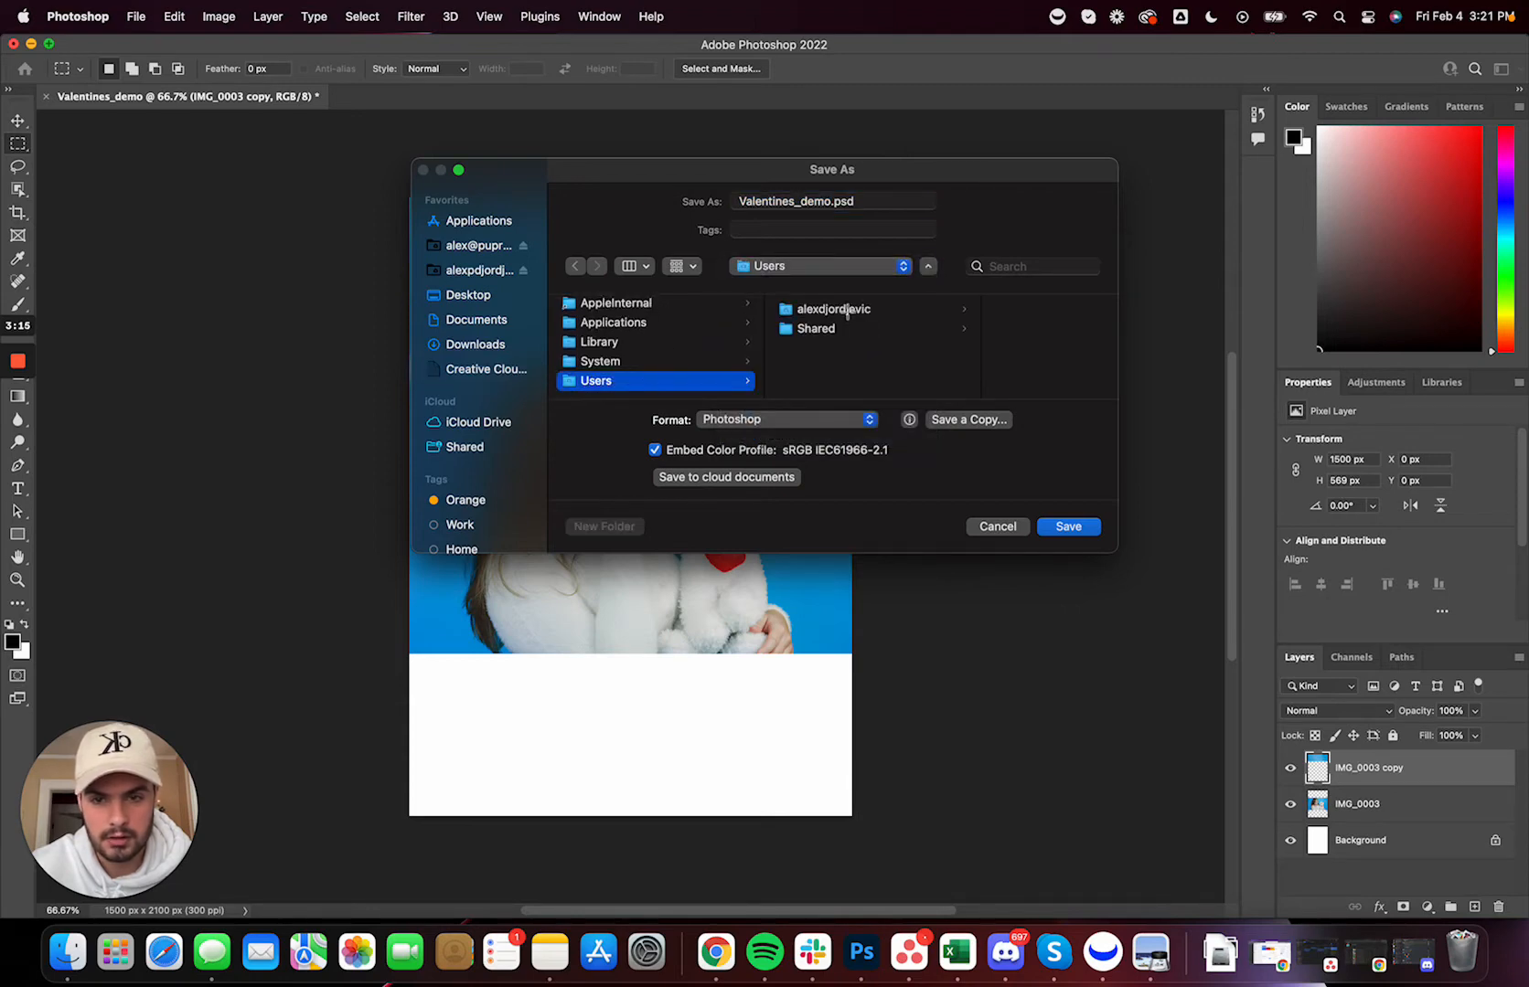
{"action": "left_click", "coordinate": [477, 245]}
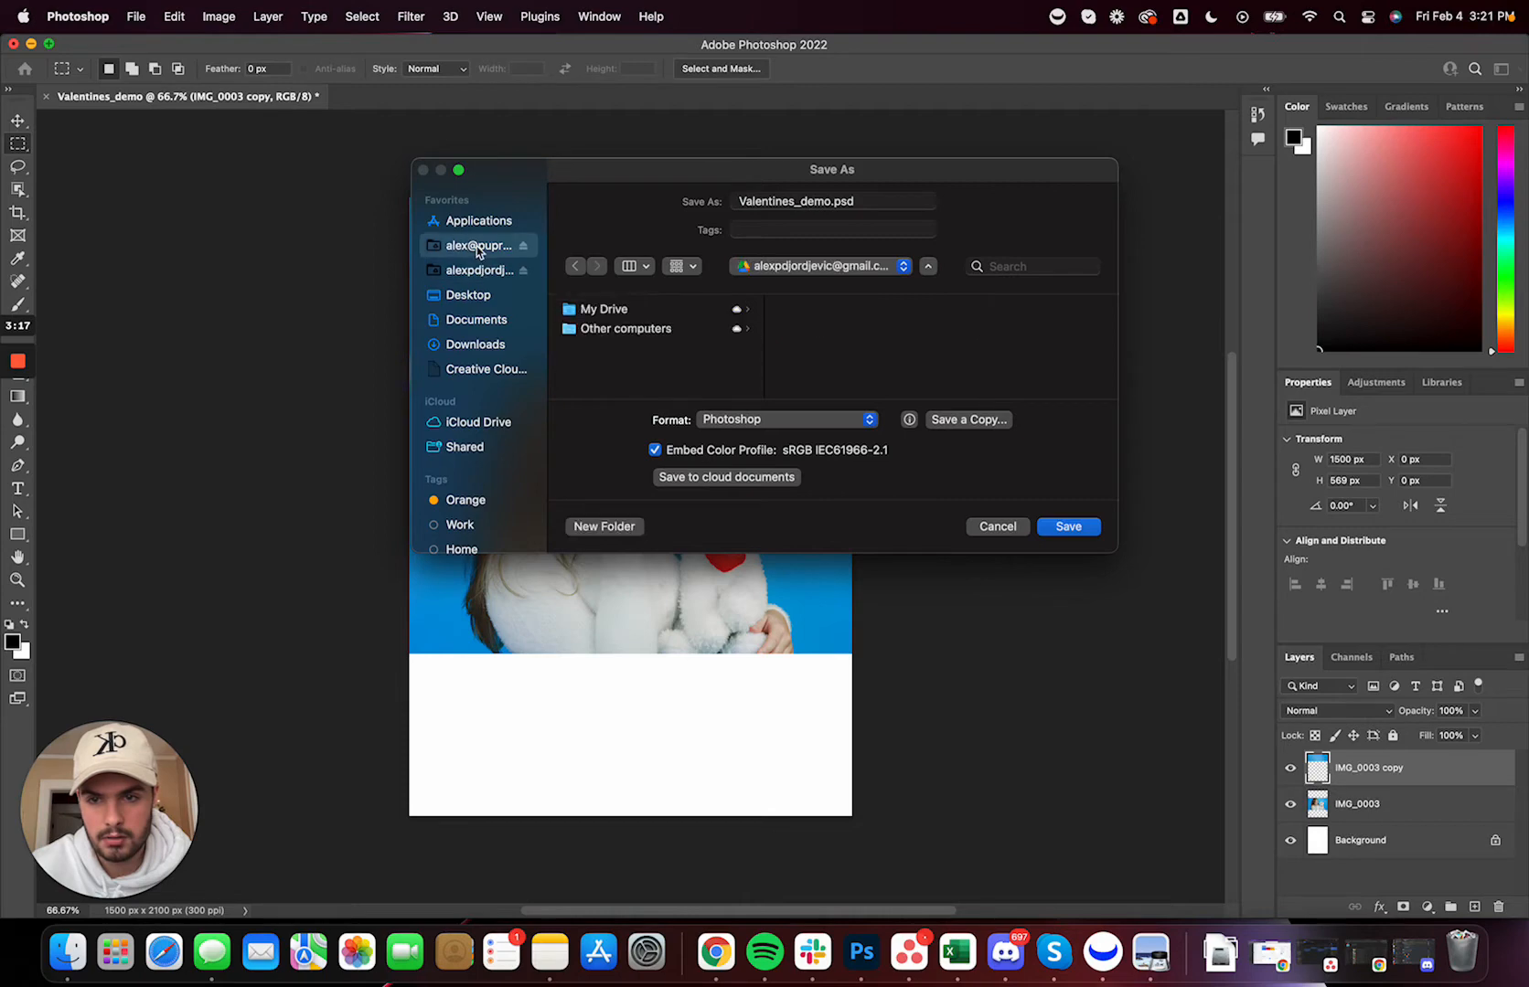
{"action": "left_click", "coordinate": [625, 330]}
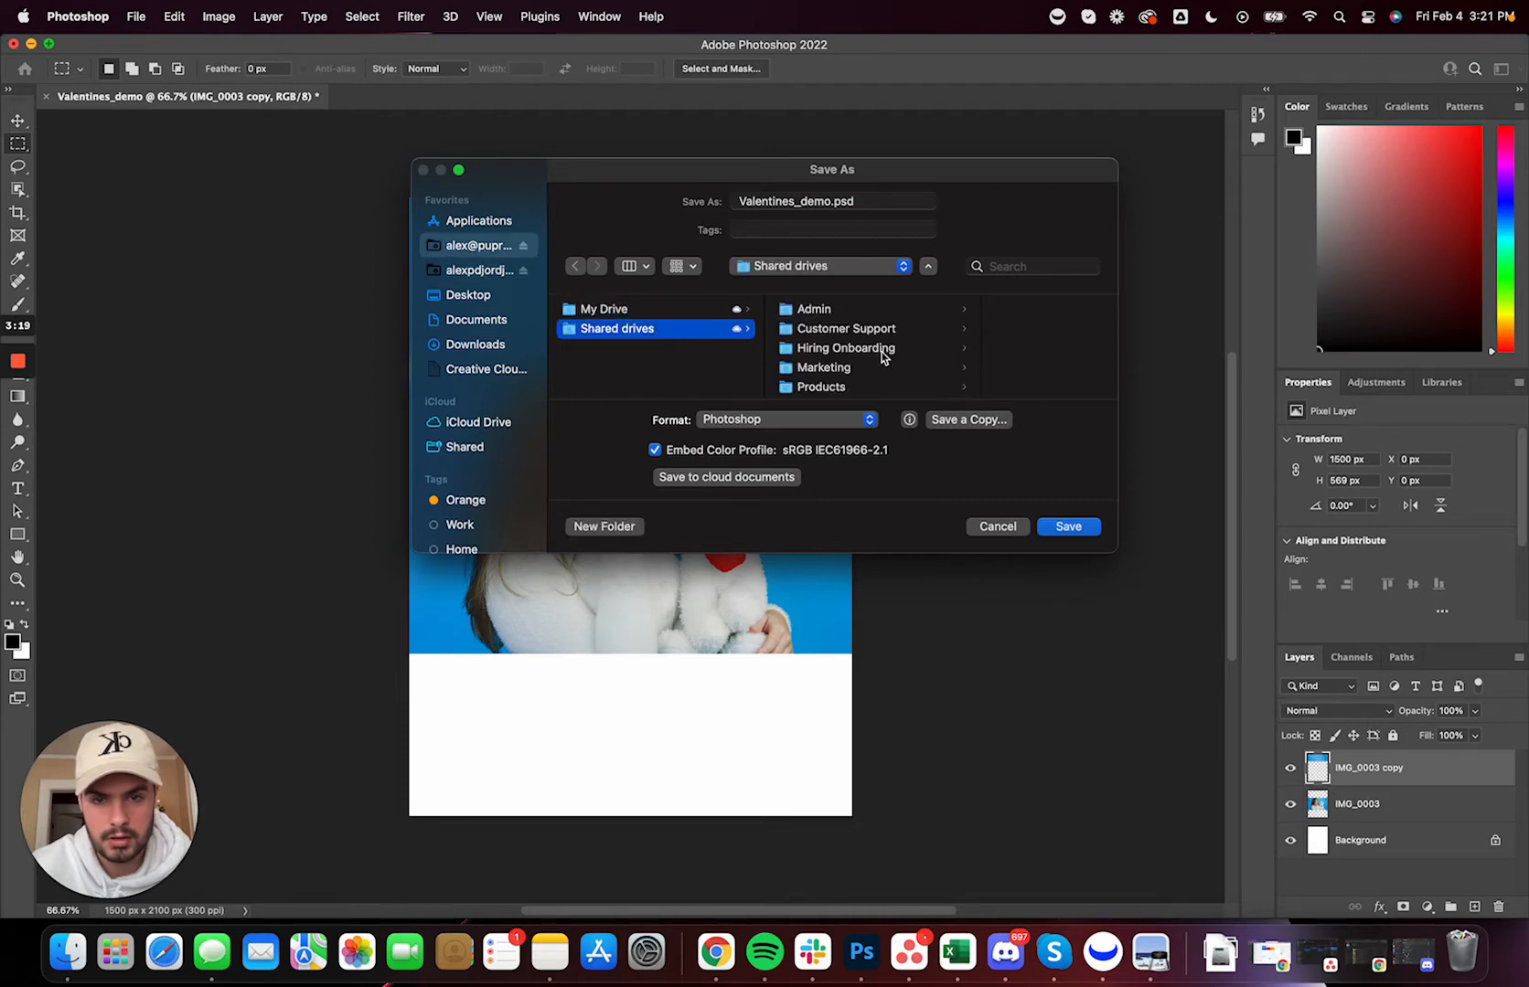
{"action": "scroll", "scroll_direction": "down", "scroll_amount": 3}
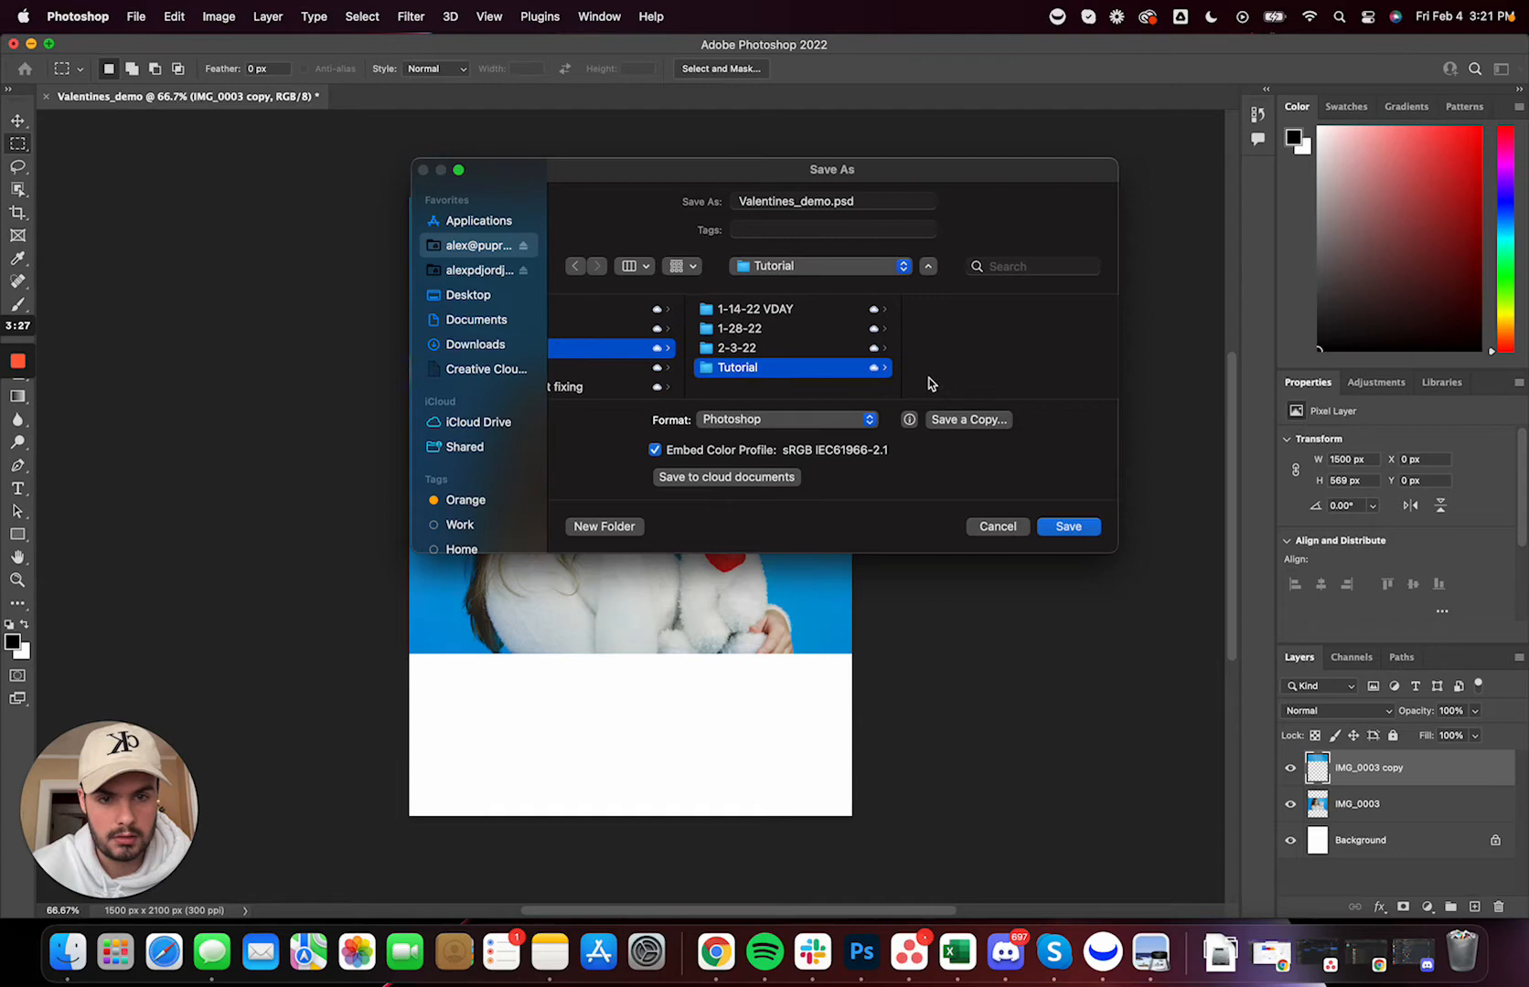
{"action": "left_click", "coordinate": [1068, 526]}
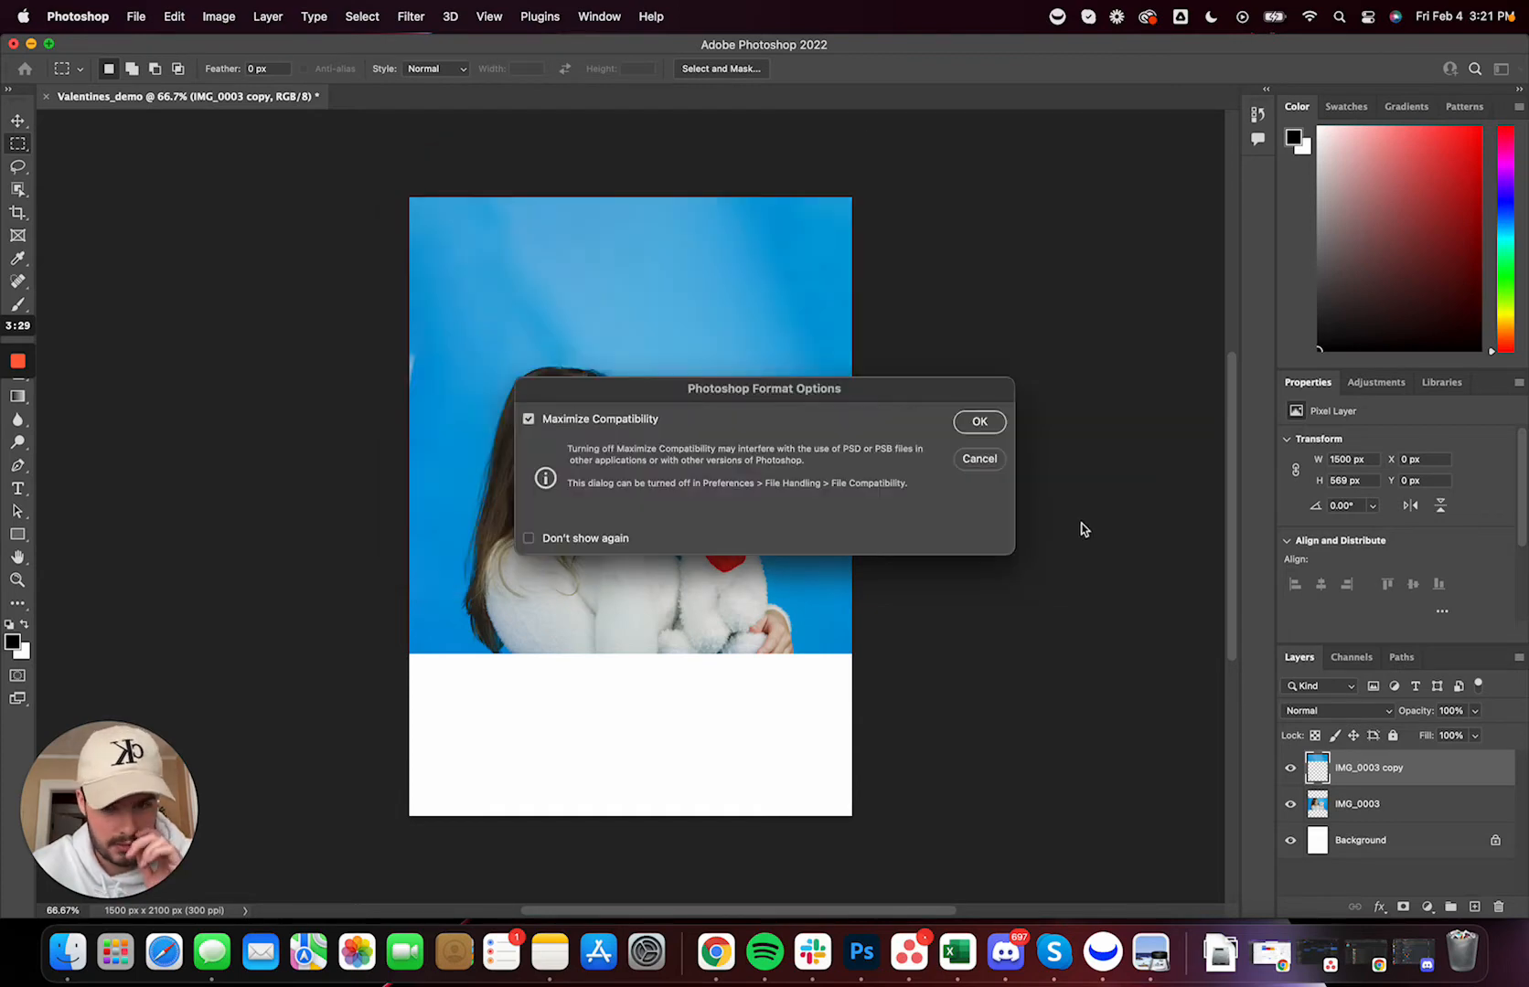
{"action": "left_click", "coordinate": [978, 423]}
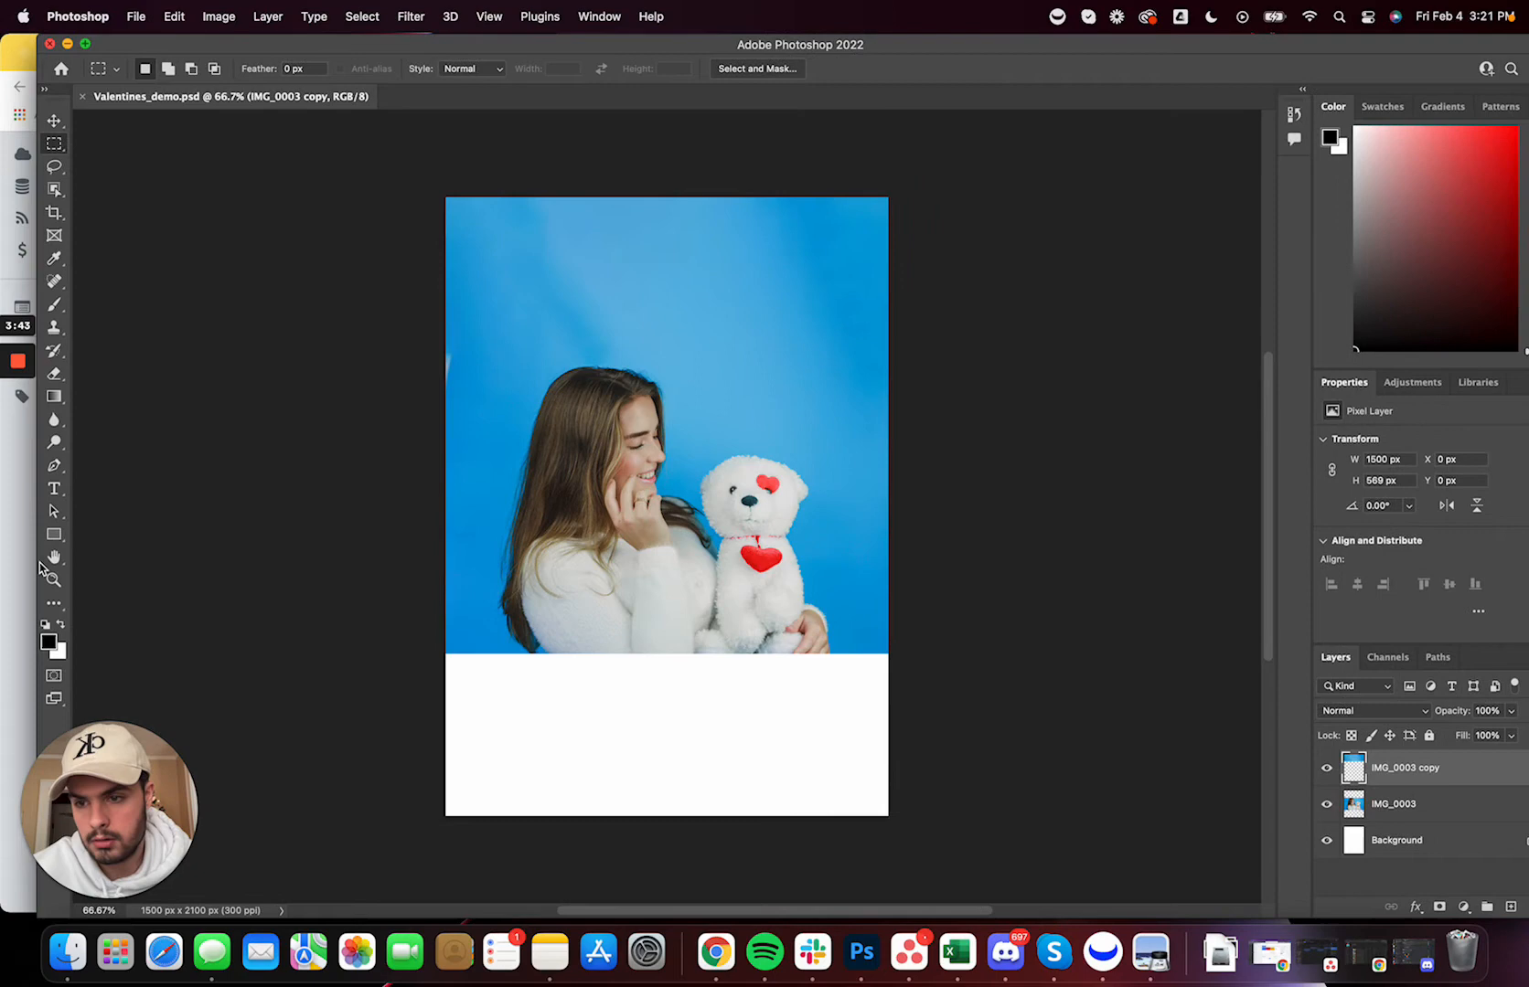
Draw a rectangle bar across the top of the canvas and fill it pink
{"action": "left_click_drag", "start_coordinate": [428, 186], "coordinate": [779, 254]}
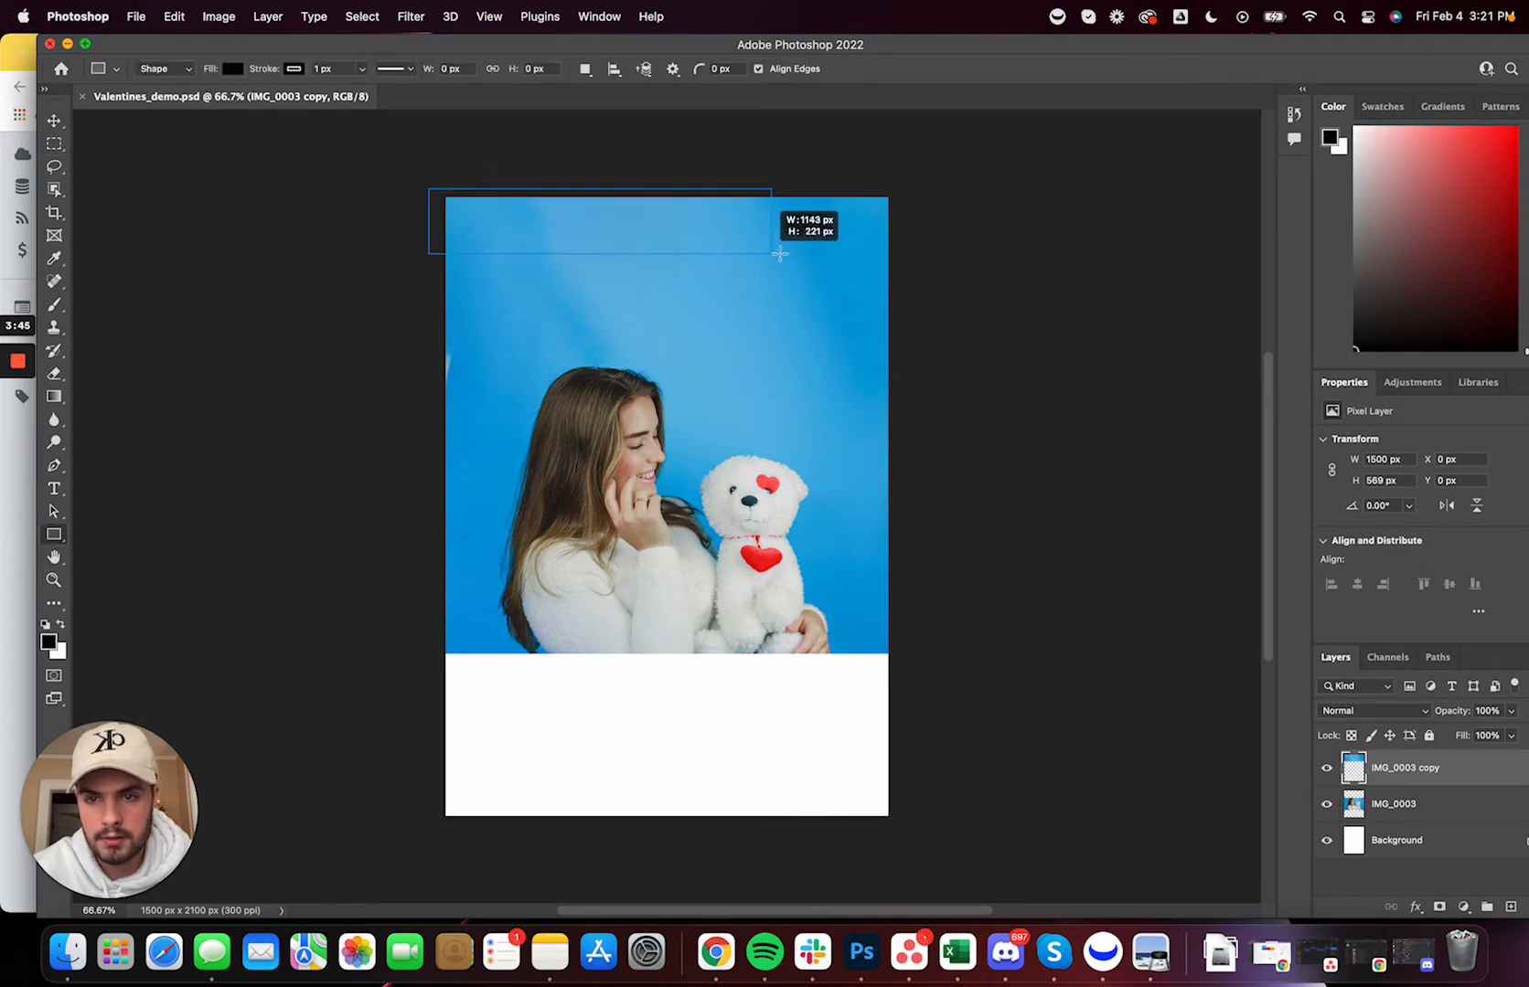
{"action": "left_click_drag", "start_coordinate": [429, 190], "coordinate": [898, 243]}
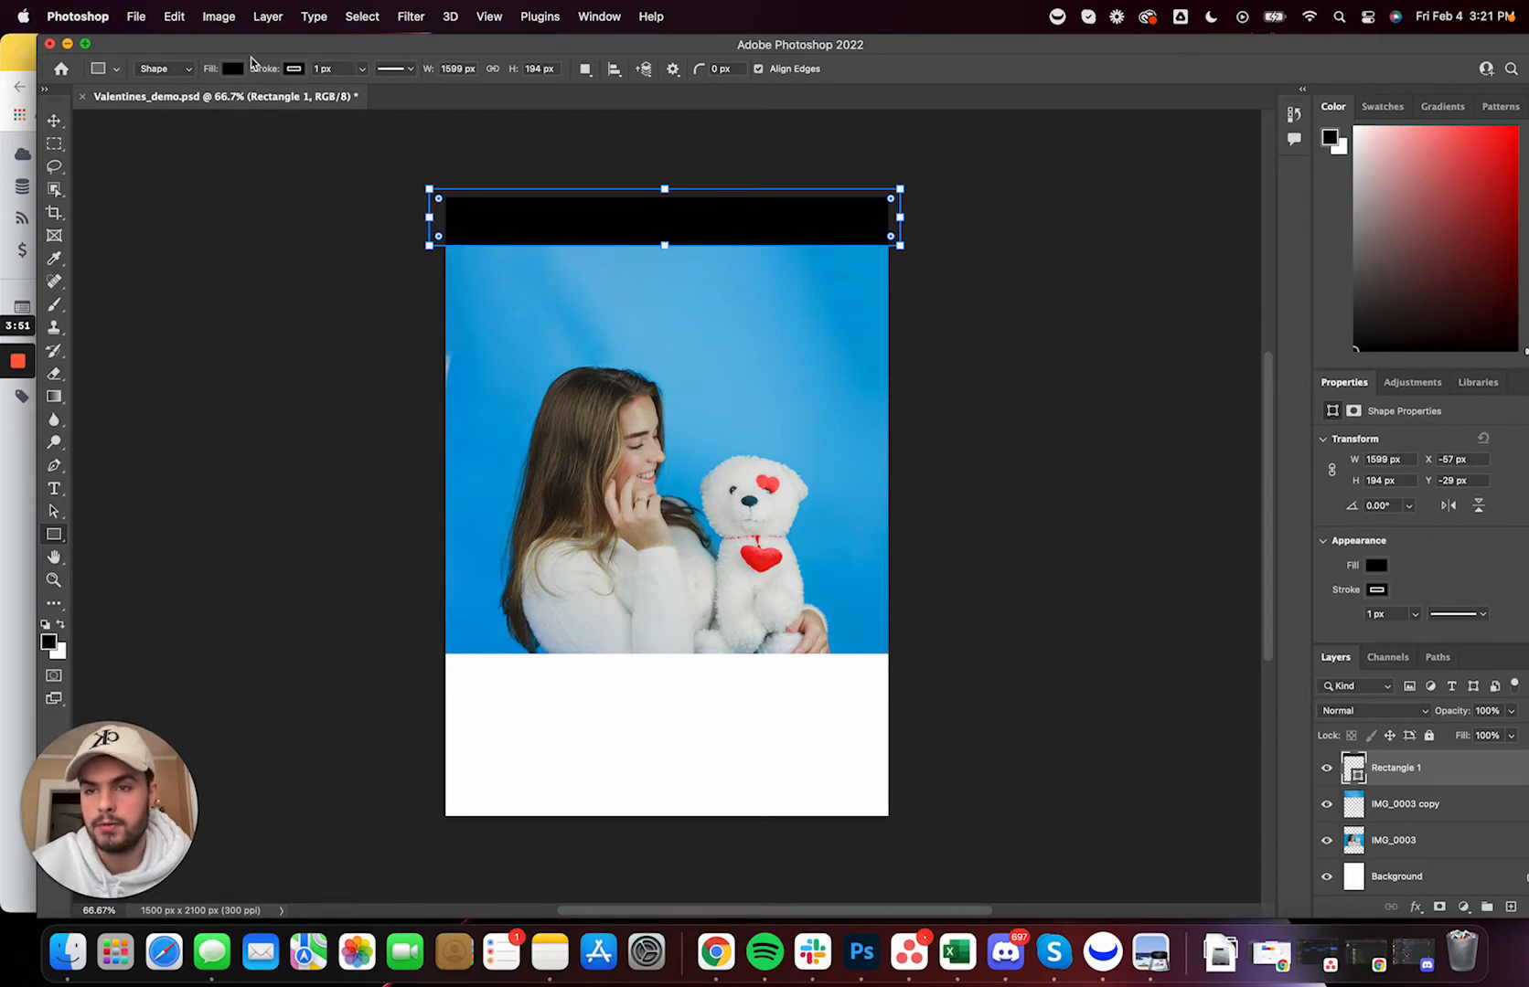
{"action": "left_click", "coordinate": [232, 67]}
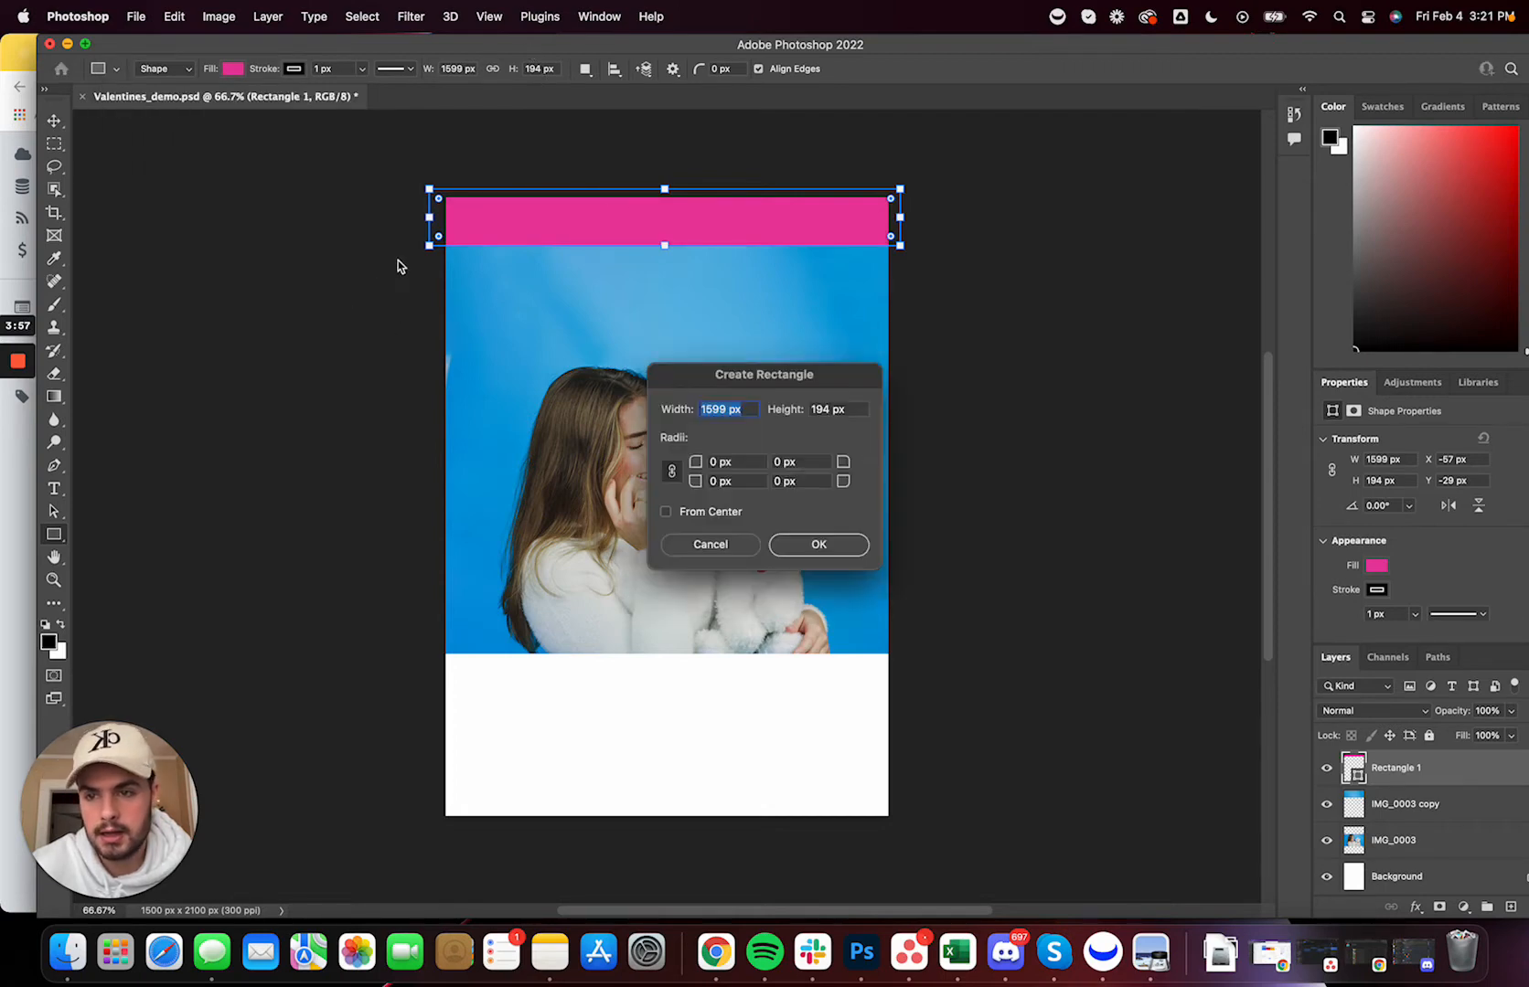
{"action": "left_click", "coordinate": [817, 543]}
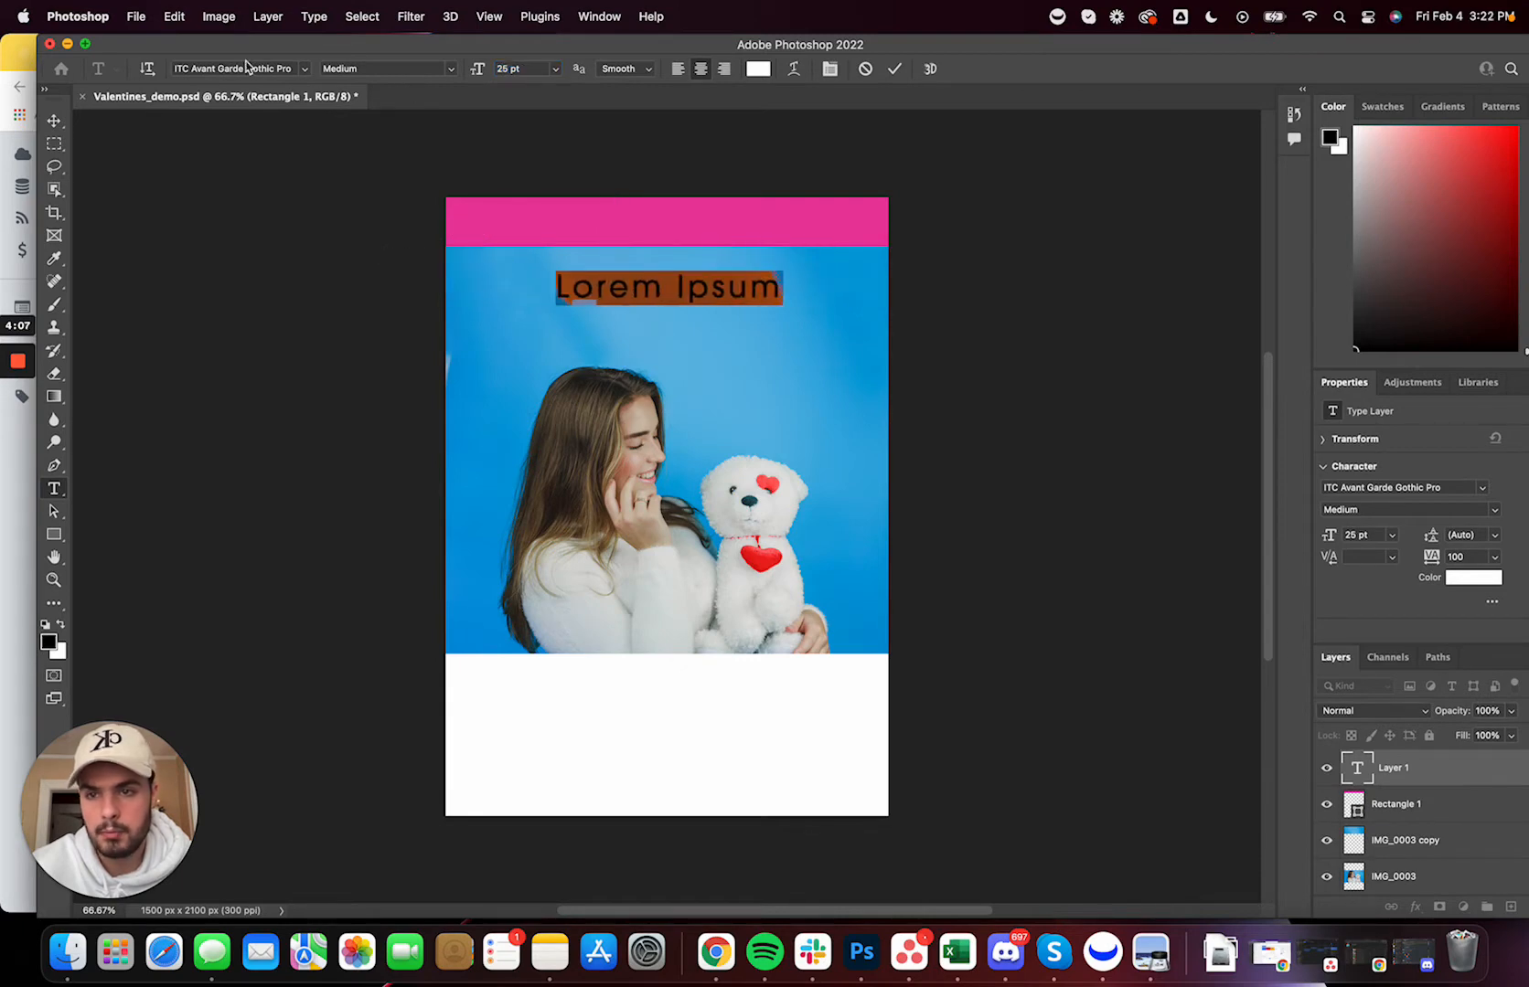
Set the caption type to Medium weight with tracking 0
{"action": "left_click", "coordinate": [304, 67]}
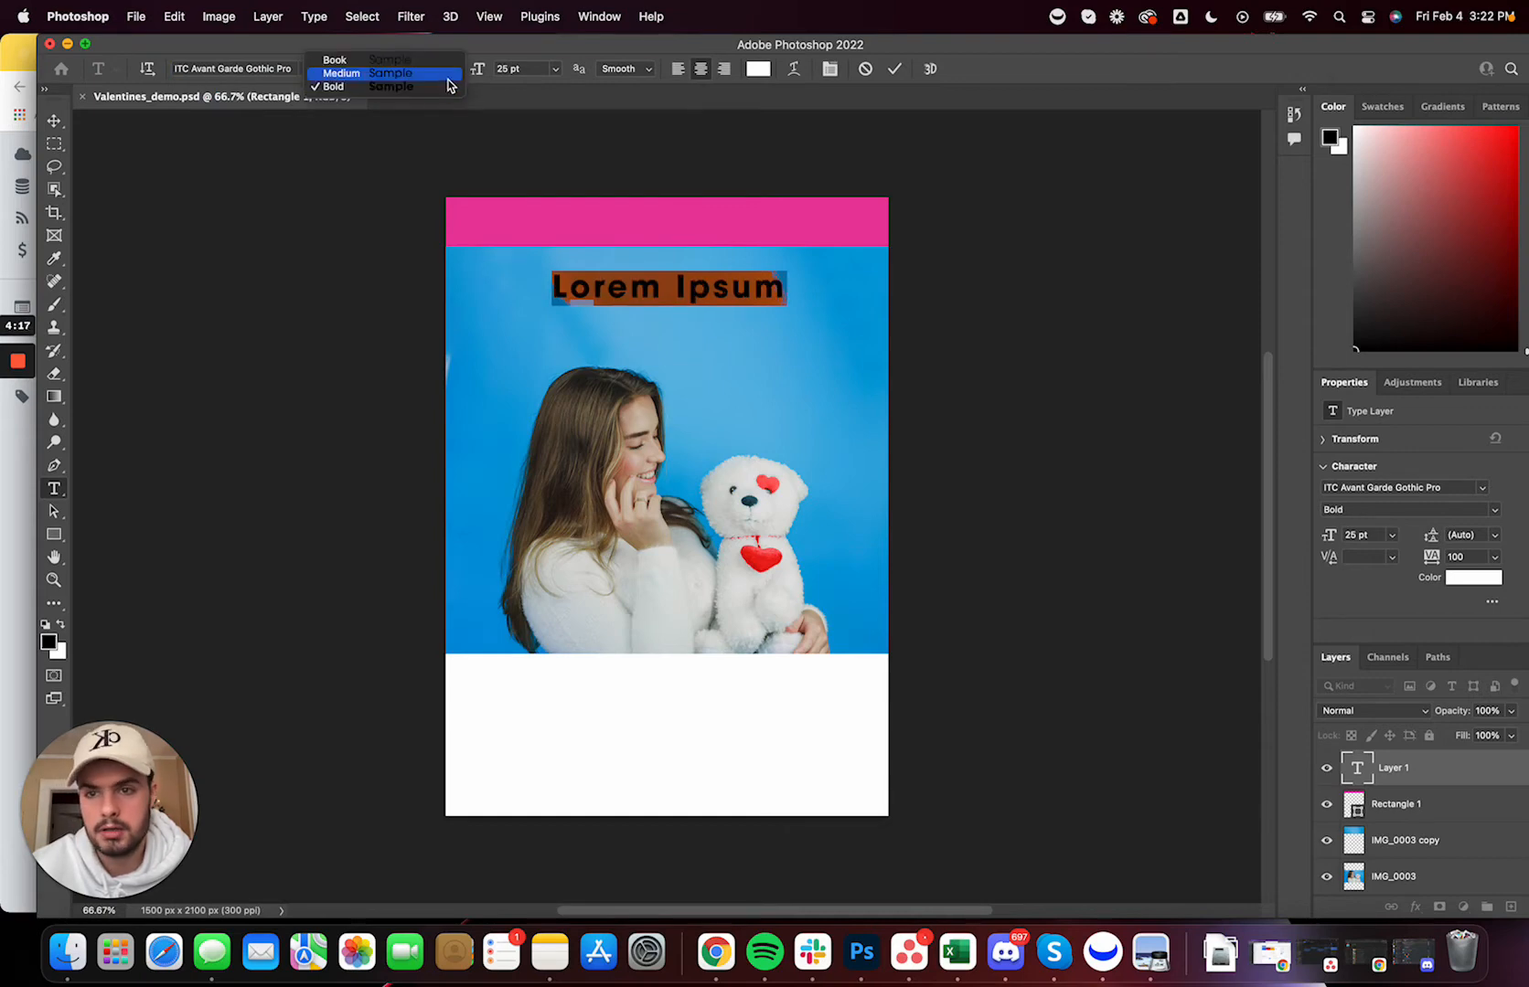
{"action": "left_click", "coordinate": [340, 73]}
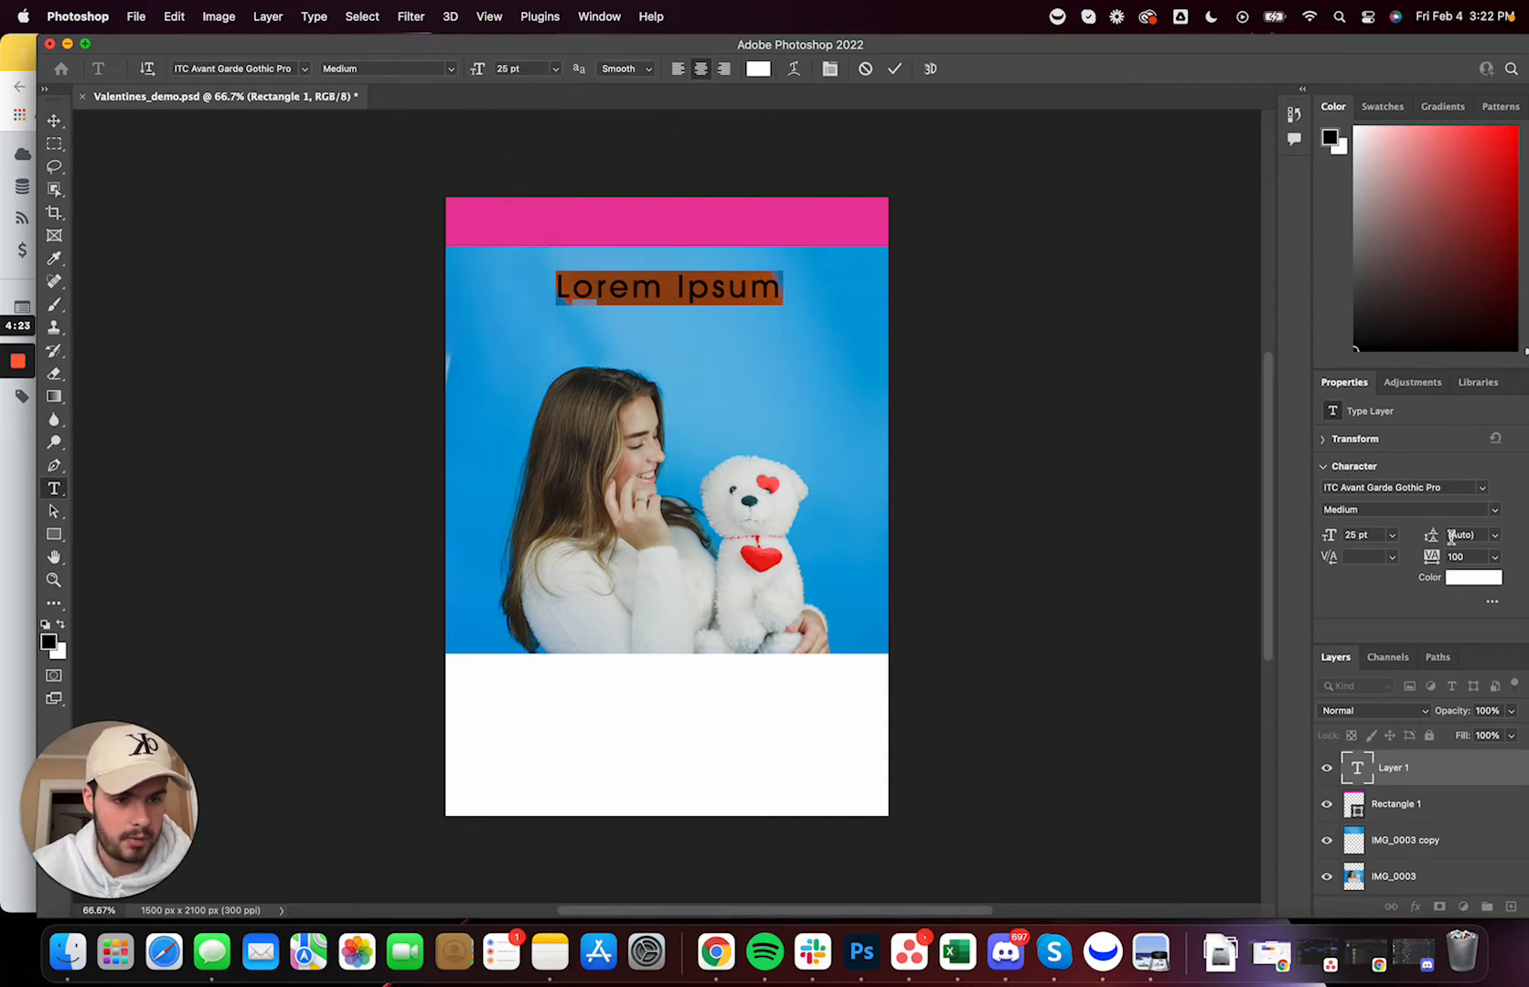
{"action": "left_click", "coordinate": [1497, 556]}
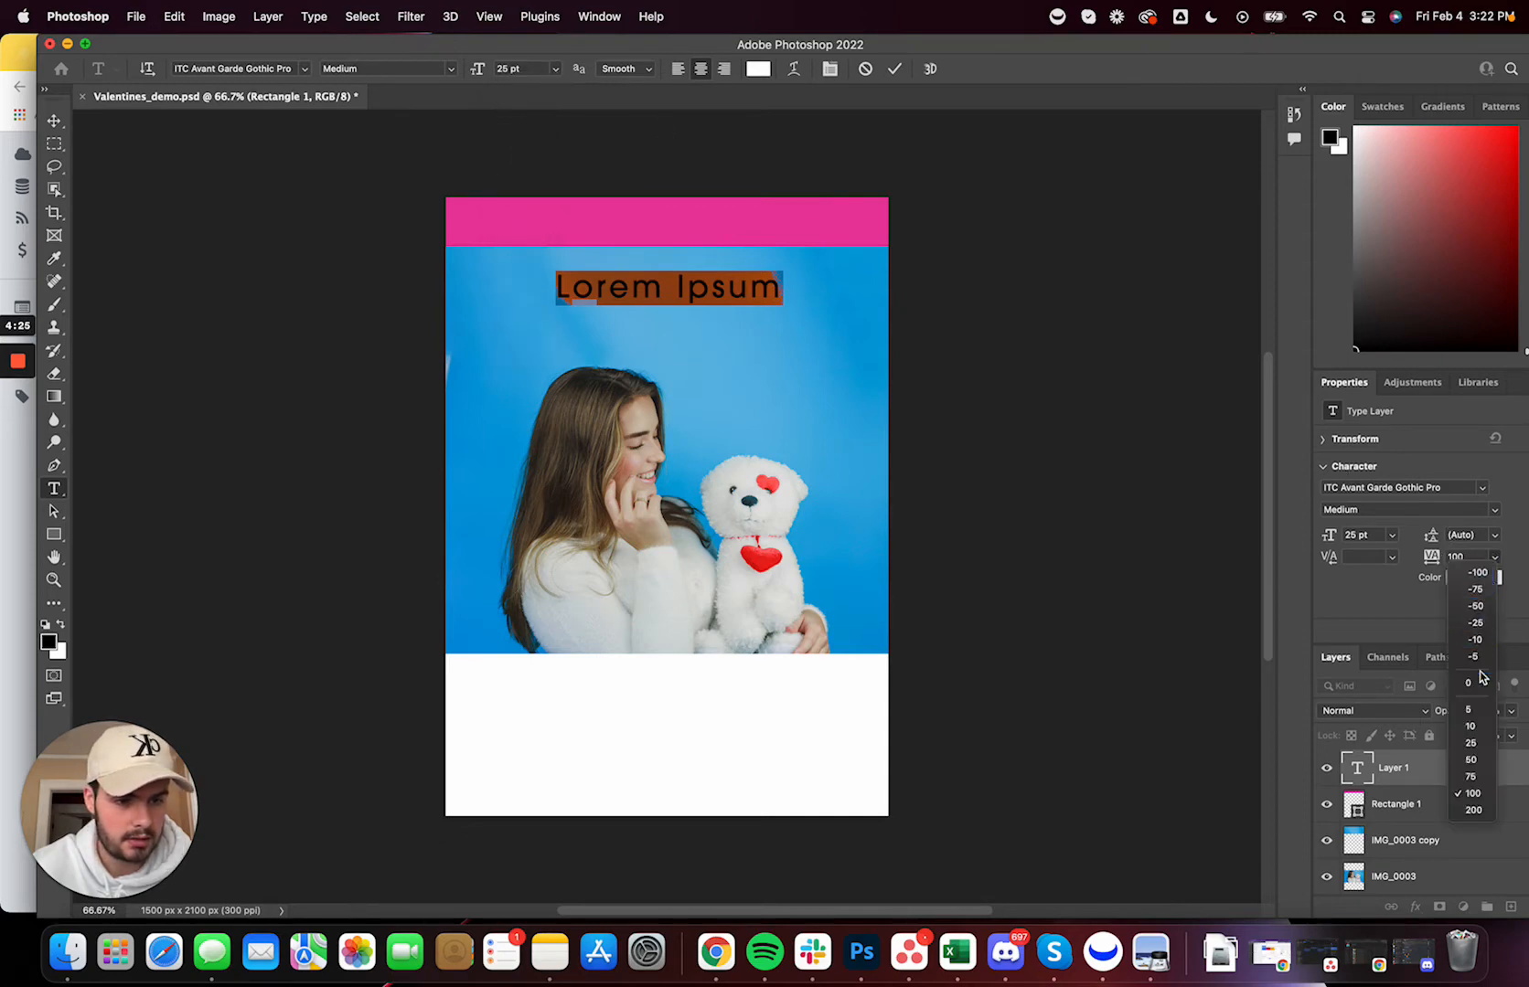
{"action": "left_click", "coordinate": [1470, 682]}
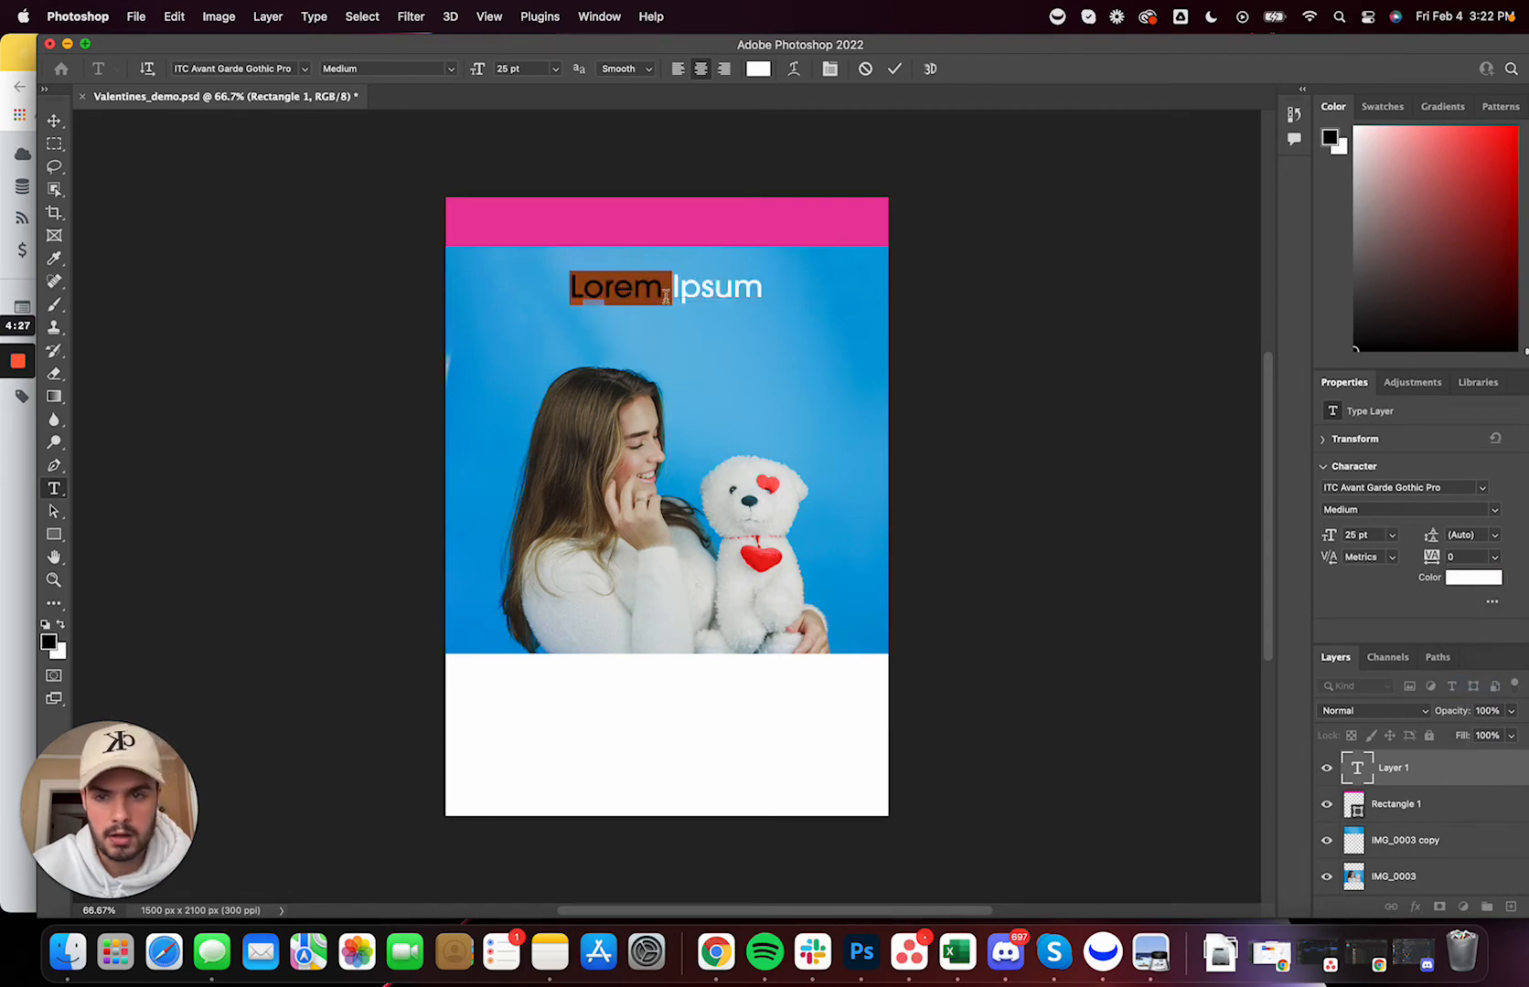
Type the banner caption GUARENTEED DELIVERY BY VALENTINES, discarding a false start of FREE
{"action": "type", "text": "F"}
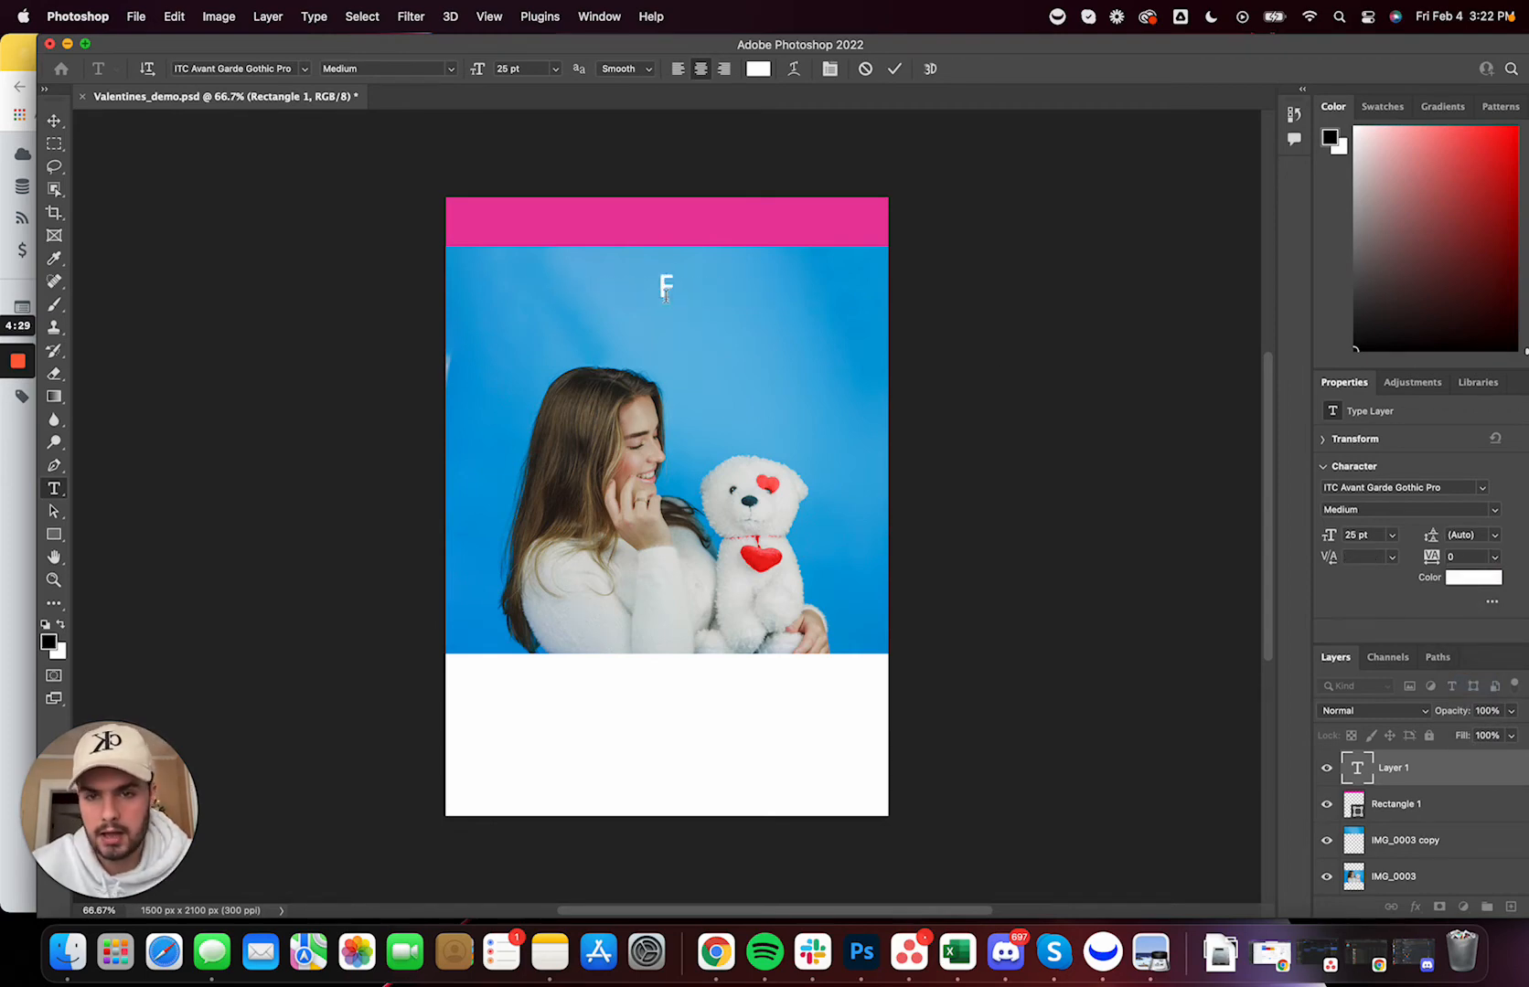
{"action": "type", "text": "REE"}
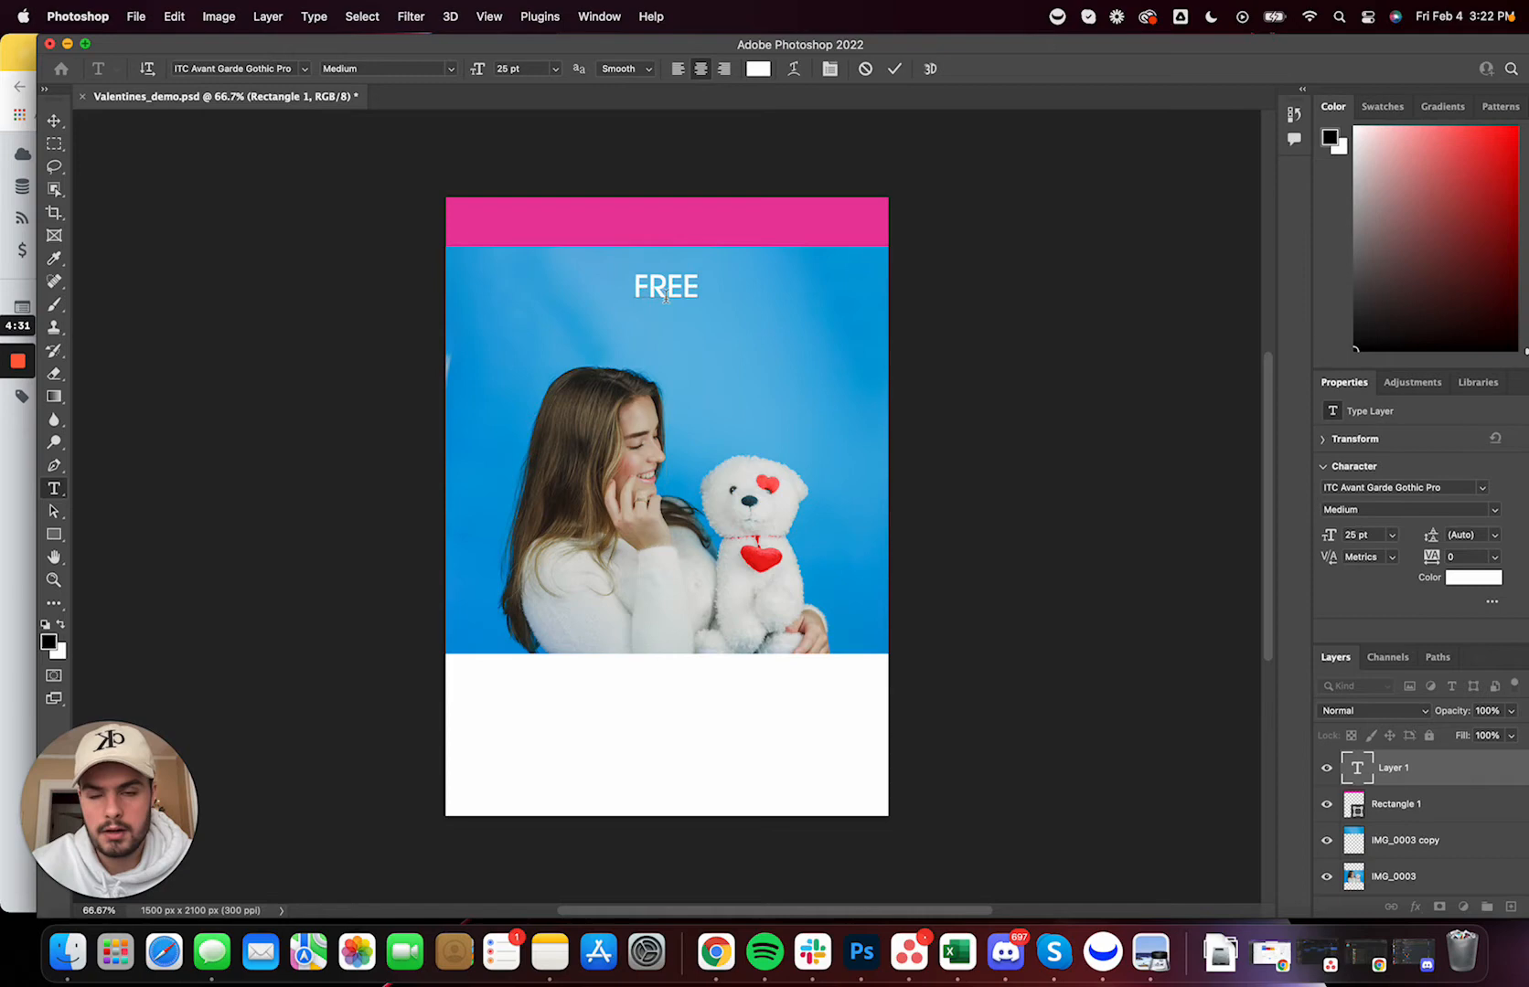
{"action": "key", "text": "Backspace"}
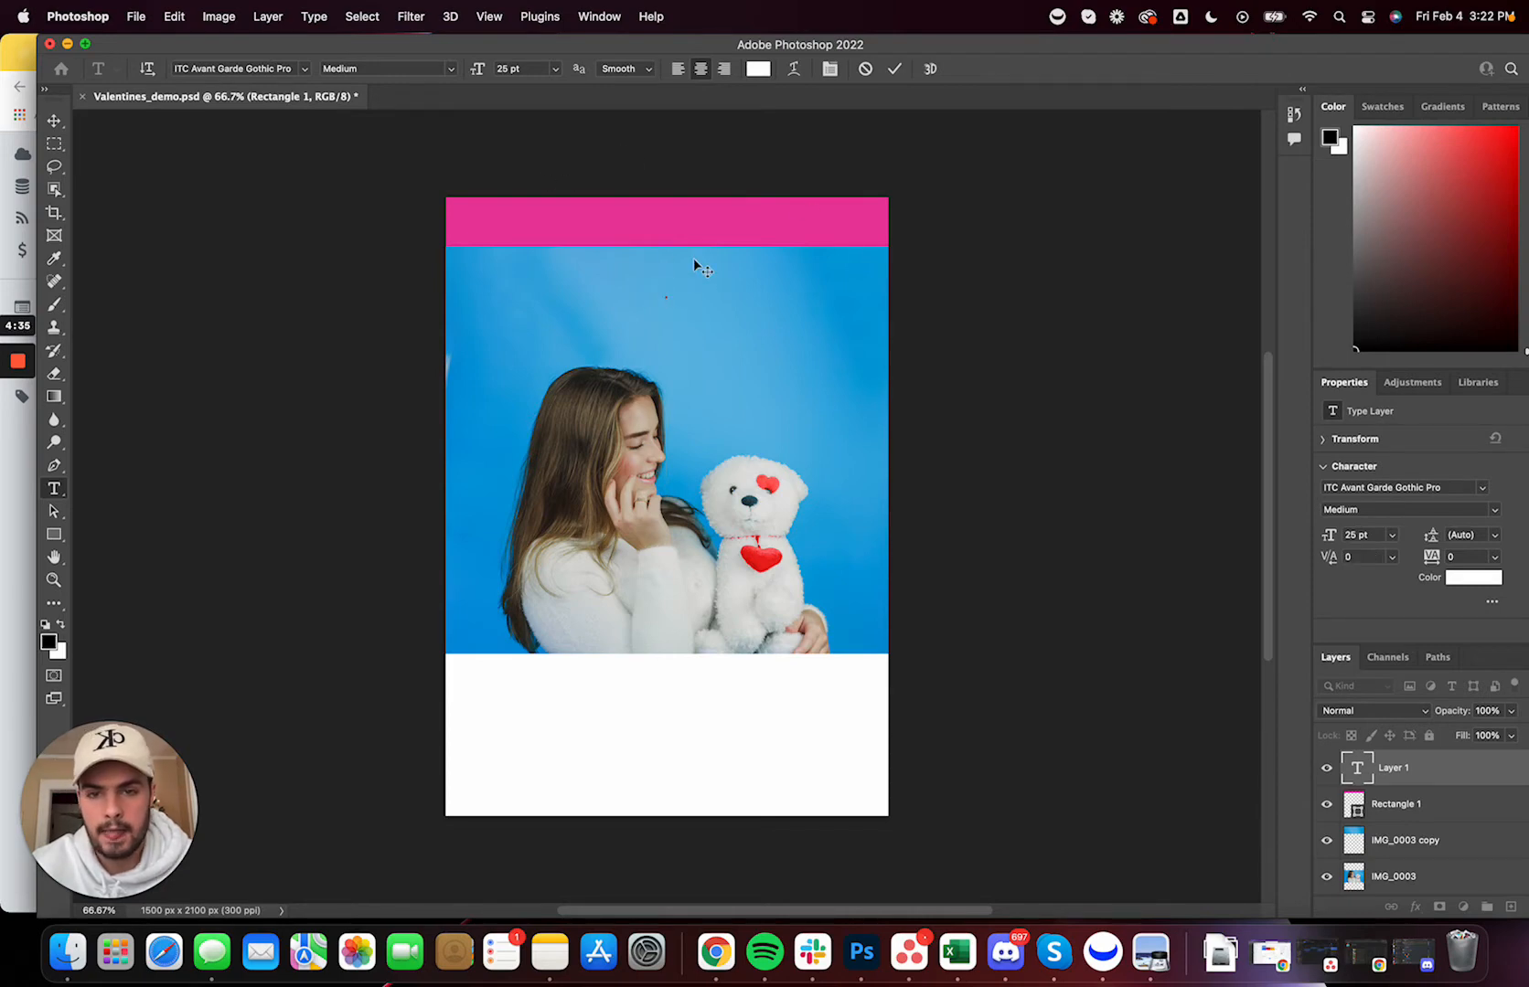
{"action": "type", "text": "G"}
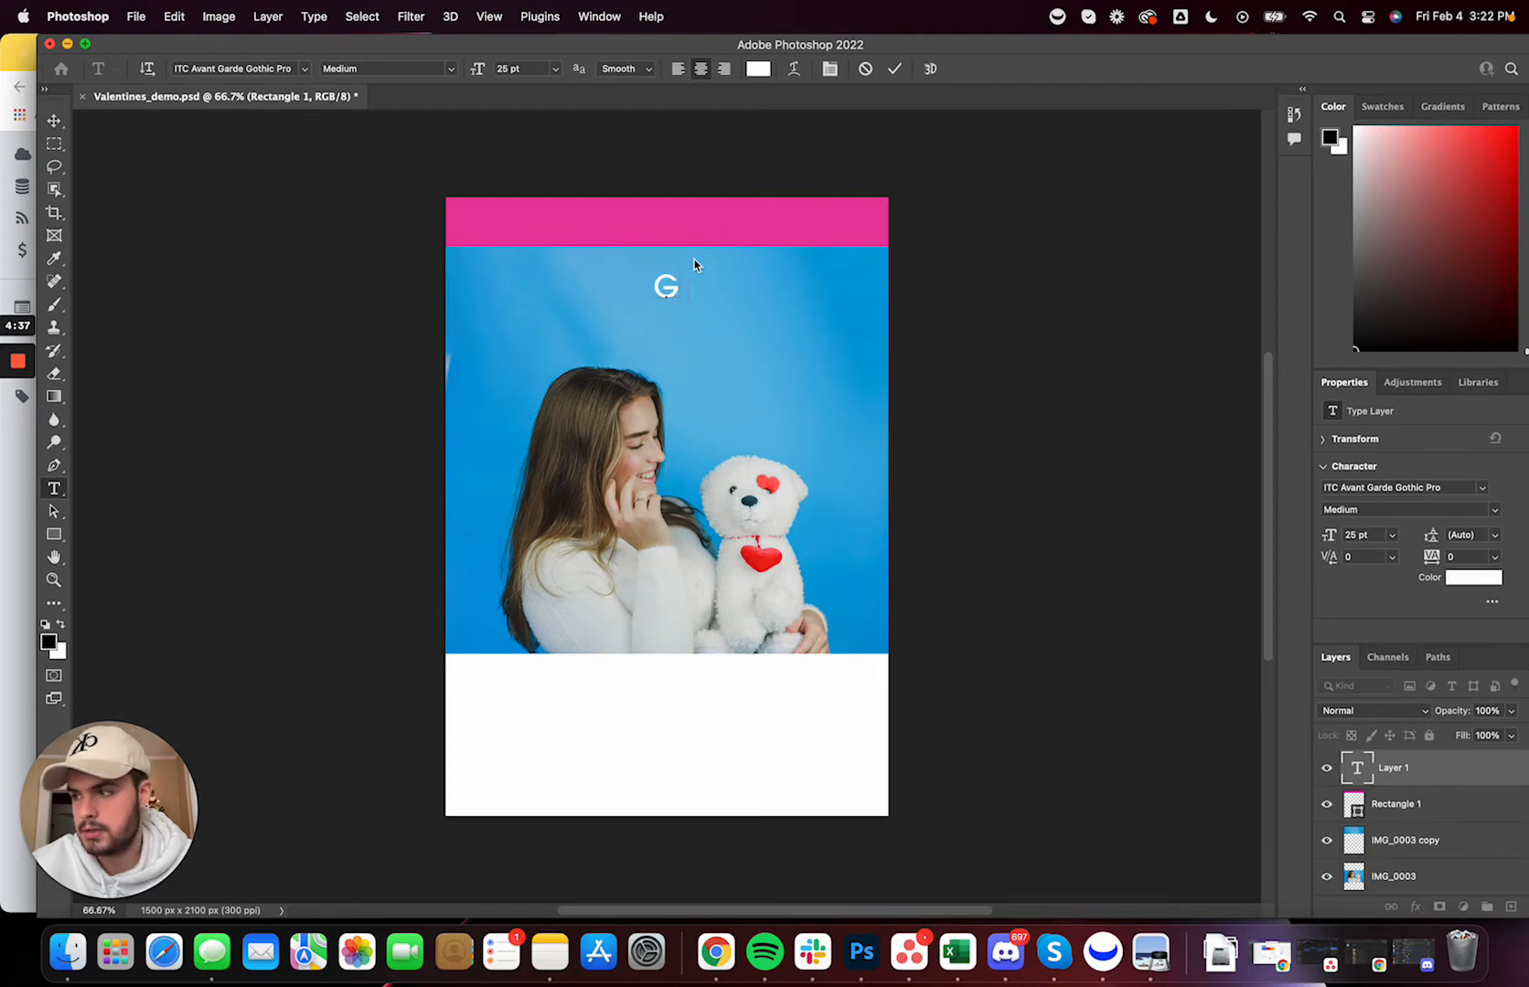
{"action": "type", "text": "UARENTEED DE"}
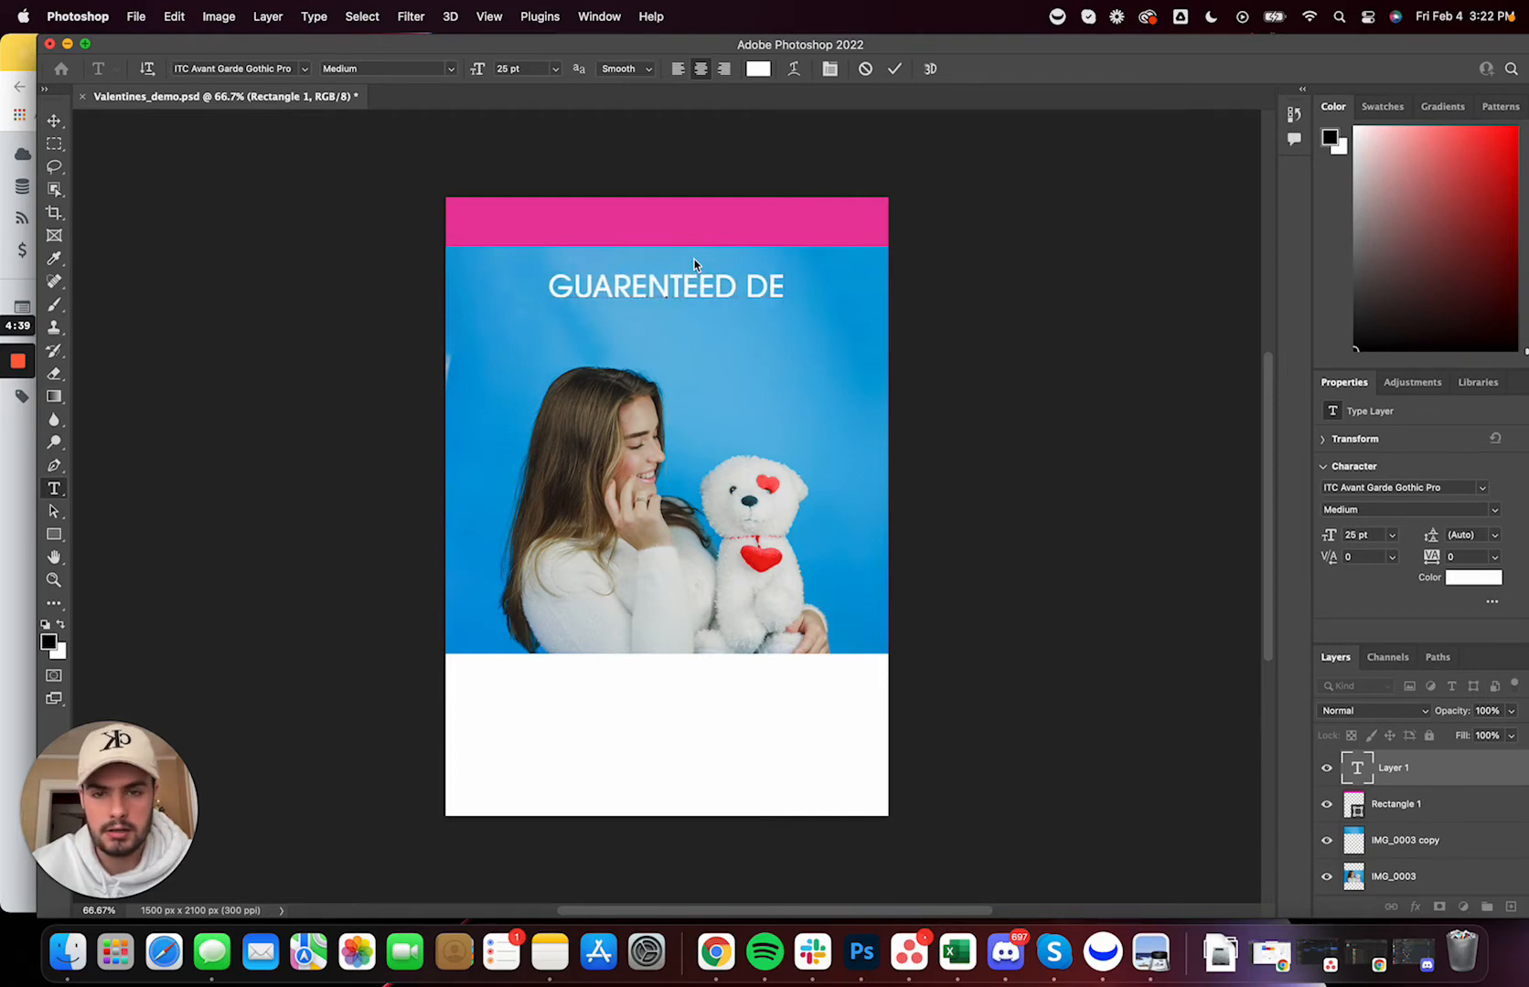
{"action": "type", "text": "LIVERY BY VALENTINES"}
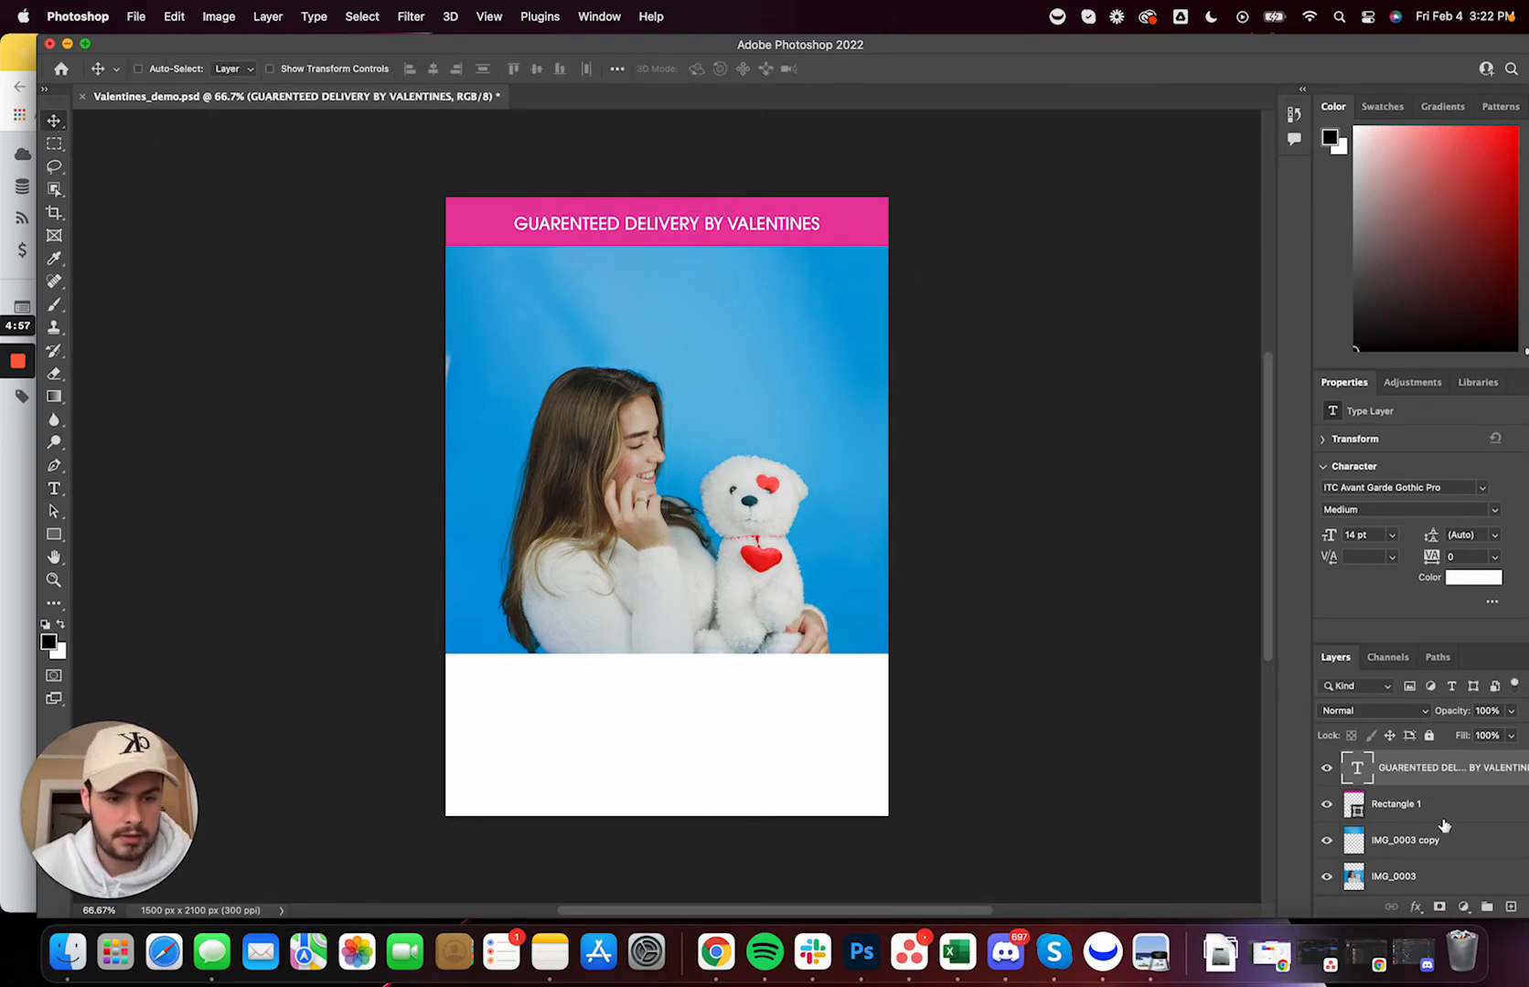
Append '+ FREE USA SHIPPING' to the banner caption text
{"action": "left_click", "coordinate": [1395, 804]}
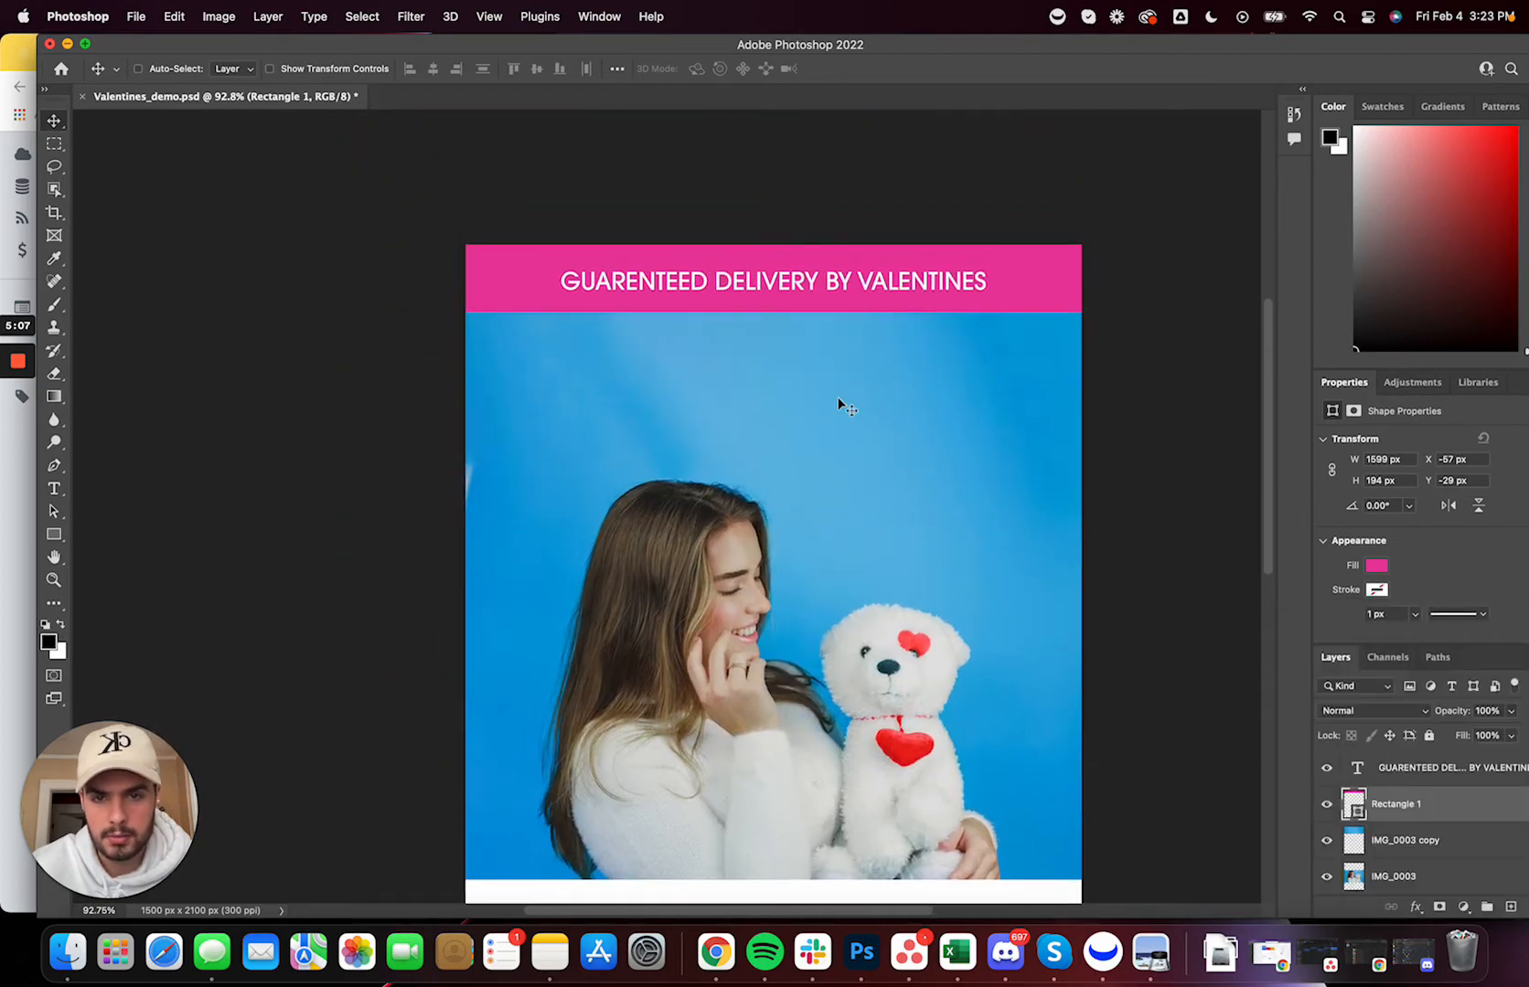
{"action": "double_click", "coordinate": [771, 281]}
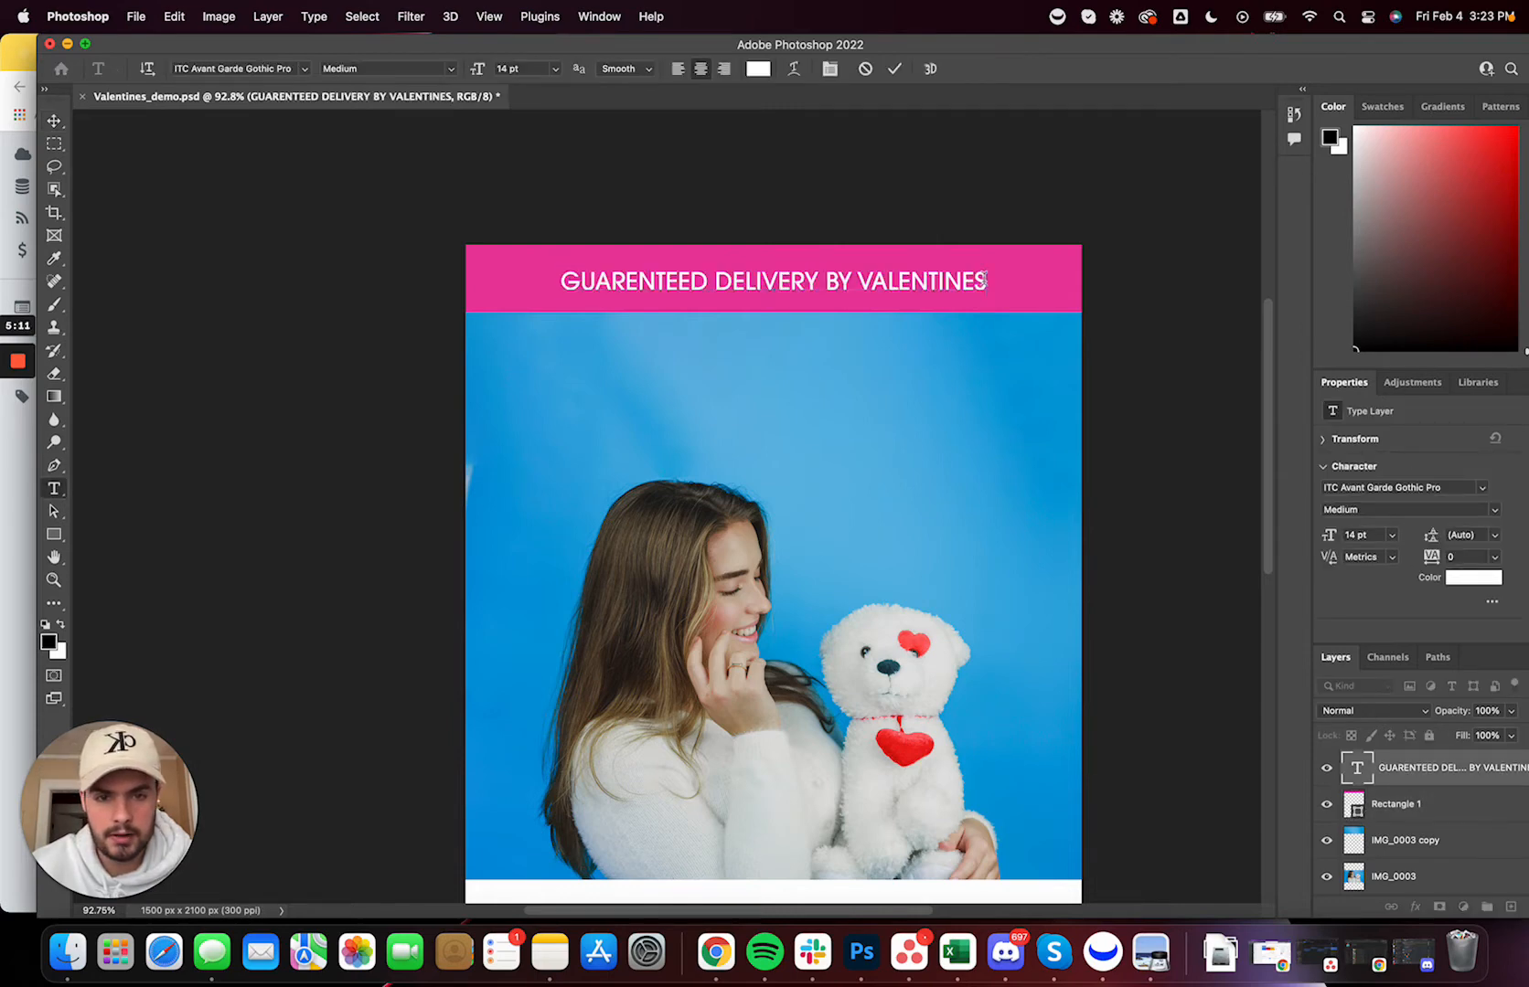
{"action": "type", "text": "+ FREE"}
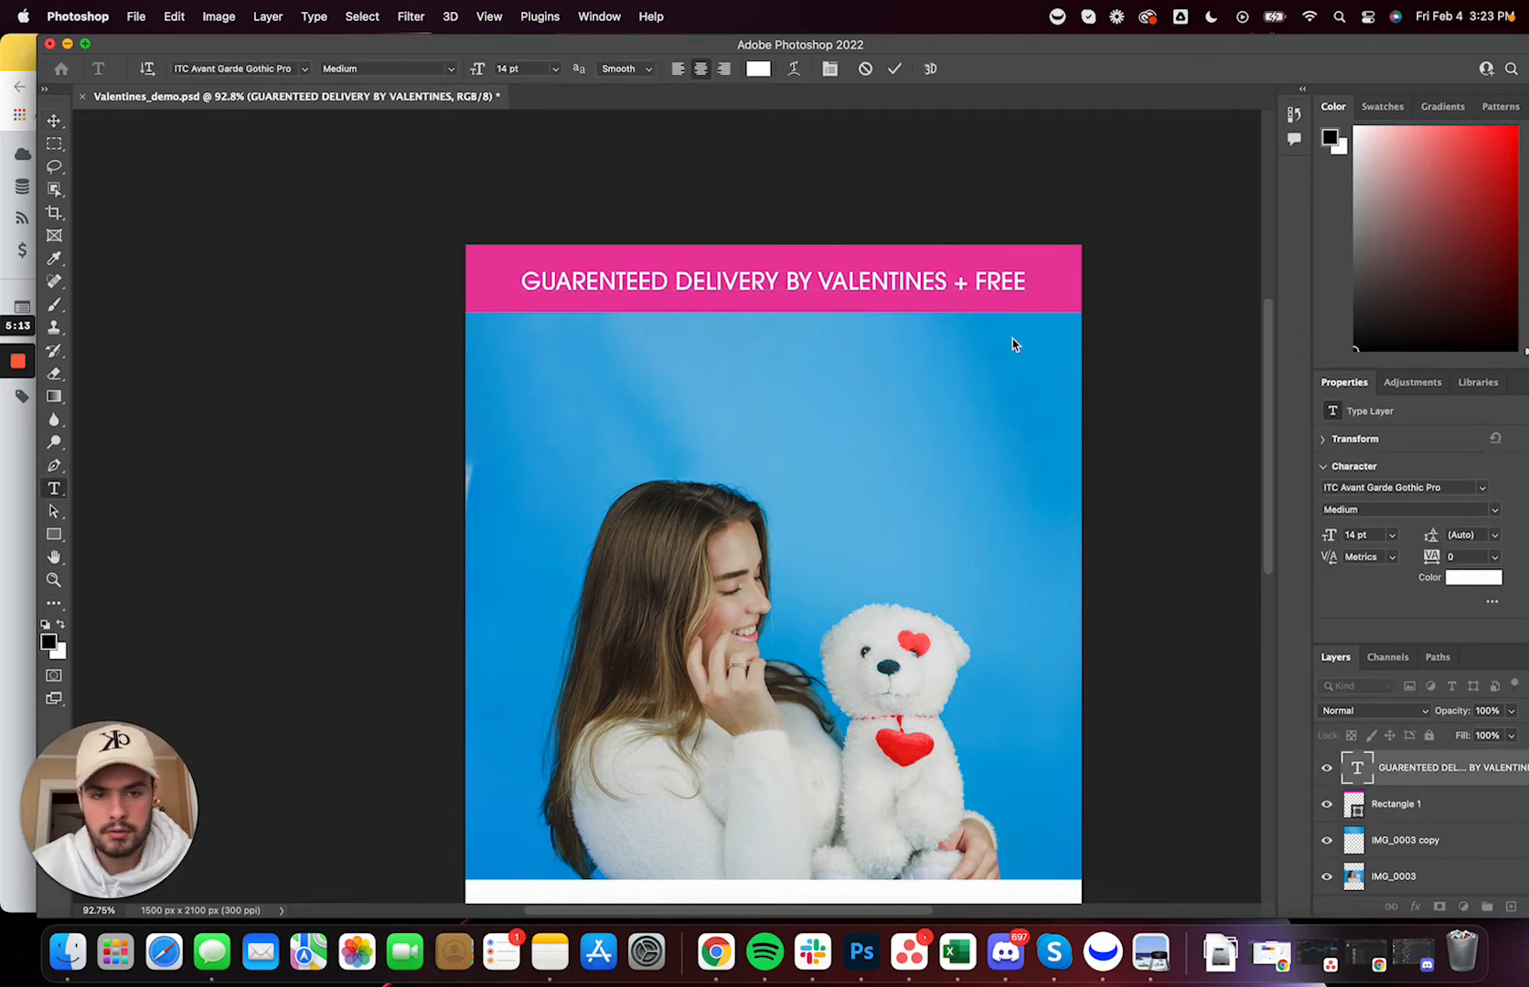
{"action": "type", "text": "USA SHIPPING"}
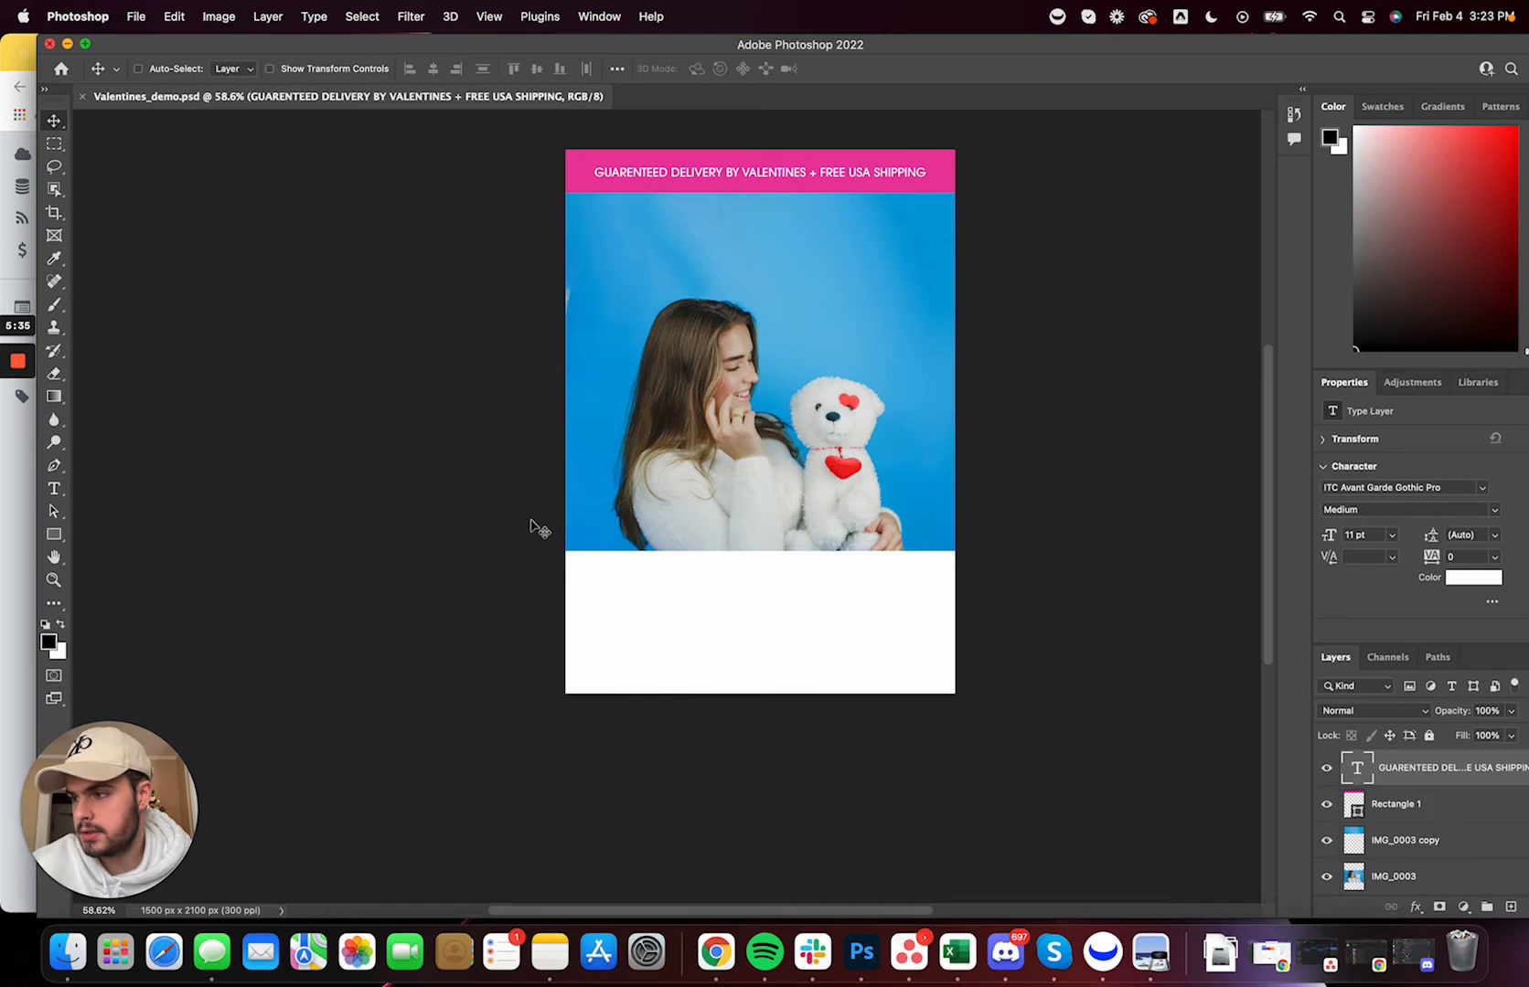
{"action": "mouse_move", "coordinate": [781, 274]}
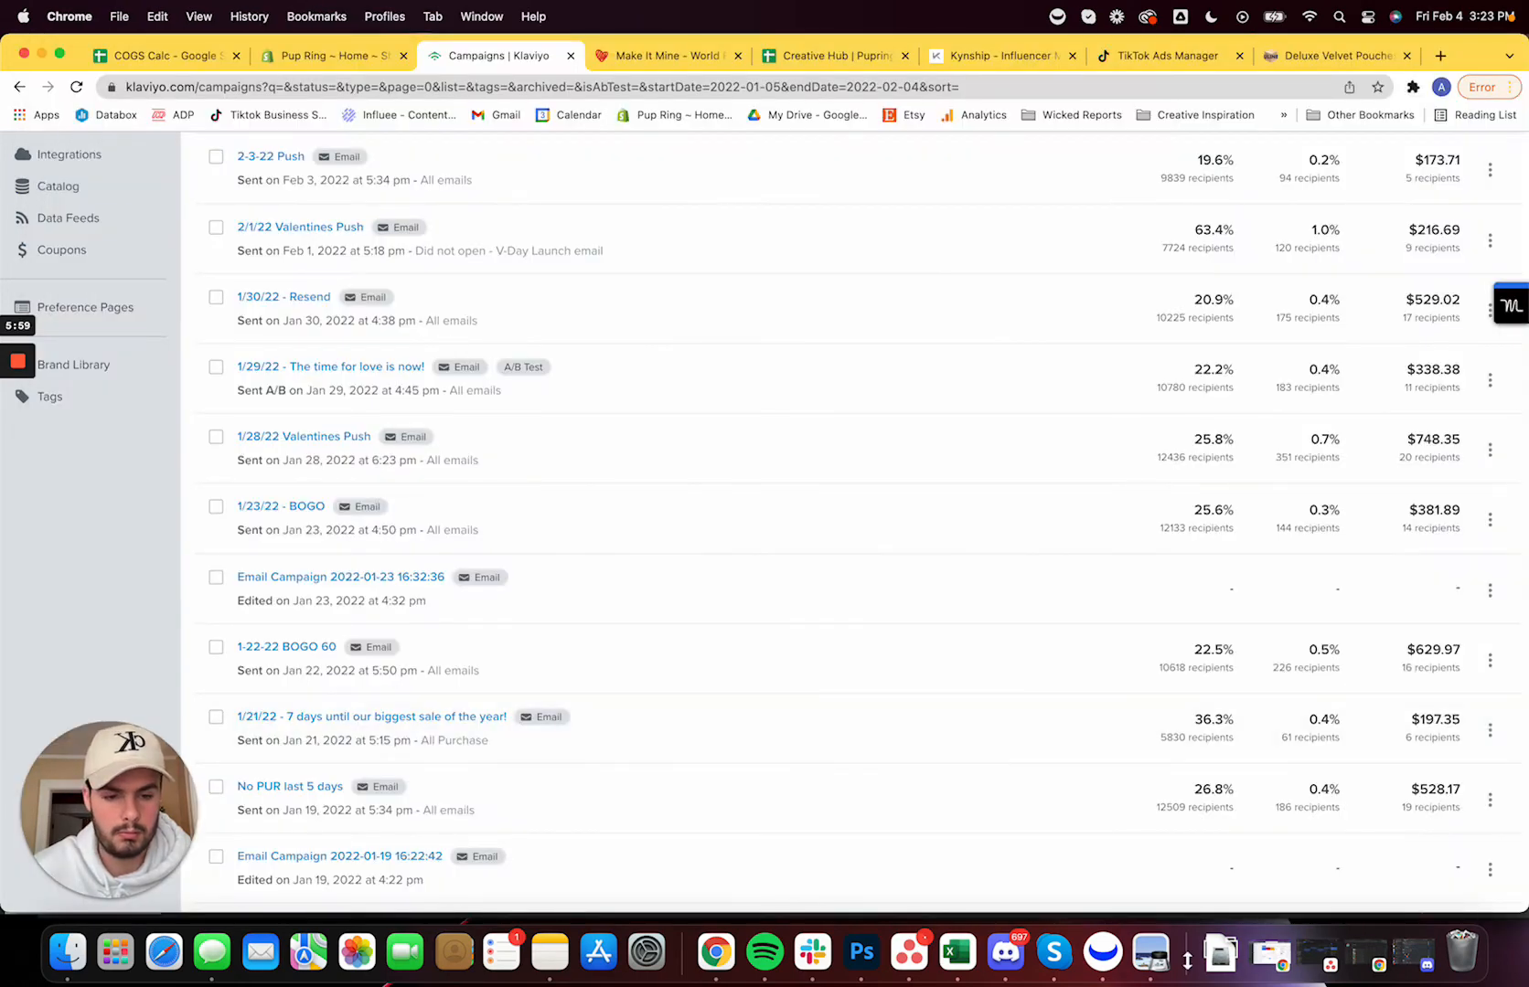
Glance at the Klaviyo campaign list and bring the Valentines_demo.psd flyer back to the front
{"action": "left_click", "coordinate": [860, 953]}
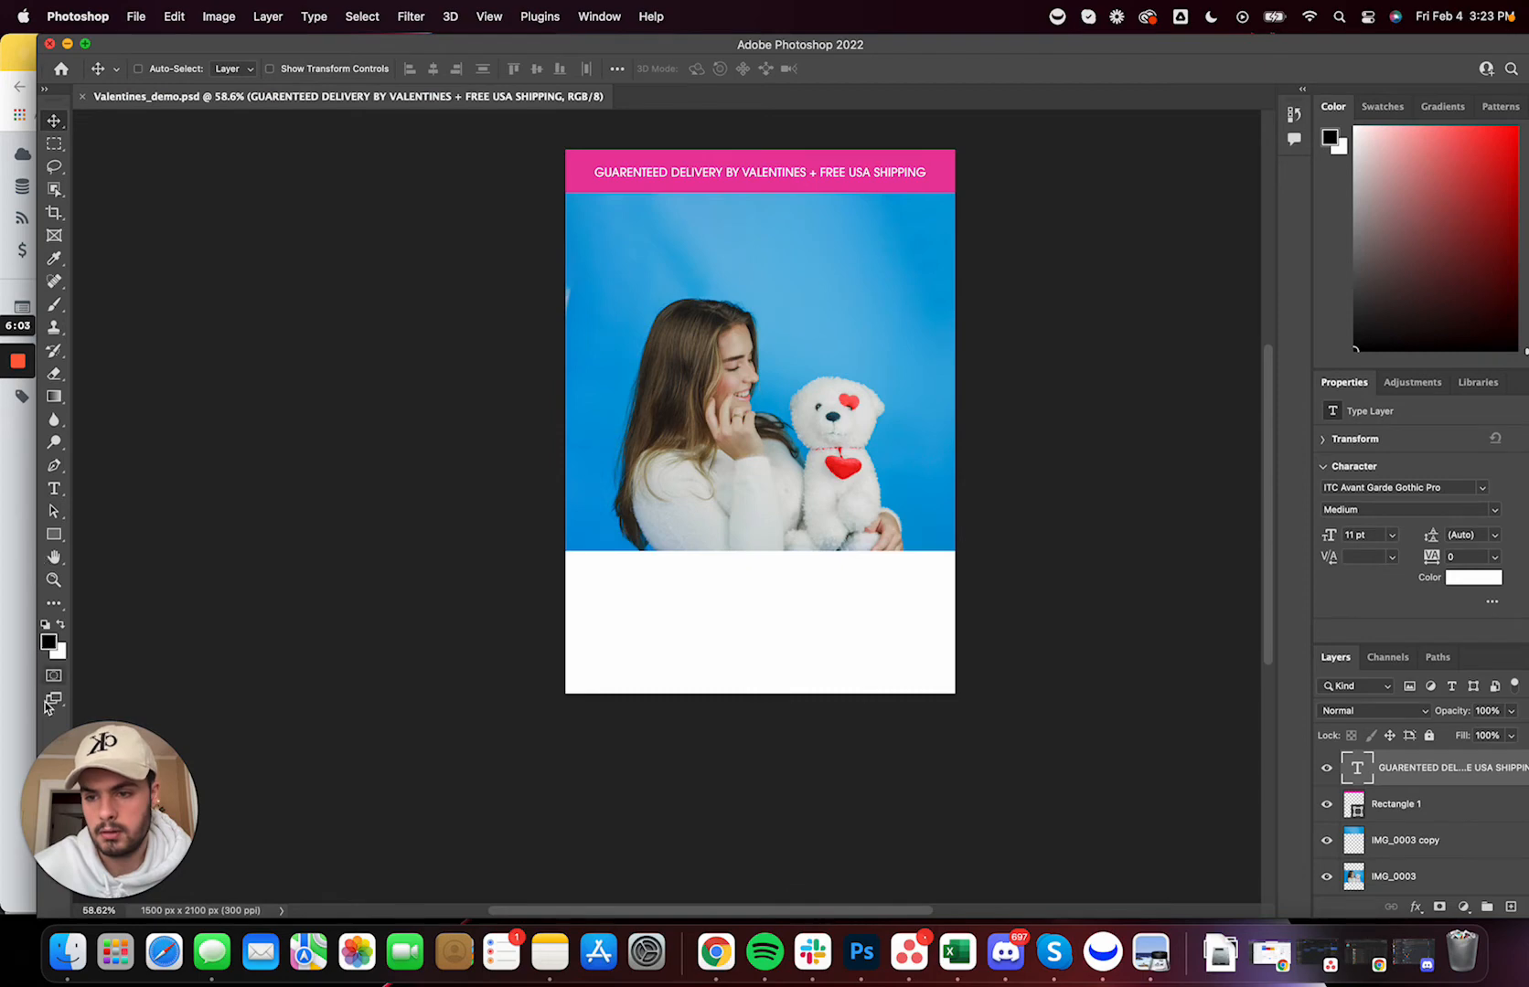
{"action": "left_click", "coordinate": [714, 953]}
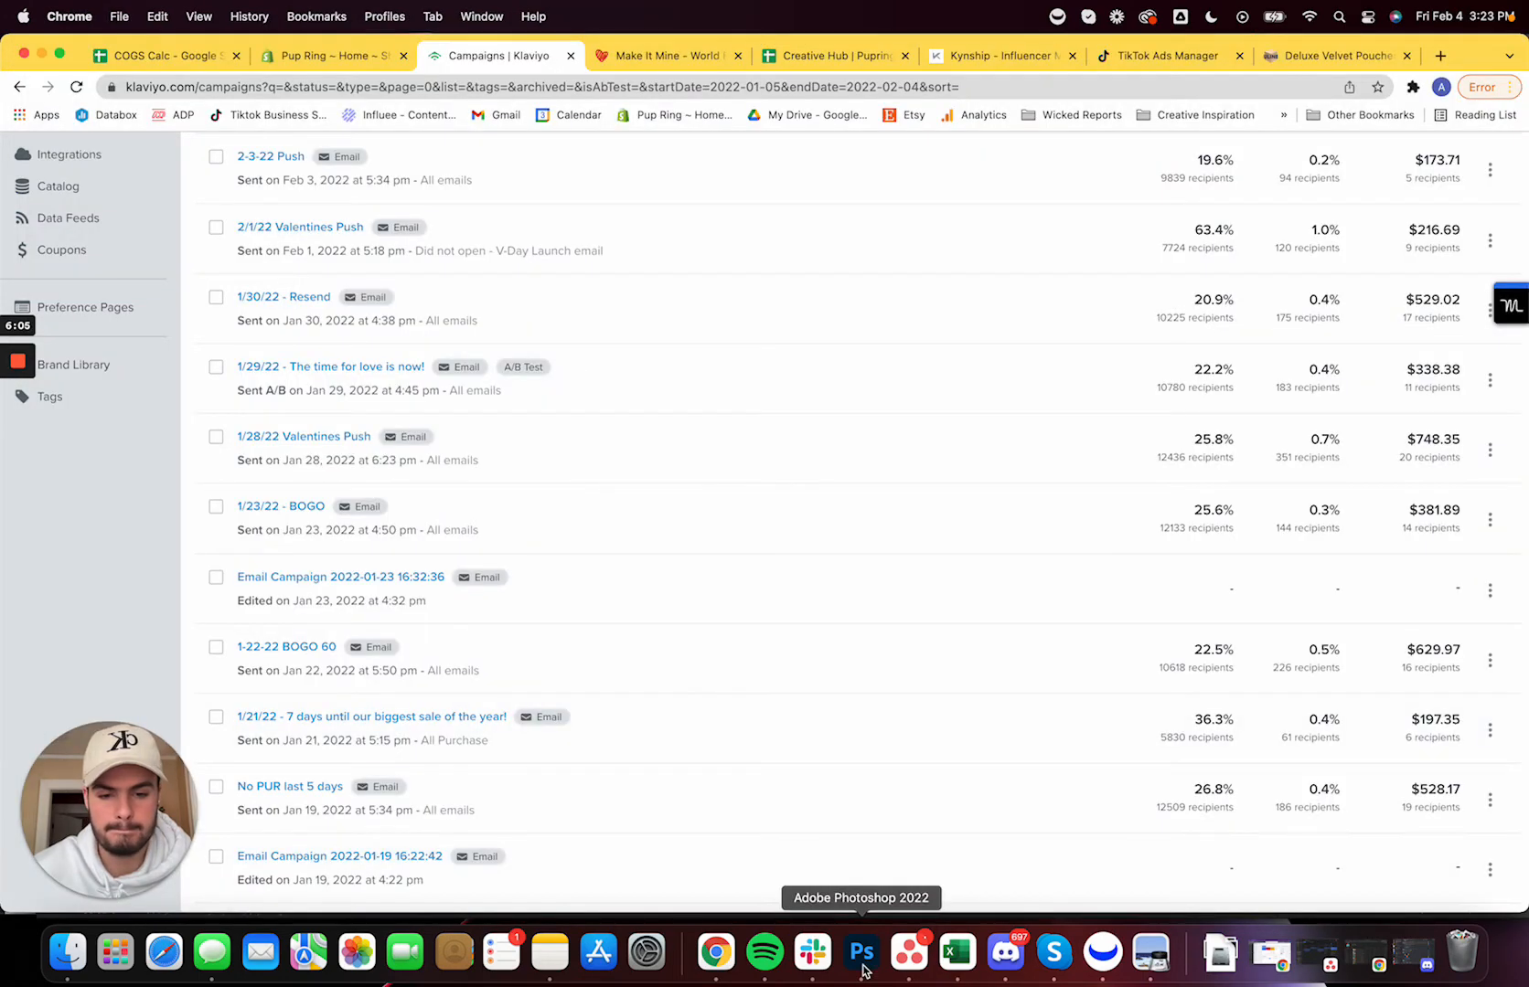
{"action": "left_click", "coordinate": [859, 953]}
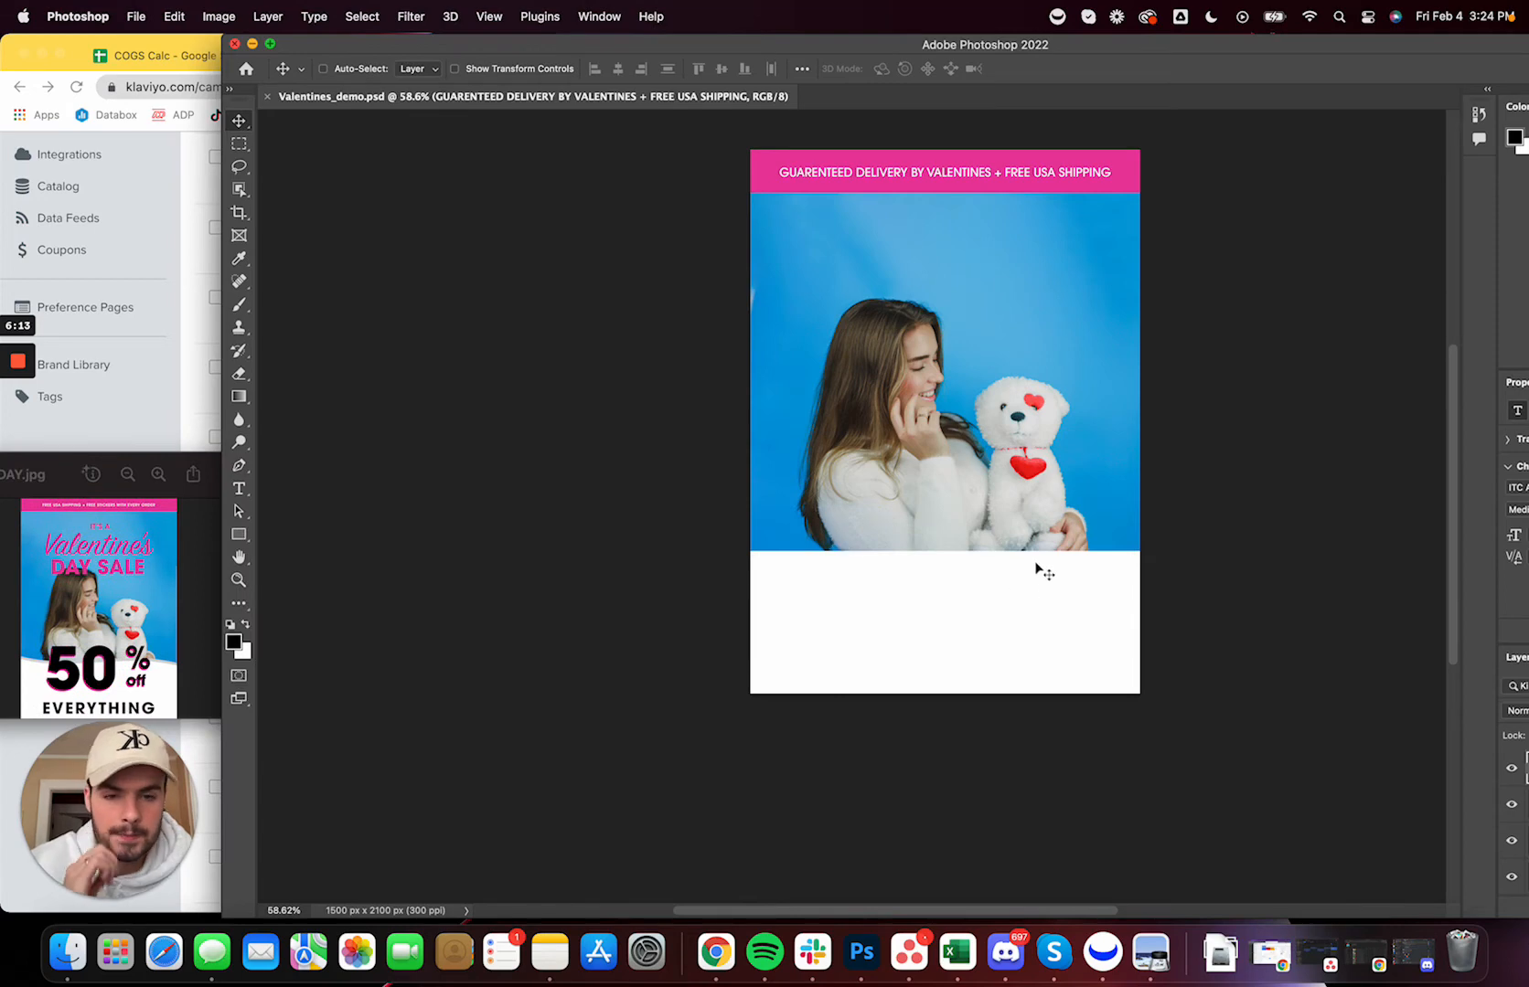
{"action": "mouse_move", "coordinate": [409, 550]}
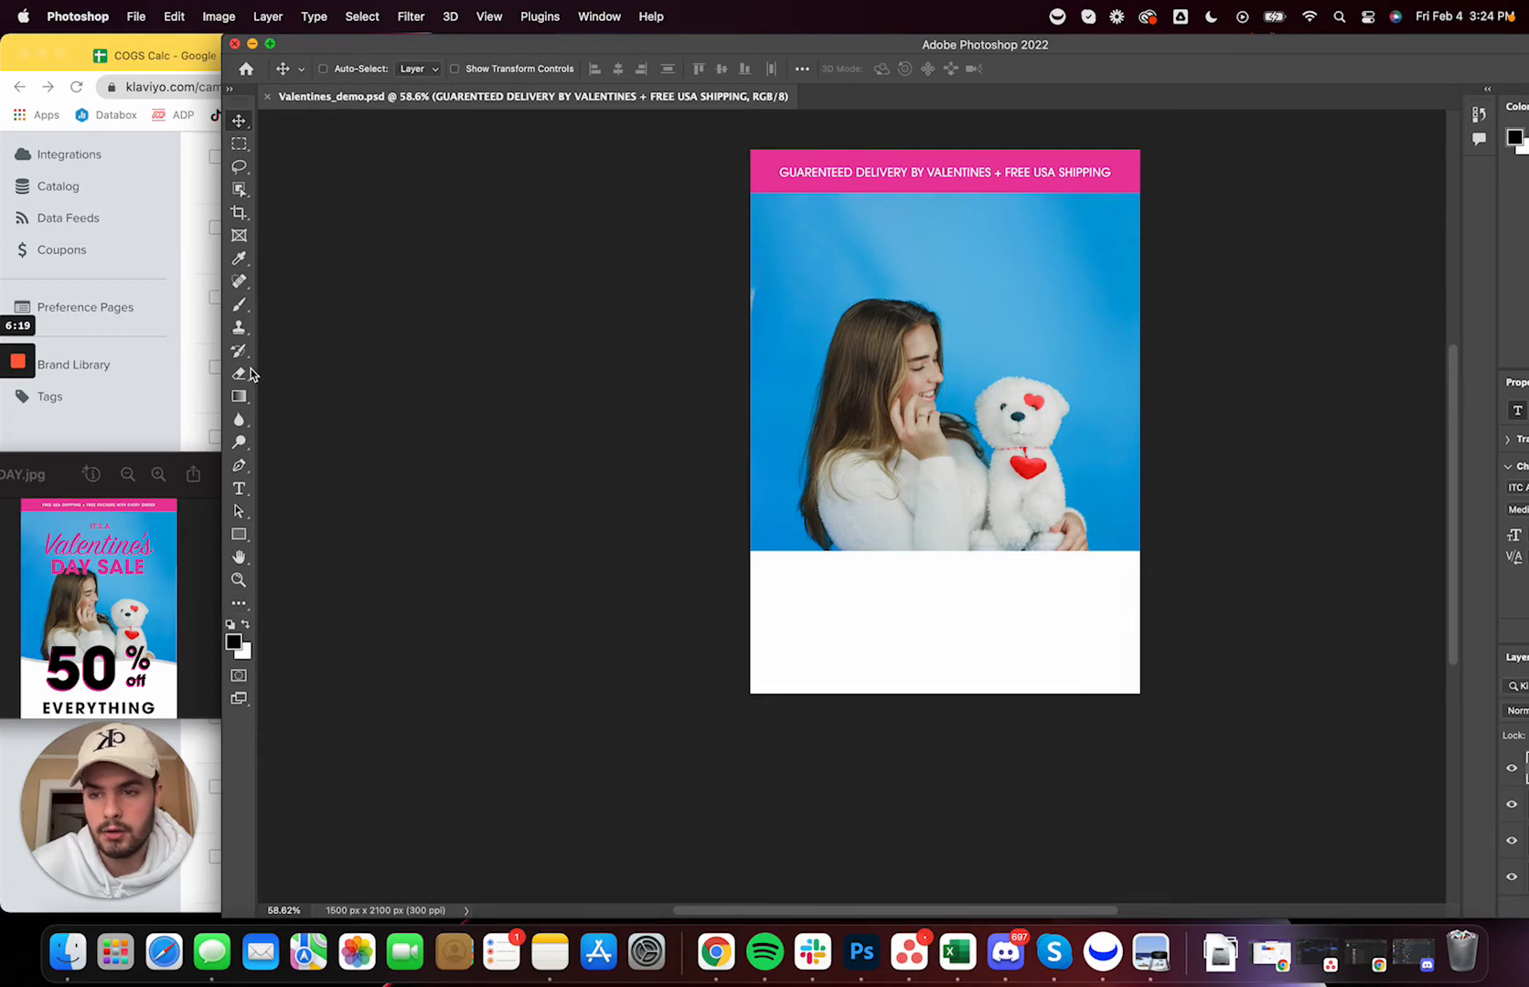
Add an 'IT'S A' caption above the photo and set it to Bold 20 pt
{"action": "left_click", "coordinate": [239, 488]}
{"action": "type", "text": "IT'S A"}
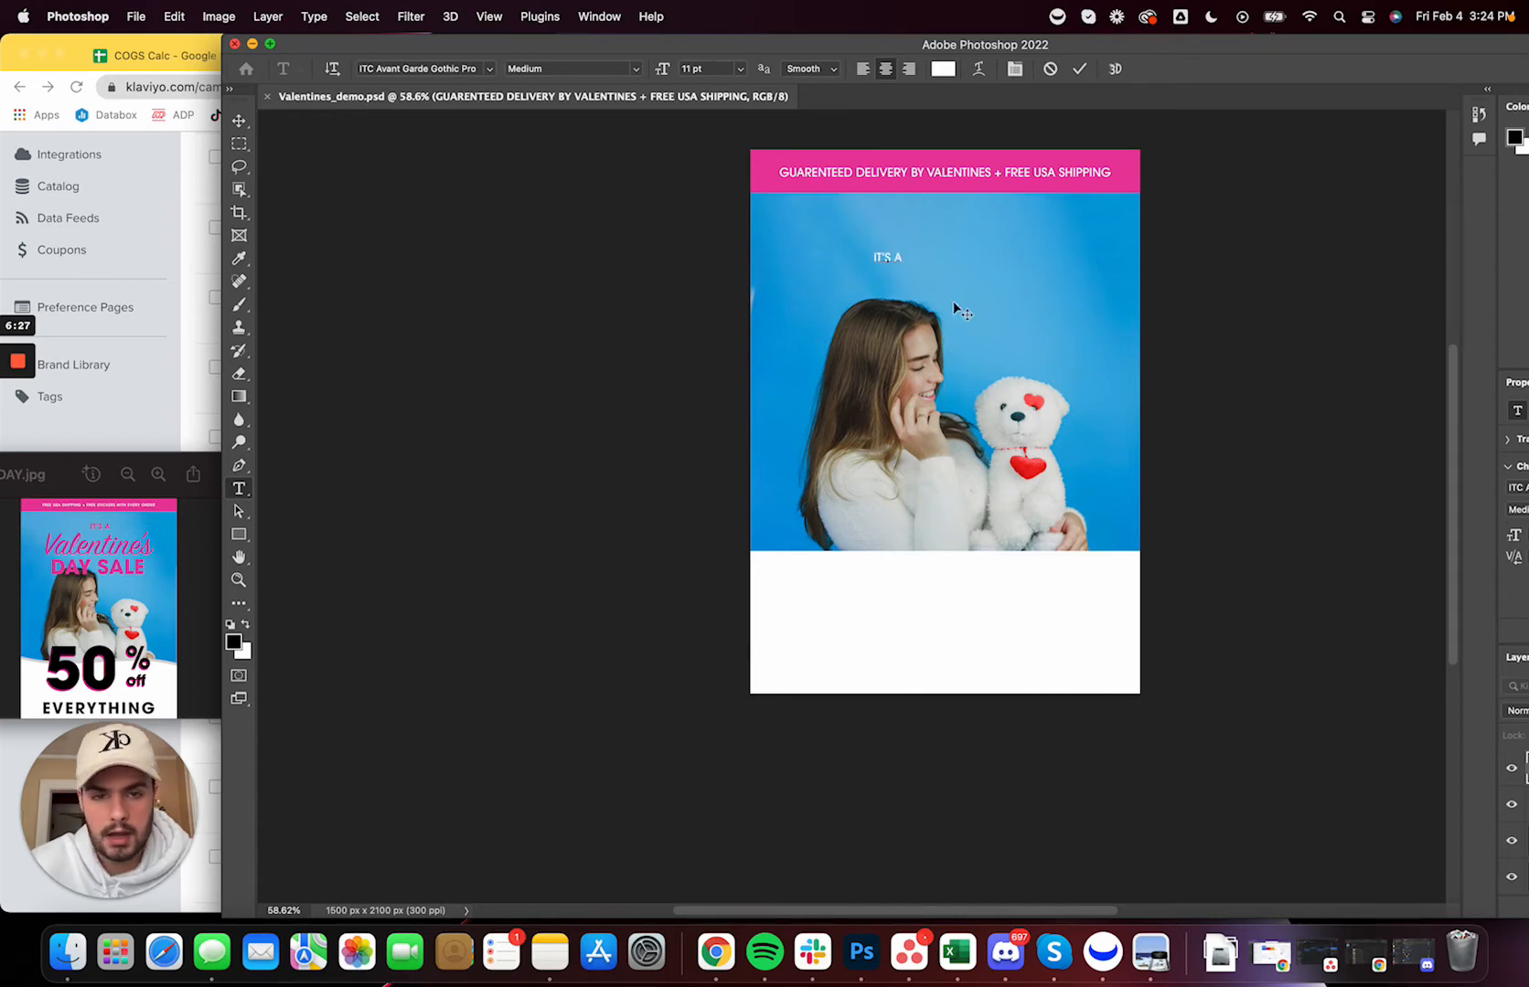
{"action": "left_click", "coordinate": [888, 257]}
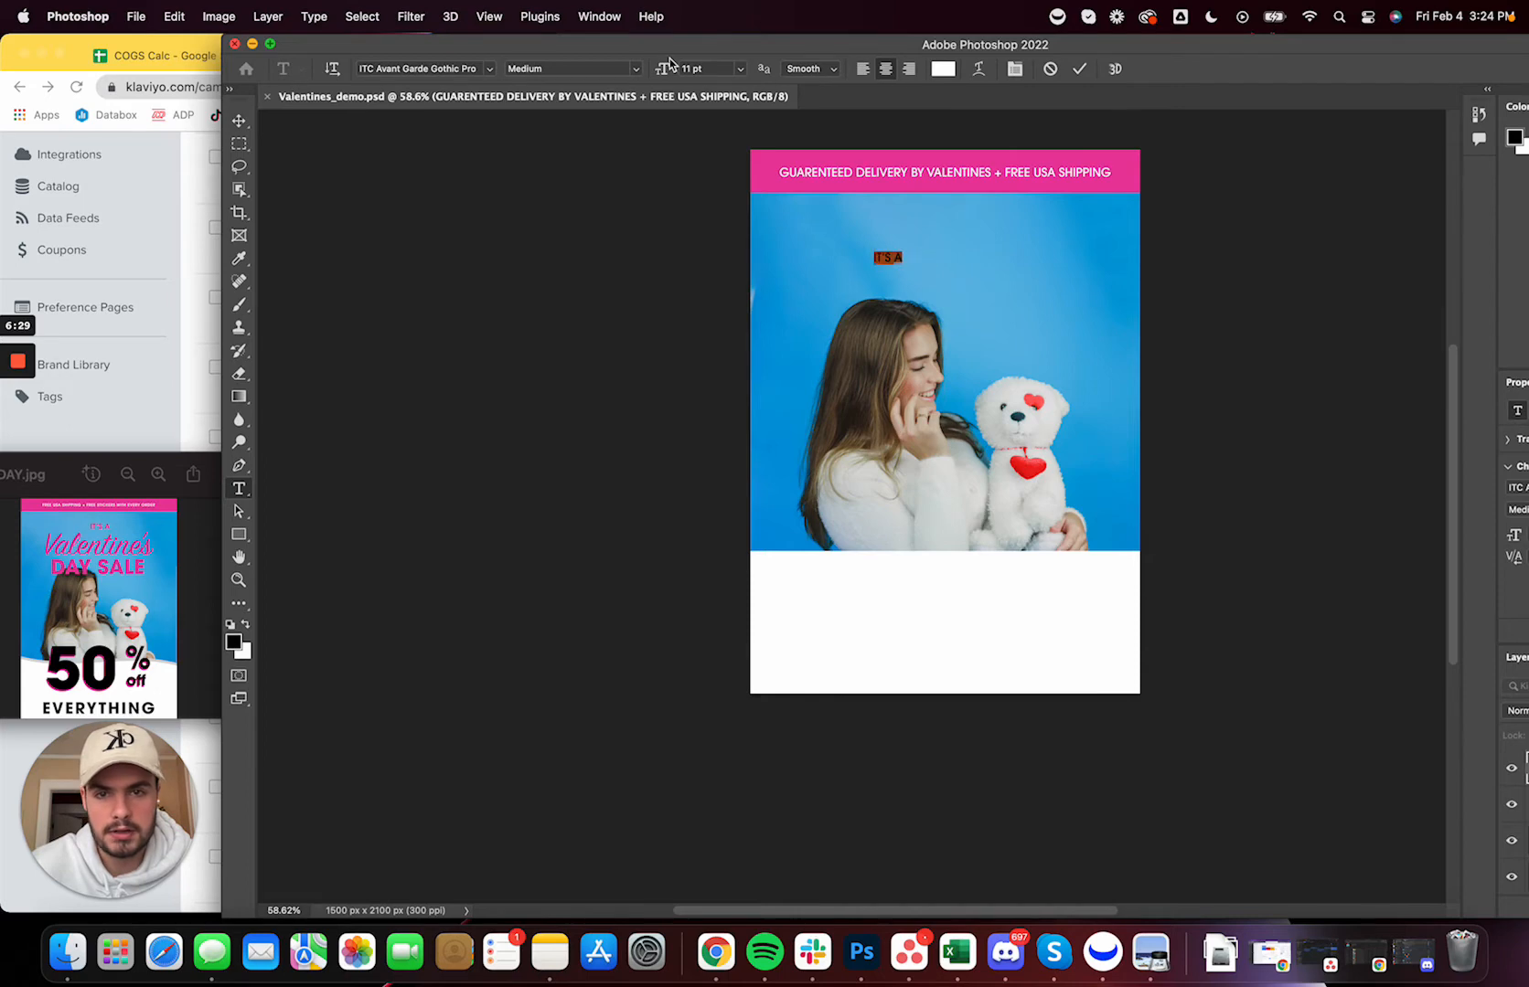
{"action": "left_click", "coordinate": [574, 68]}
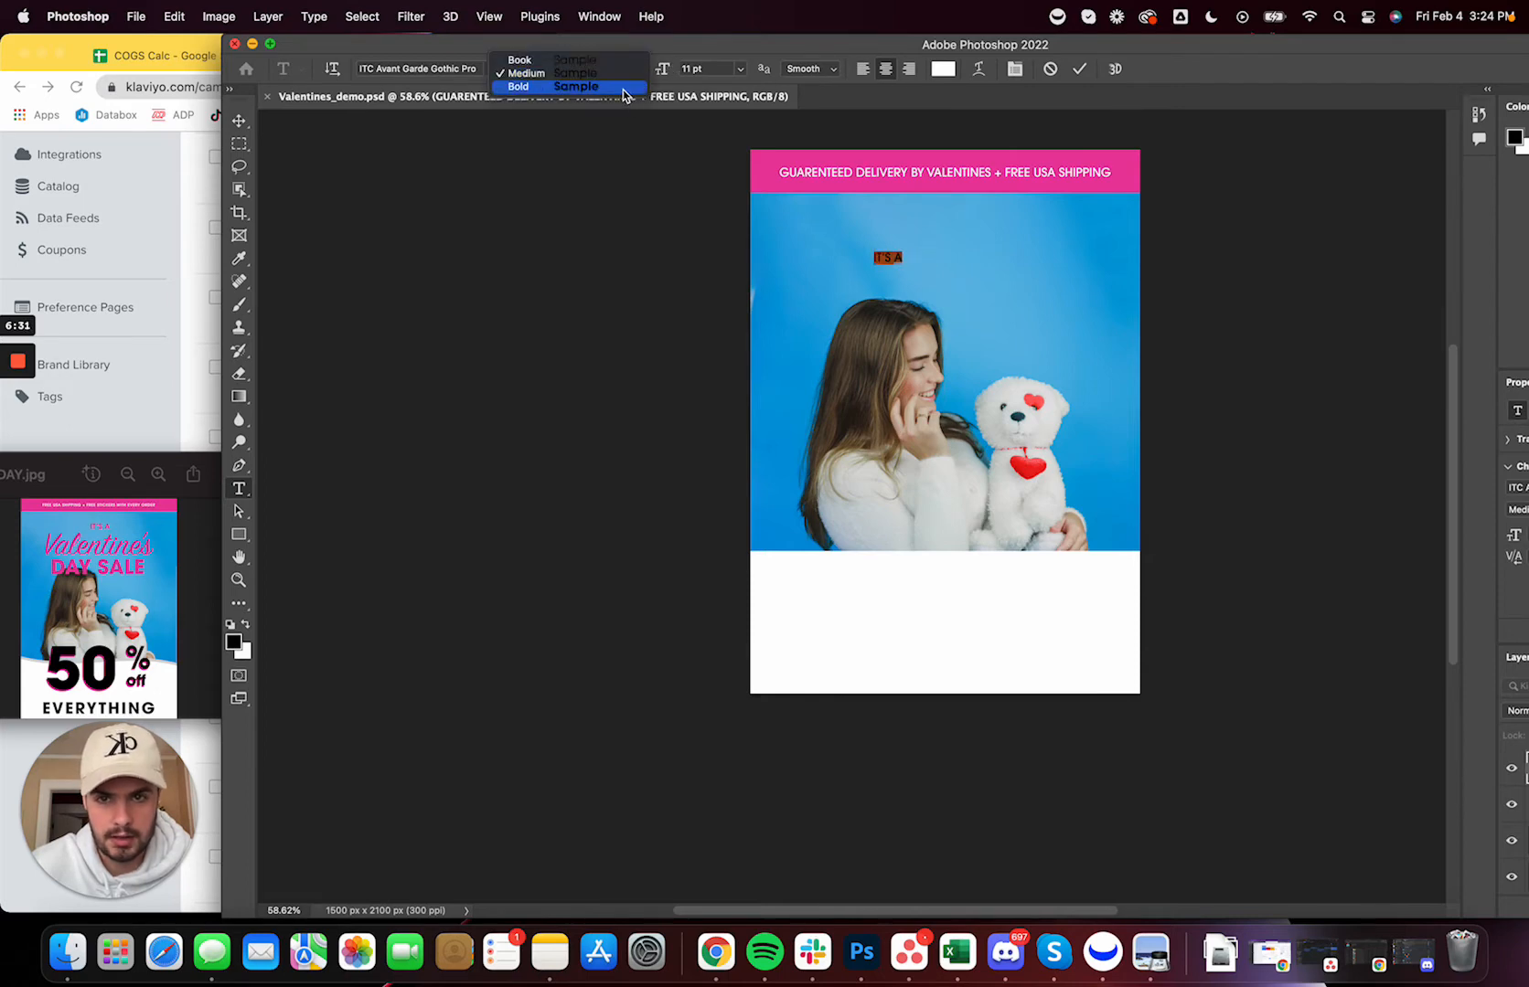
{"action": "left_click", "coordinate": [518, 86]}
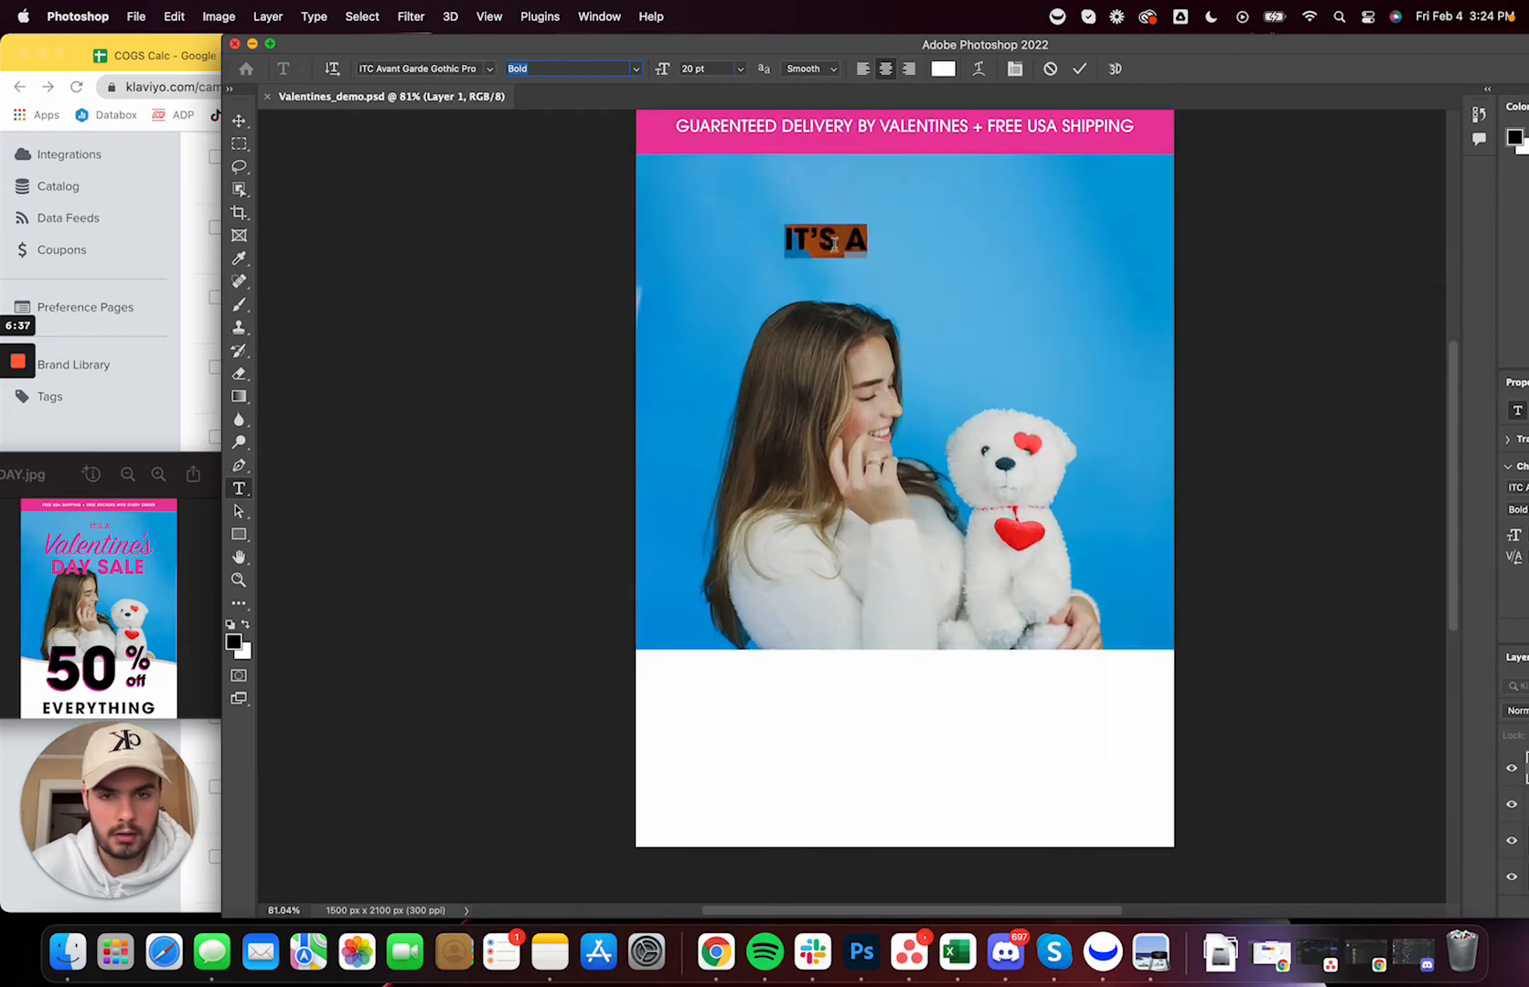
Move 'IT'S A' up just under the banner and colour it pink #e9399f
{"action": "left_click_drag", "start_coordinate": [825, 239], "coordinate": [901, 196]}
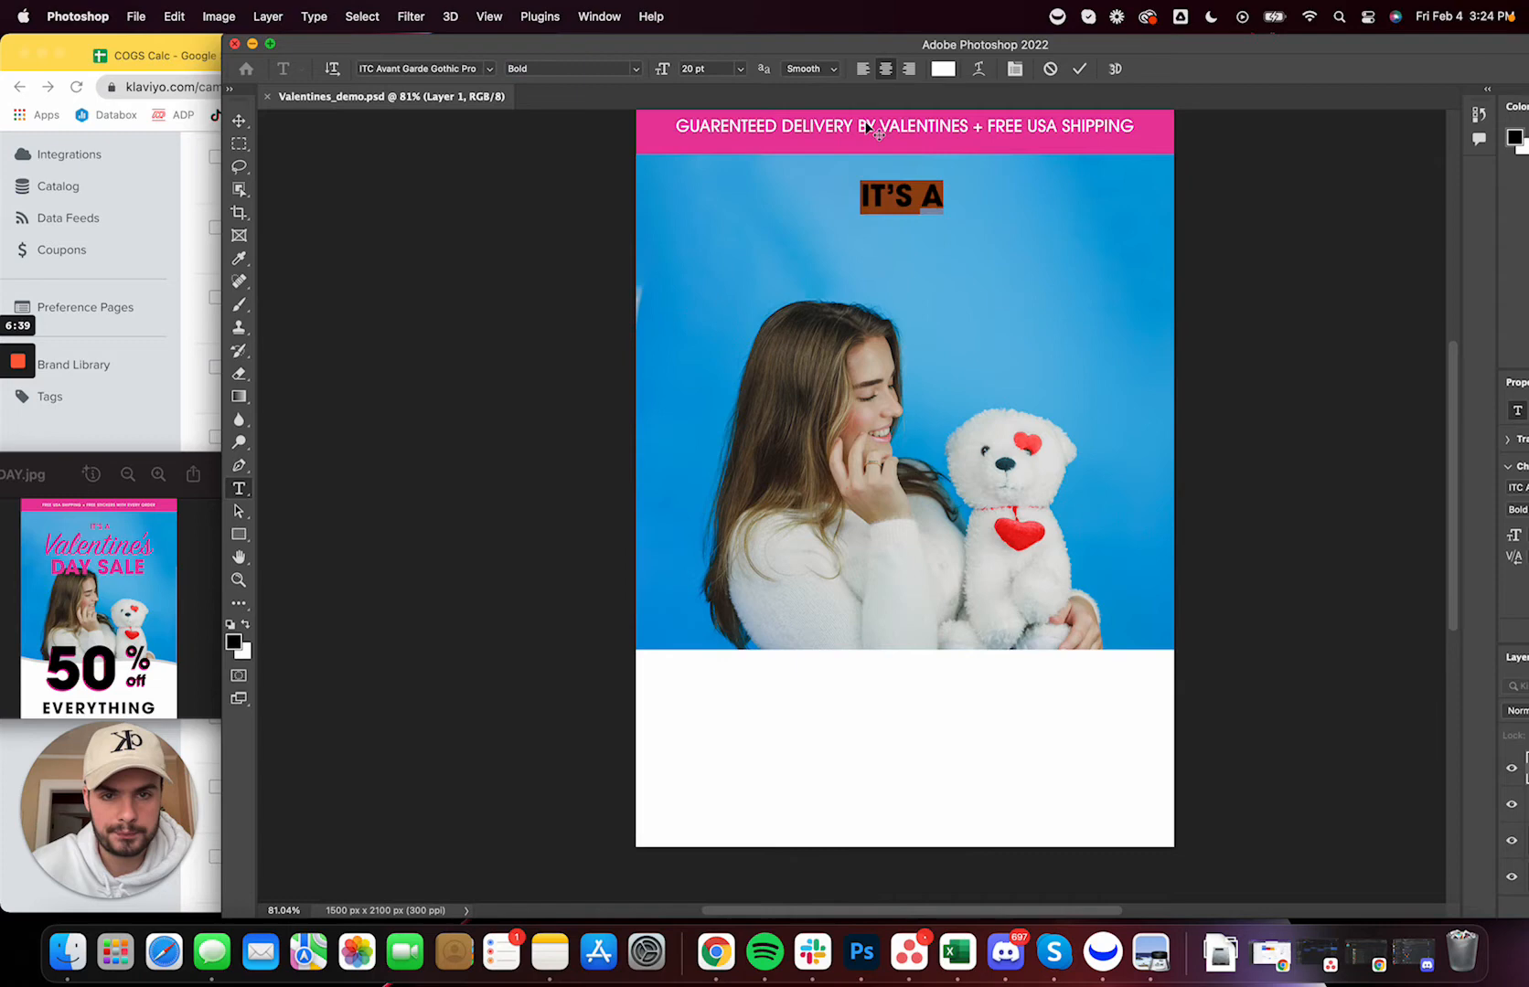
{"action": "left_click", "coordinate": [942, 67]}
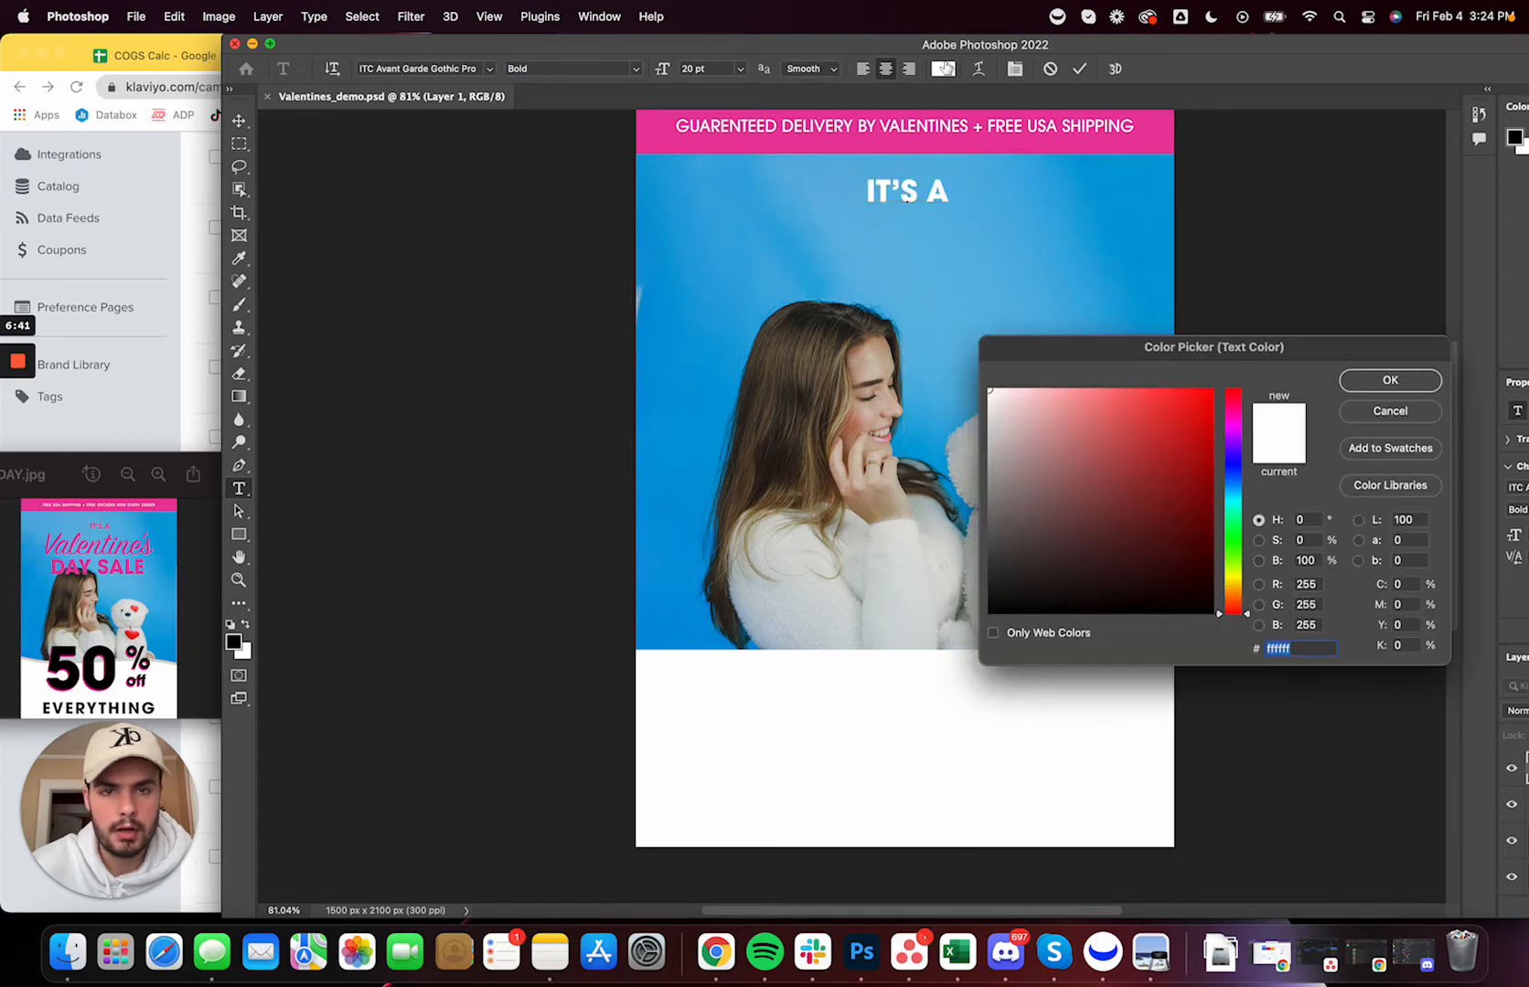
{"action": "left_click", "coordinate": [1158, 408]}
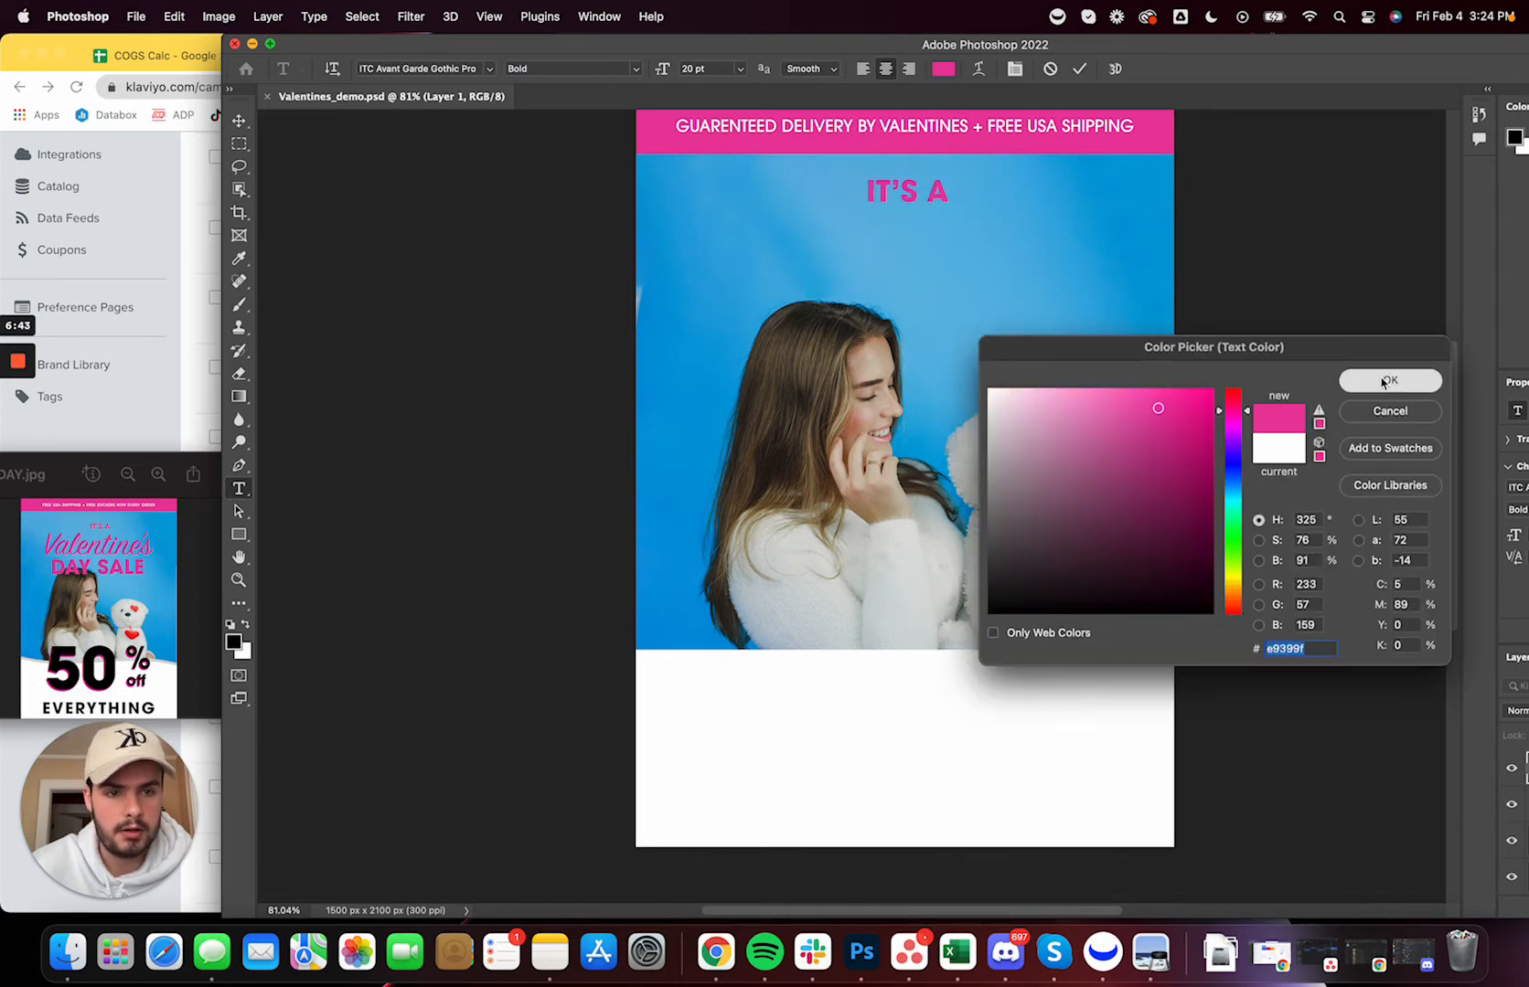
{"action": "left_click", "coordinate": [1388, 381]}
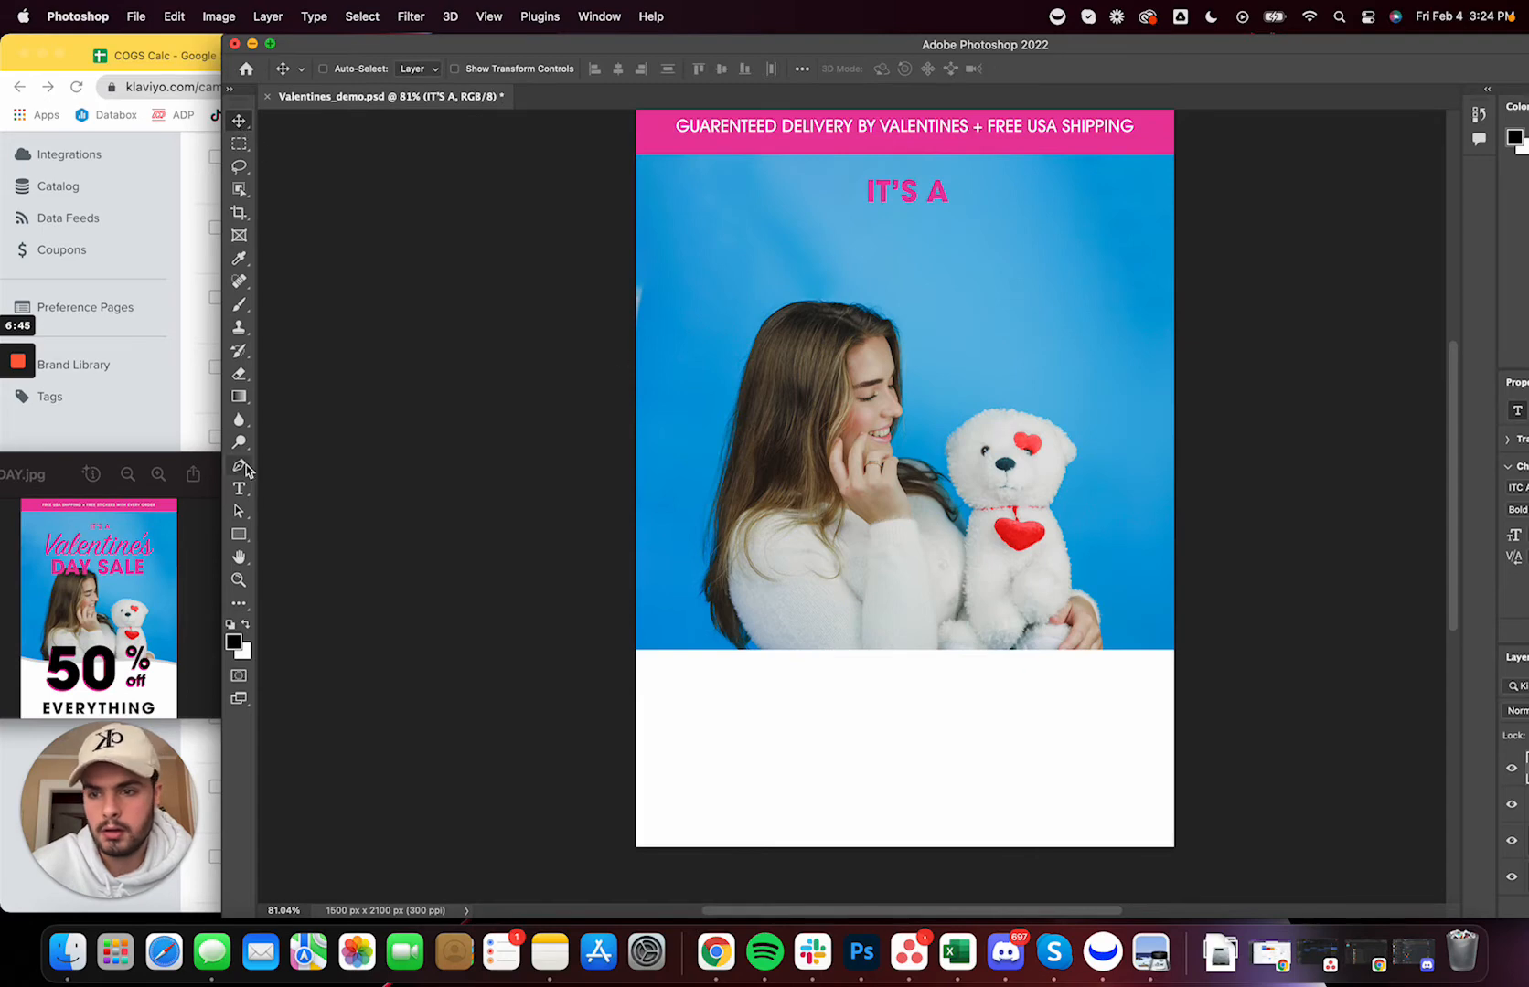
Add a 'Valentine's' title below 'IT'S A' in SignPainter HouseScript at 94 pt and commit it
{"action": "left_click", "coordinate": [240, 488]}
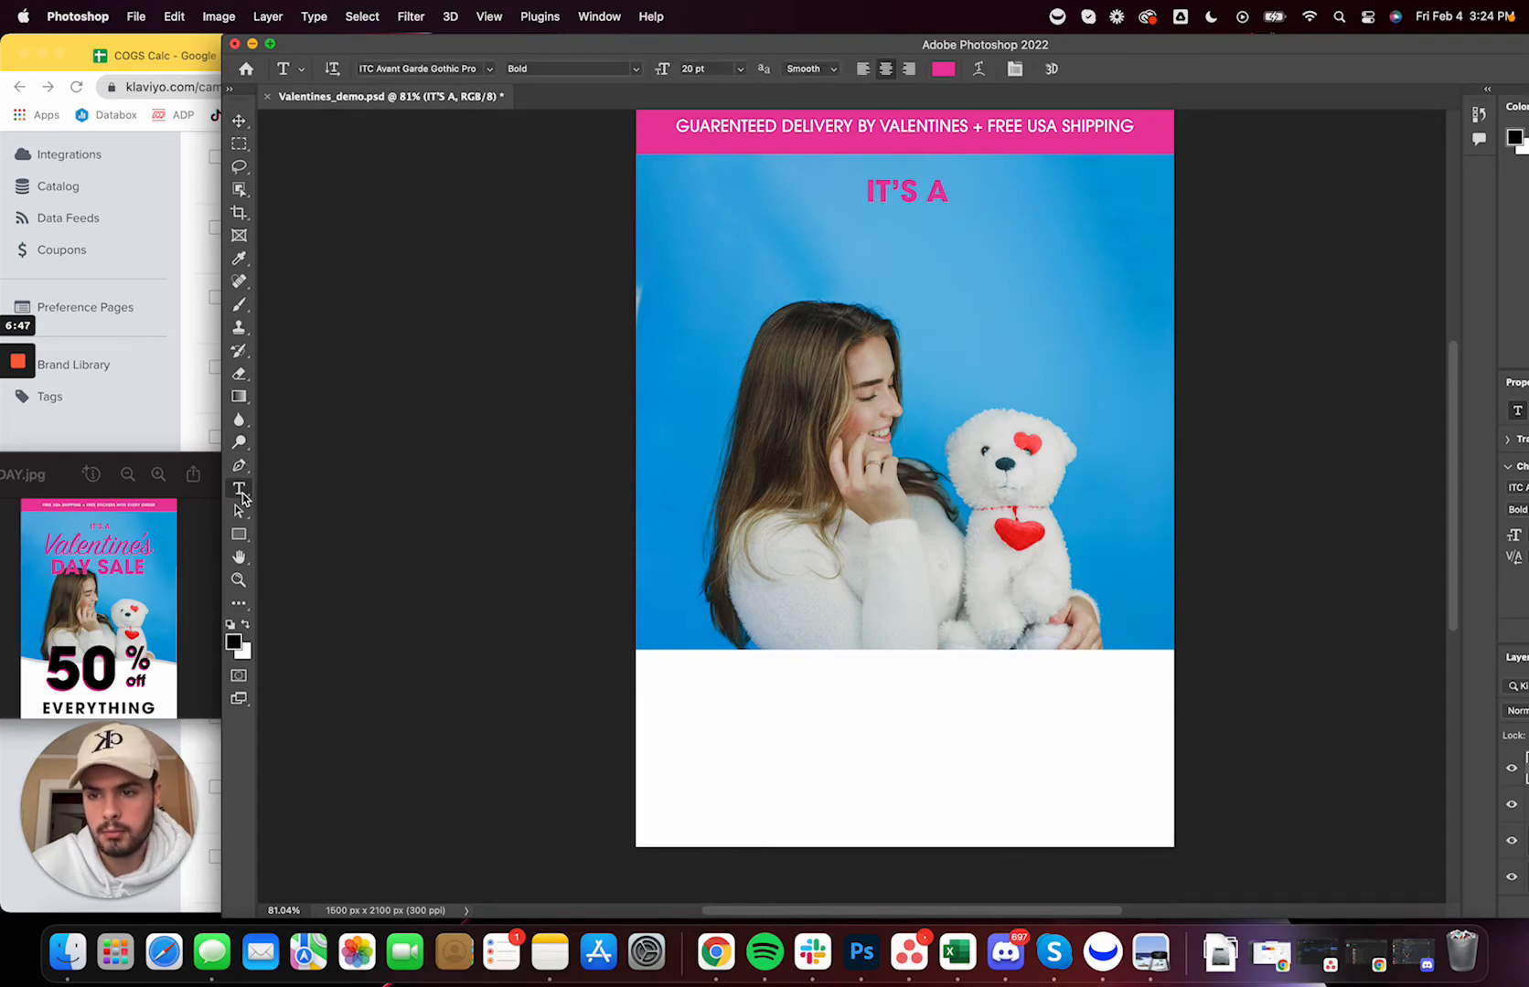
{"action": "left_click", "coordinate": [777, 259]}
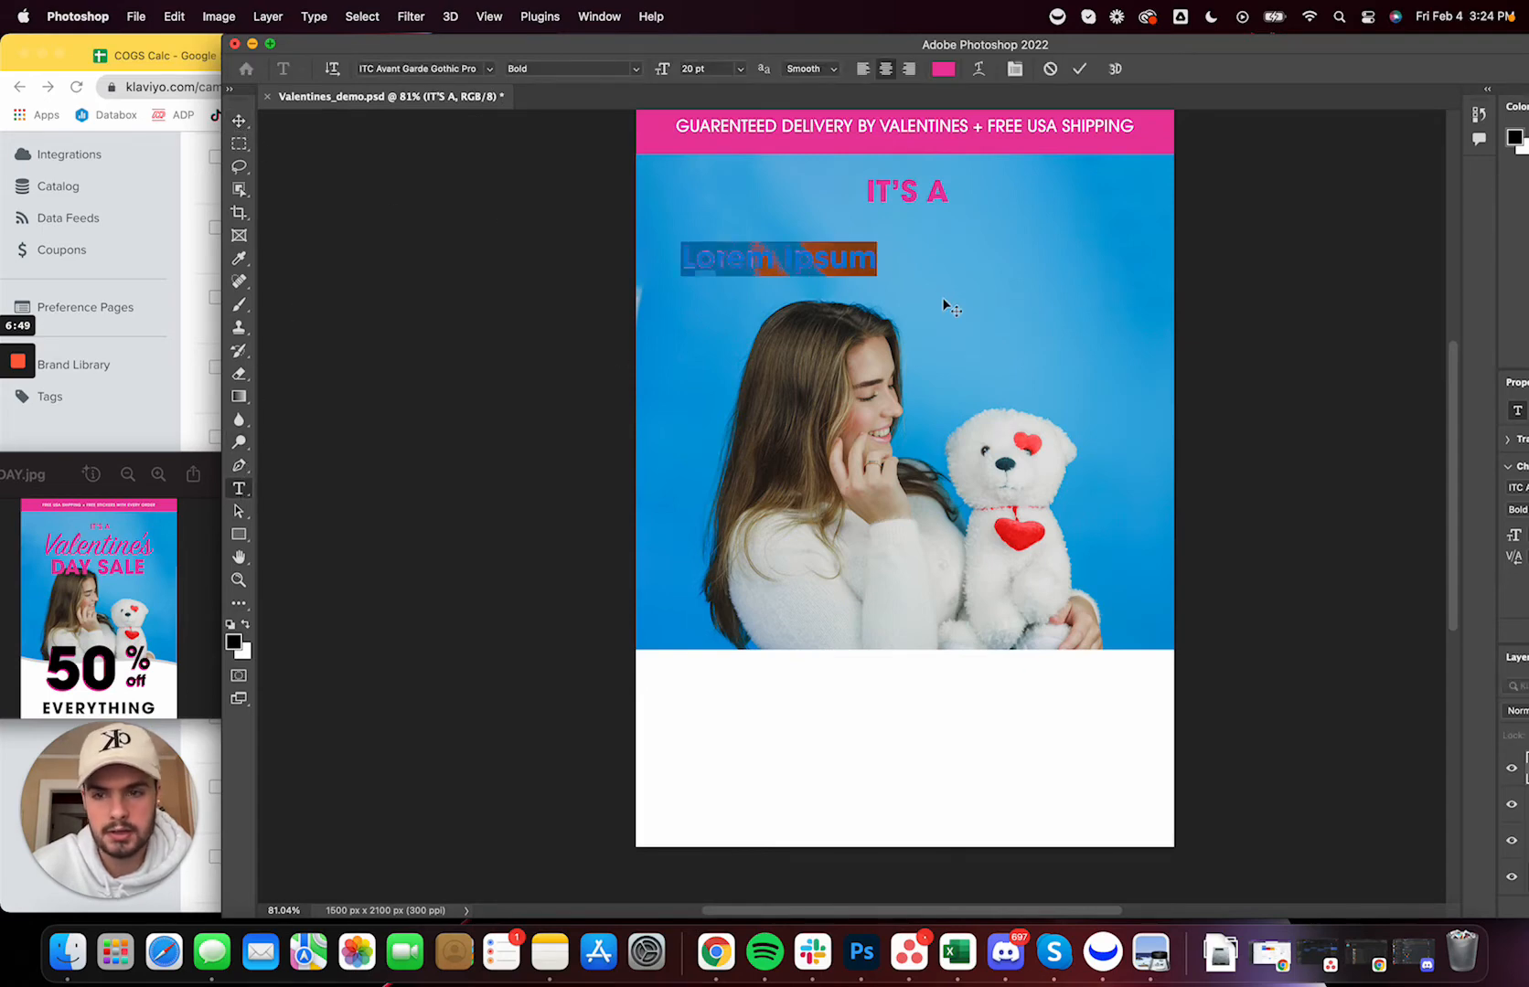
{"action": "type", "text": "Valentine's"}
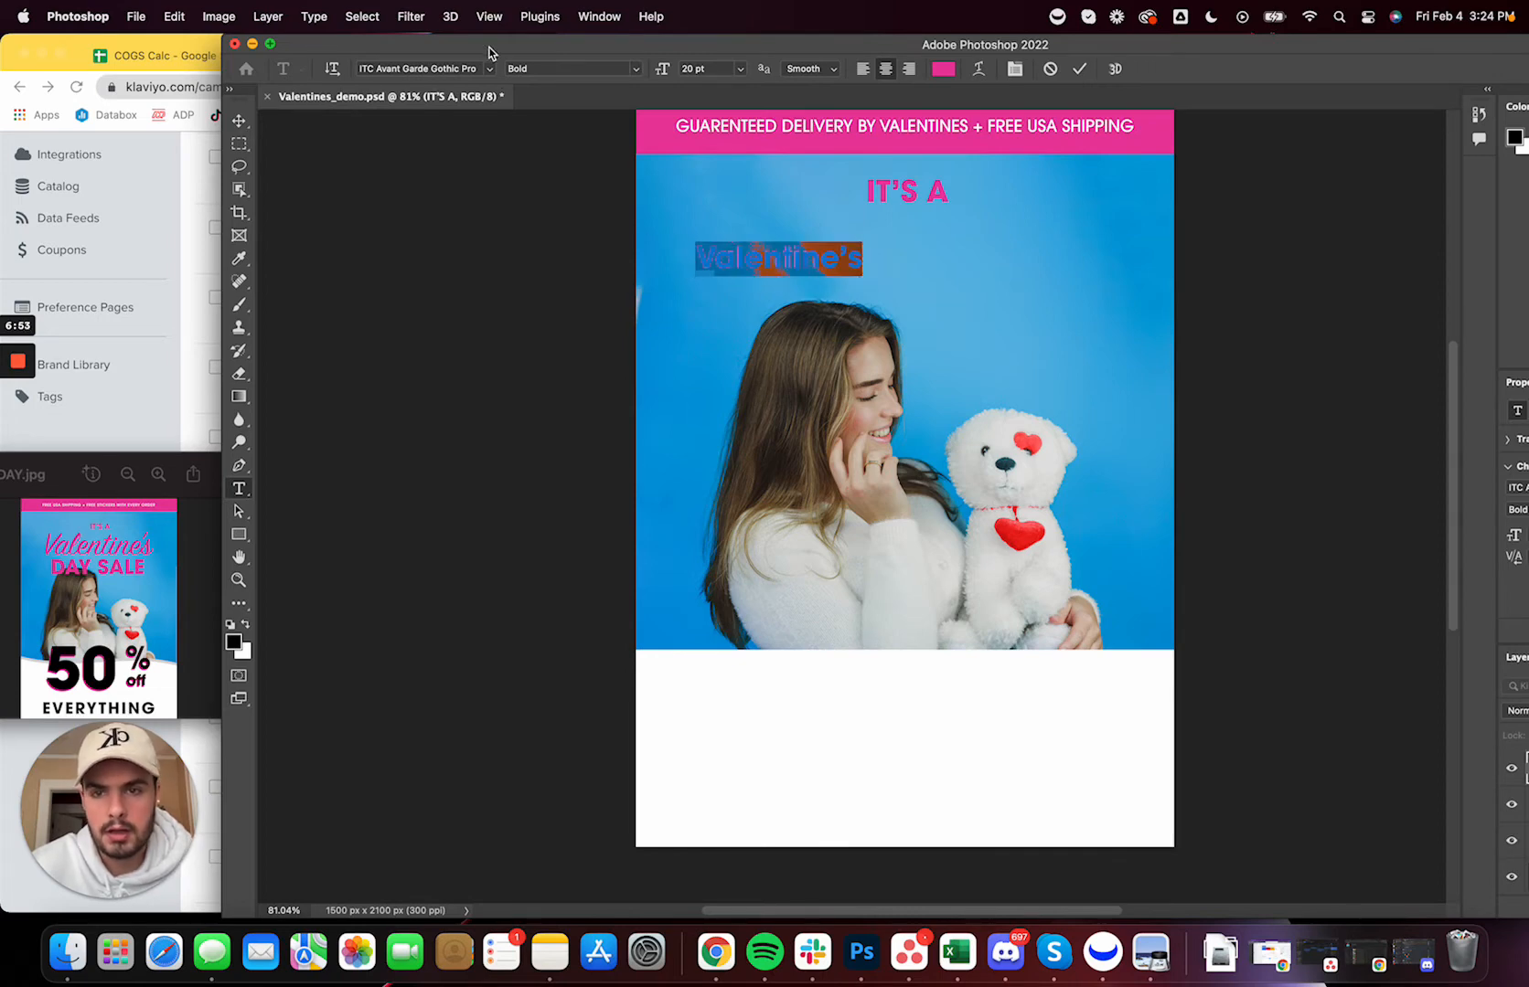
{"action": "left_click", "coordinate": [488, 68]}
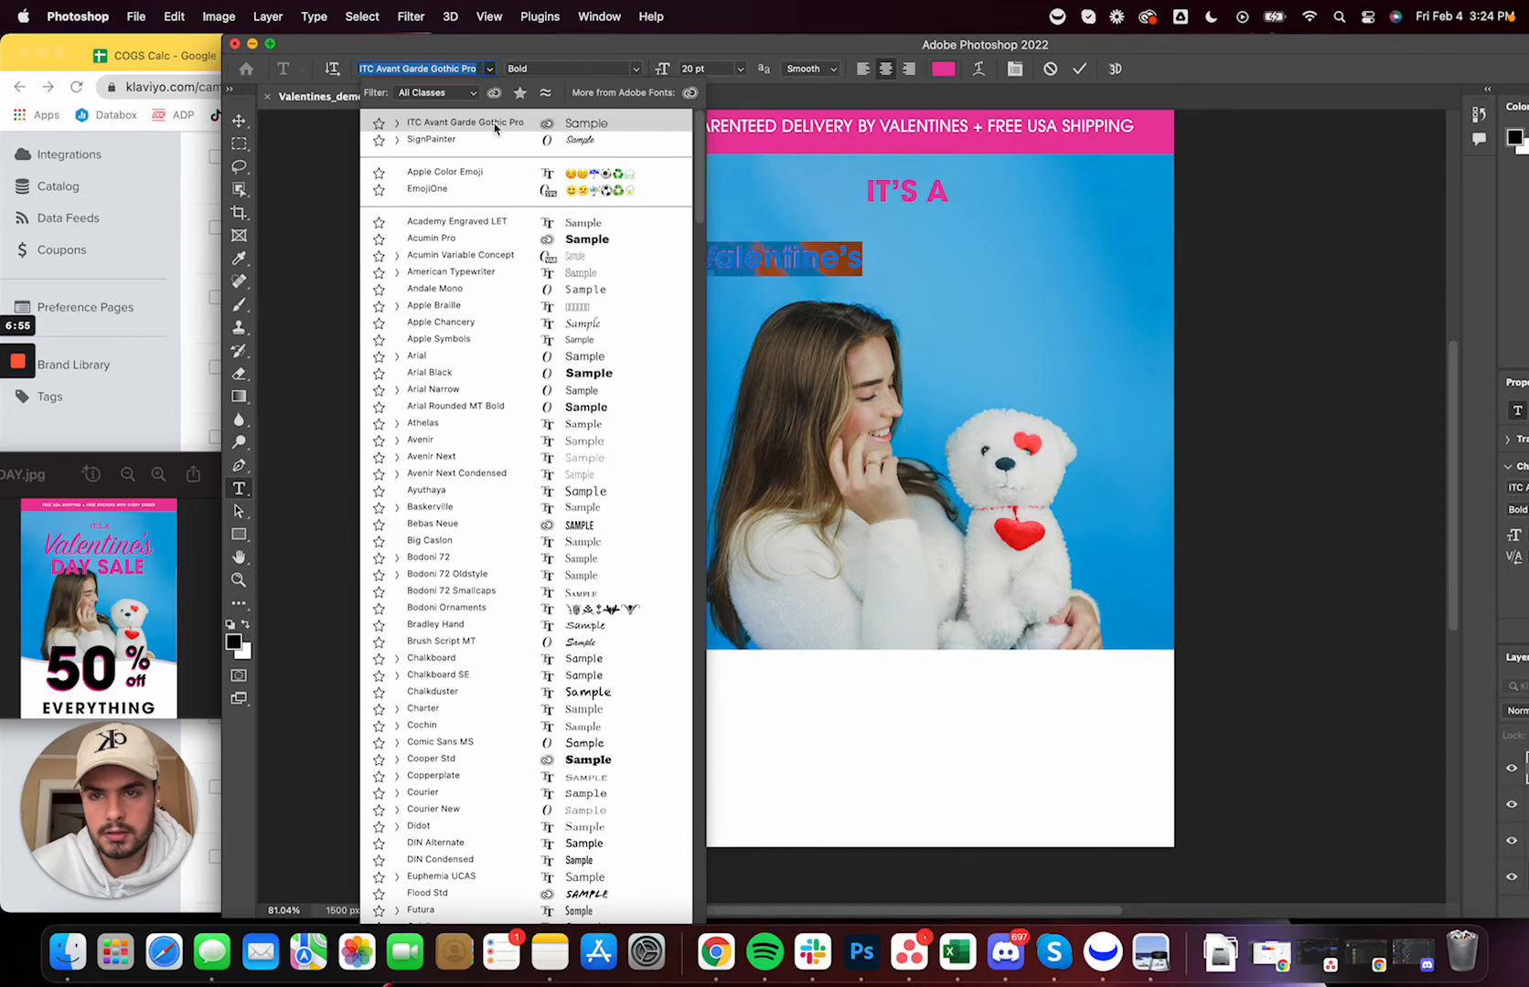
{"action": "left_click", "coordinate": [430, 139]}
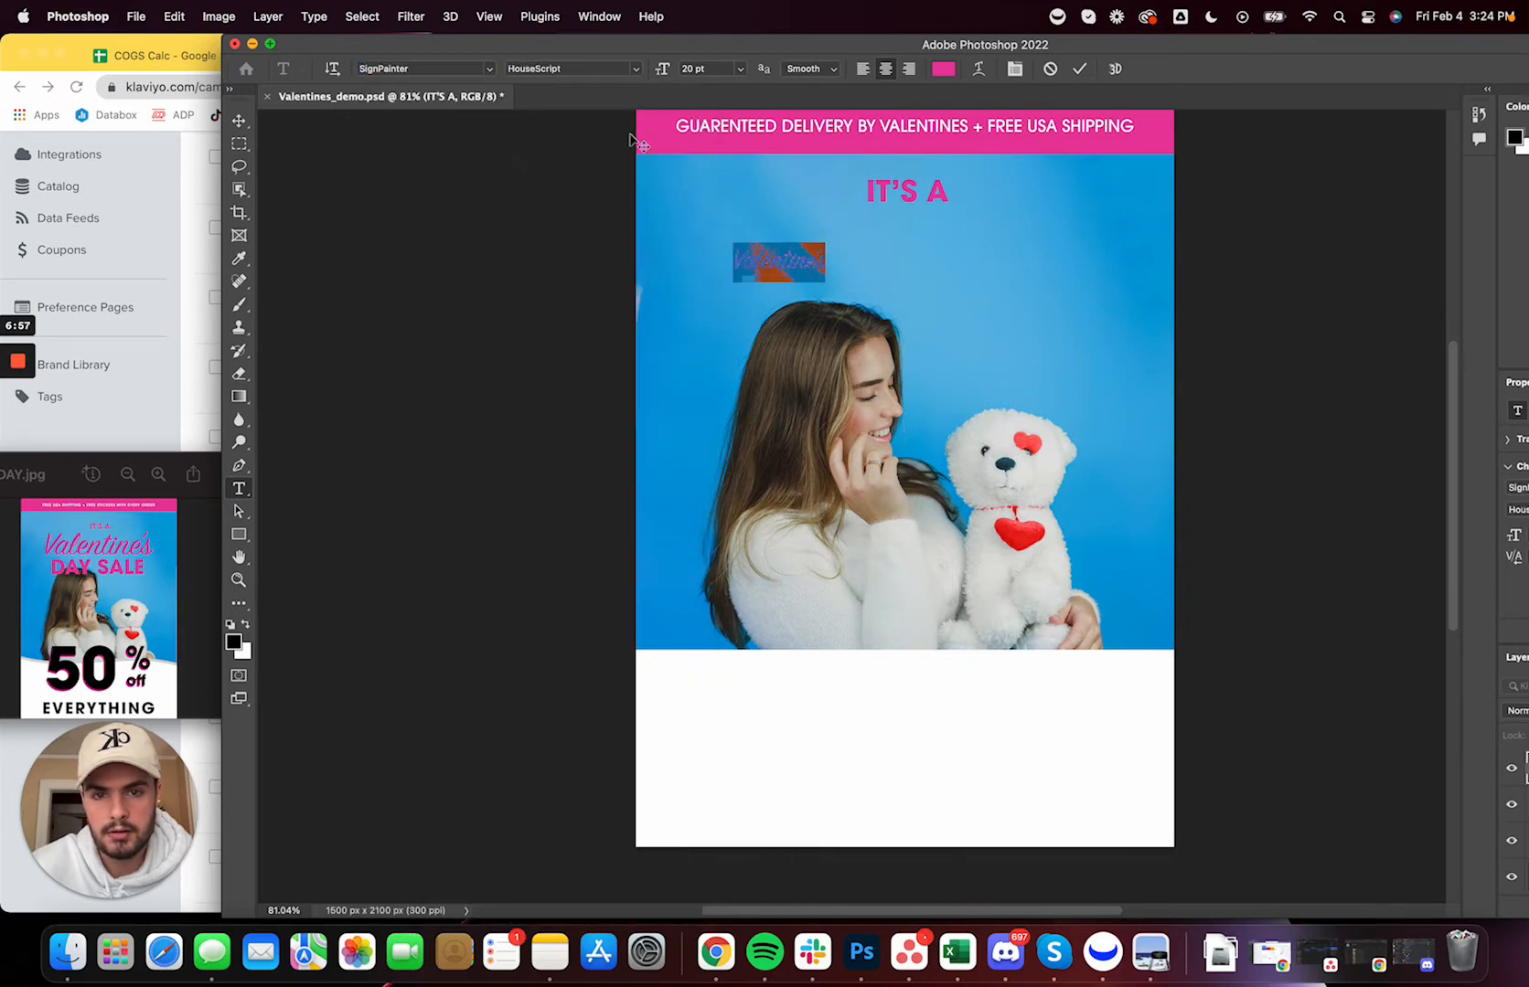
{"action": "mouse_move", "coordinate": [607, 91]}
{"action": "type", "text": "94"}
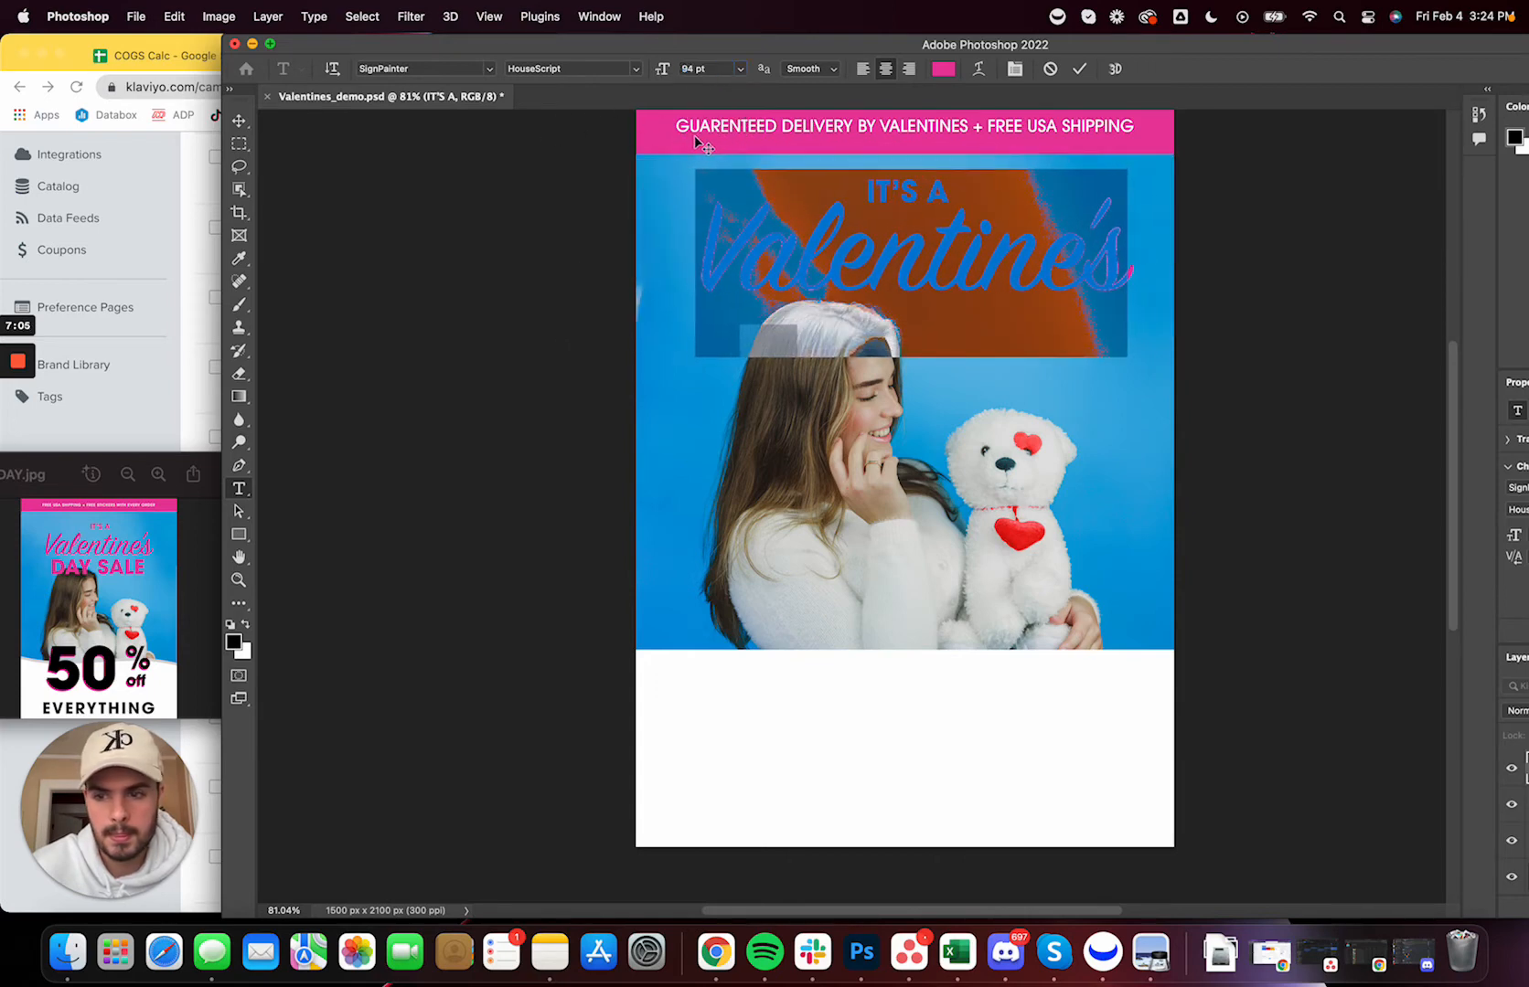
{"action": "left_click", "coordinate": [239, 121]}
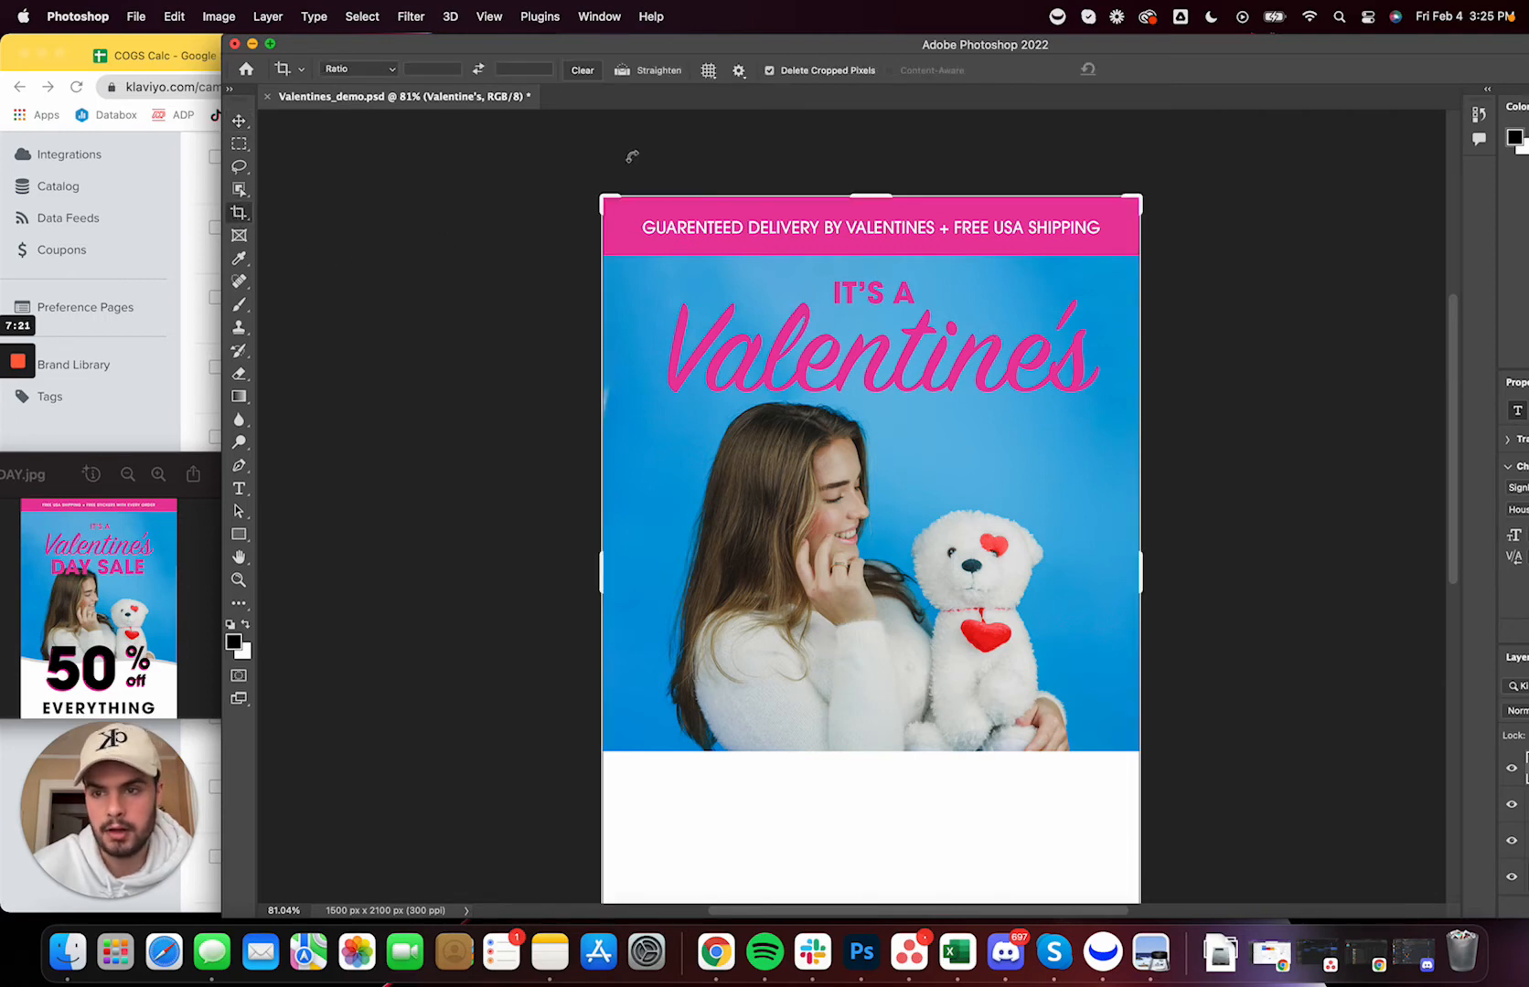
Crop the canvas taller by extending its top edge above the banner
{"action": "left_click_drag", "start_coordinate": [870, 201], "coordinate": [871, 183]}
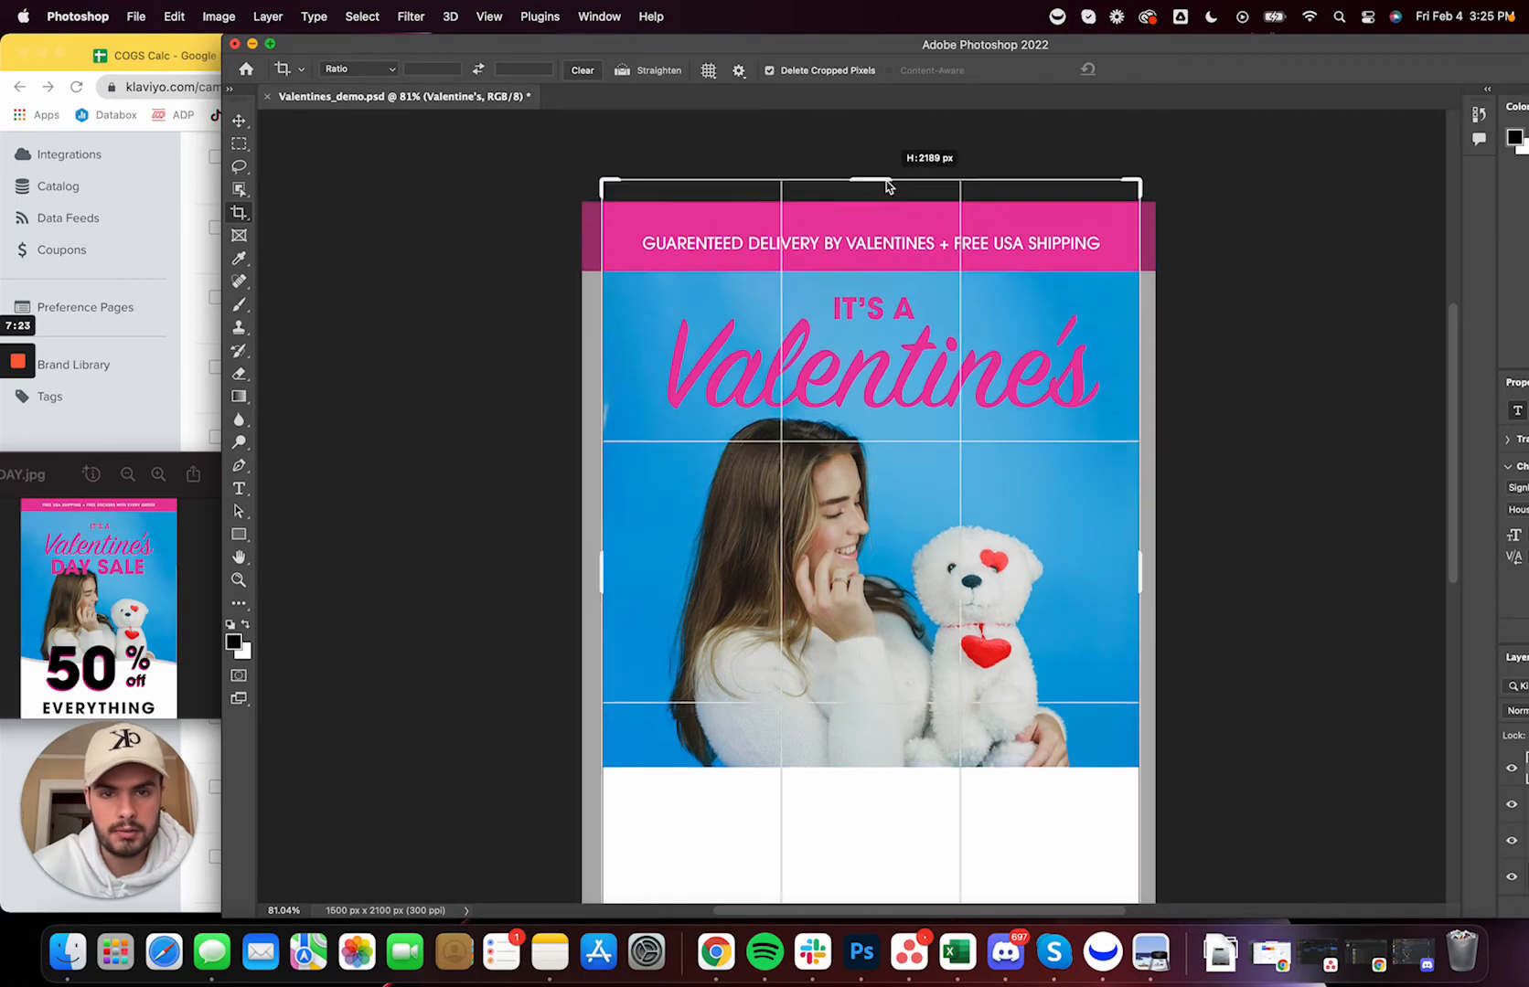
{"action": "left_click_drag", "start_coordinate": [885, 185], "coordinate": [887, 161]}
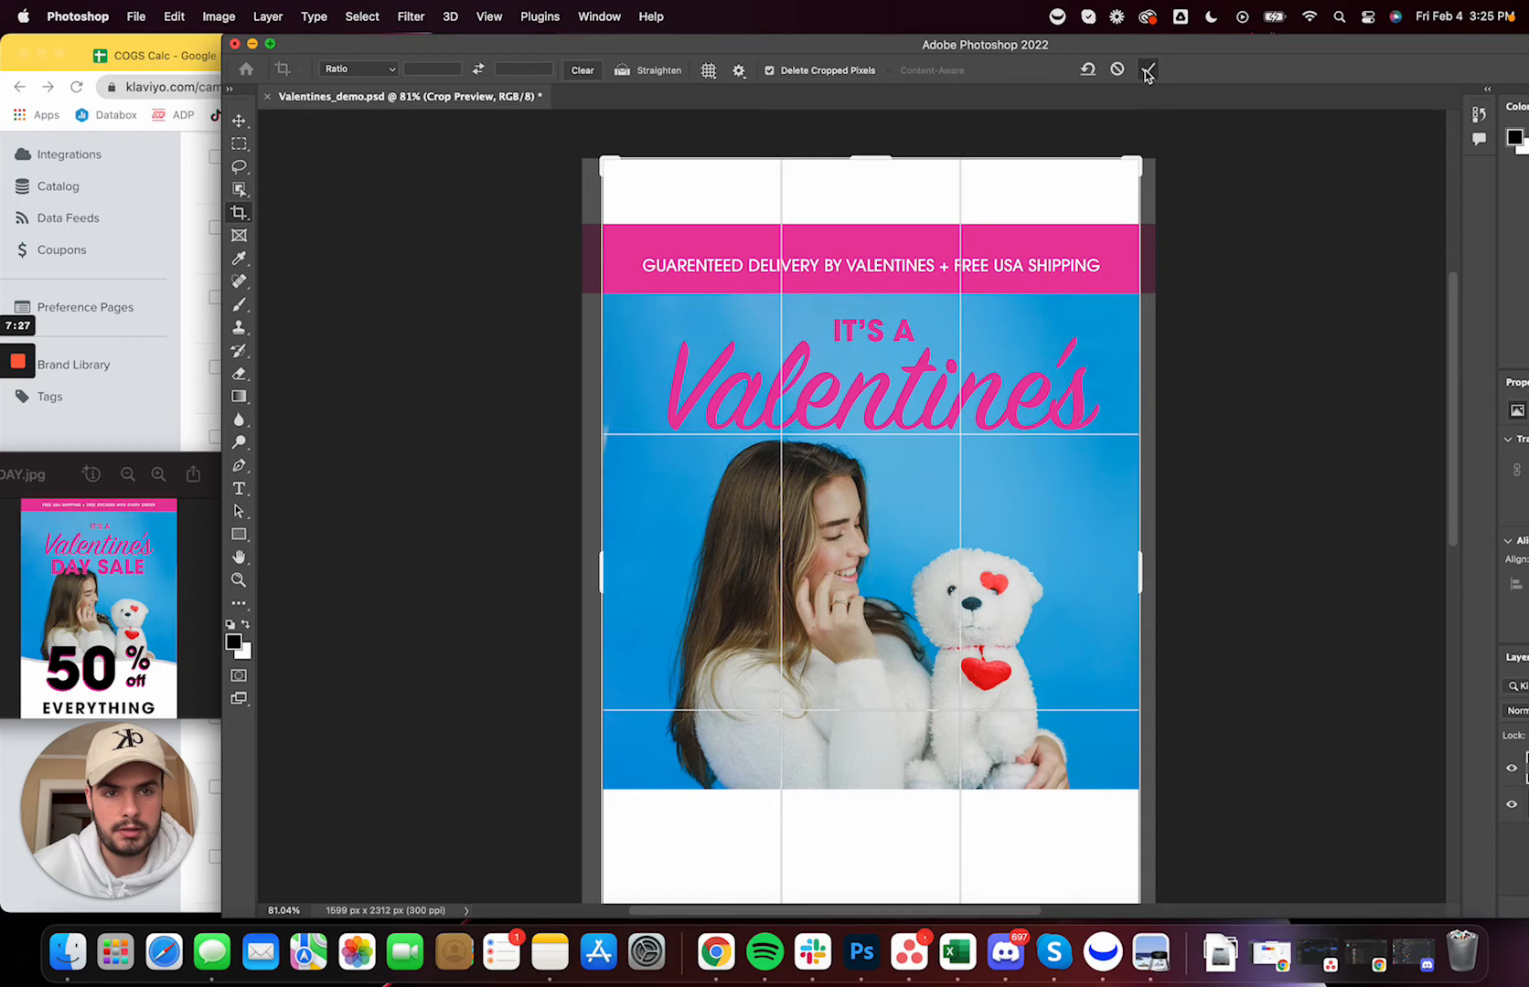
{"action": "left_click", "coordinate": [1146, 70]}
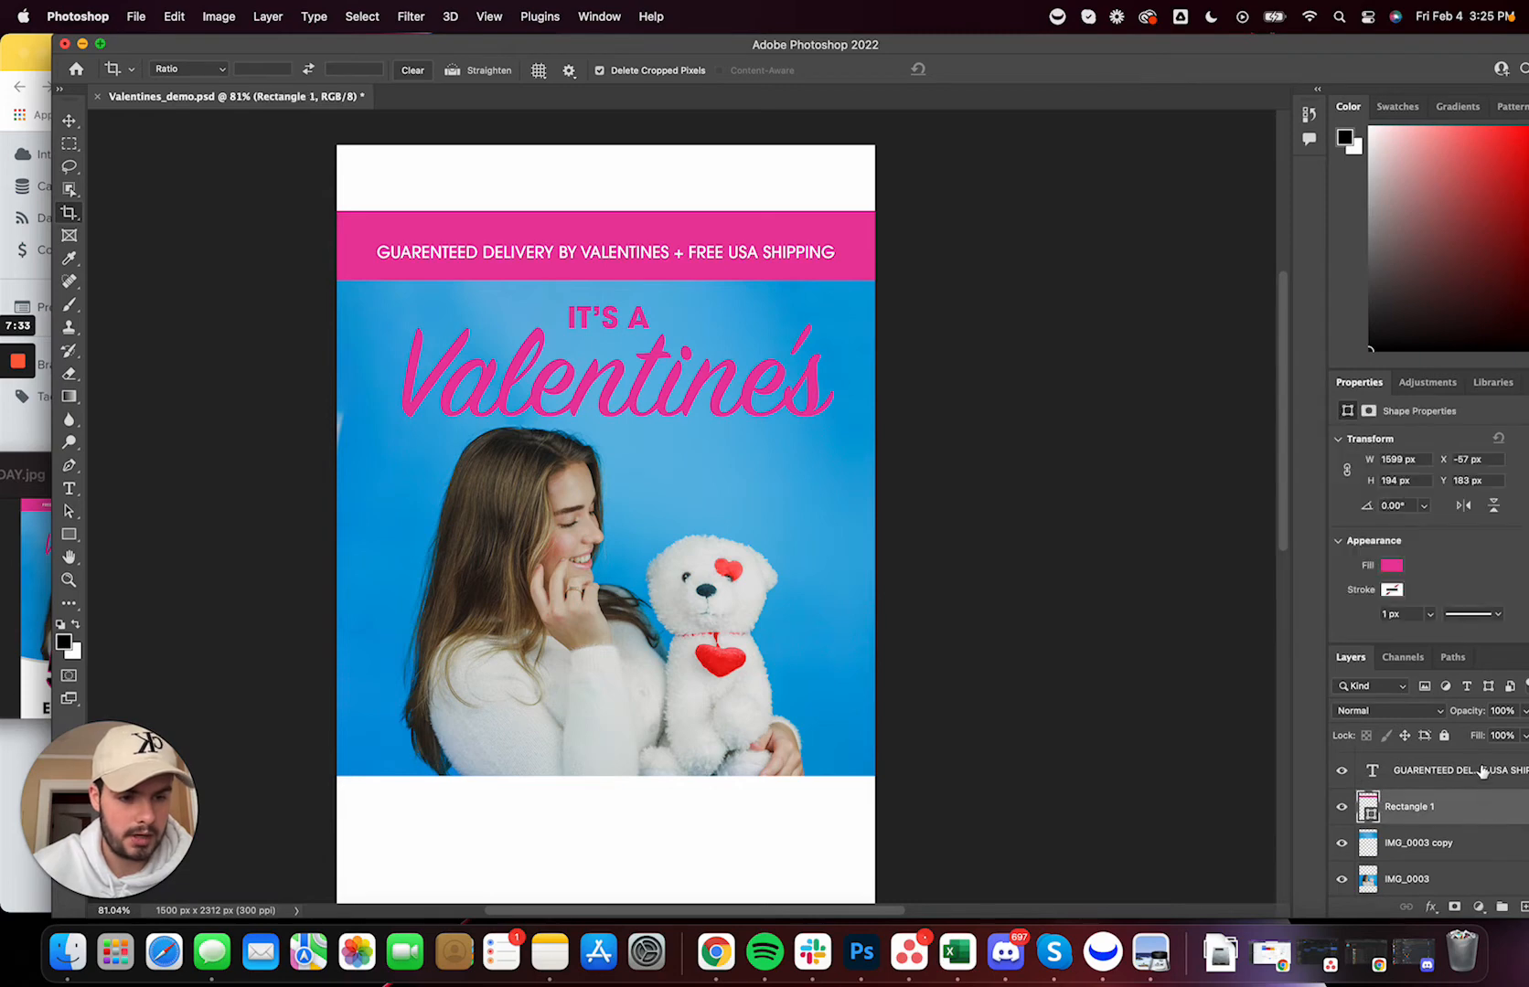
Move the delivery banner flush to the new top edge, giving a 1500 × 2294 px canvas
{"action": "left_click", "coordinate": [70, 120]}
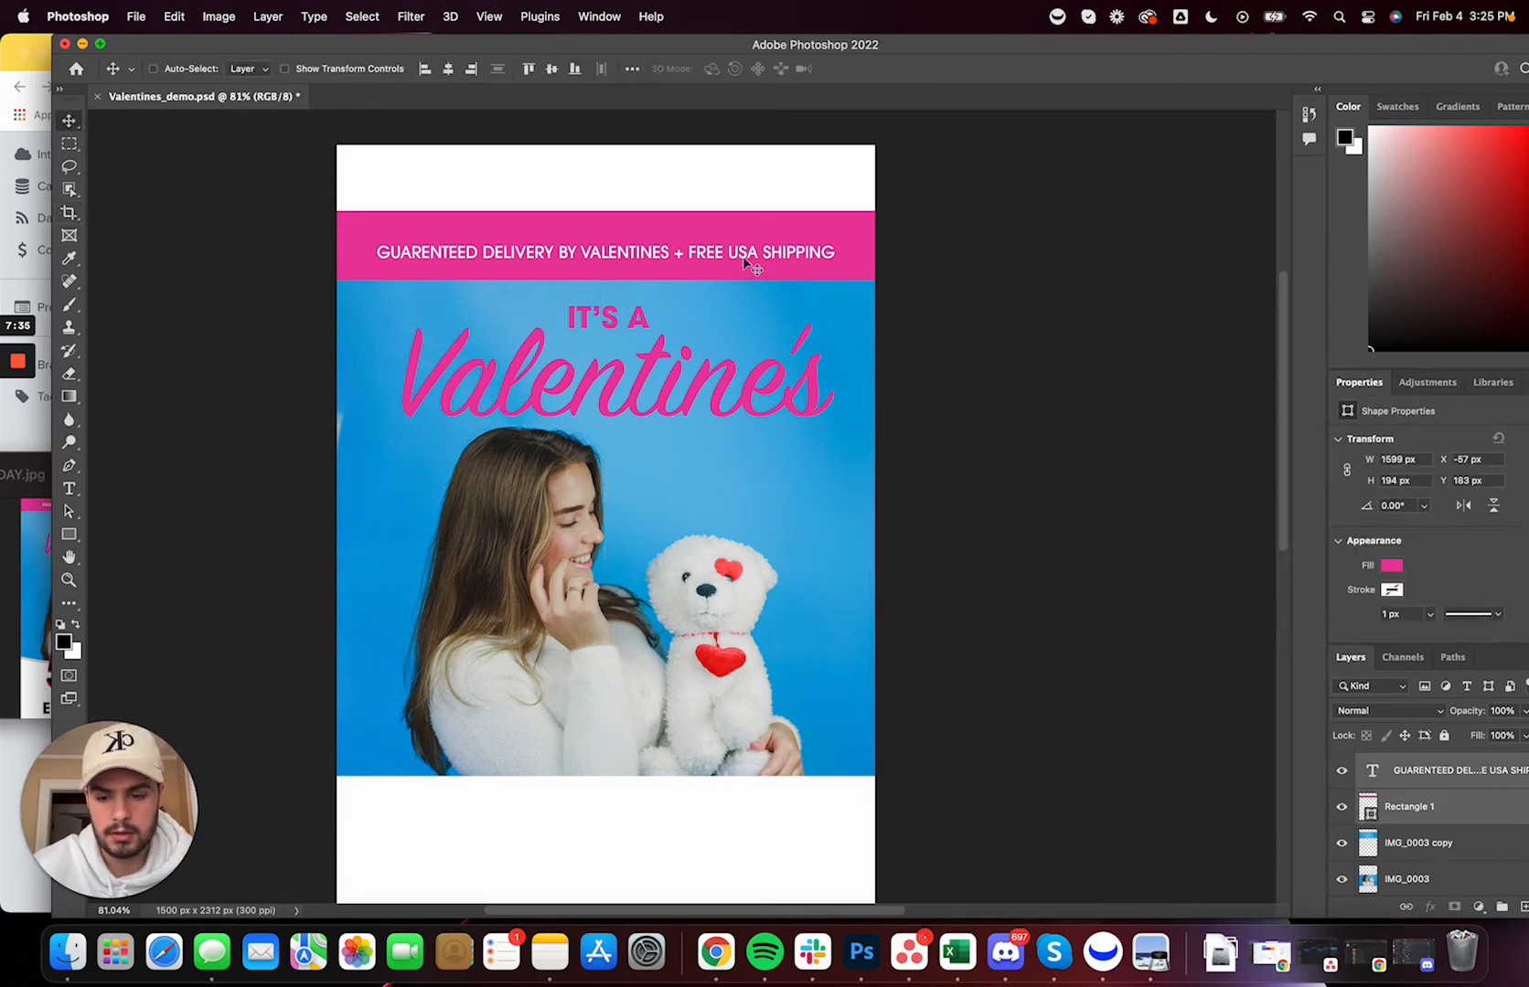
{"action": "left_click_drag", "start_coordinate": [605, 252], "coordinate": [605, 194]}
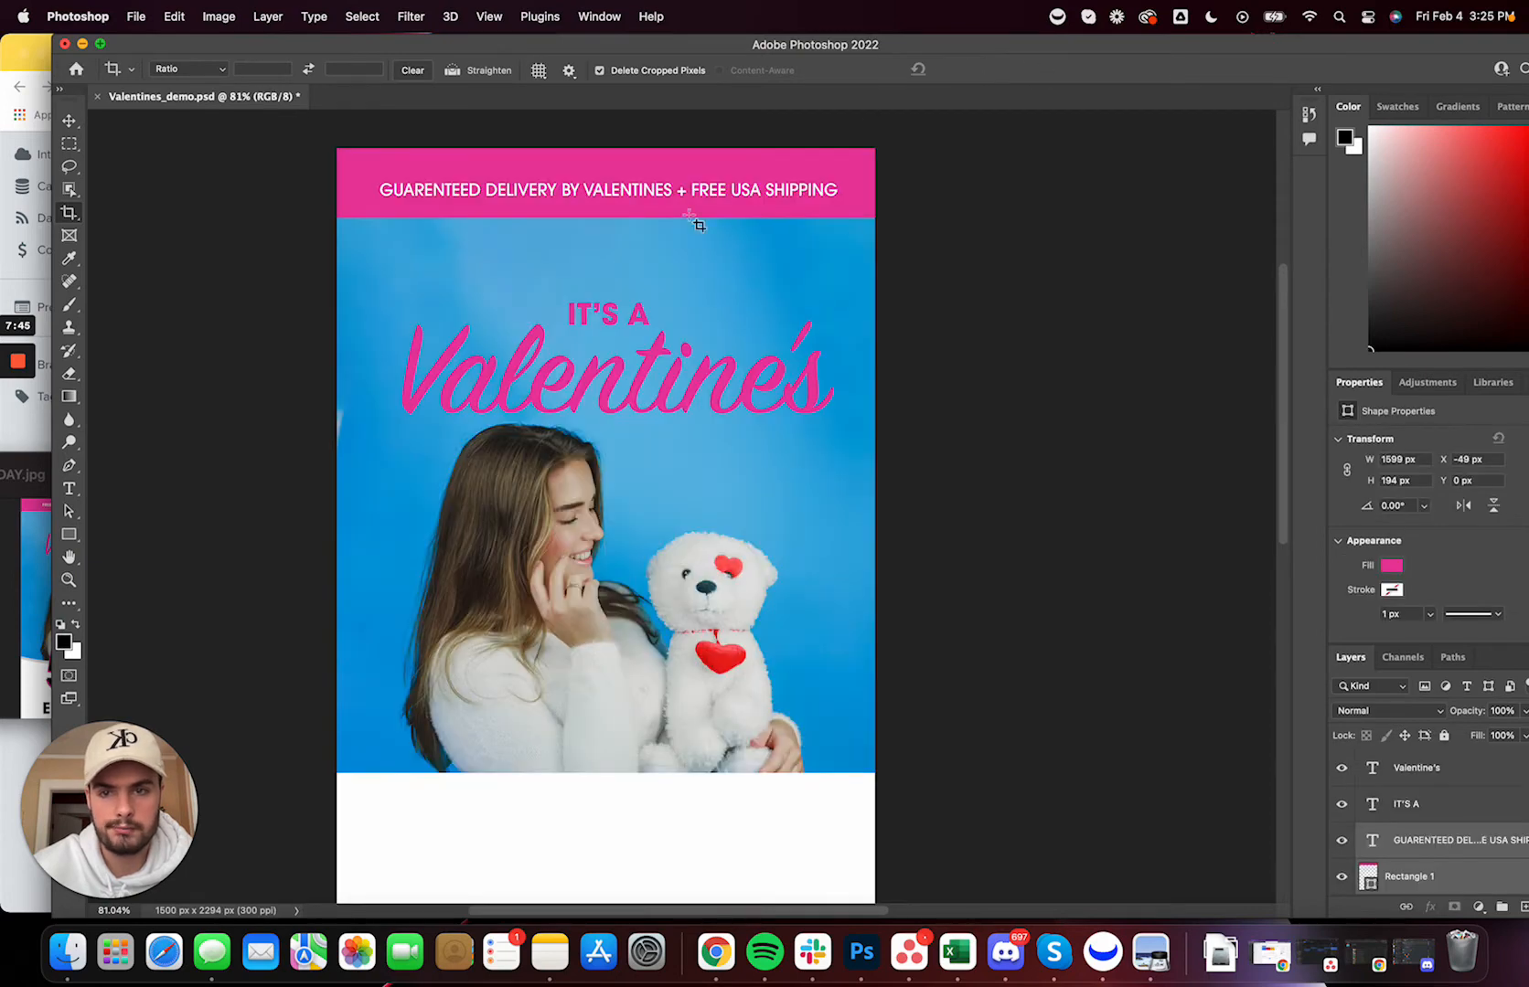
{"action": "left_click", "coordinate": [70, 121]}
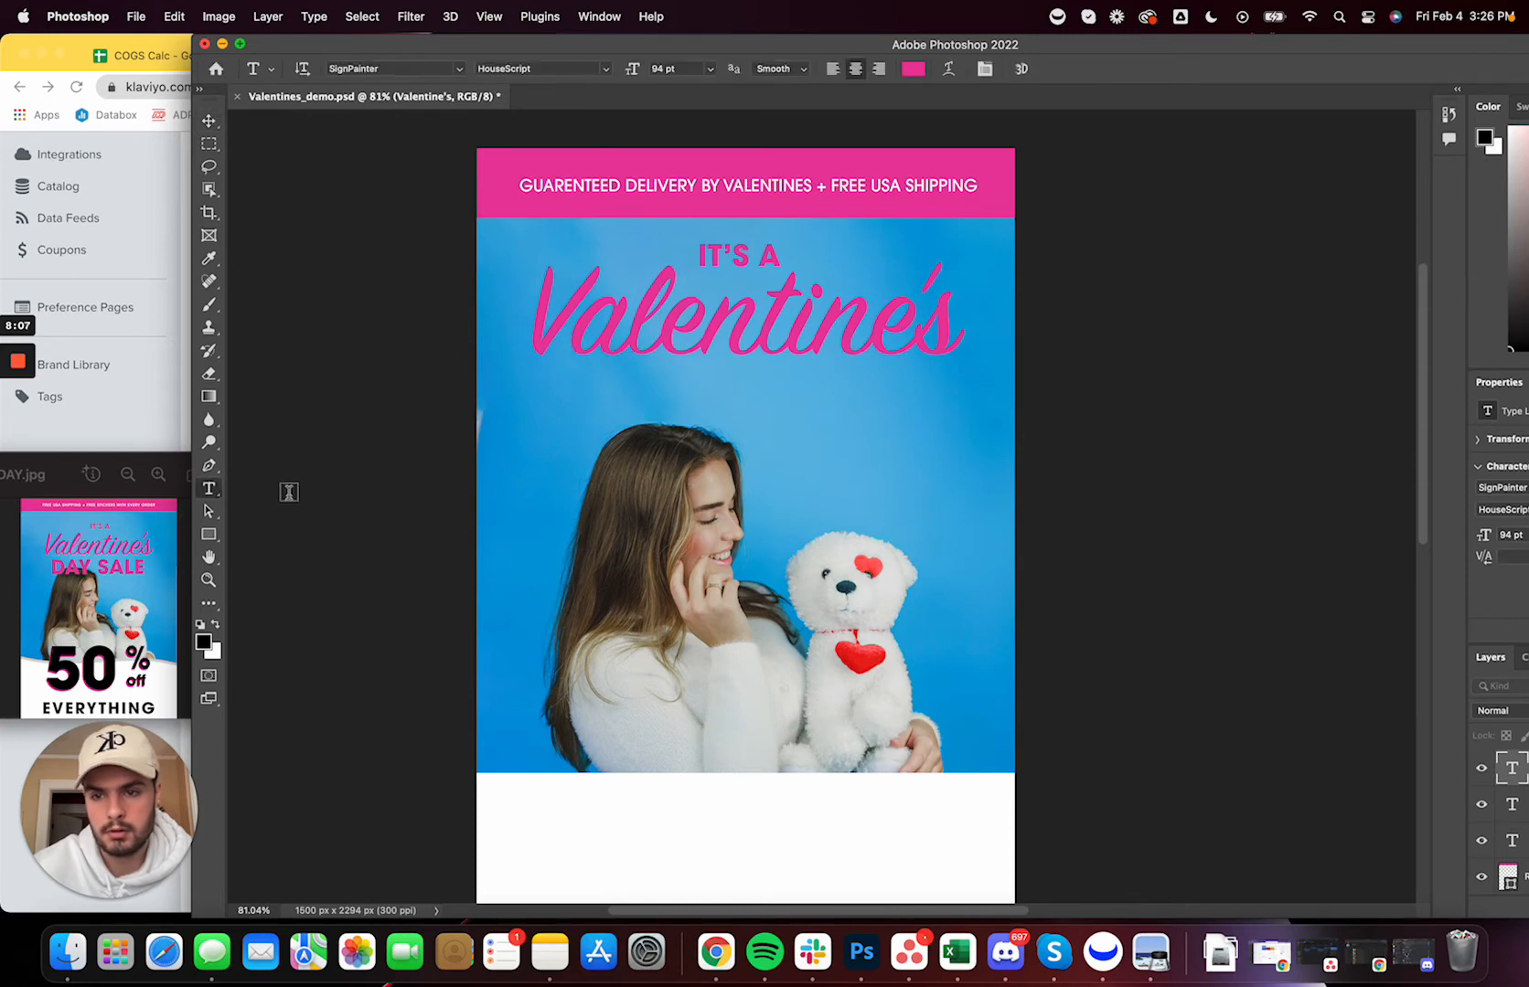
Add bold pink 'DAY SALE' and place it just beneath the Valentine's title
{"action": "type", "text": "DAY SALE"}
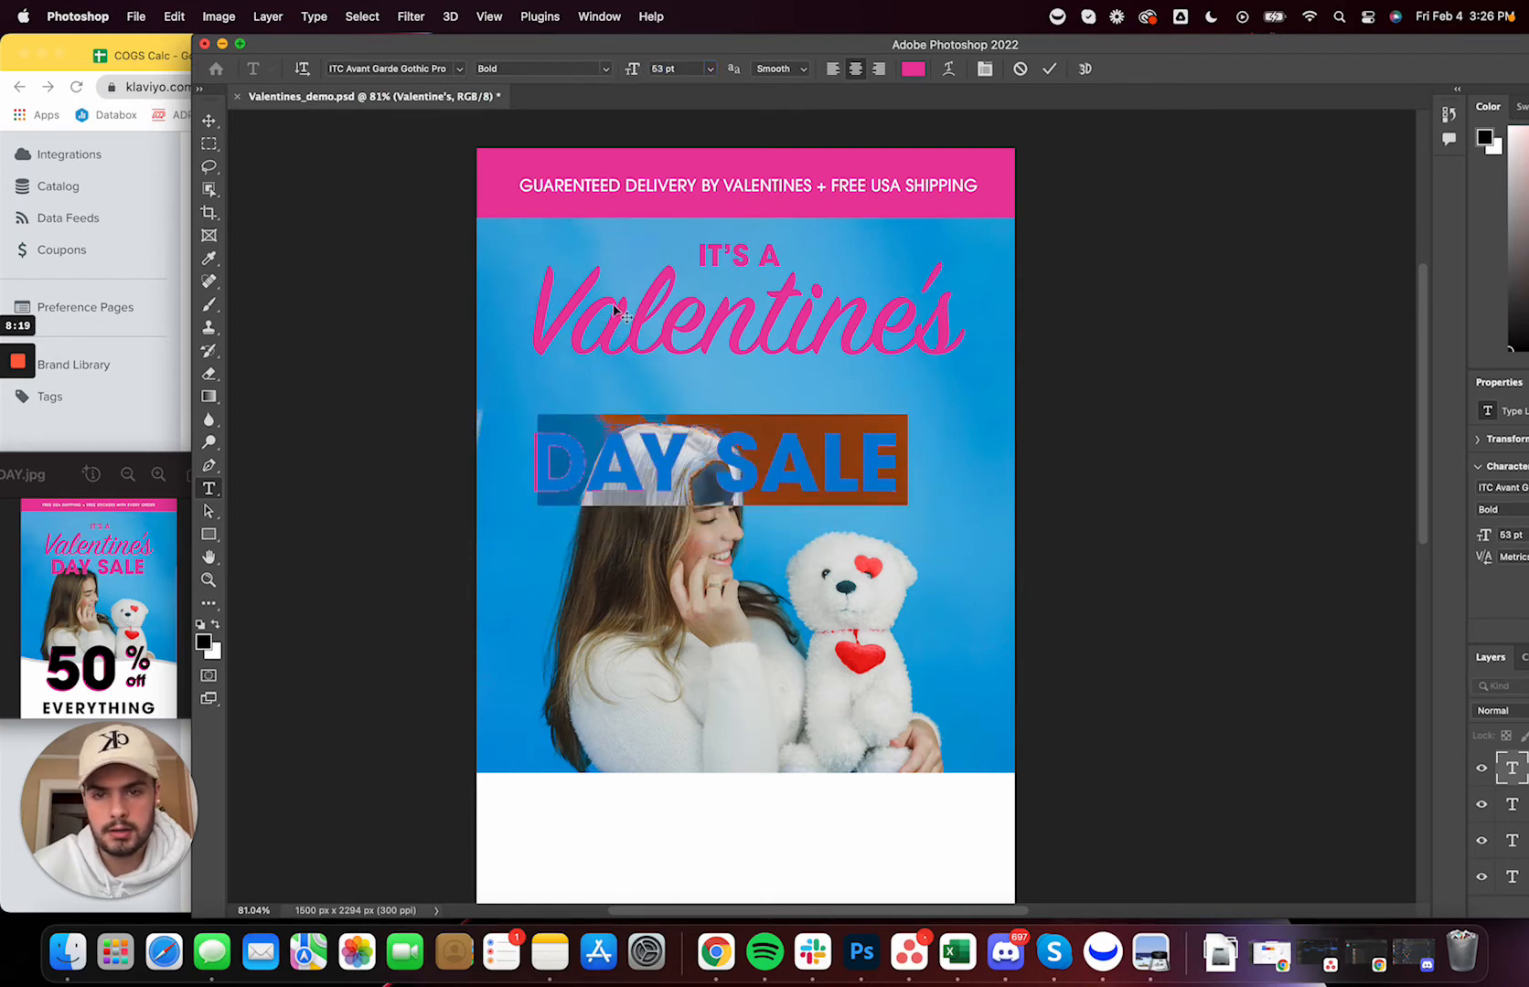
{"action": "left_click_drag", "start_coordinate": [718, 461], "coordinate": [718, 417]}
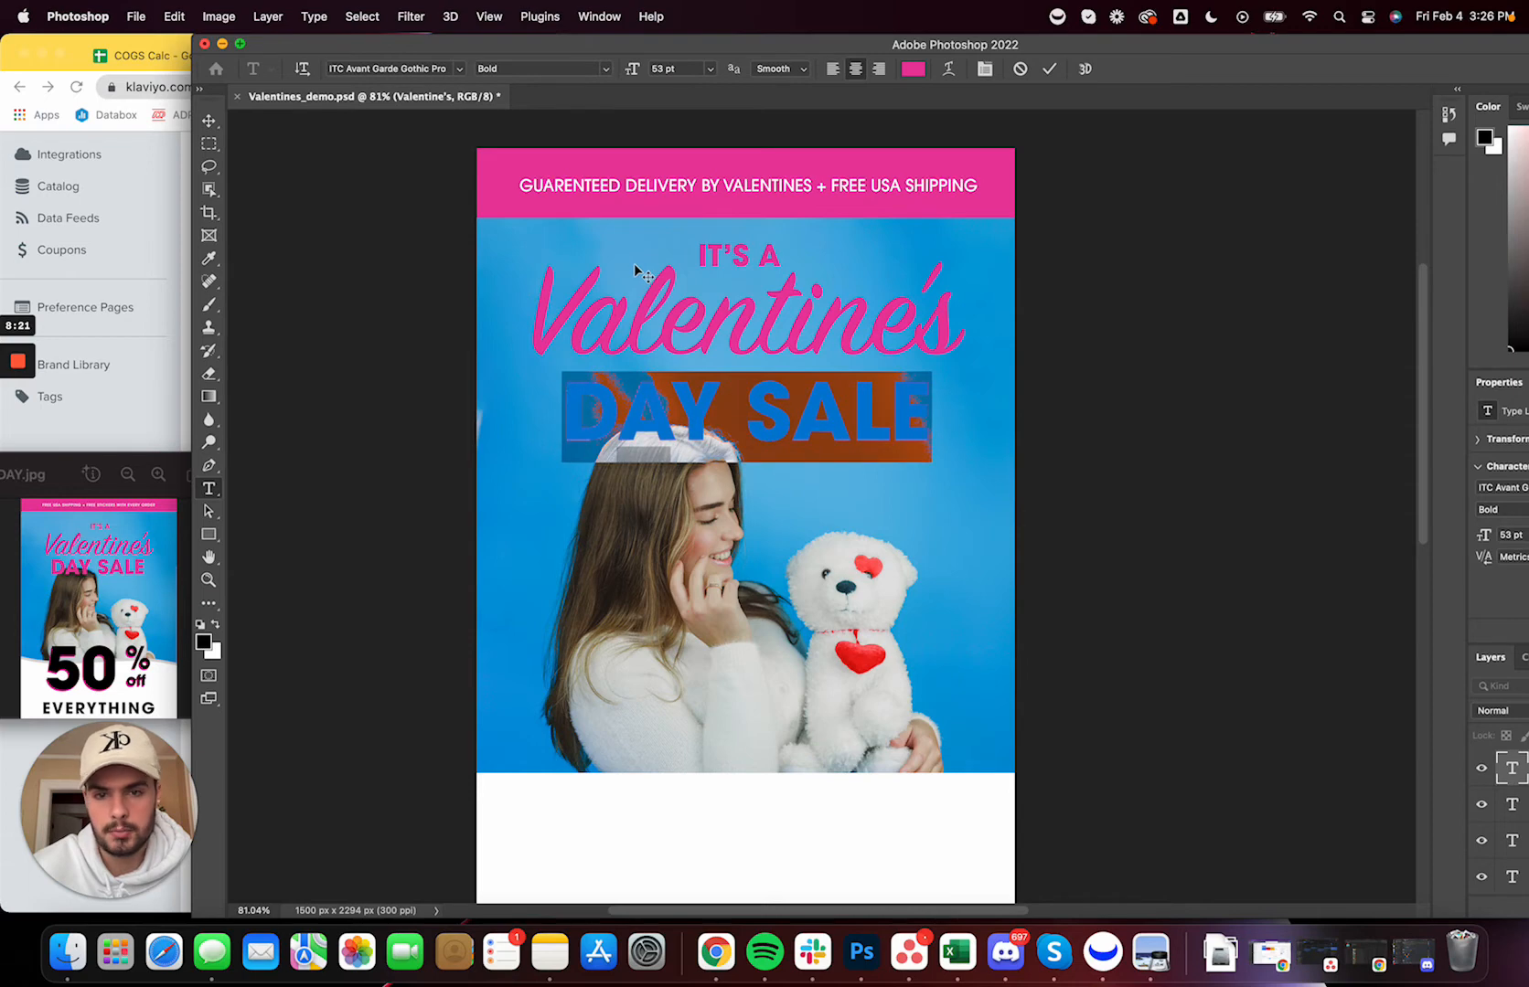
{"action": "left_click", "coordinate": [209, 118]}
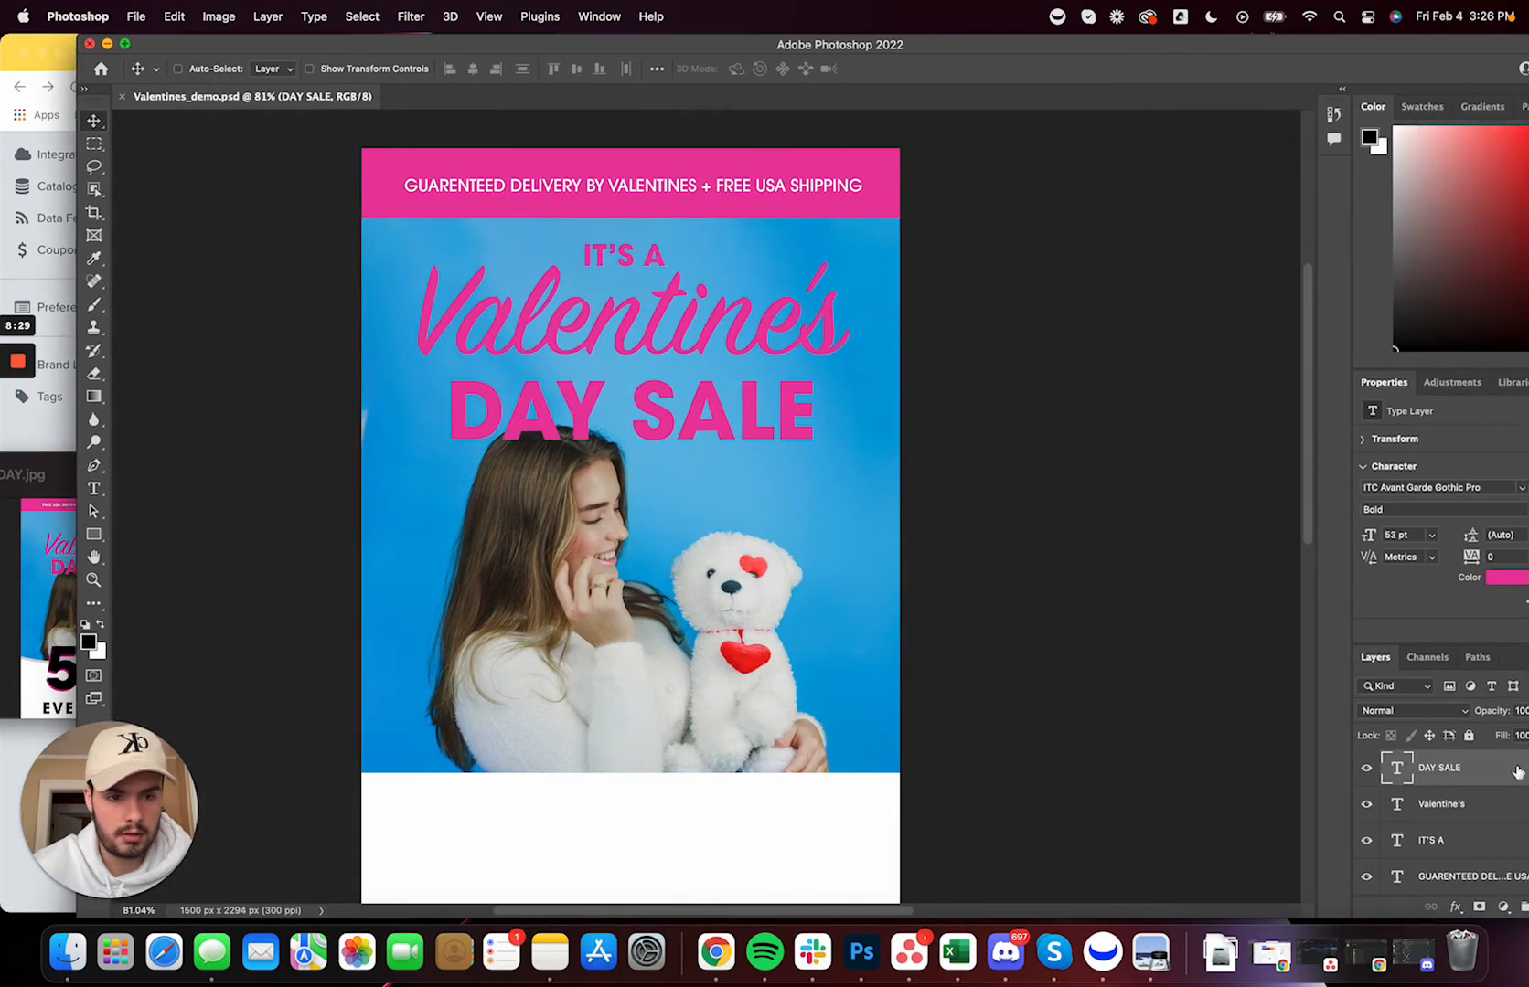
Shrink the 'IT'S A' caption slightly and adjust the 'DAY SALE' font size, then commit
{"action": "left_click", "coordinate": [1431, 841]}
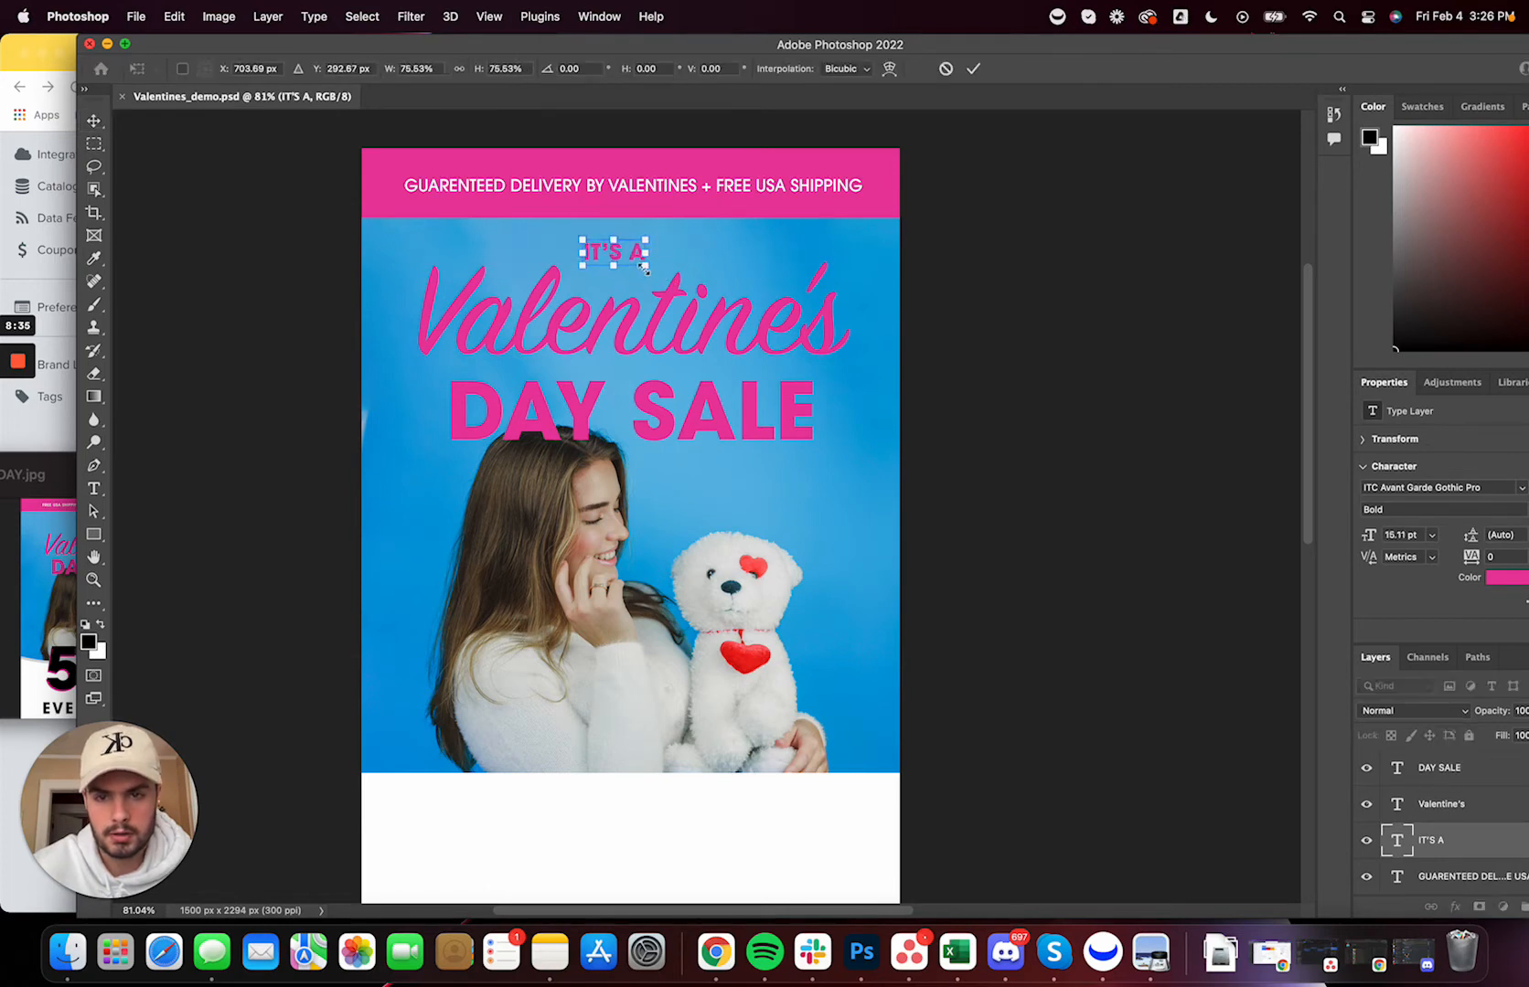
{"action": "left_click_drag", "start_coordinate": [612, 253], "coordinate": [630, 248]}
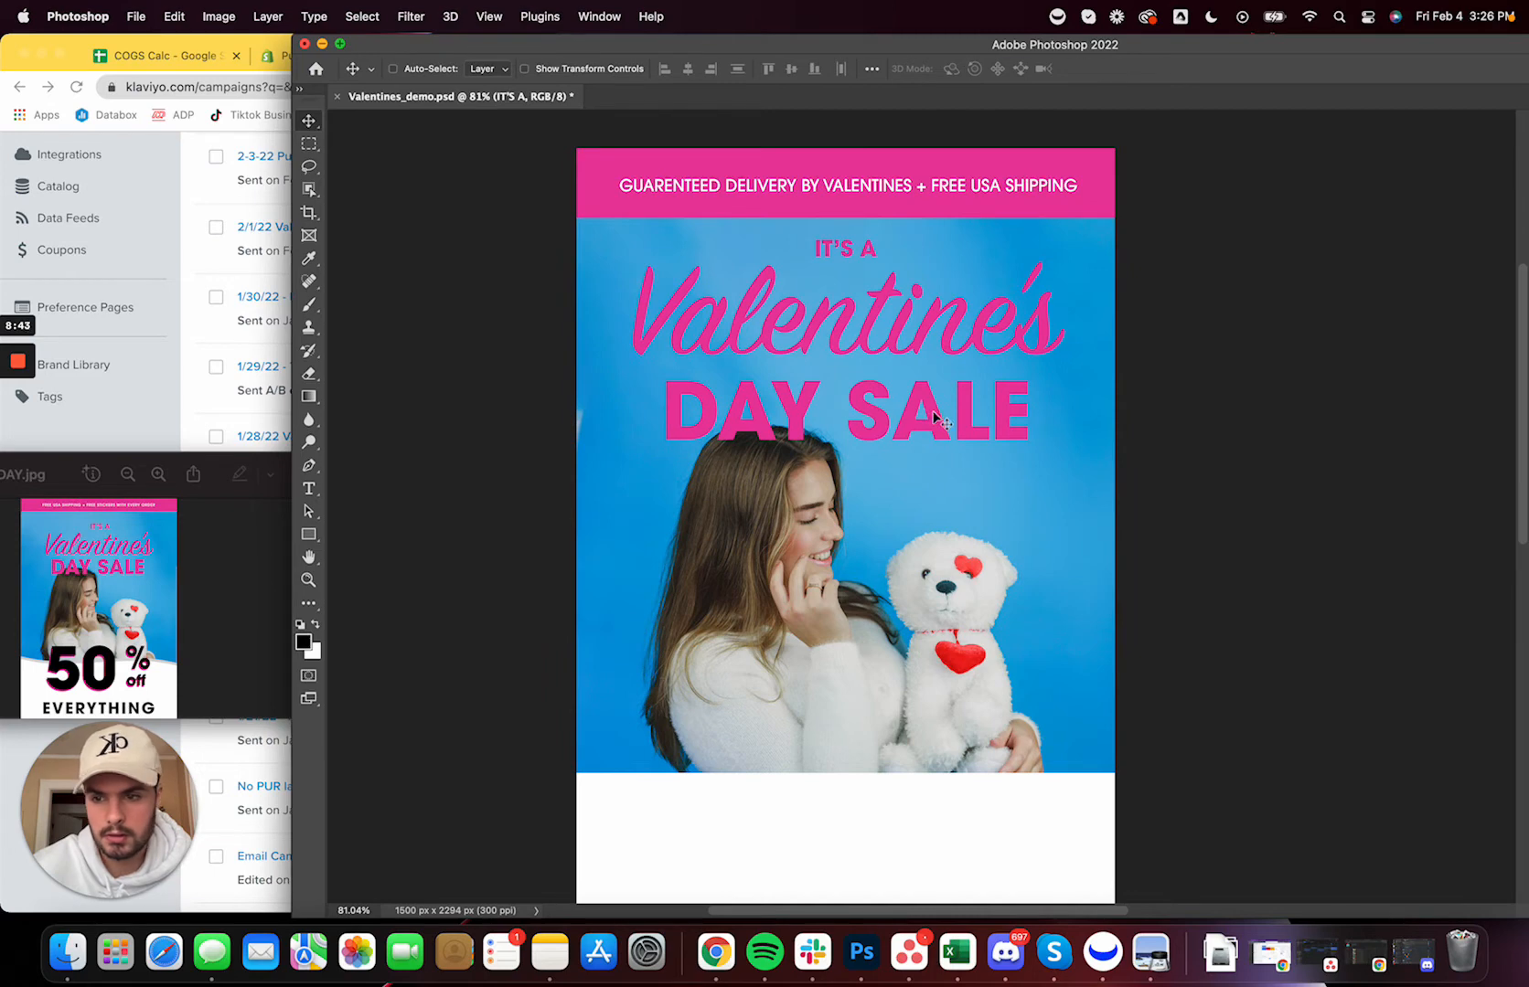
{"action": "double_click", "coordinate": [847, 410]}
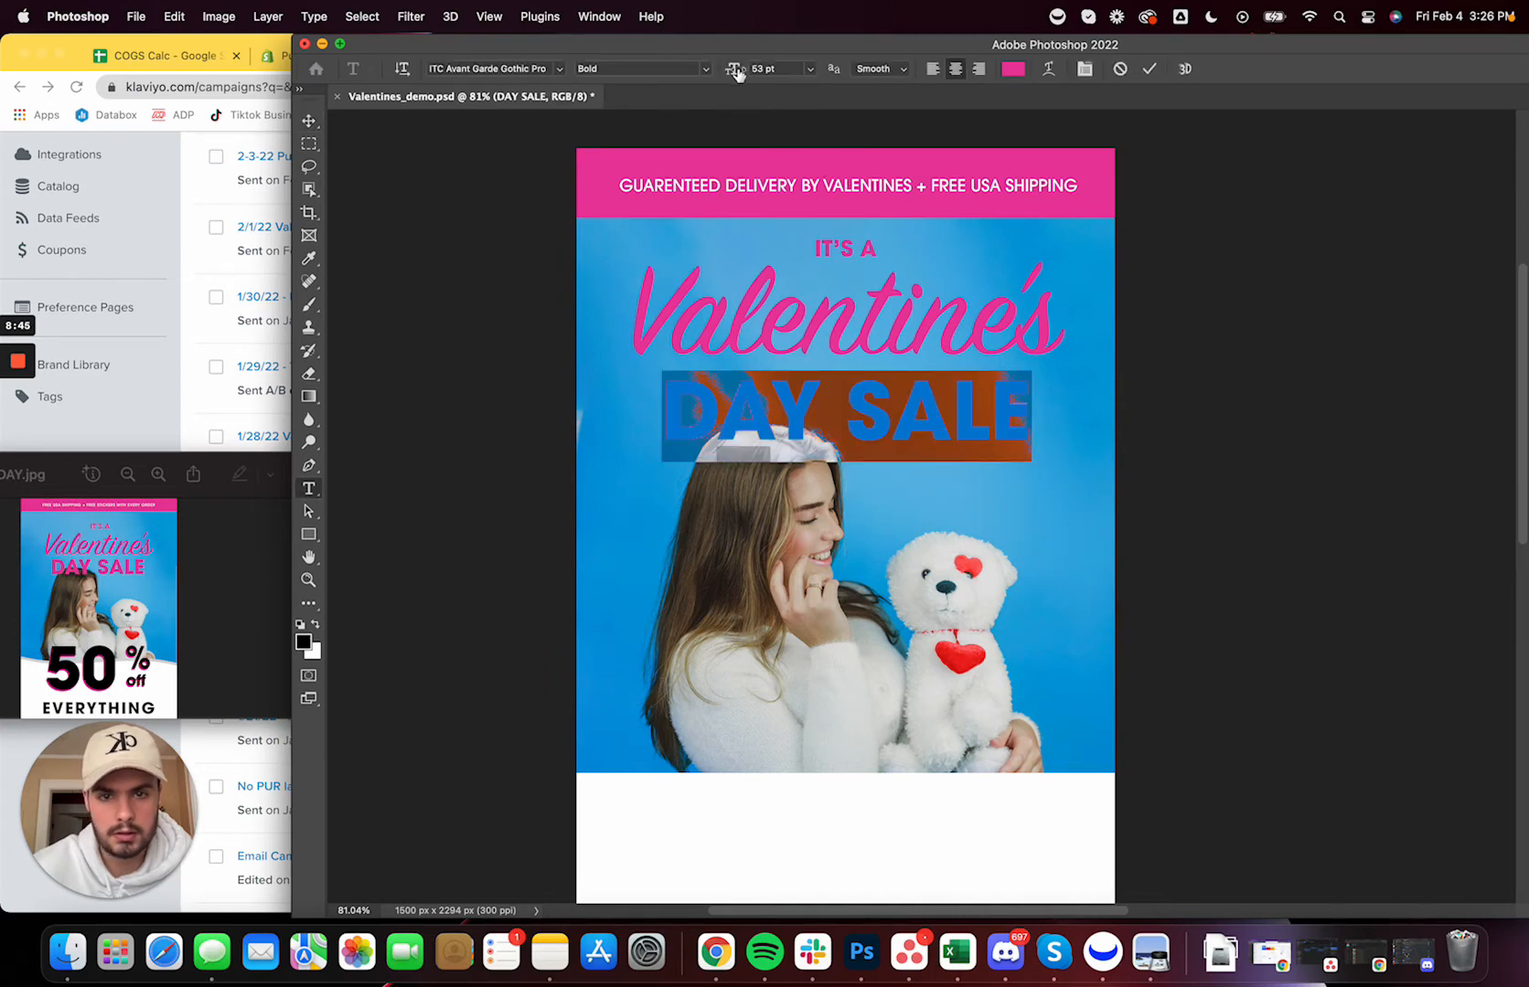
{"action": "left_click", "coordinate": [309, 121]}
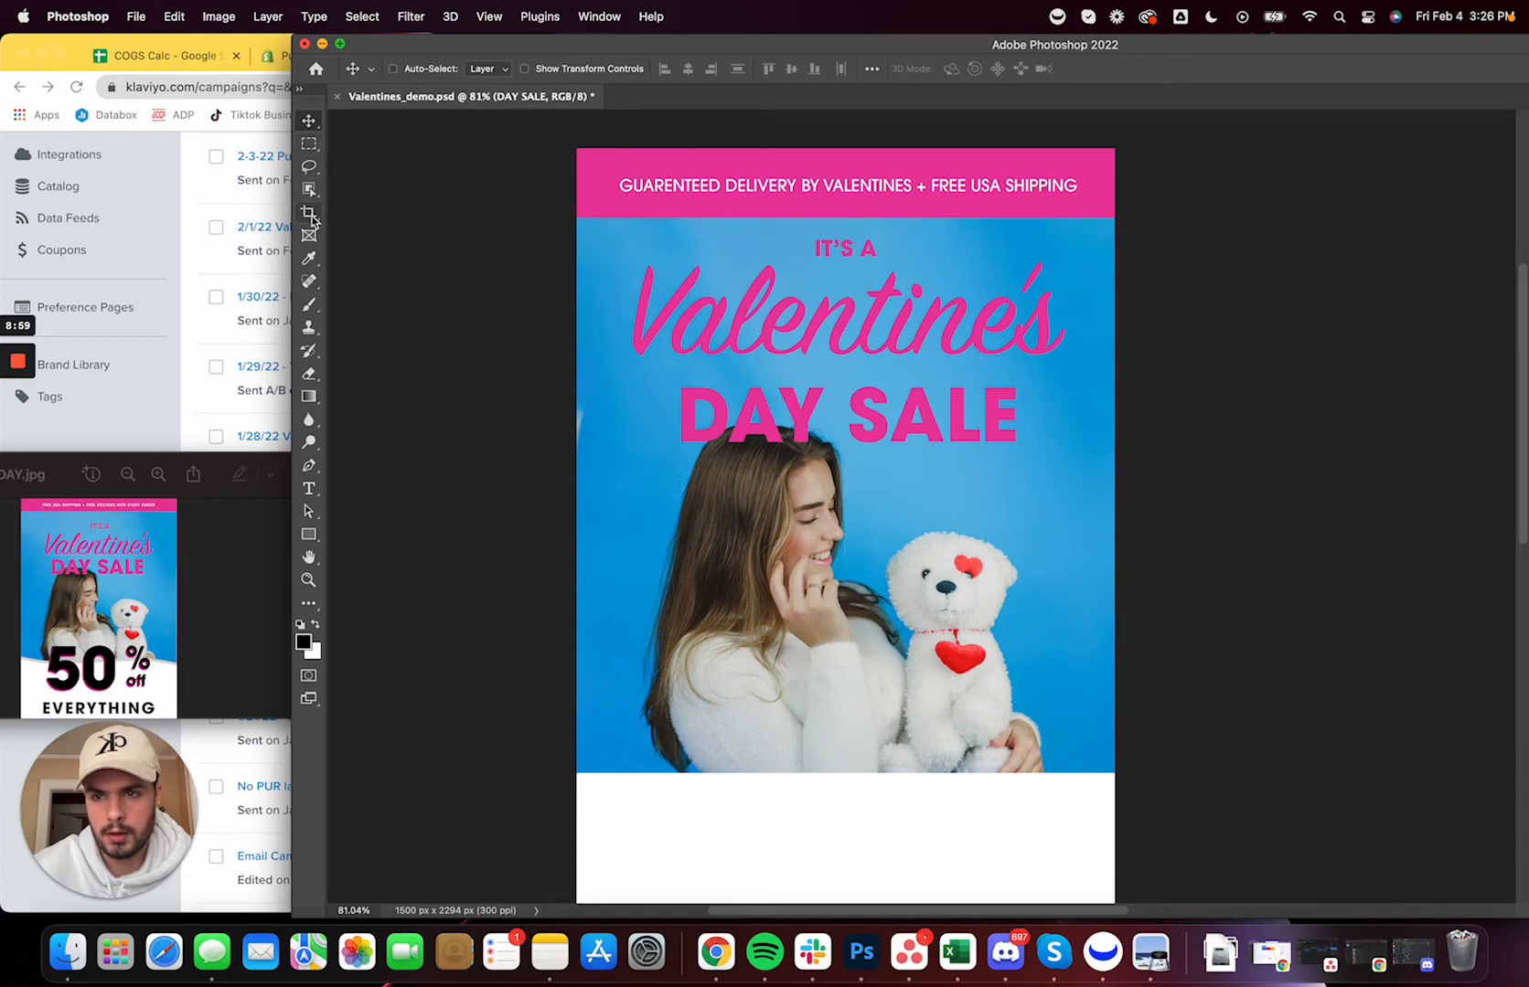
{"action": "left_click", "coordinate": [309, 214]}
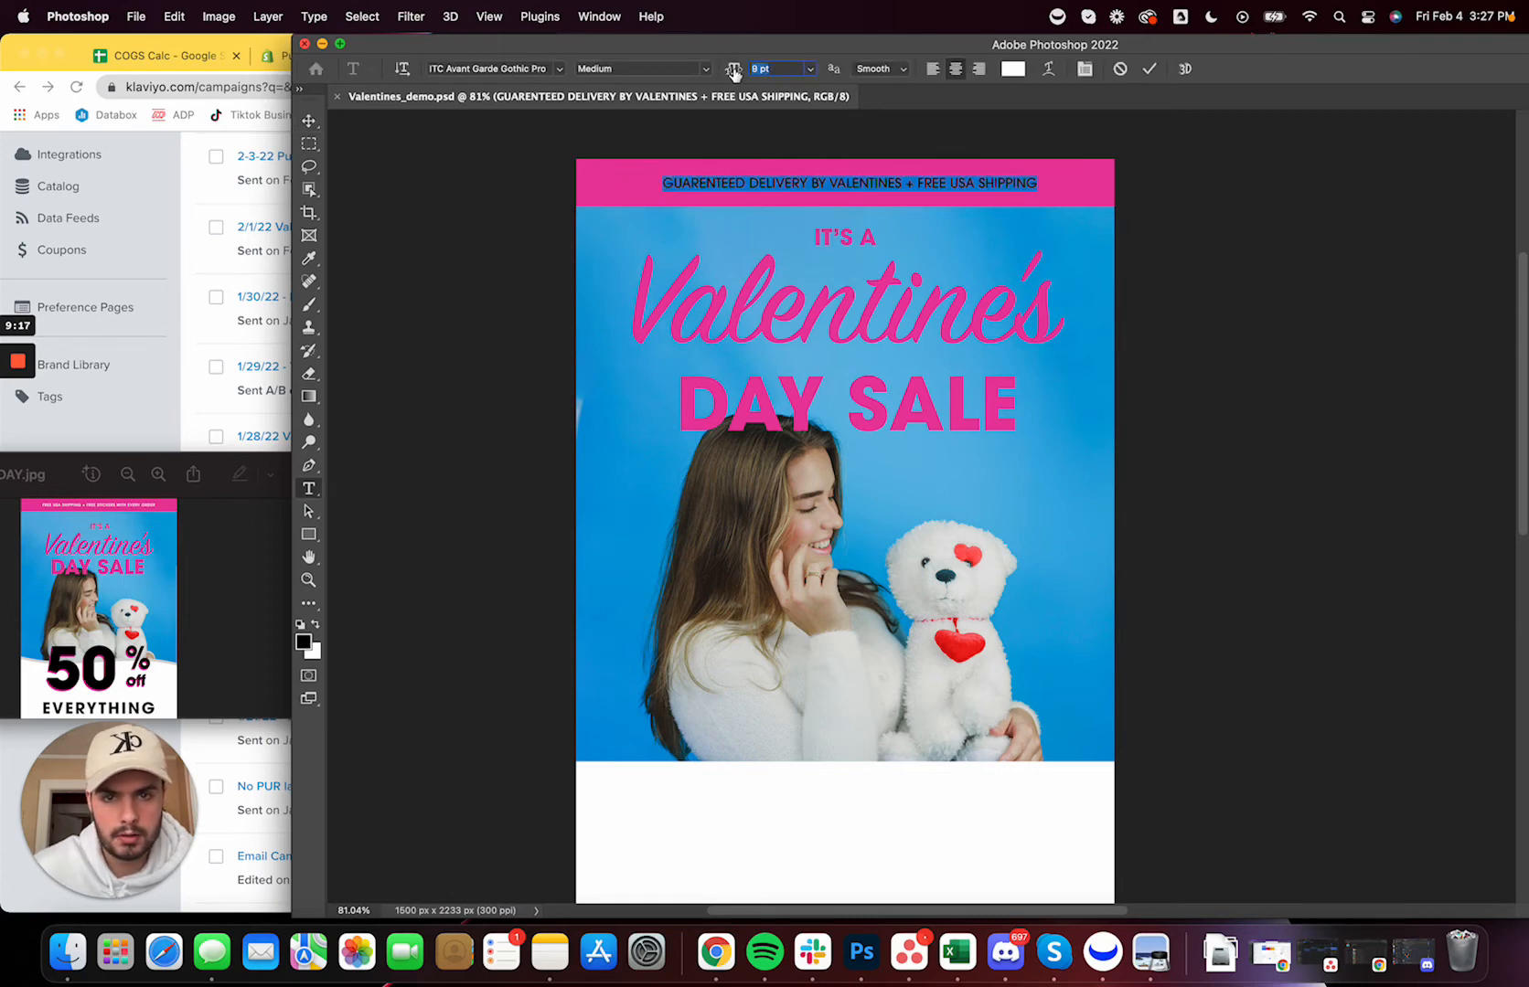
{"action": "left_click", "coordinate": [309, 121]}
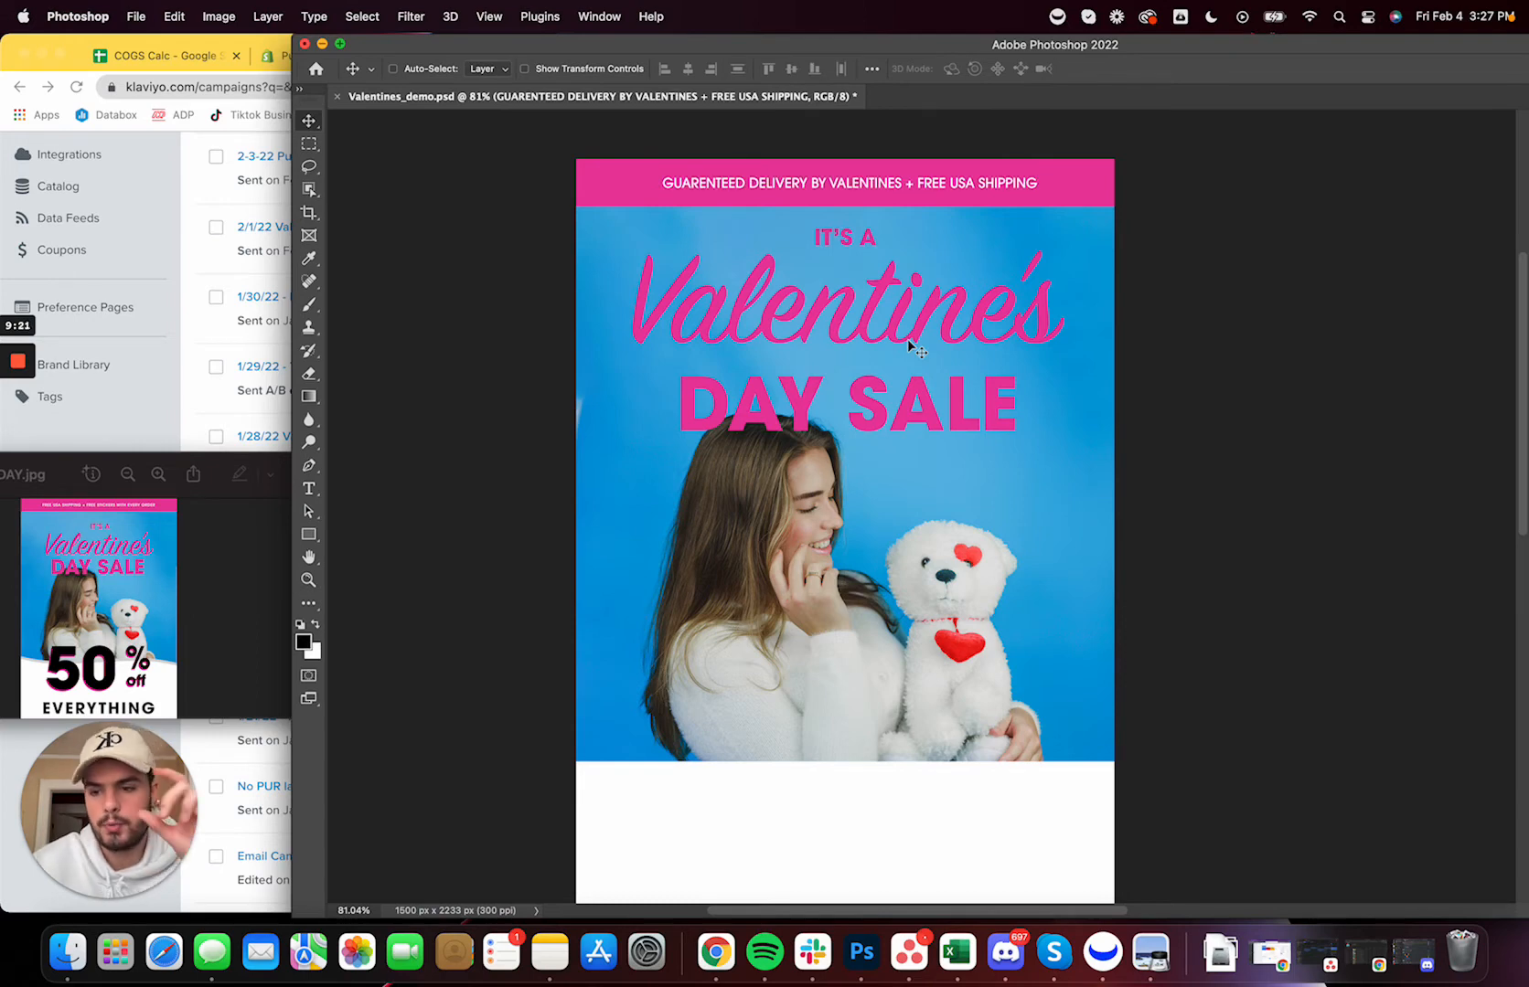
{"action": "mouse_move", "coordinate": [1010, 273]}
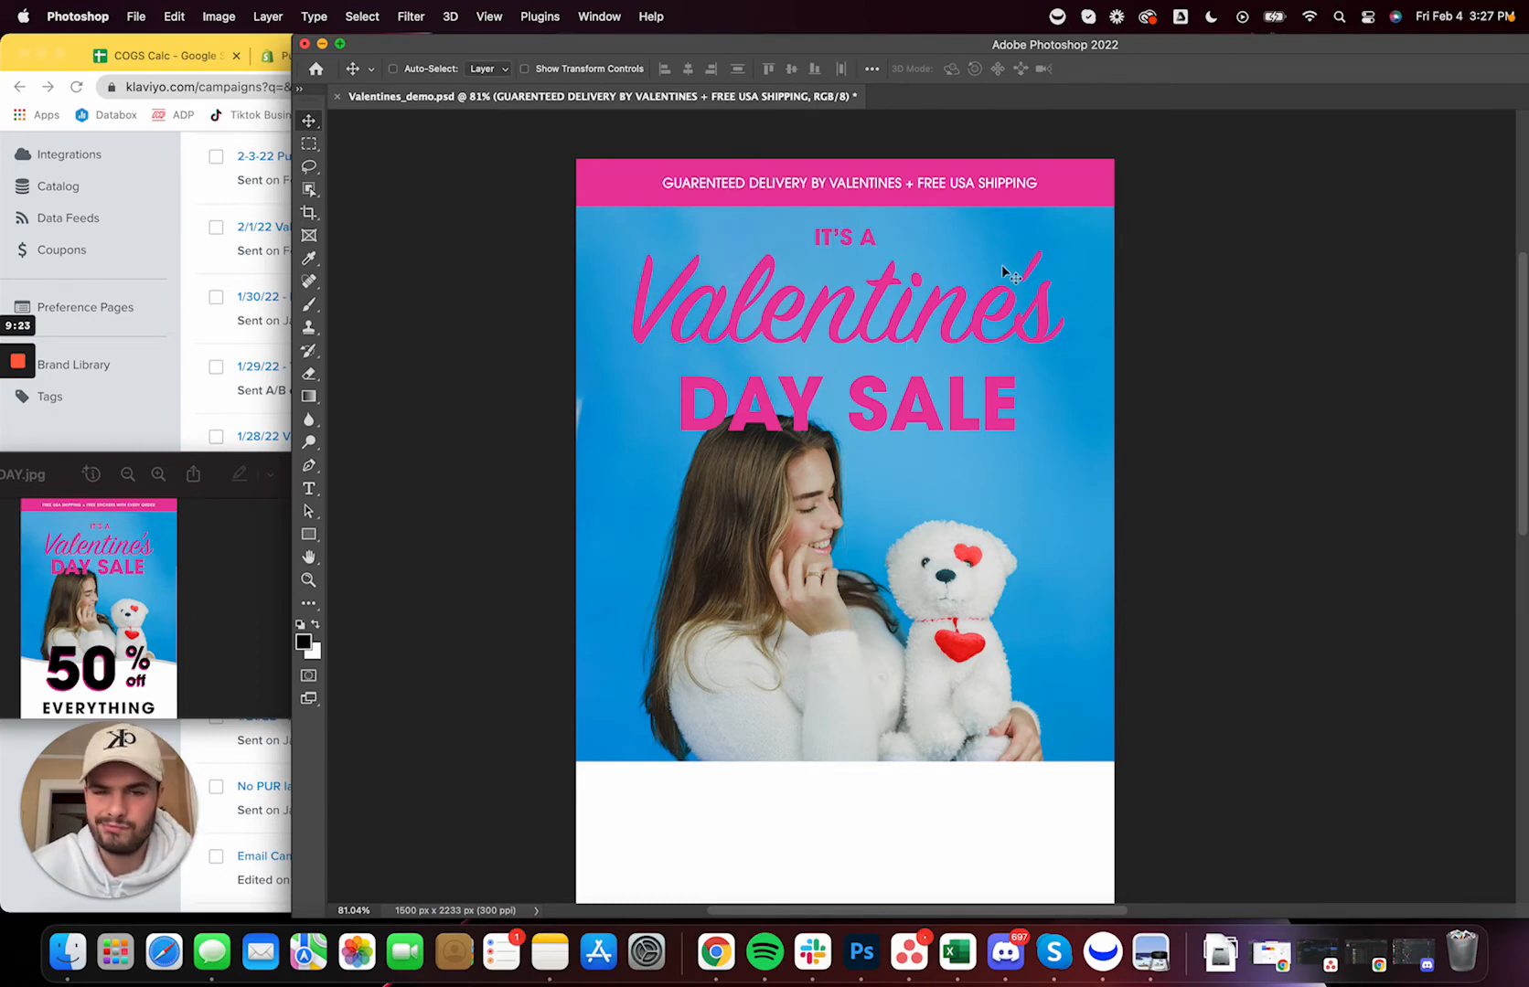
{"action": "mouse_move", "coordinate": [1141, 53]}
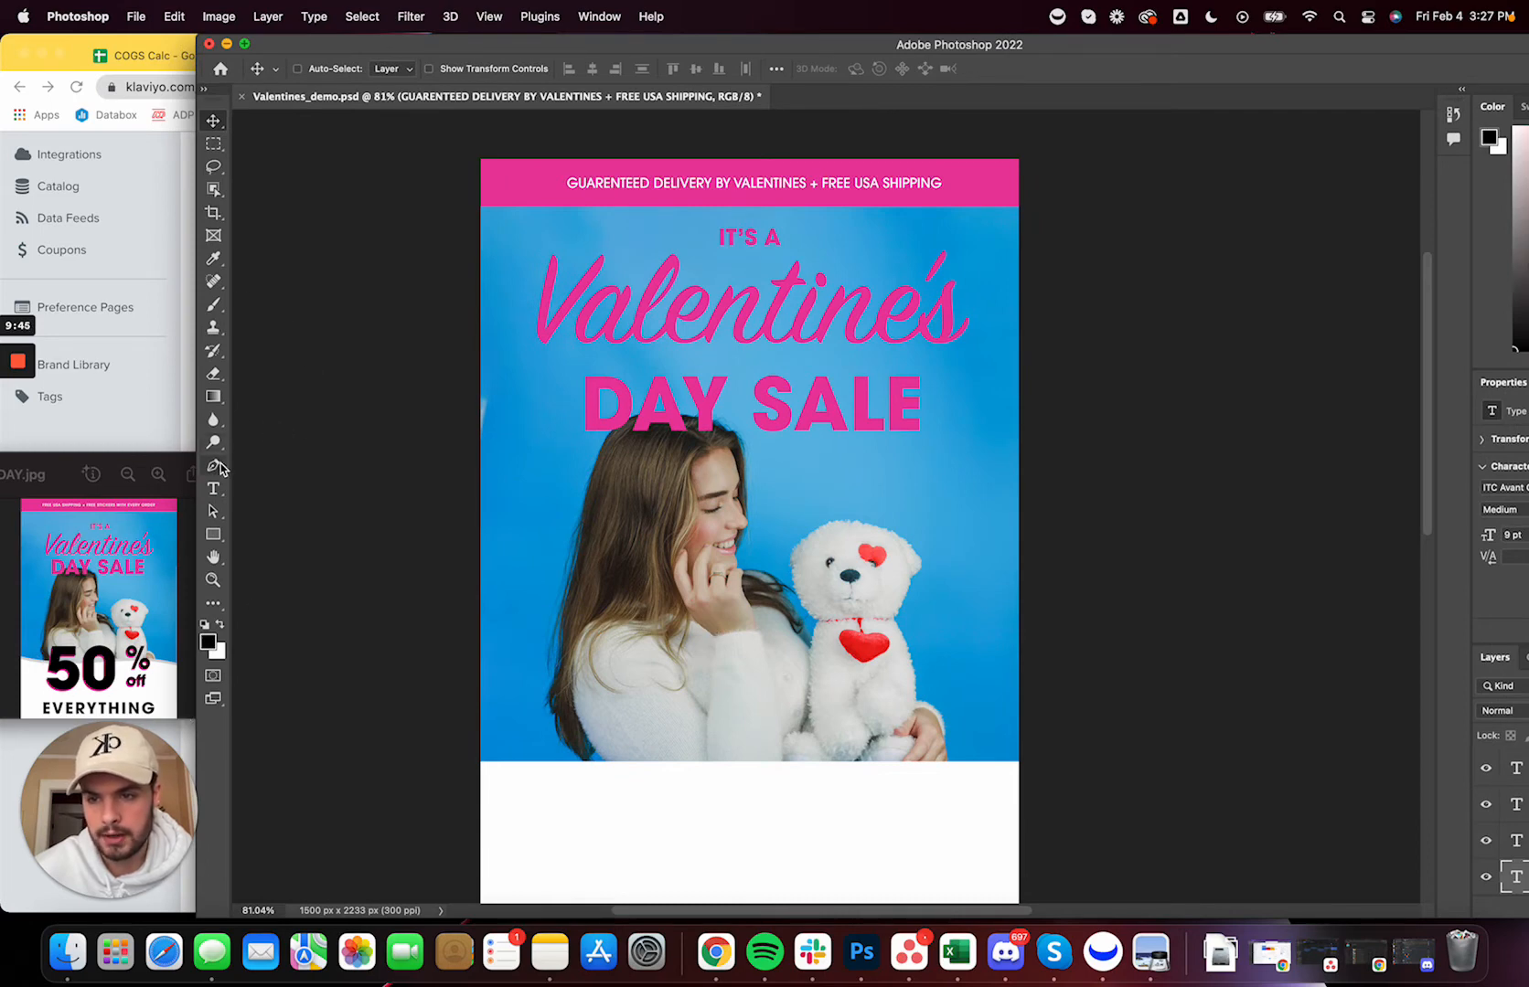
{"action": "scroll", "scroll_direction": "down", "scroll_amount": 3}
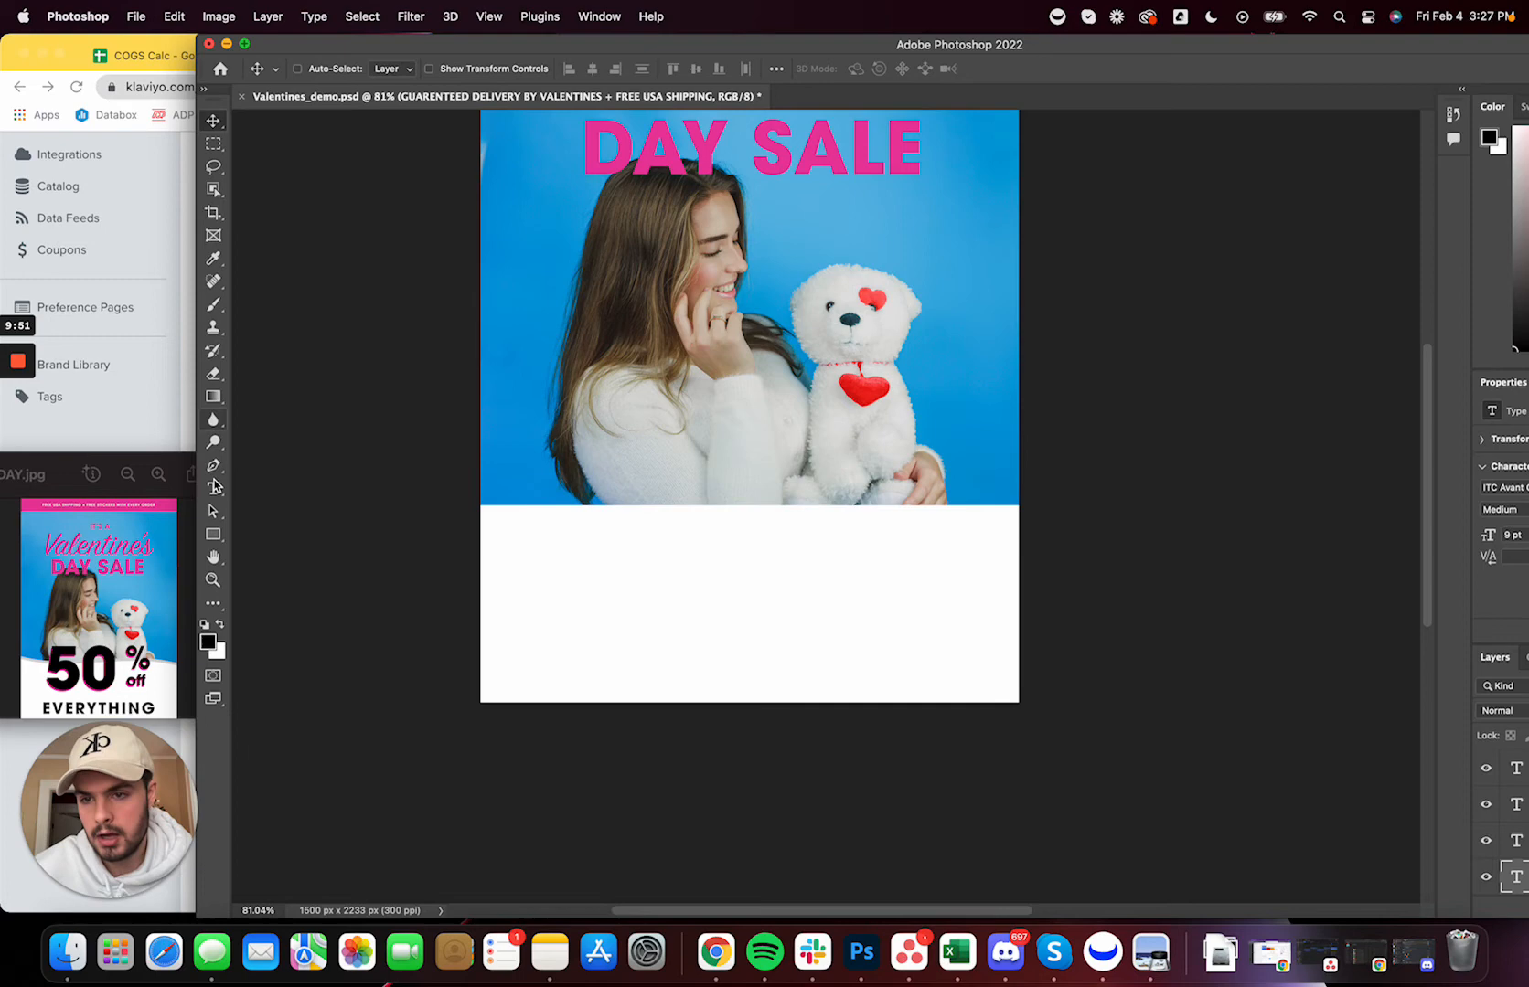
Draw a white-filled Pen shape with a gently wavy top edge over the photo's bottom and refine its curve
{"action": "left_click", "coordinate": [212, 464]}
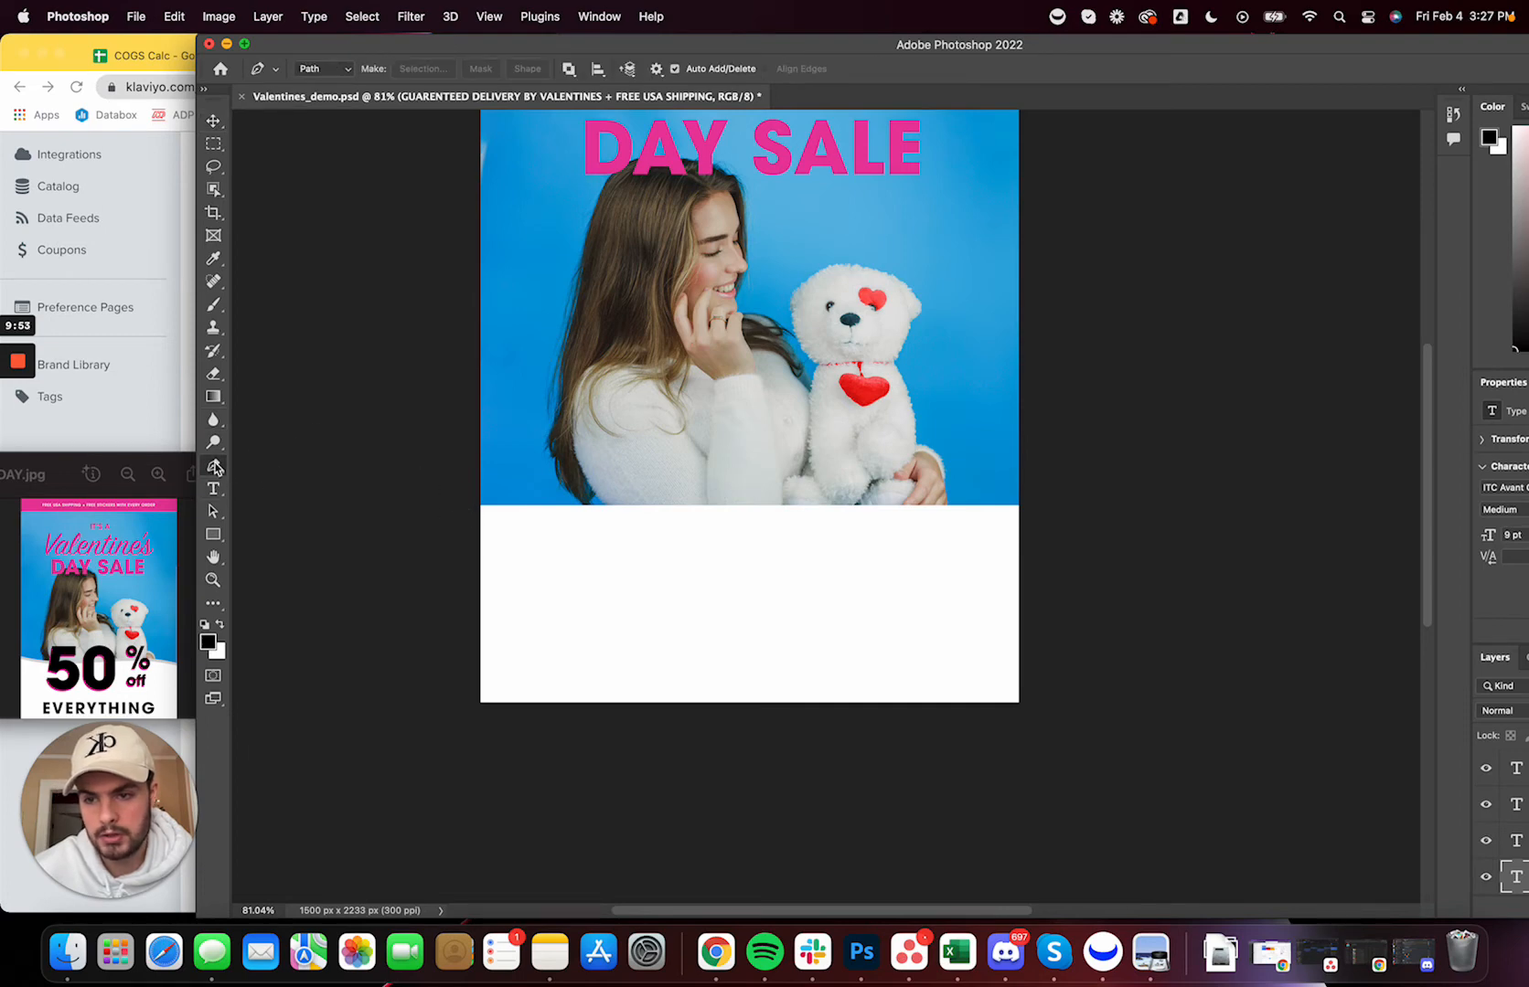
{"action": "mouse_move", "coordinate": [441, 495]}
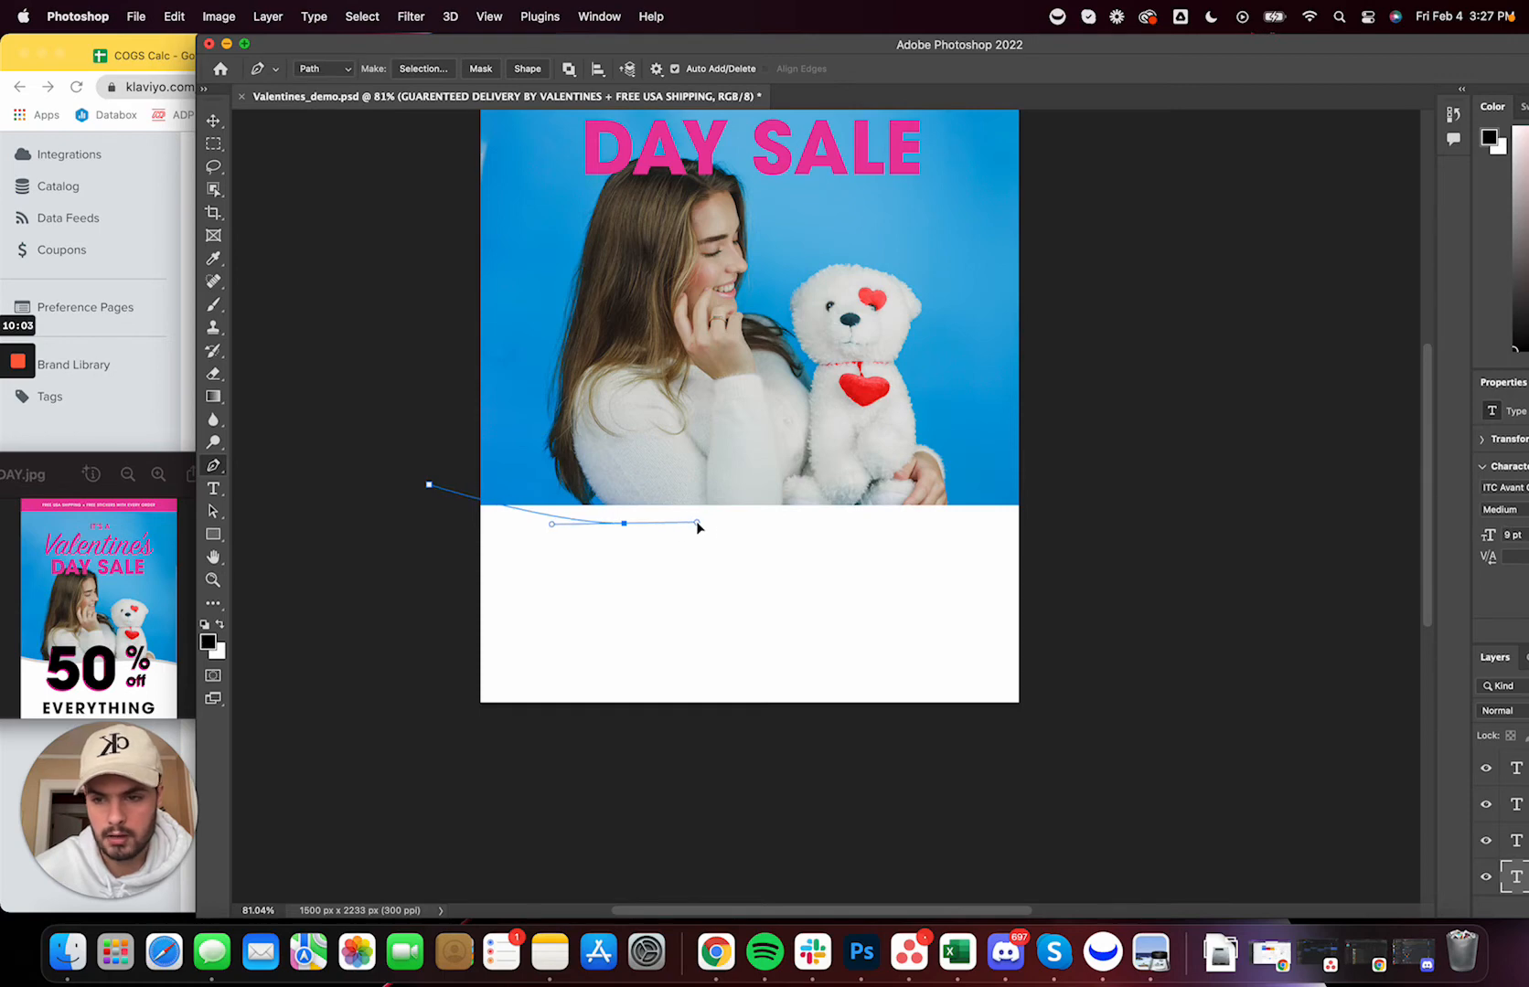
{"action": "left_click_drag", "start_coordinate": [696, 524], "coordinate": [899, 490]}
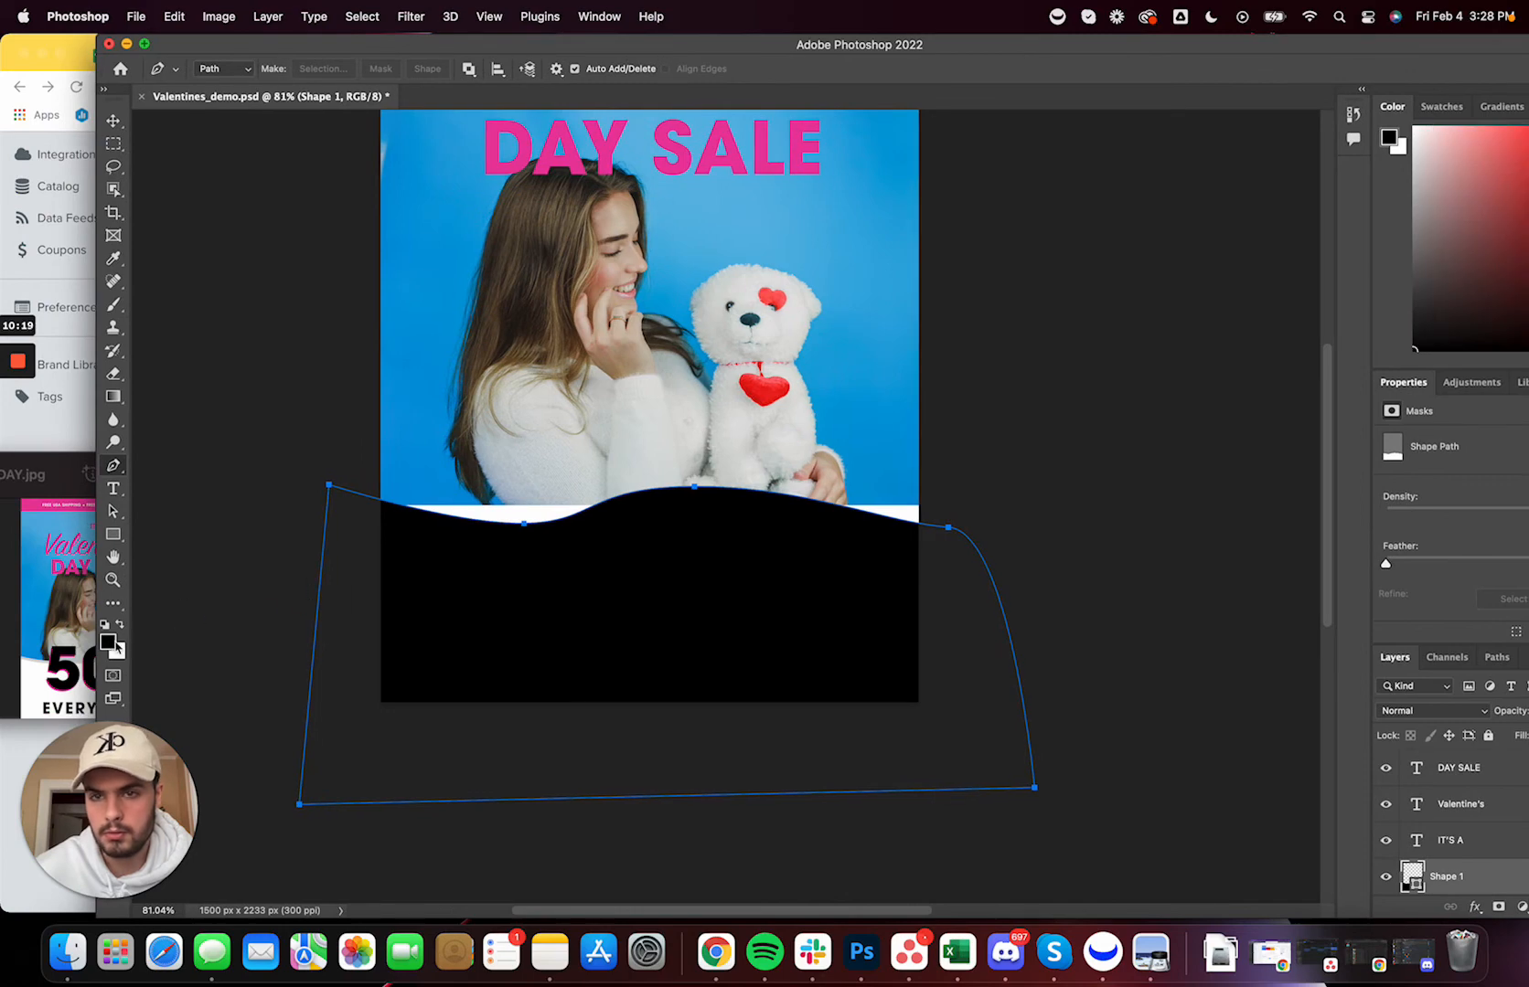
{"action": "left_click", "coordinate": [108, 636]}
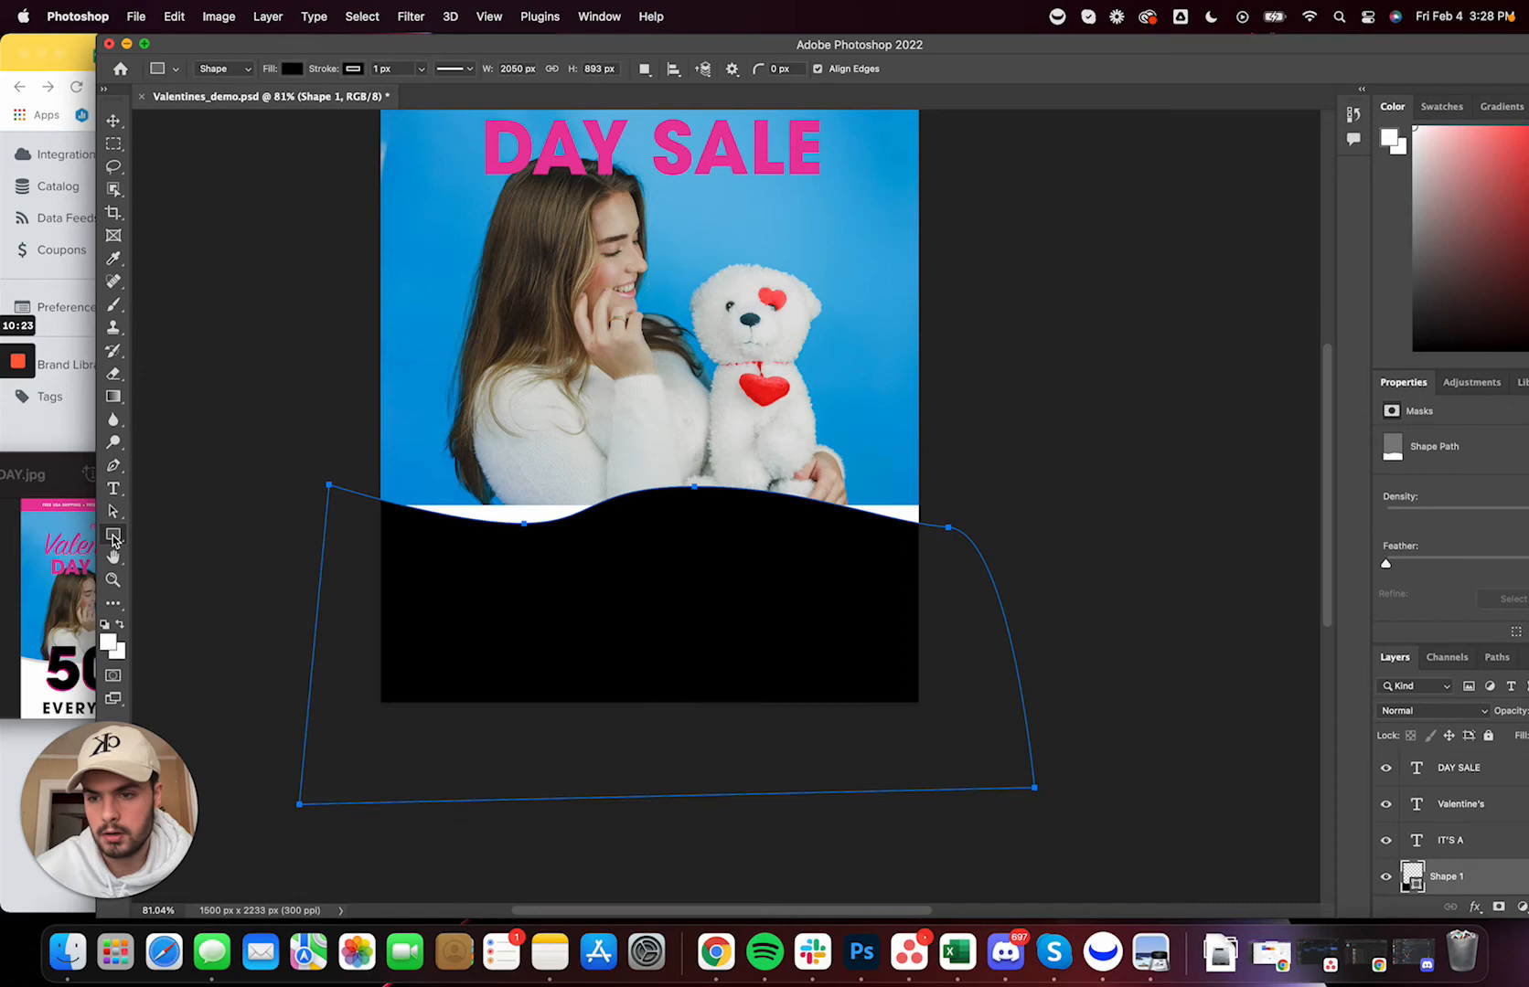
{"action": "left_click", "coordinate": [291, 67]}
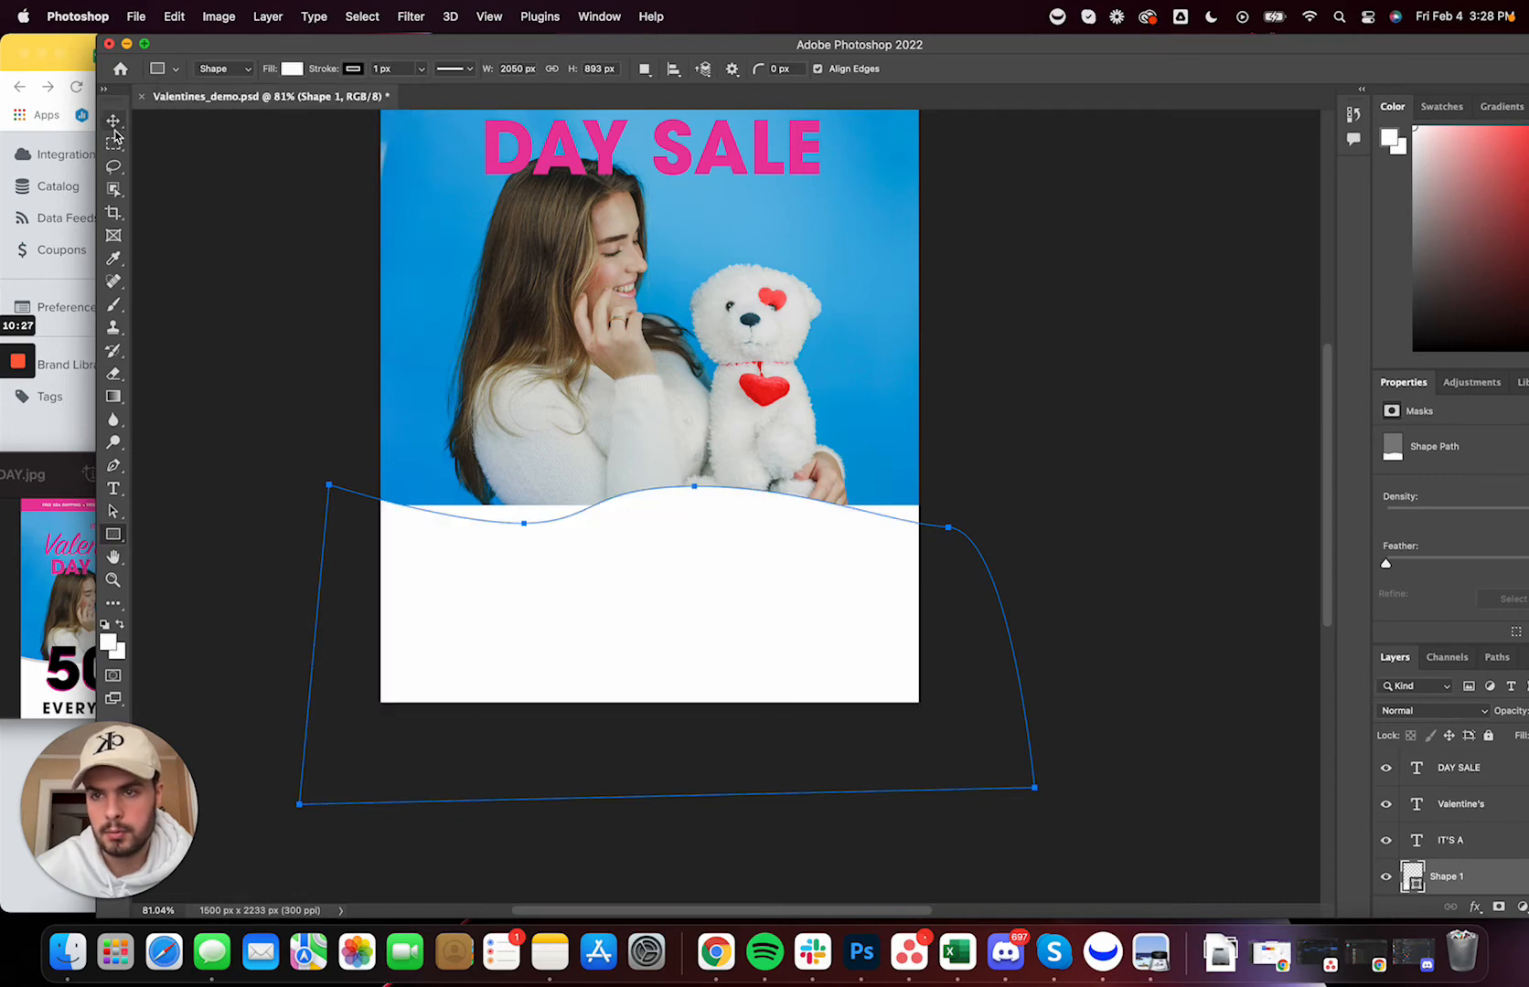
{"action": "left_click", "coordinate": [114, 121]}
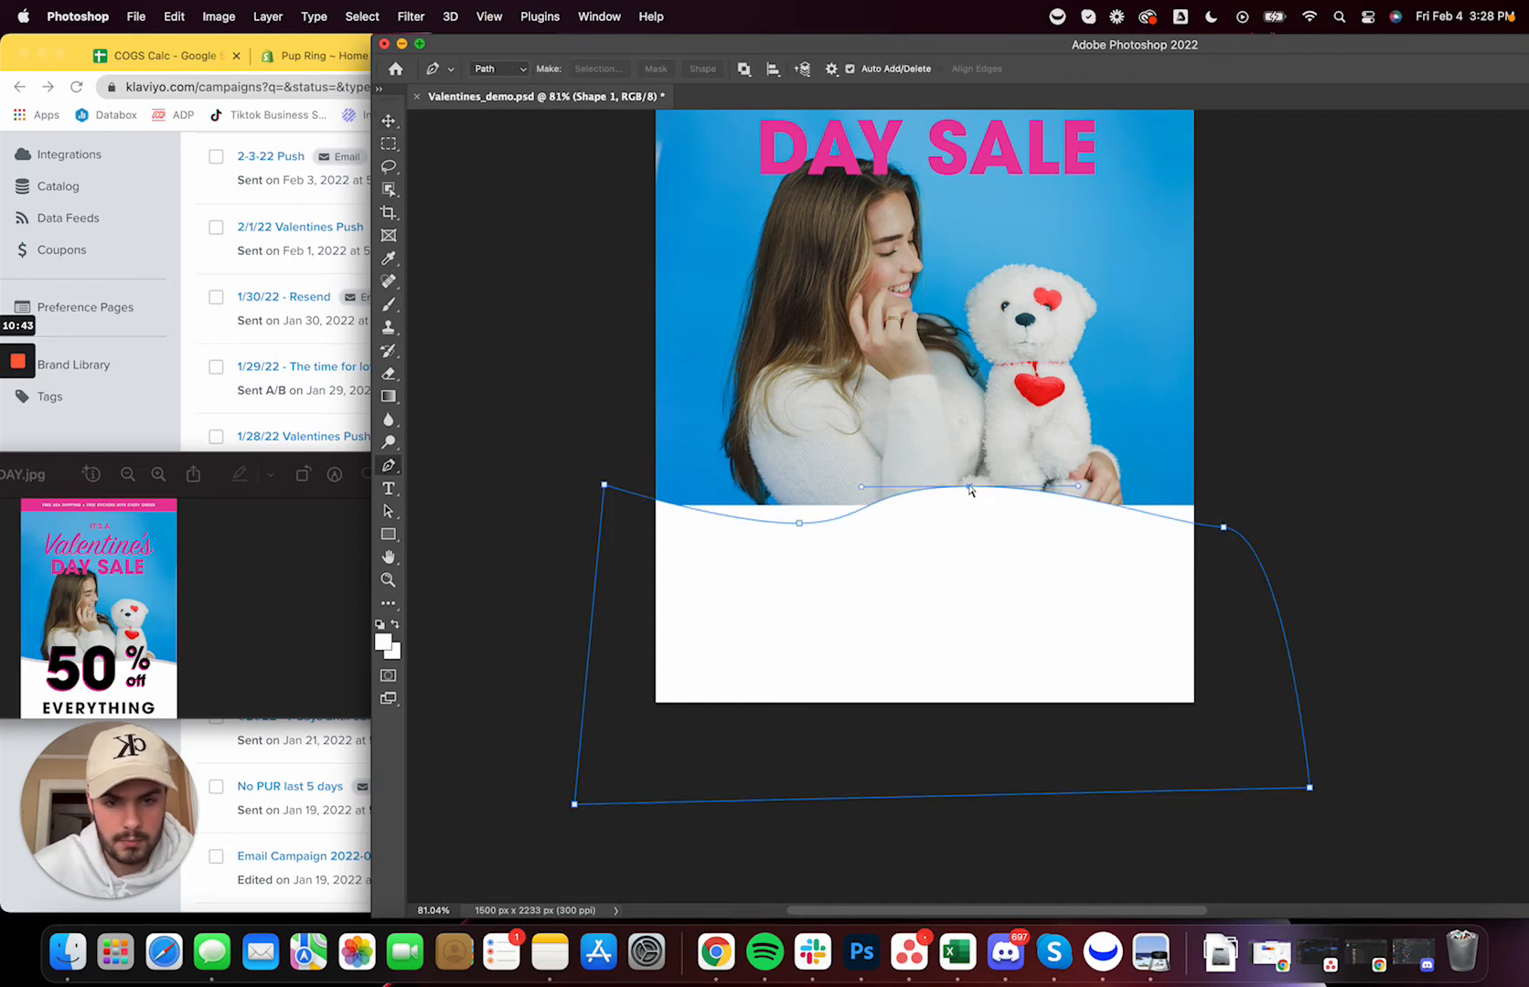
{"action": "left_click_drag", "start_coordinate": [969, 489], "coordinate": [984, 496]}
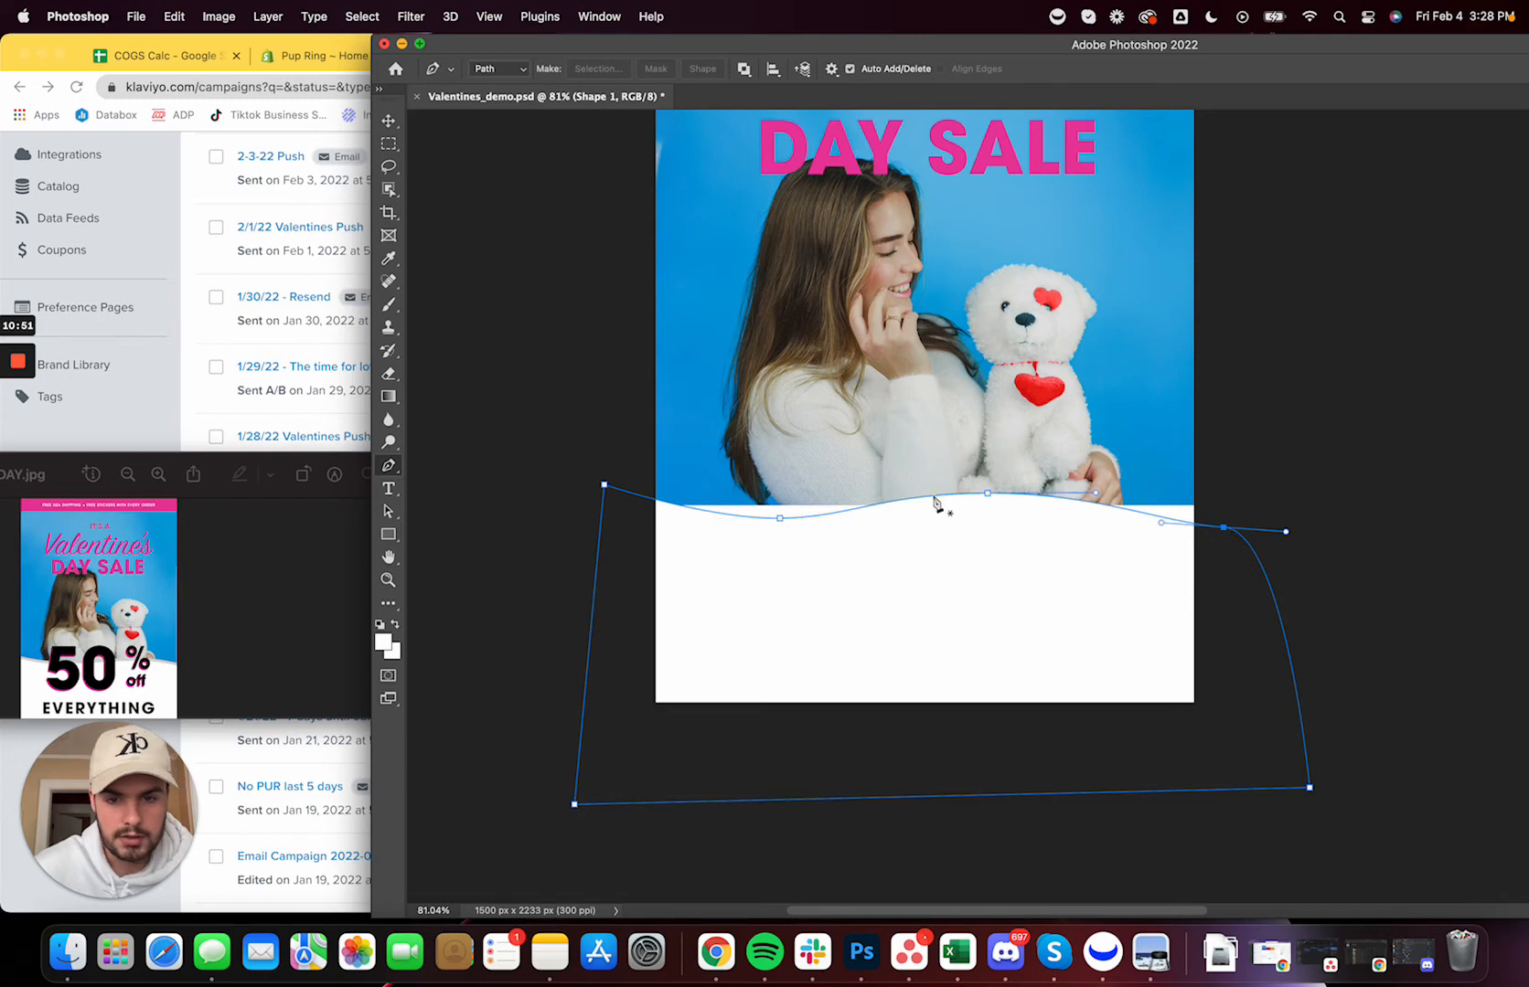
{"action": "left_click", "coordinate": [389, 121]}
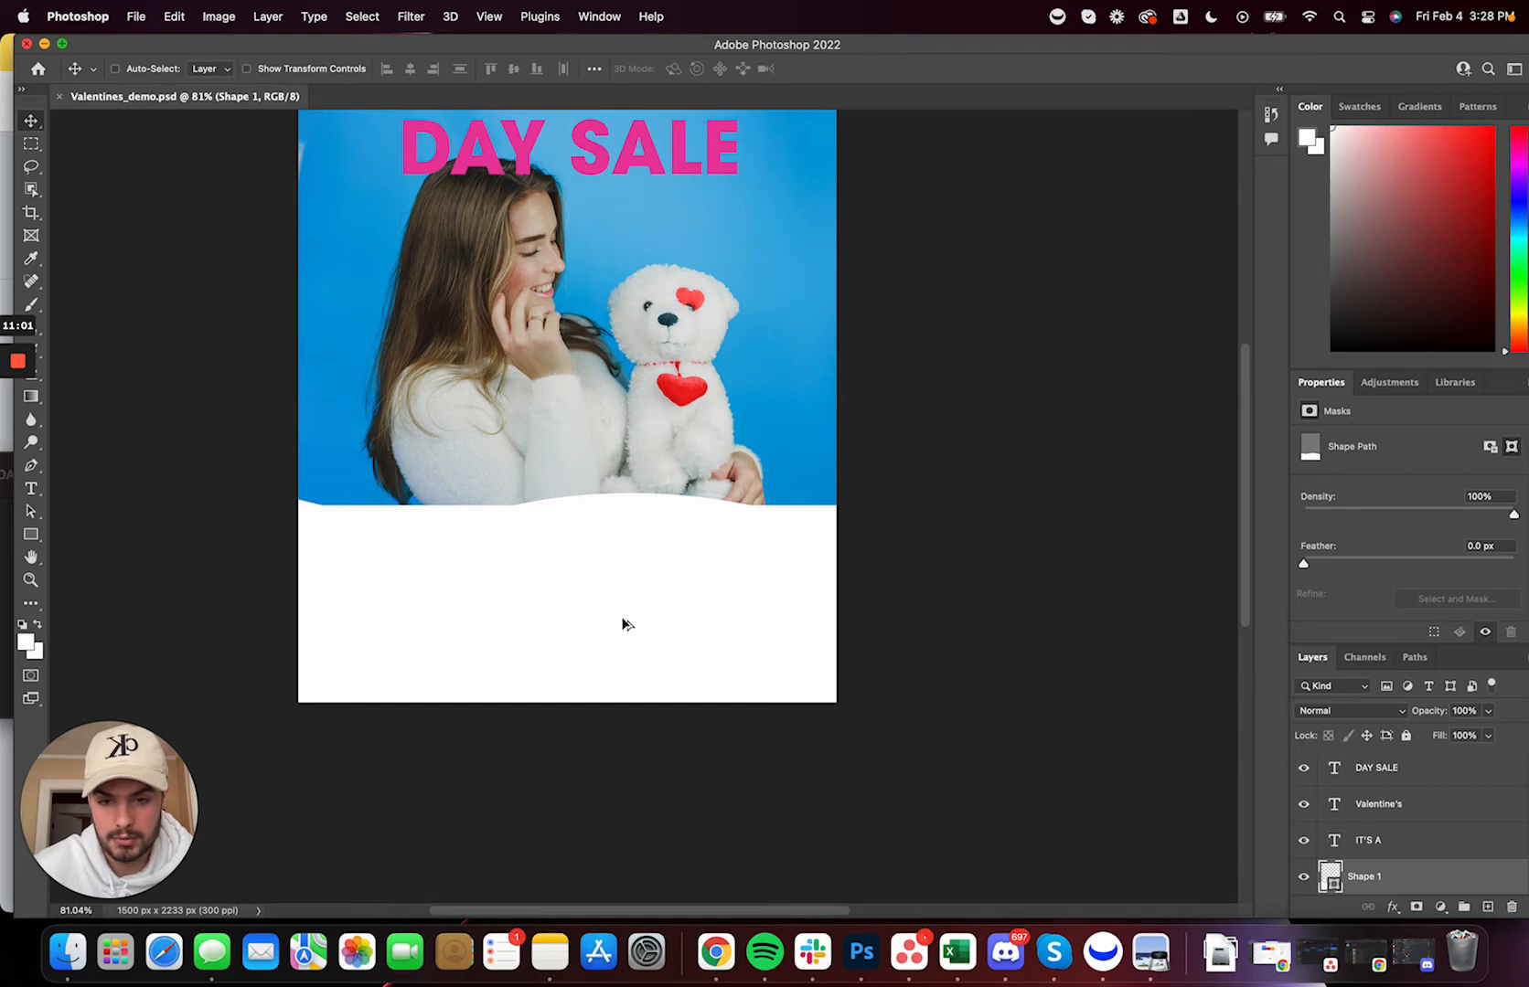
{"action": "mouse_move", "coordinate": [622, 621]}
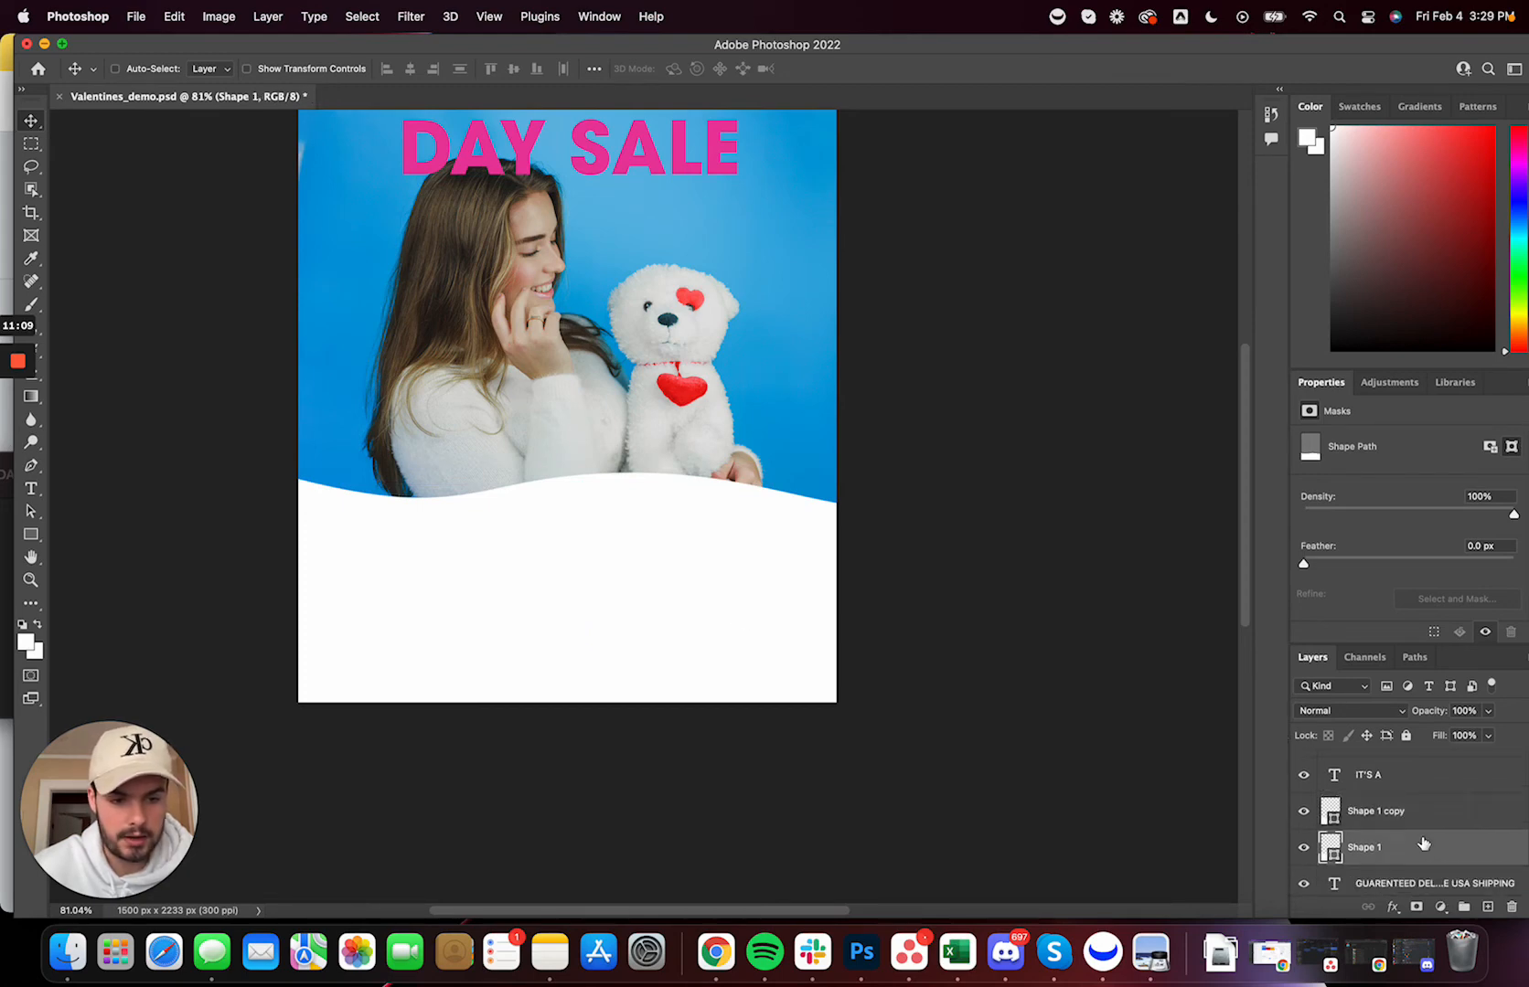
Place the duplicated wave beneath the original, rename it Shape 2, and pick a new fill colour
{"action": "left_click", "coordinate": [1375, 811]}
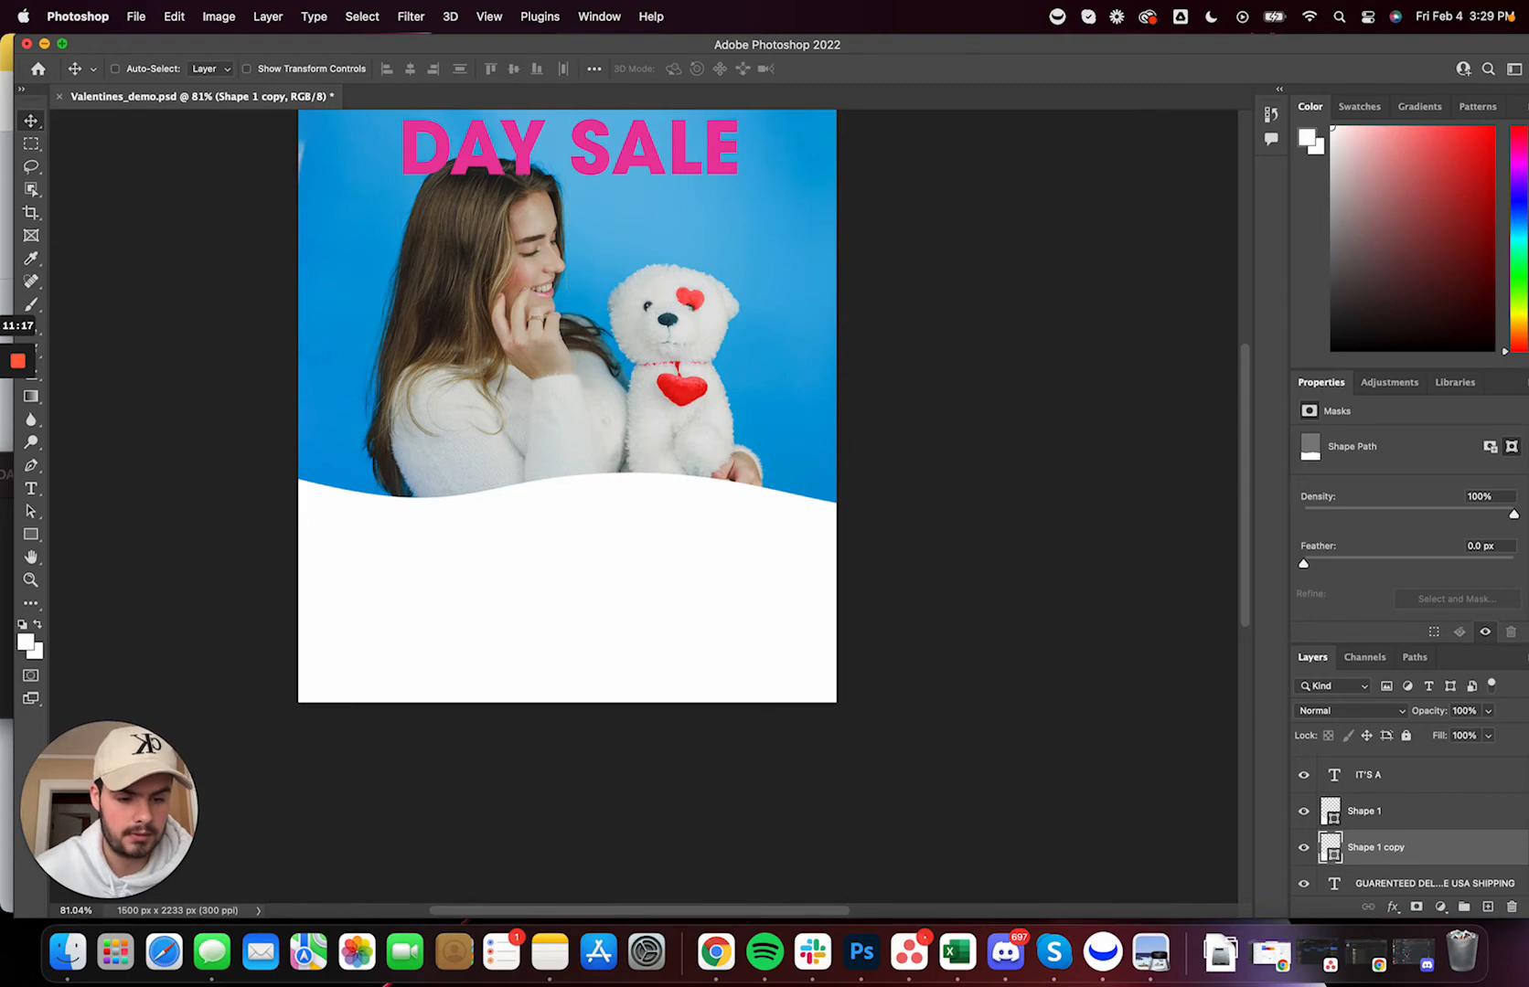
{"action": "double_click", "coordinate": [1377, 847]}
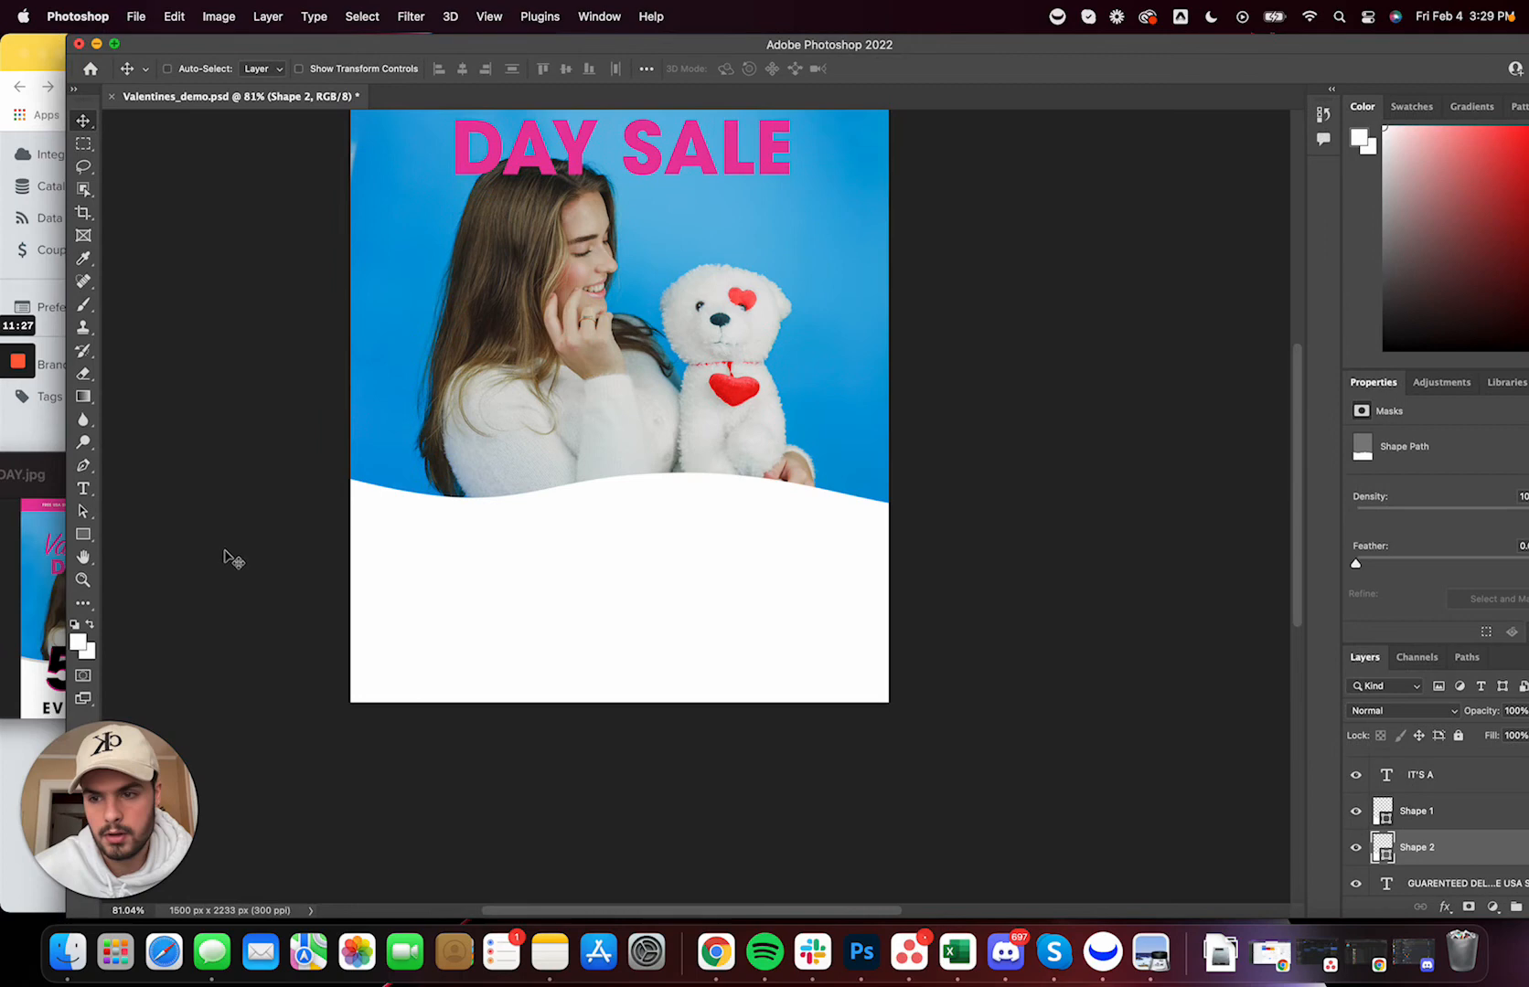
{"action": "left_click", "coordinate": [260, 69]}
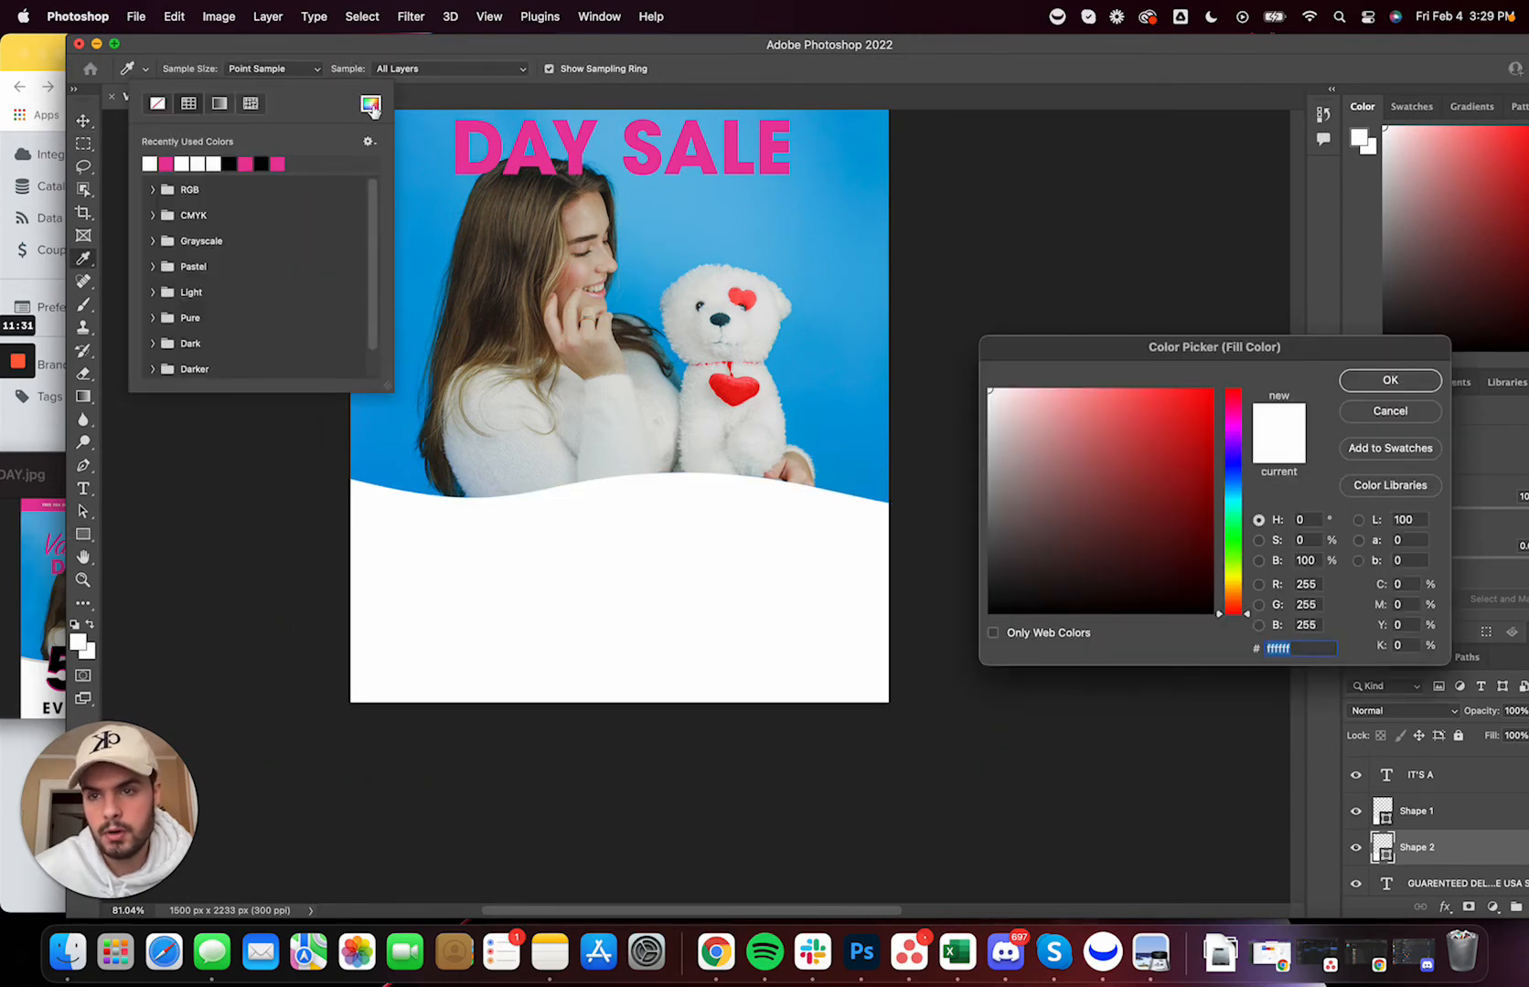
{"action": "left_click", "coordinate": [983, 397]}
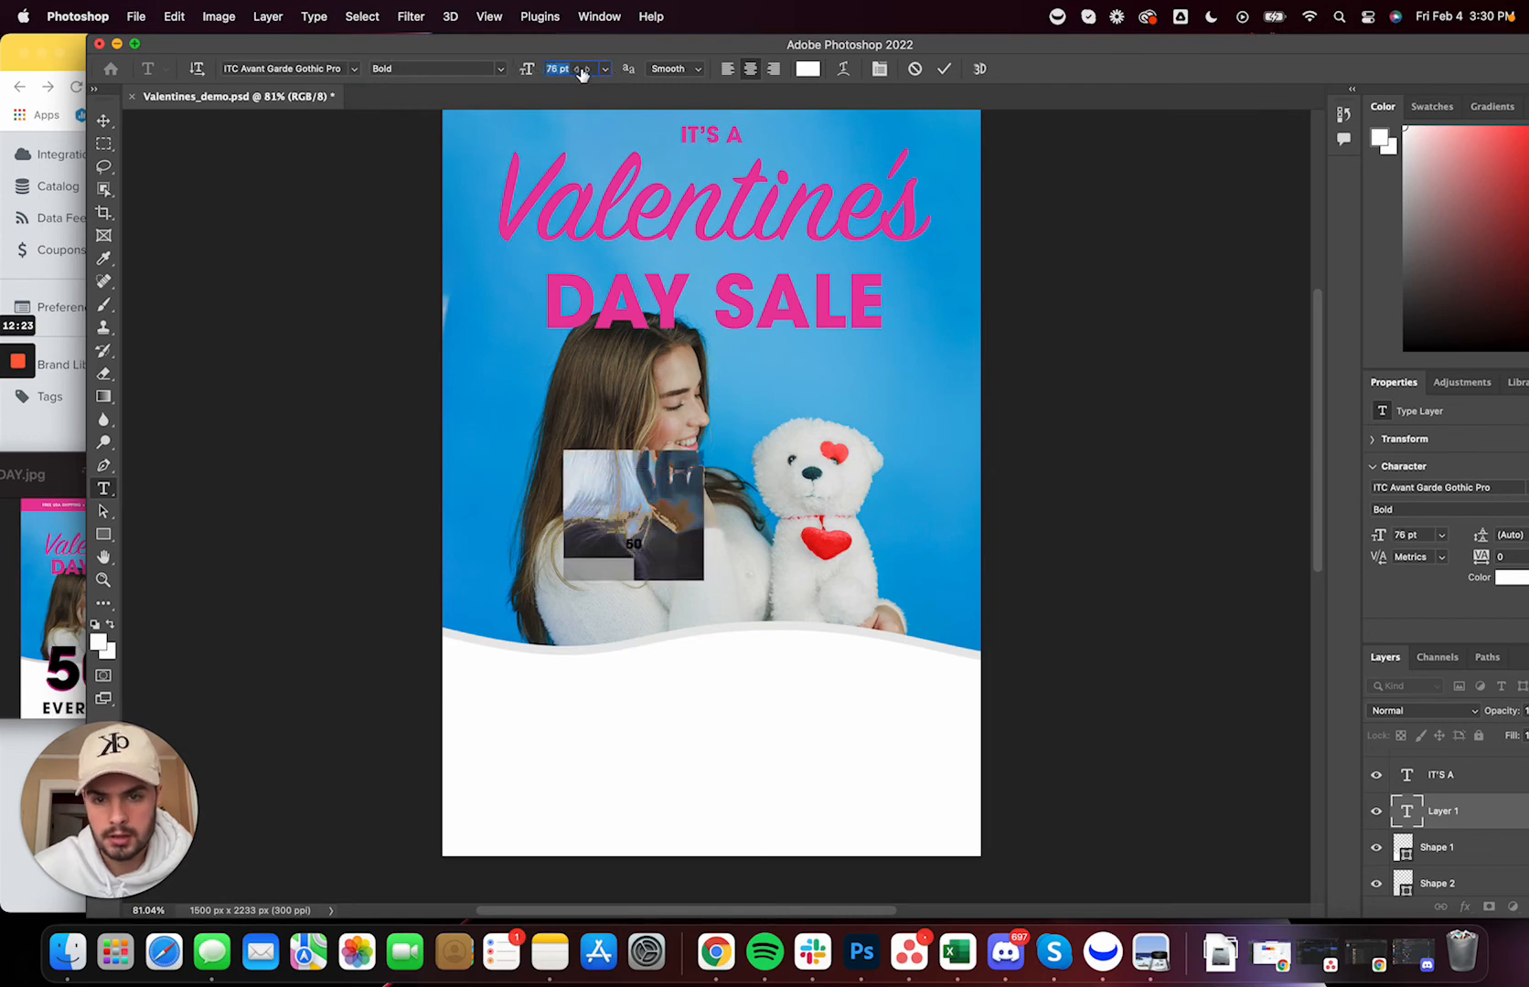
Create white '50', '%' and 'off' text layers in Avant Garde Bold (97 pt, 69 pt) and enlarge them
{"action": "type", "text": "97 pt"}
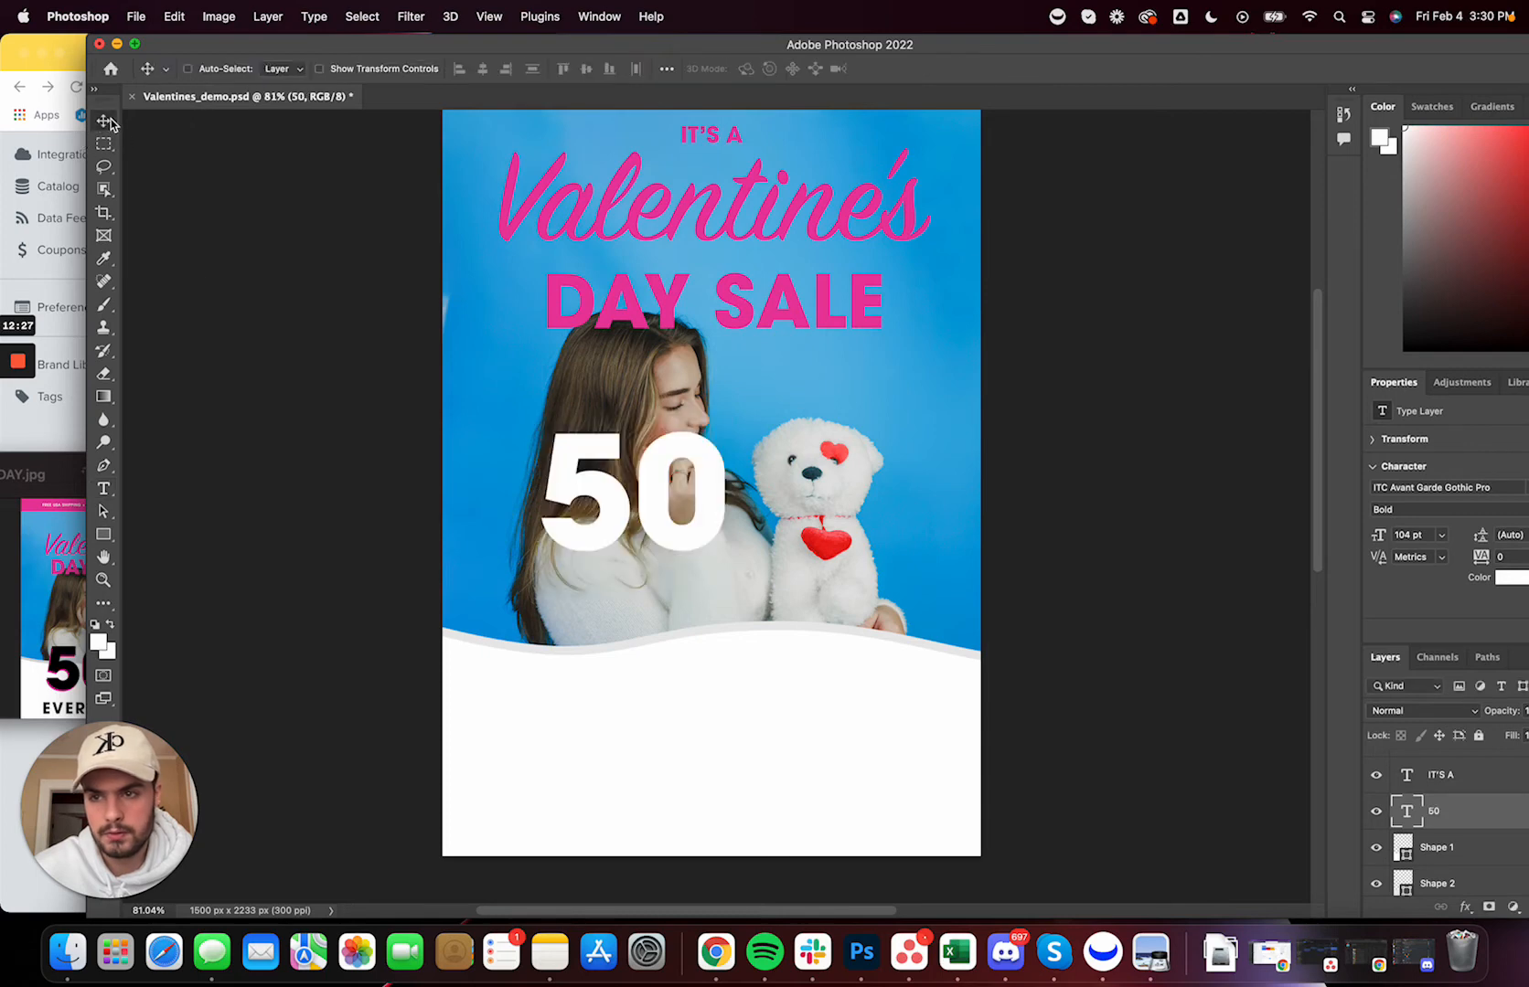
{"action": "mouse_move", "coordinate": [104, 490]}
{"action": "type", "text": "%"}
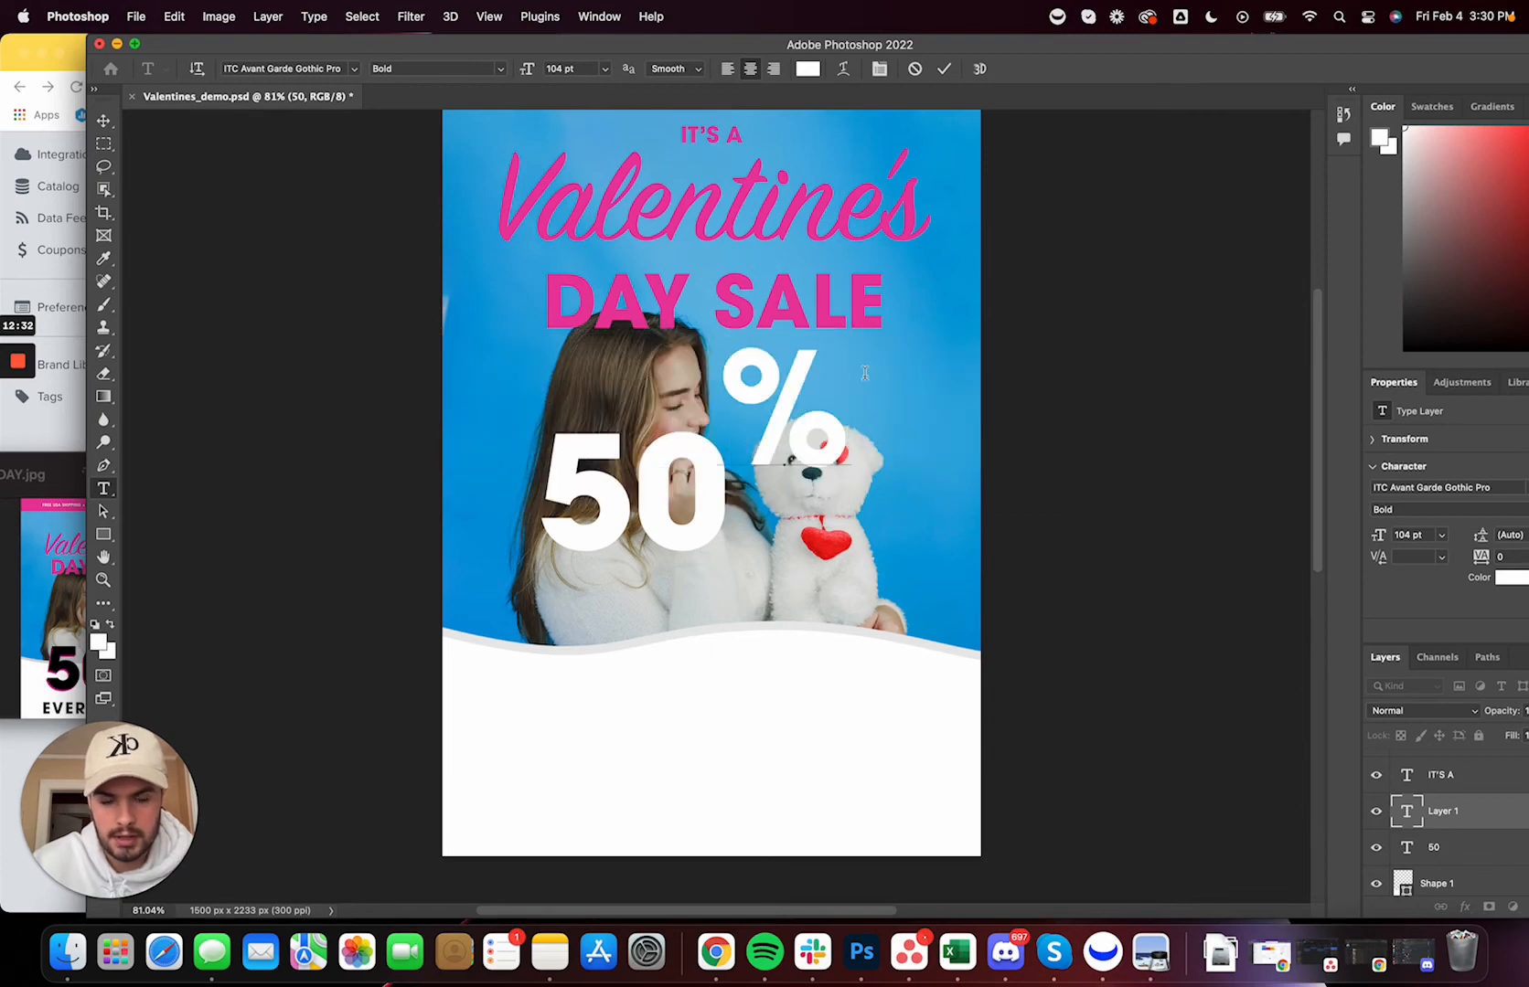
{"action": "mouse_move", "coordinate": [865, 380]}
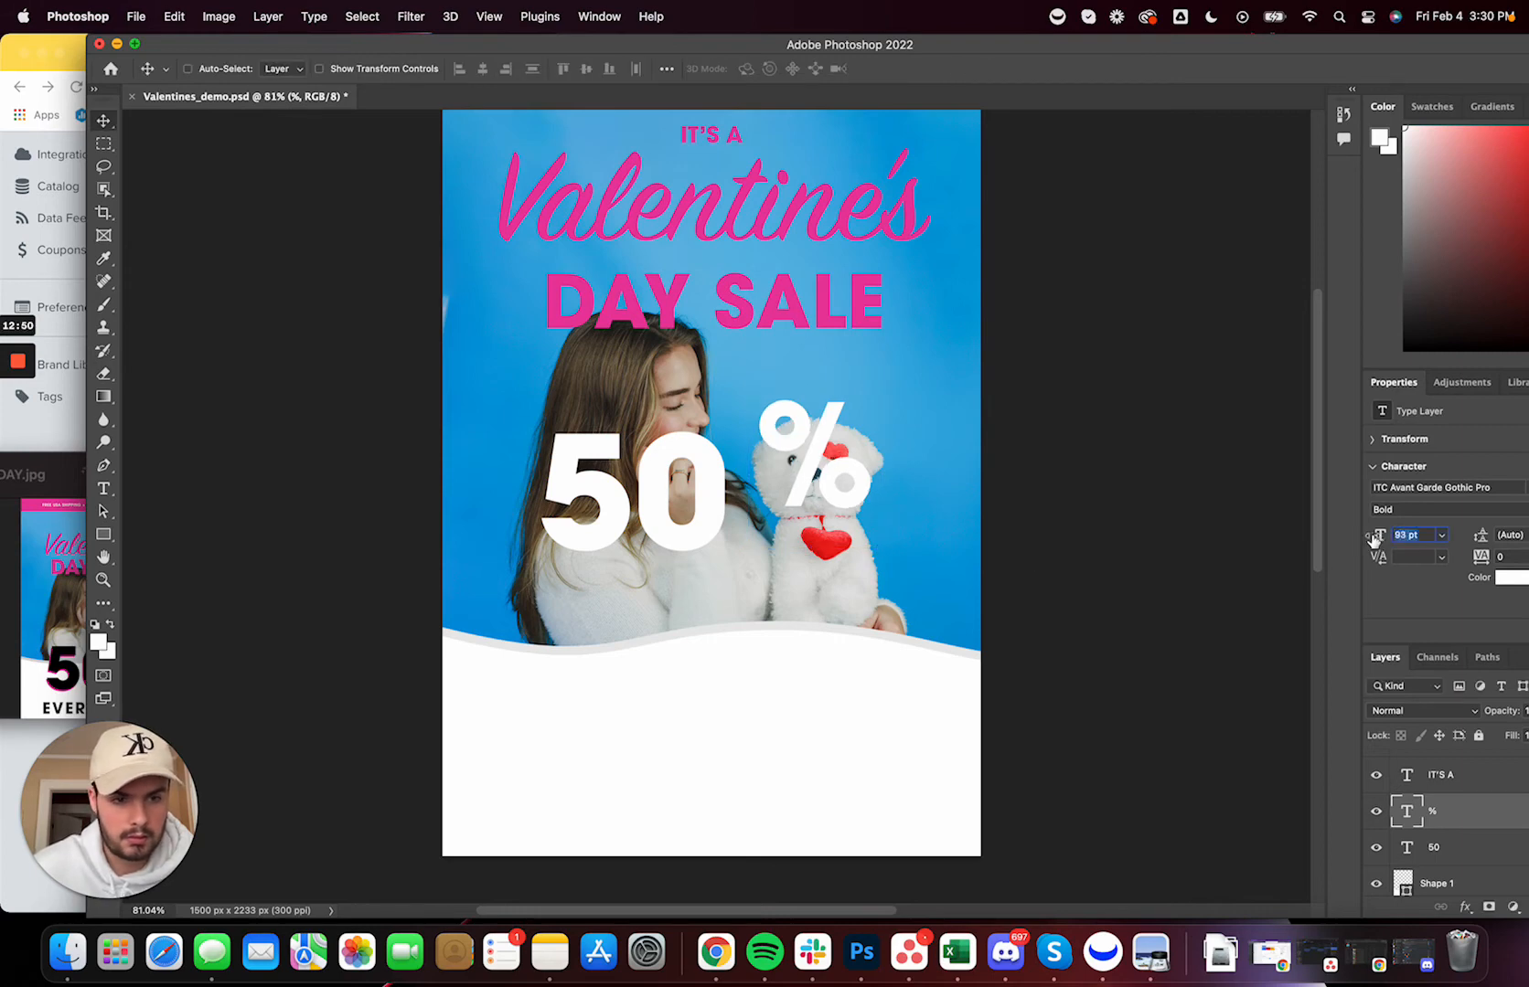
{"action": "type", "text": "69"}
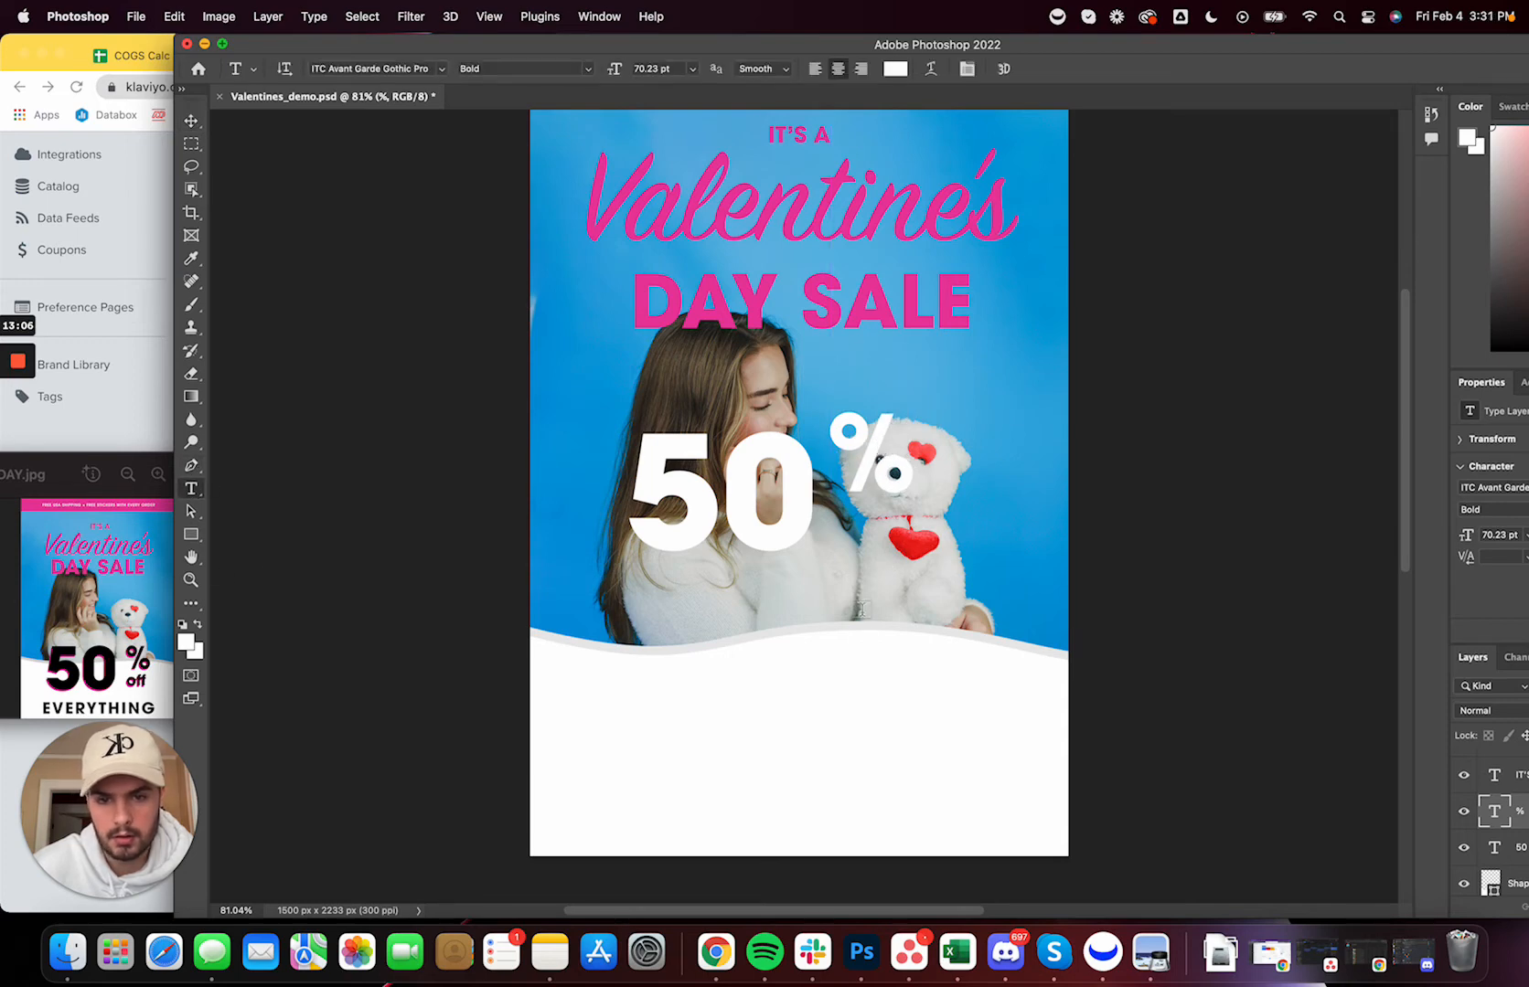
{"action": "type", "text": "off"}
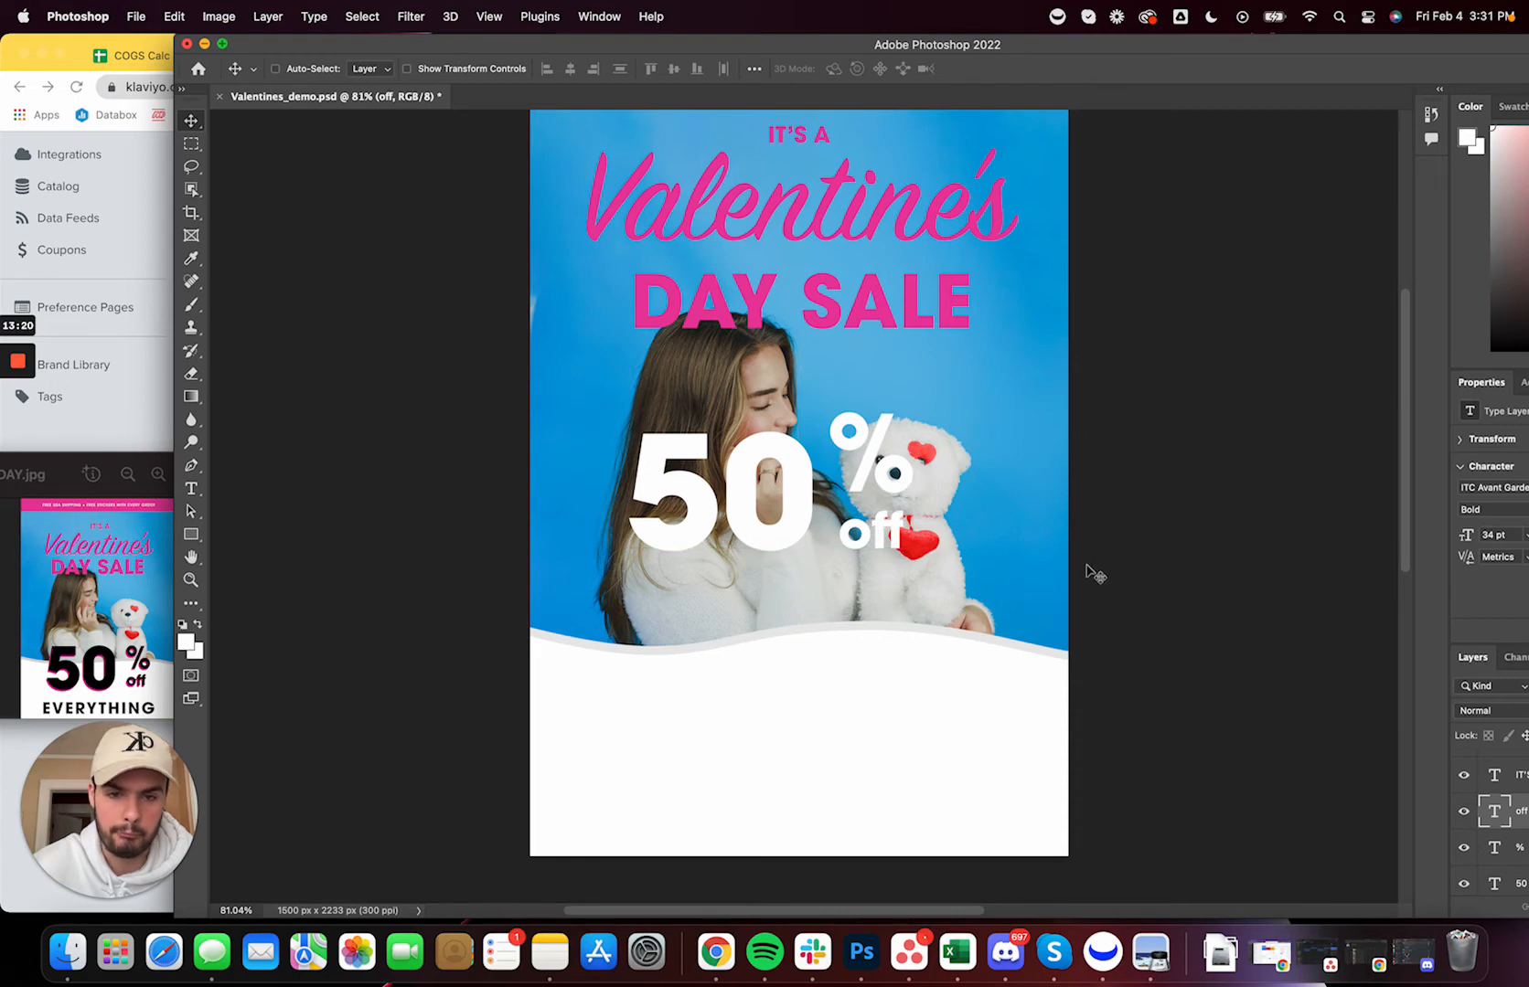
{"action": "mouse_move", "coordinate": [865, 433]}
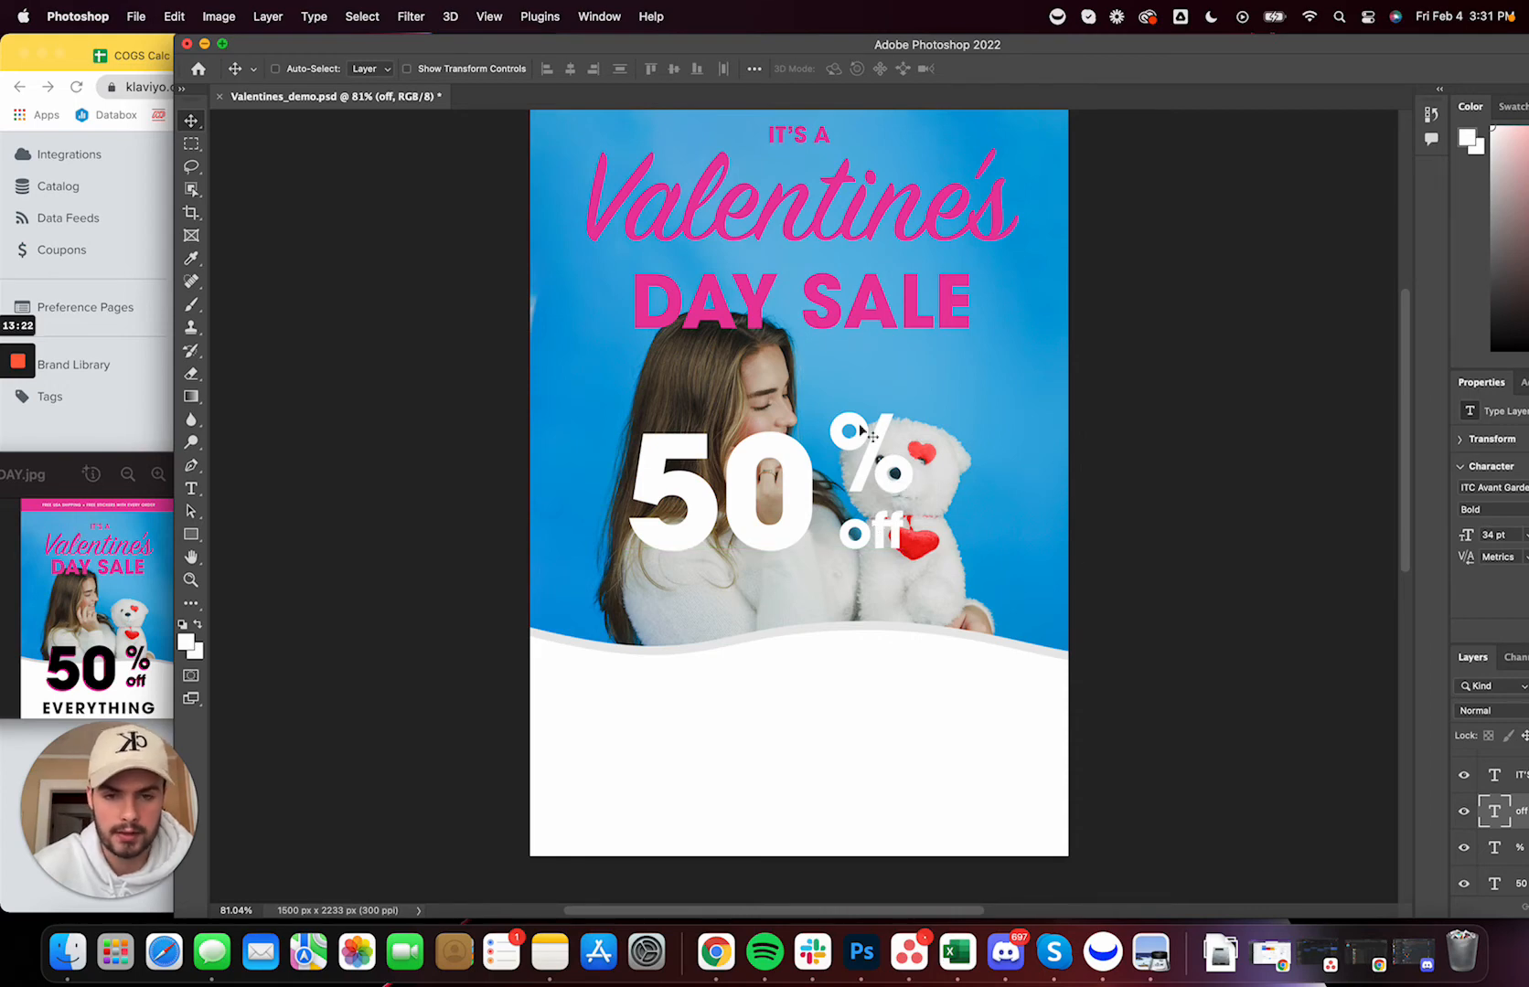
{"action": "mouse_move", "coordinate": [682, 498]}
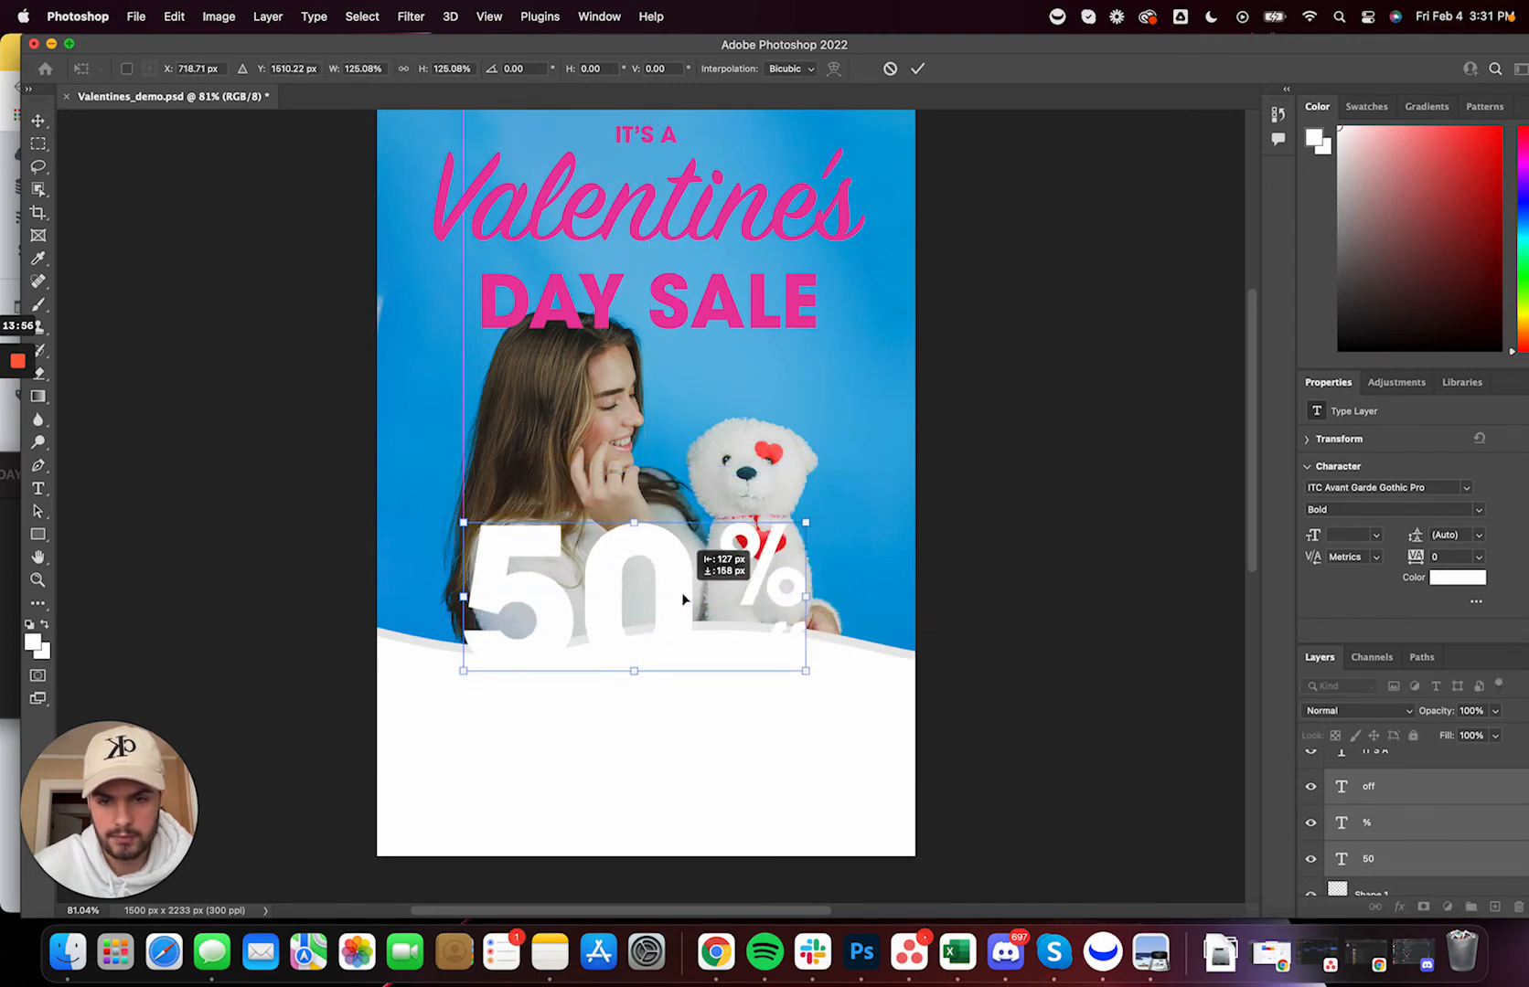
Move the 50 % off text down over the wave and colour it black #000000
{"action": "left_click_drag", "start_coordinate": [635, 599], "coordinate": [634, 629]}
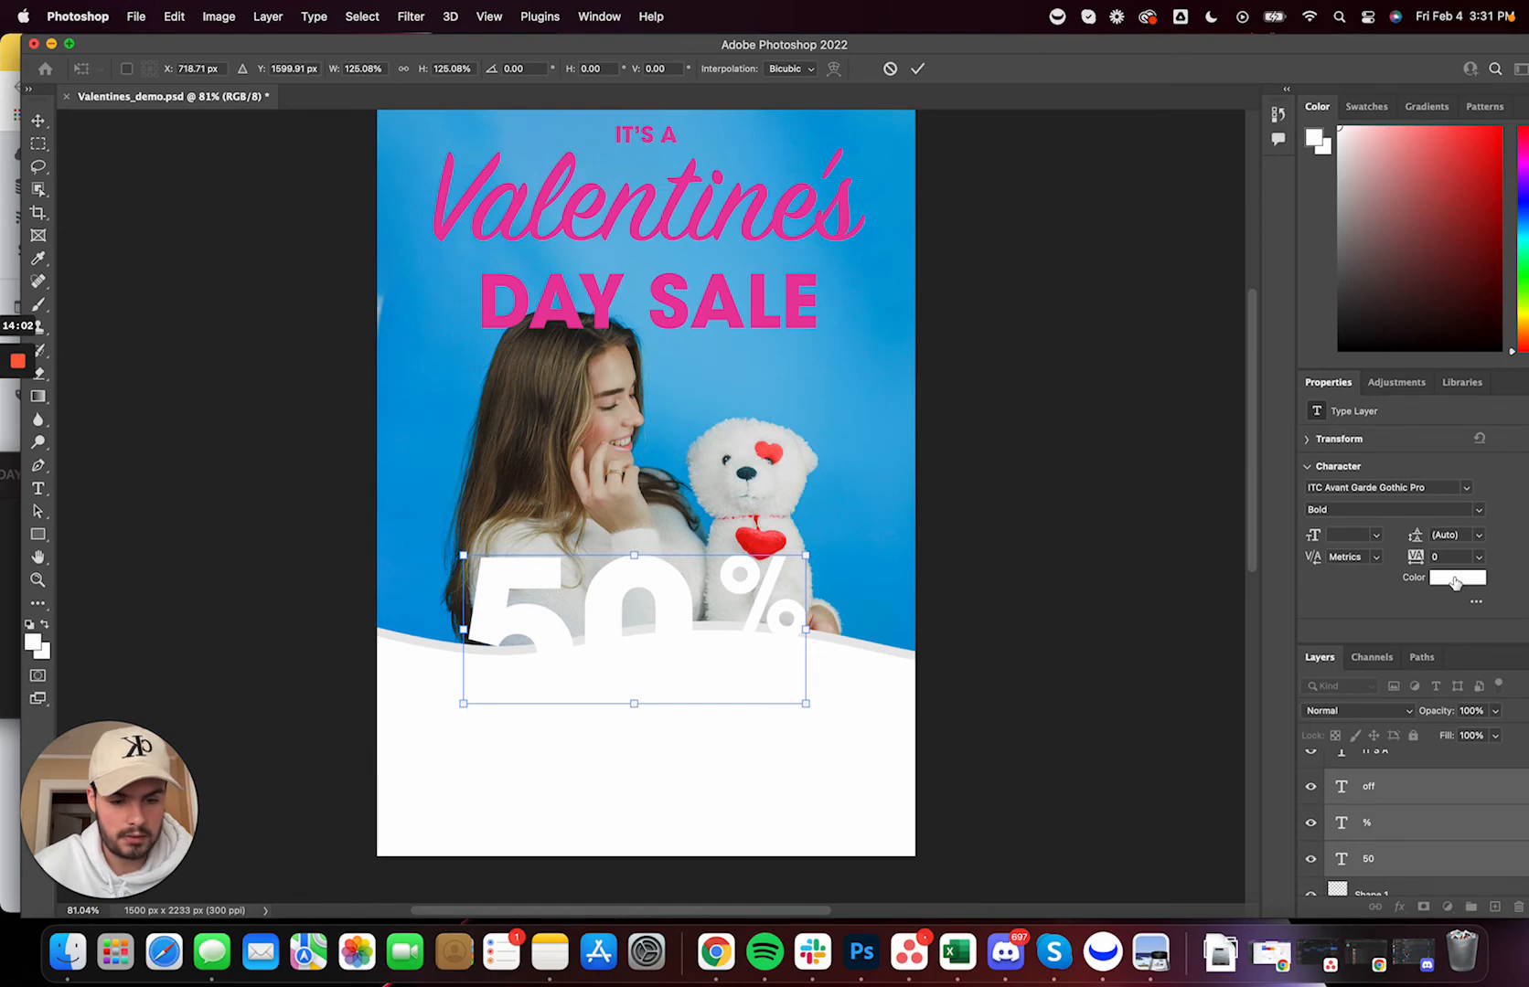
{"action": "left_click", "coordinate": [1457, 578]}
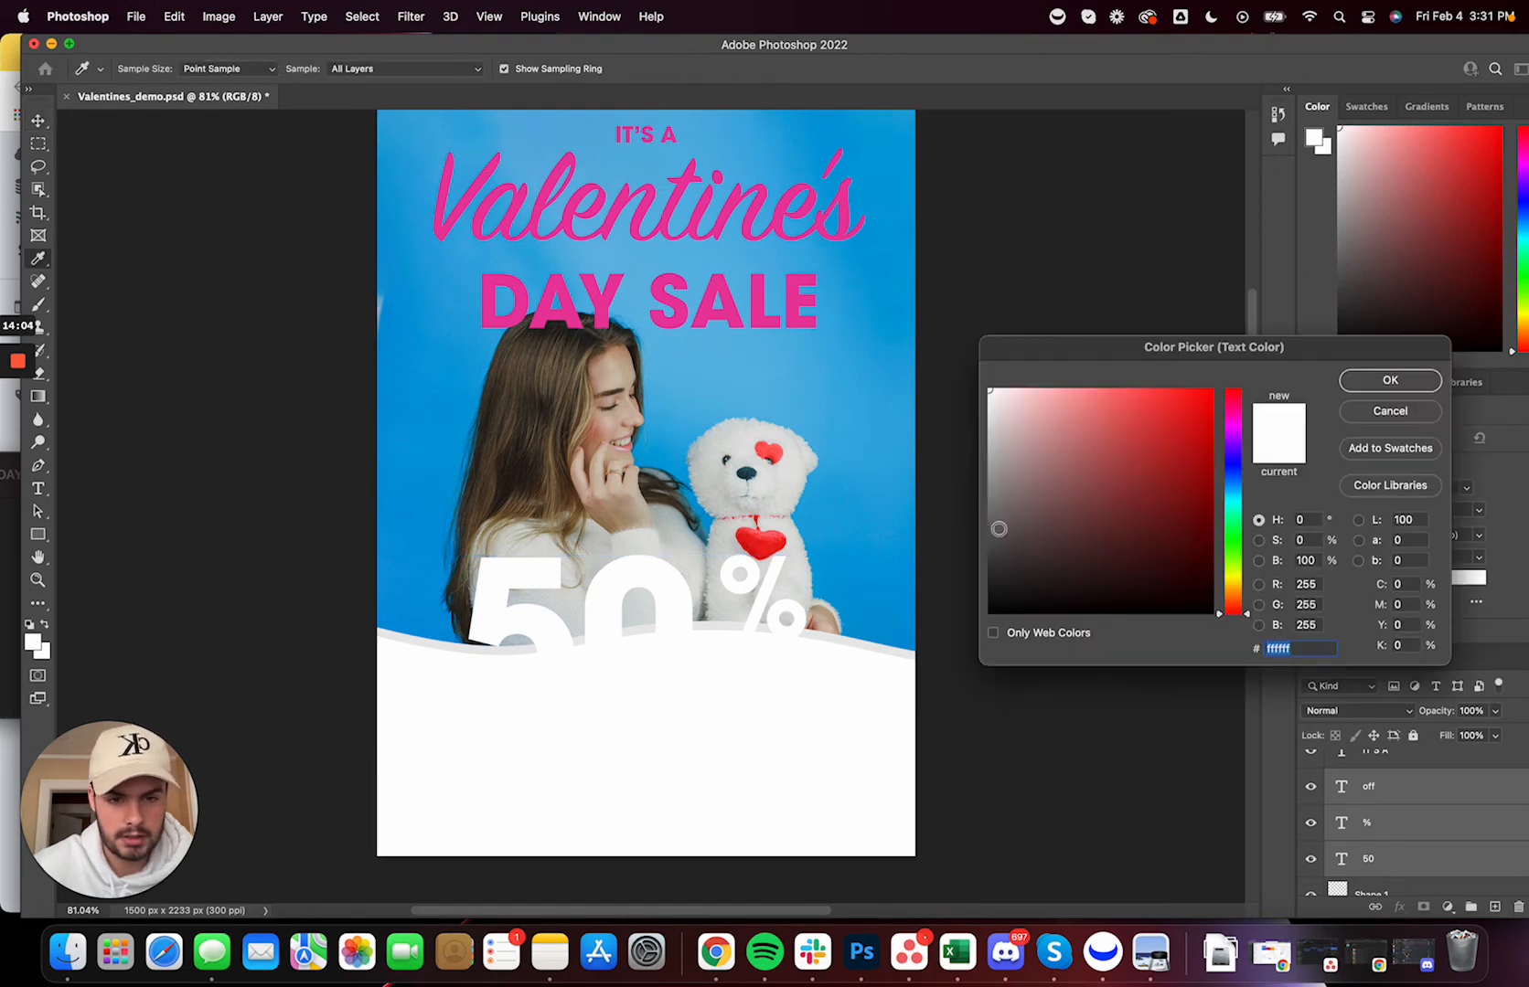
{"action": "mouse_move", "coordinate": [887, 61]}
{"action": "type", "text": "000000"}
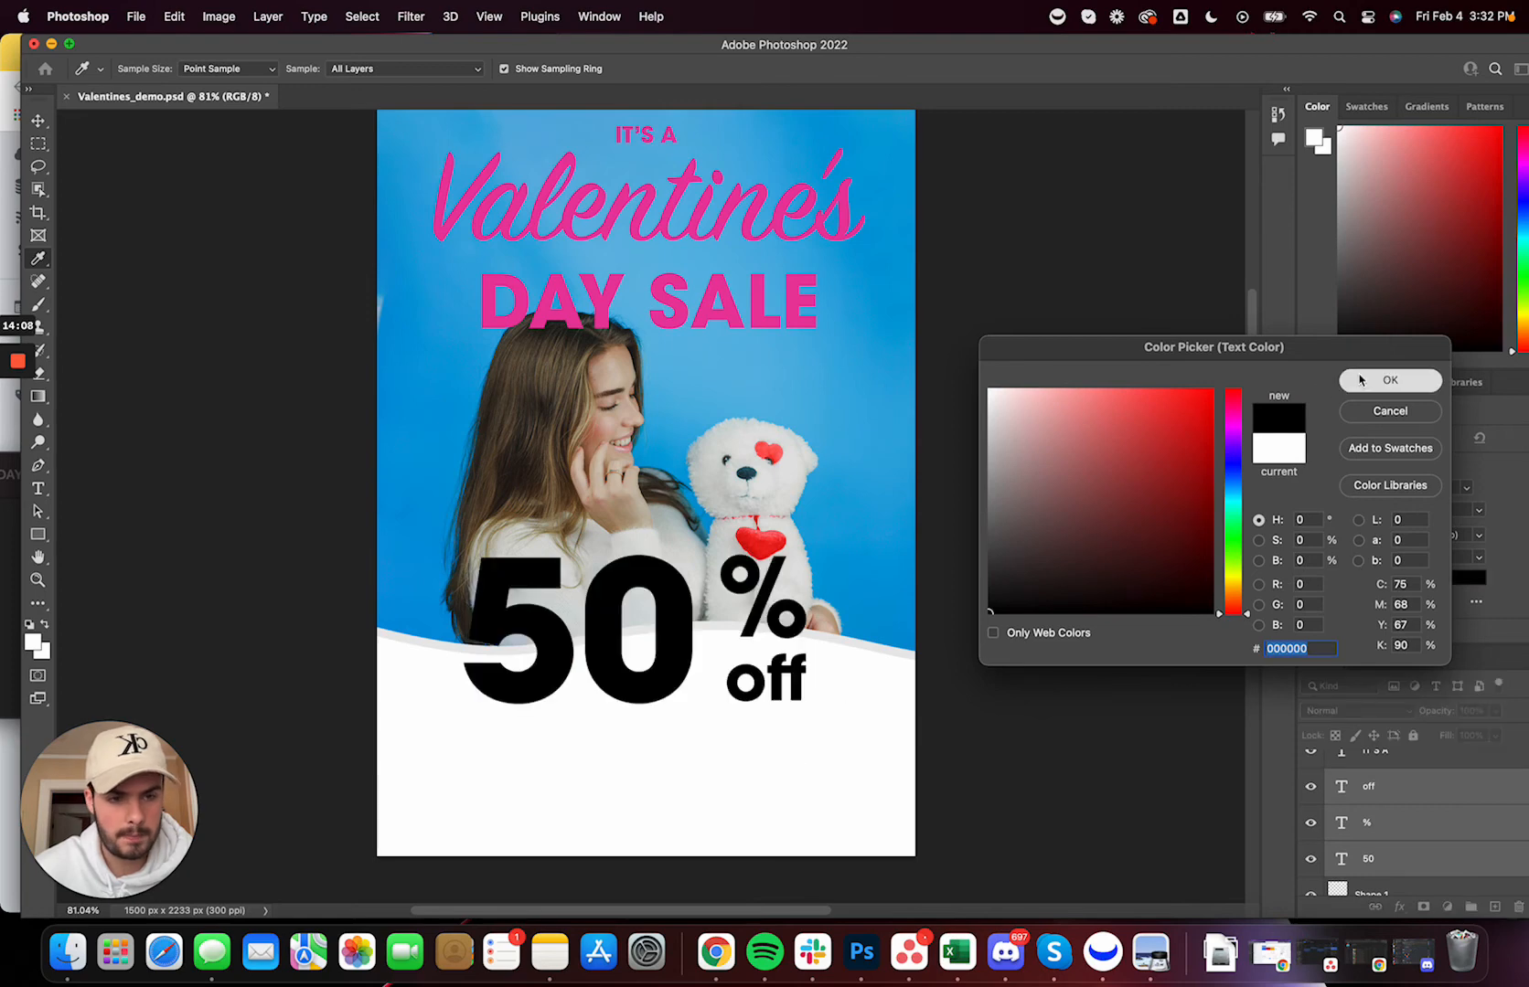
{"action": "left_click", "coordinate": [1390, 380]}
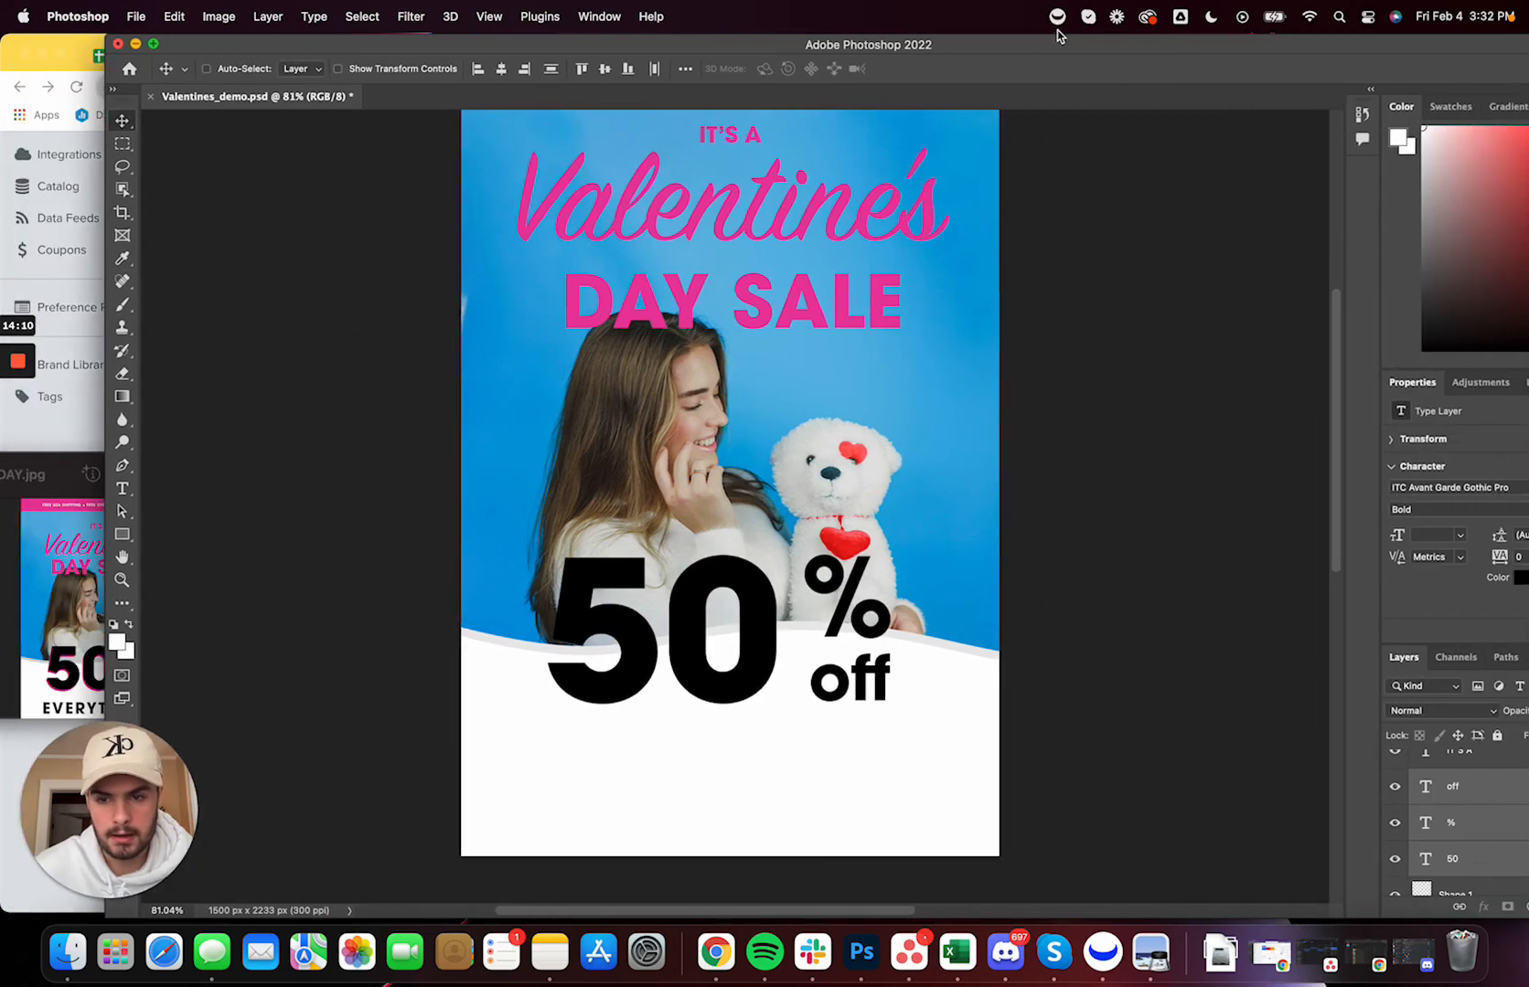
Give the 'off' text a pink drop shadow sampled from the lettering, Distance 12, Angle 60
{"action": "double_click", "coordinate": [1452, 786]}
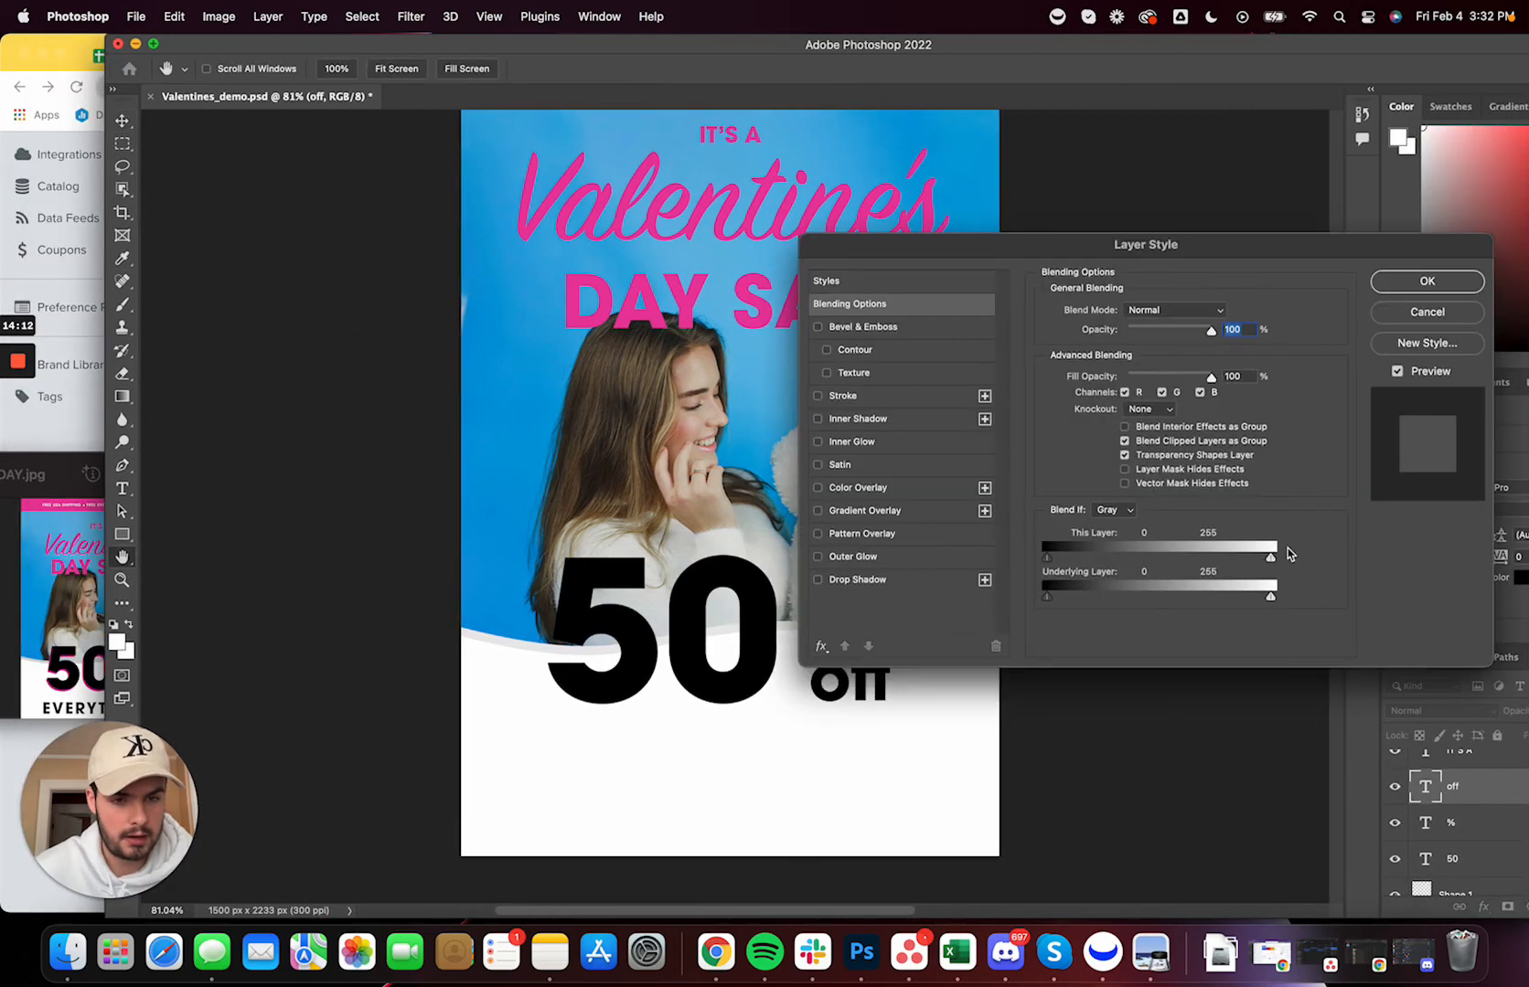
{"action": "left_click", "coordinate": [817, 579]}
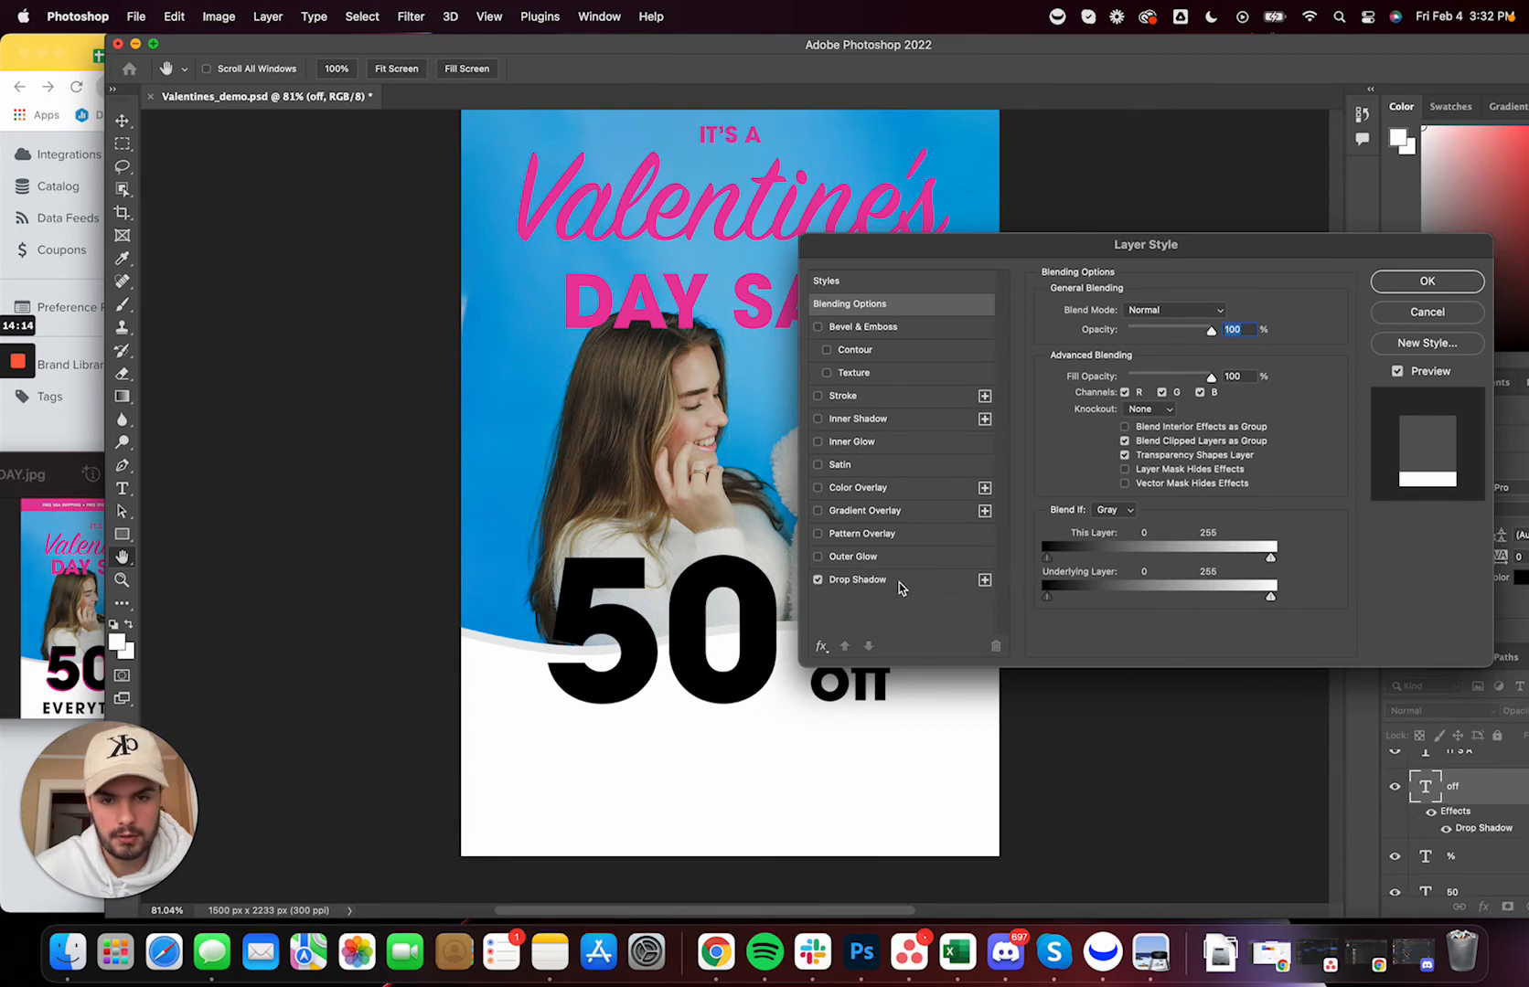
{"action": "left_click", "coordinate": [1199, 313]}
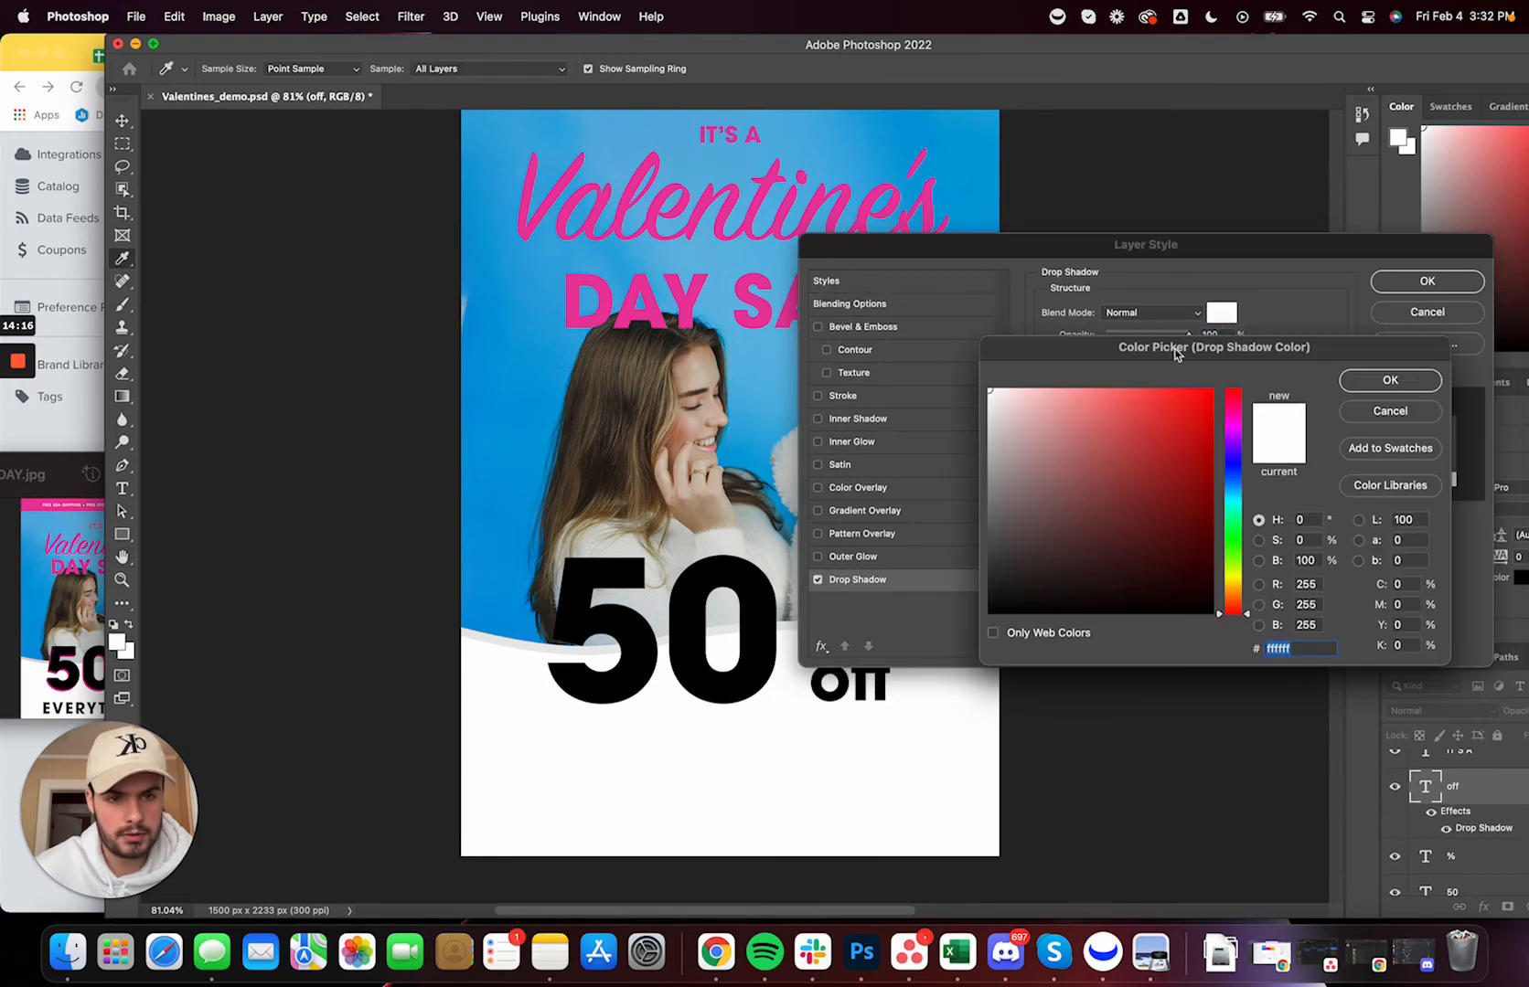
{"action": "left_click", "coordinate": [1158, 408]}
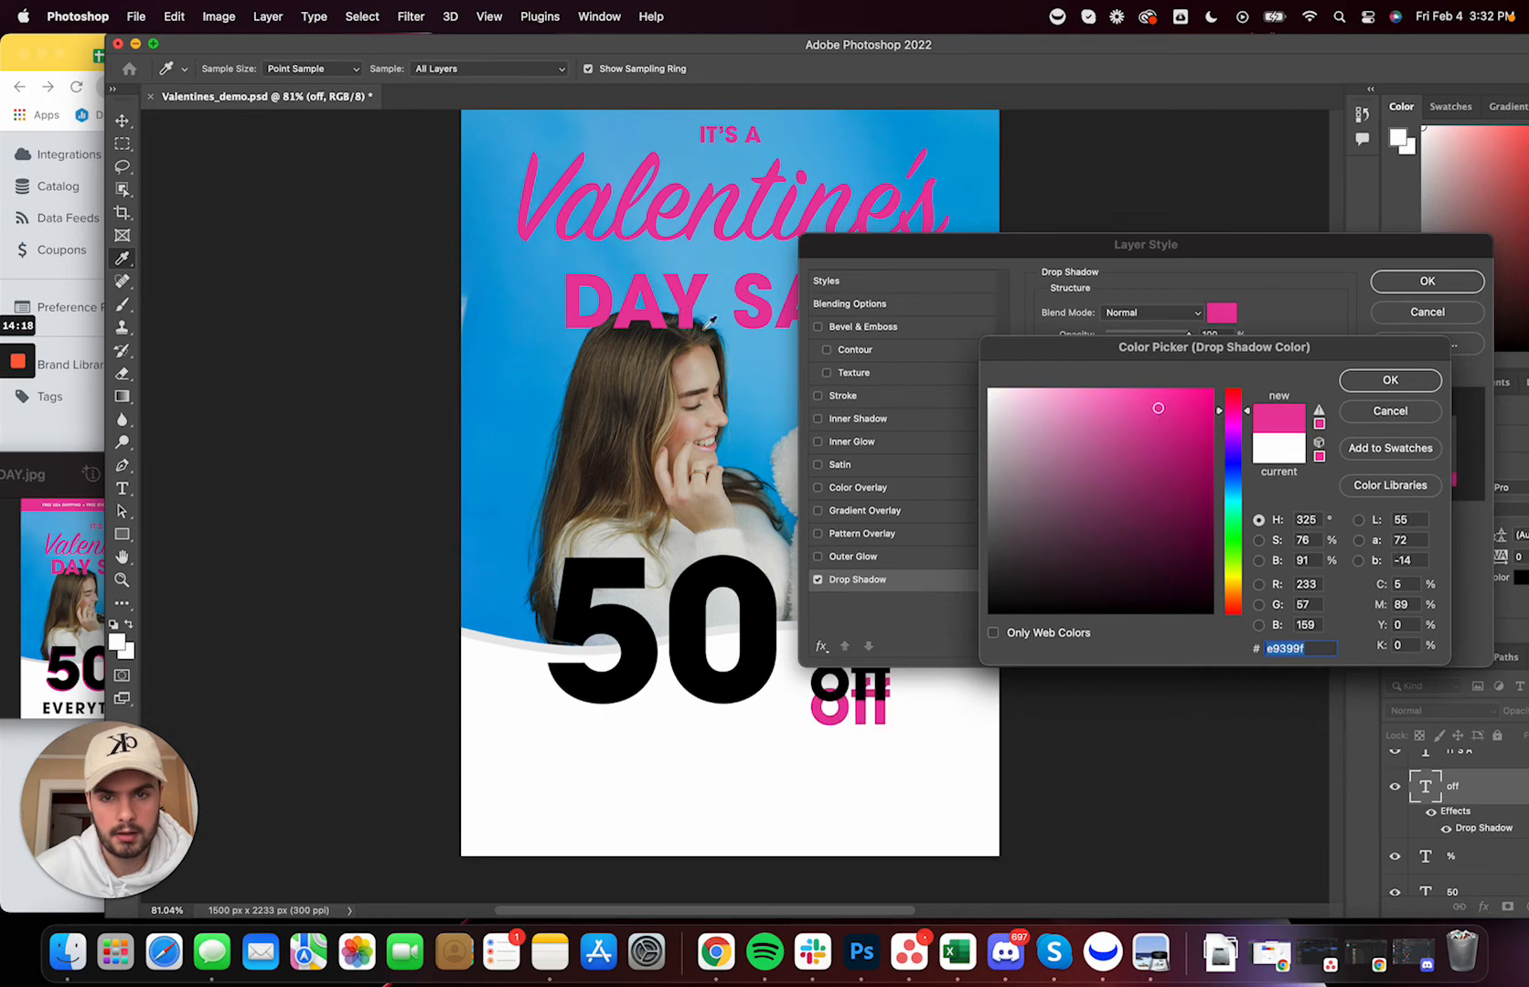
{"action": "left_click", "coordinate": [1388, 380]}
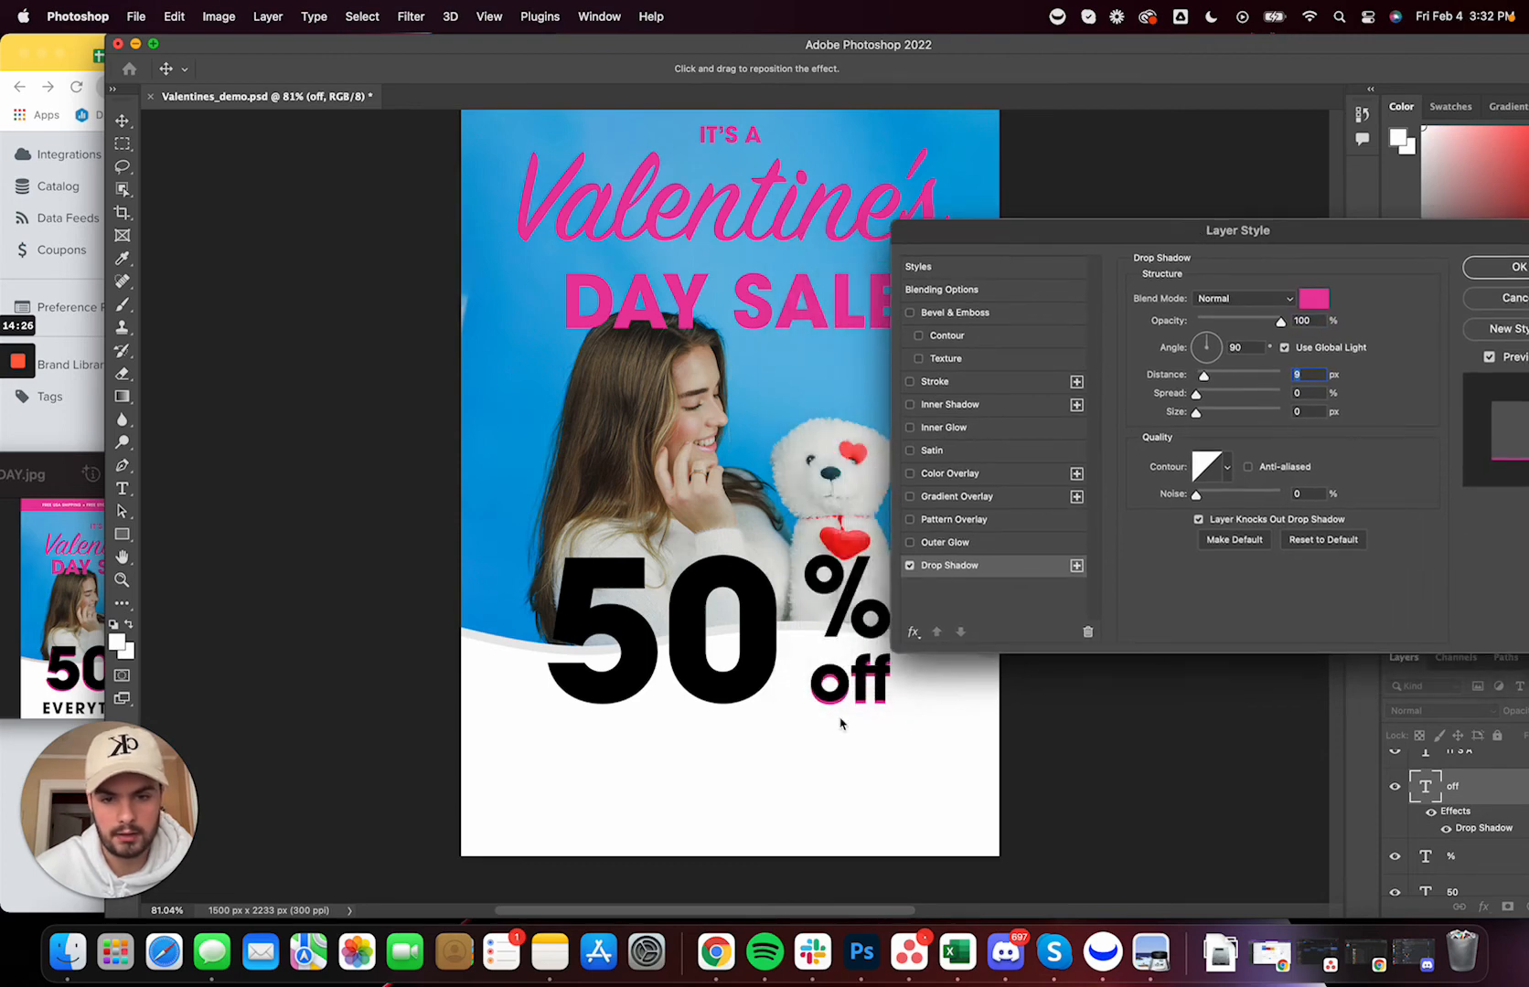
{"action": "left_click_drag", "start_coordinate": [1180, 375], "coordinate": [1247, 375]}
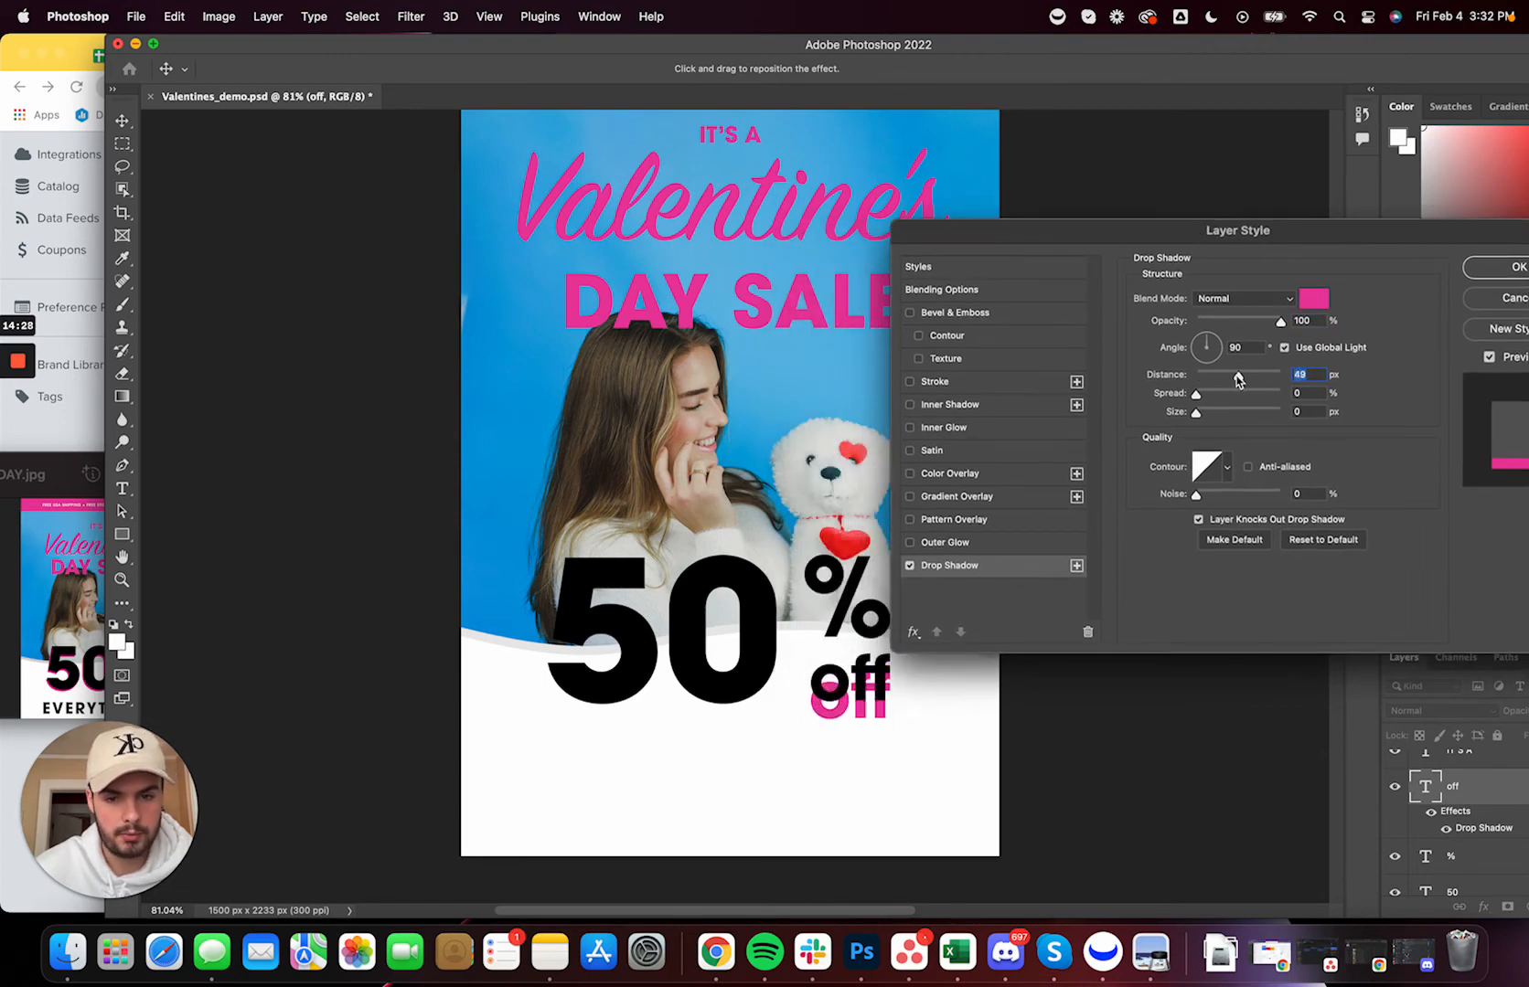
{"action": "left_click_drag", "start_coordinate": [1238, 375], "coordinate": [1207, 375]}
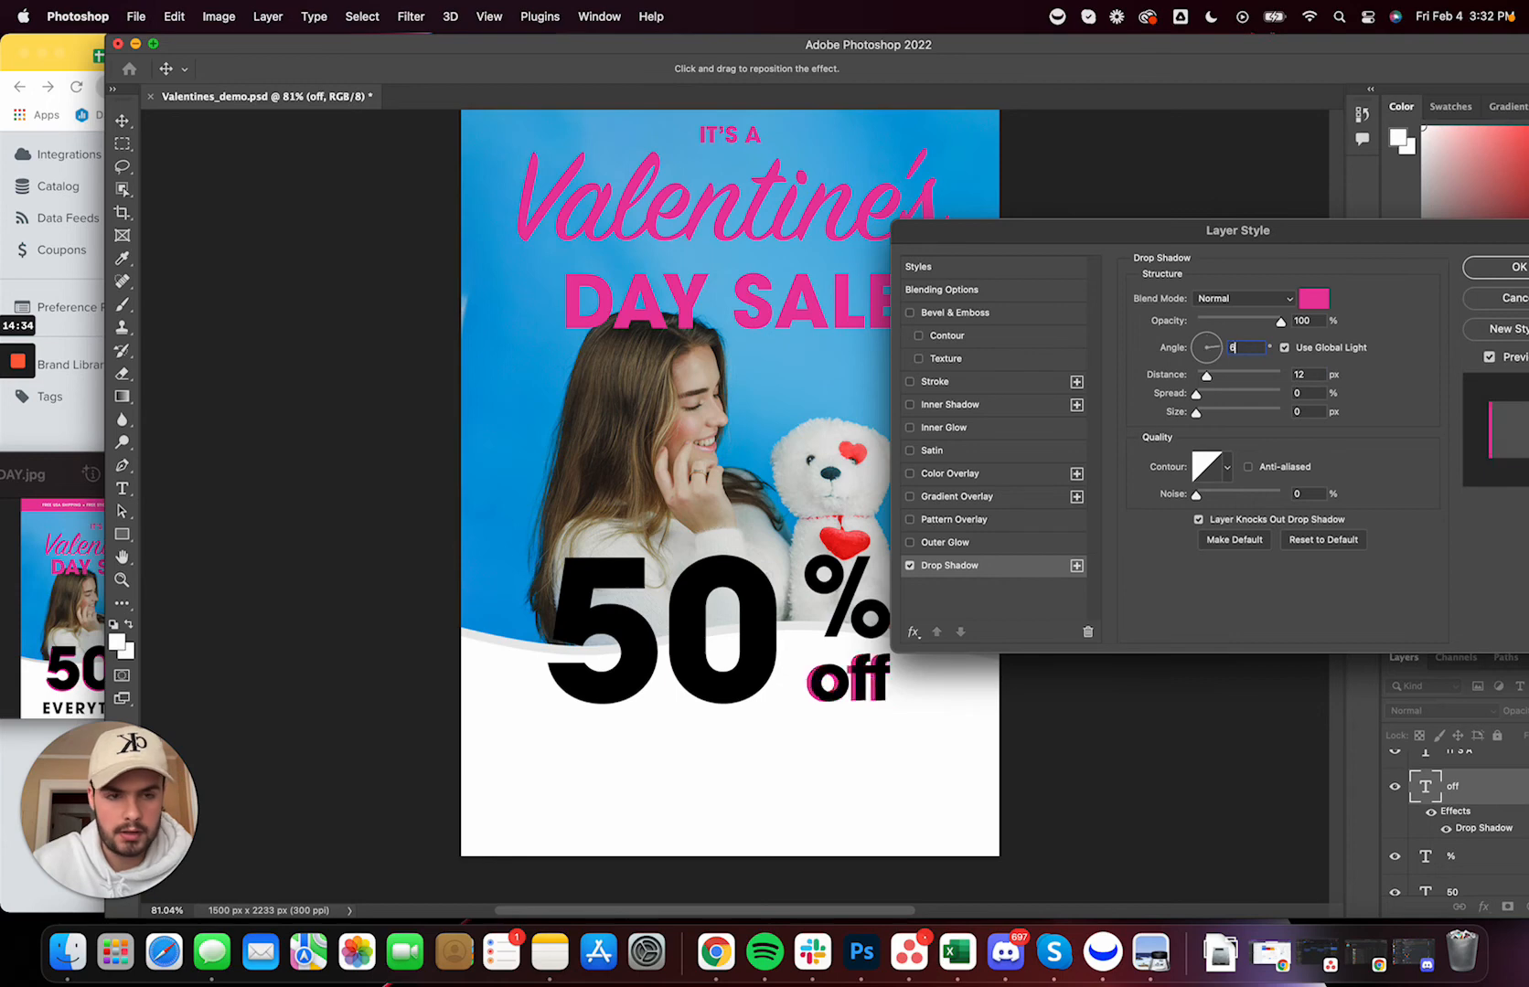
{"action": "type", "text": "60"}
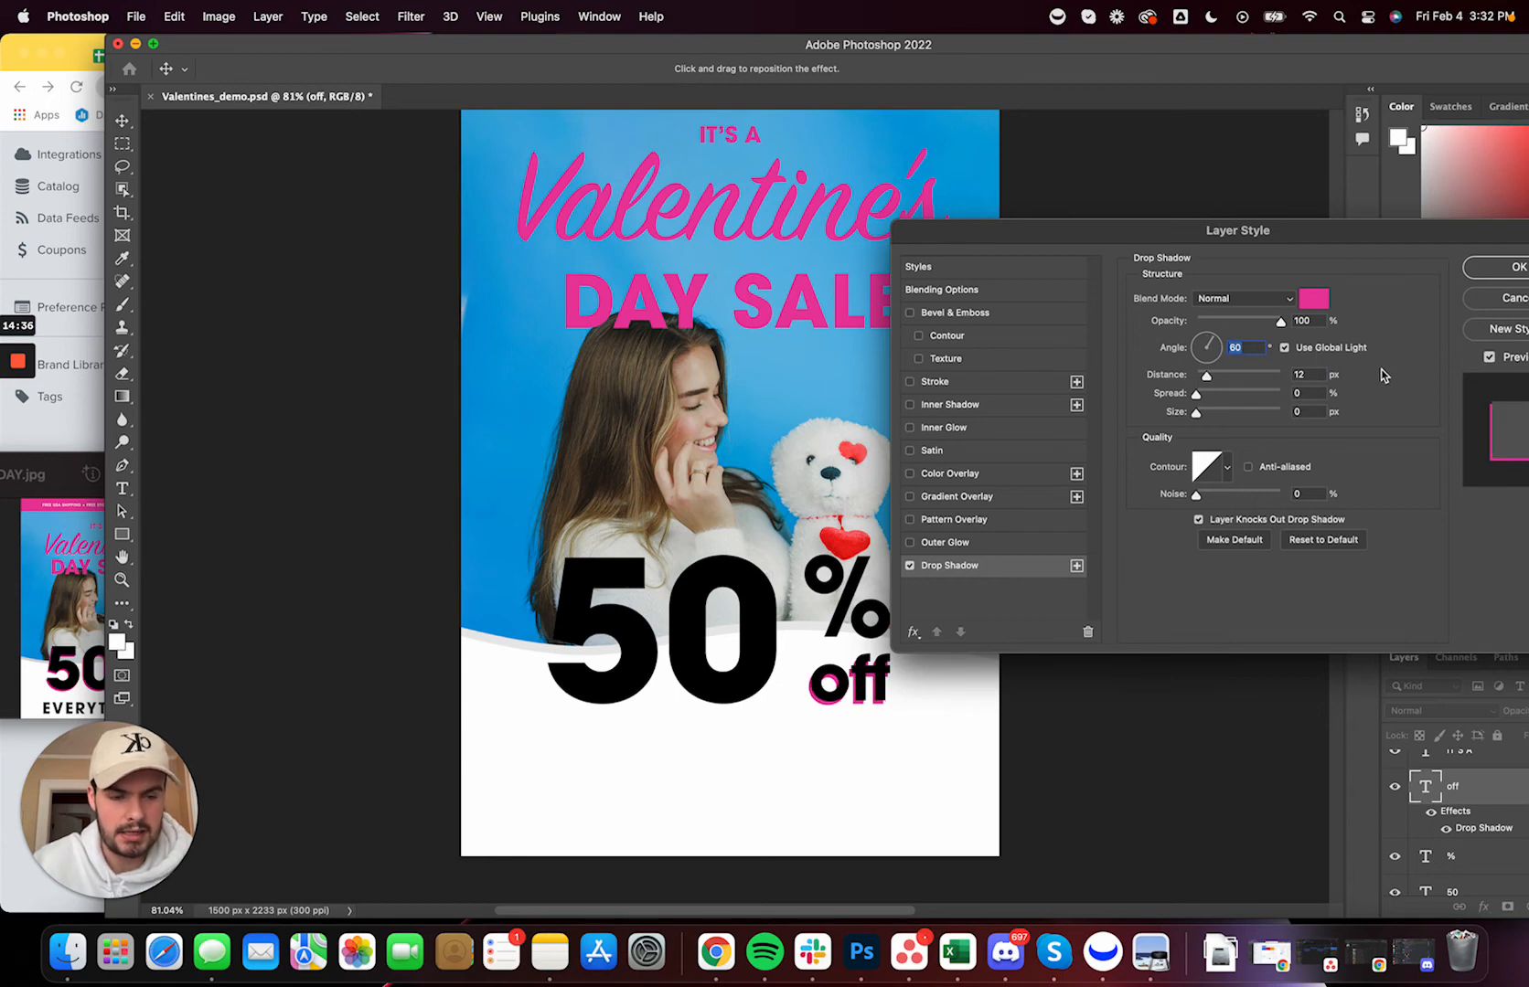
{"action": "mouse_move", "coordinate": [1225, 375]}
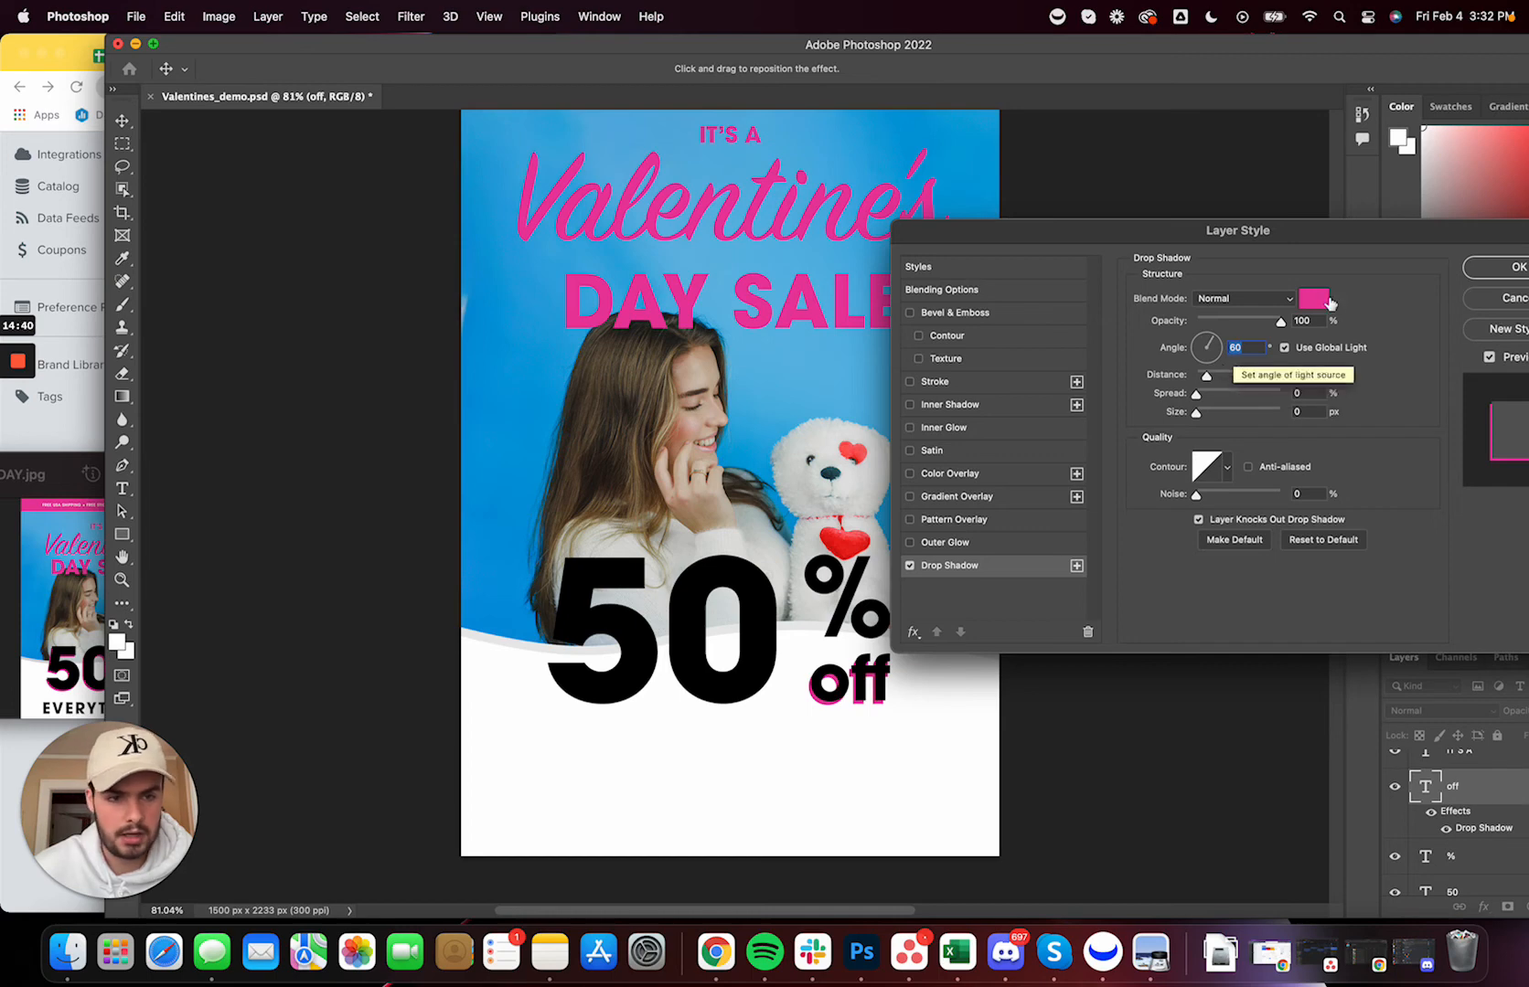
{"action": "left_click", "coordinate": [942, 289]}
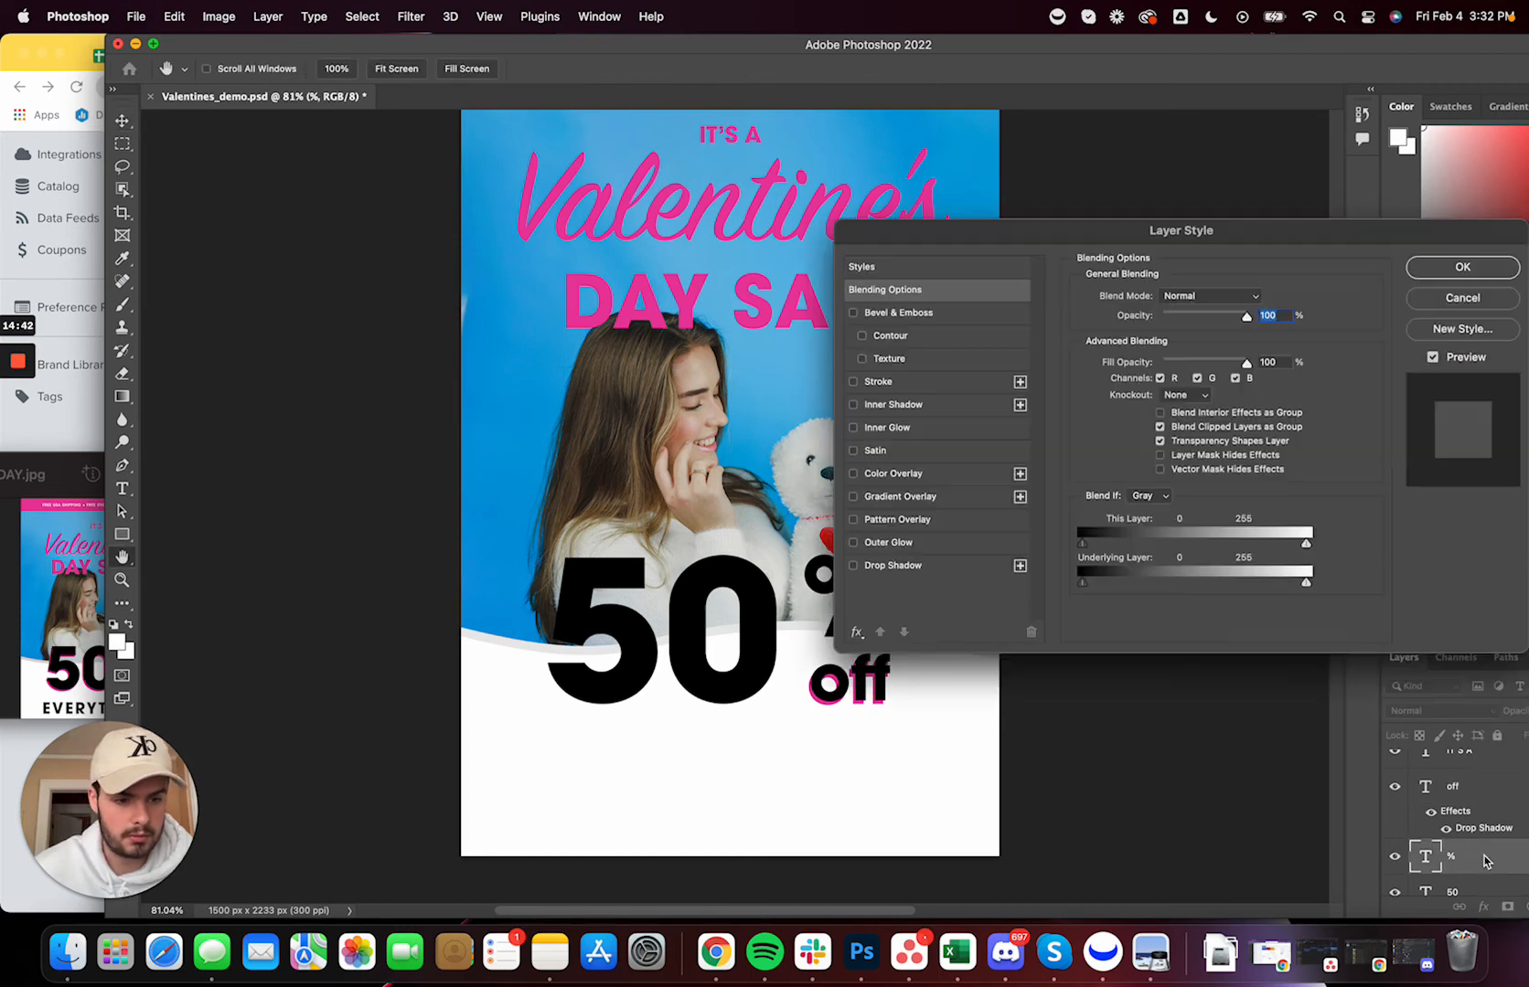
Apply the same pink drop shadow to the % sign and the 50
{"action": "left_click", "coordinate": [853, 565]}
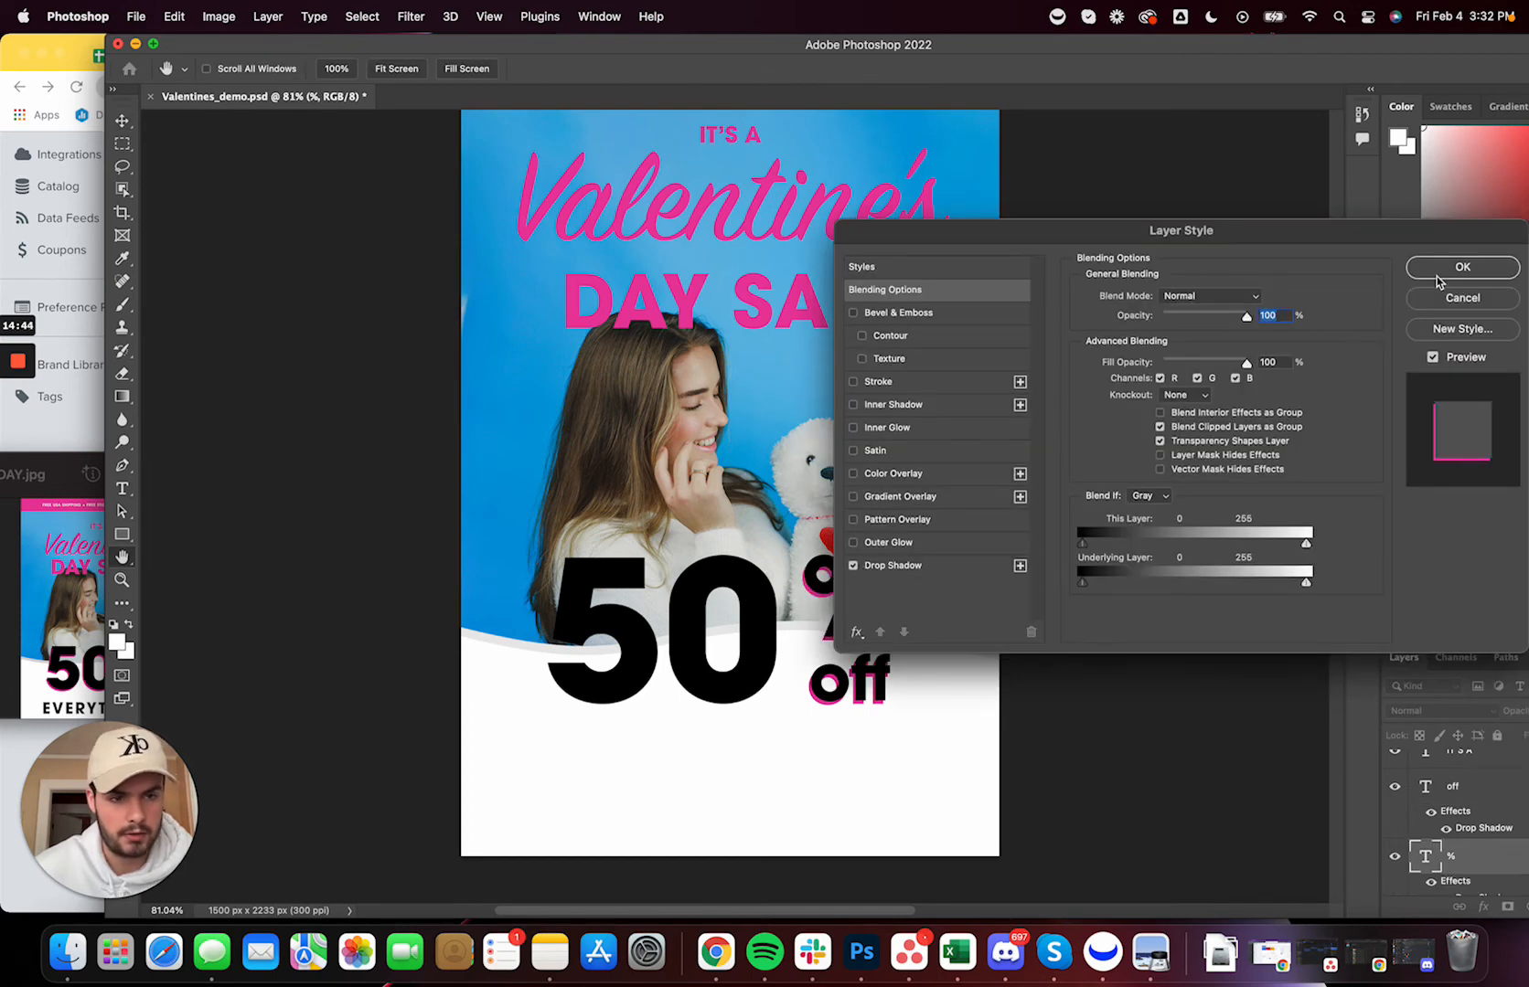
{"action": "left_click", "coordinate": [1461, 267]}
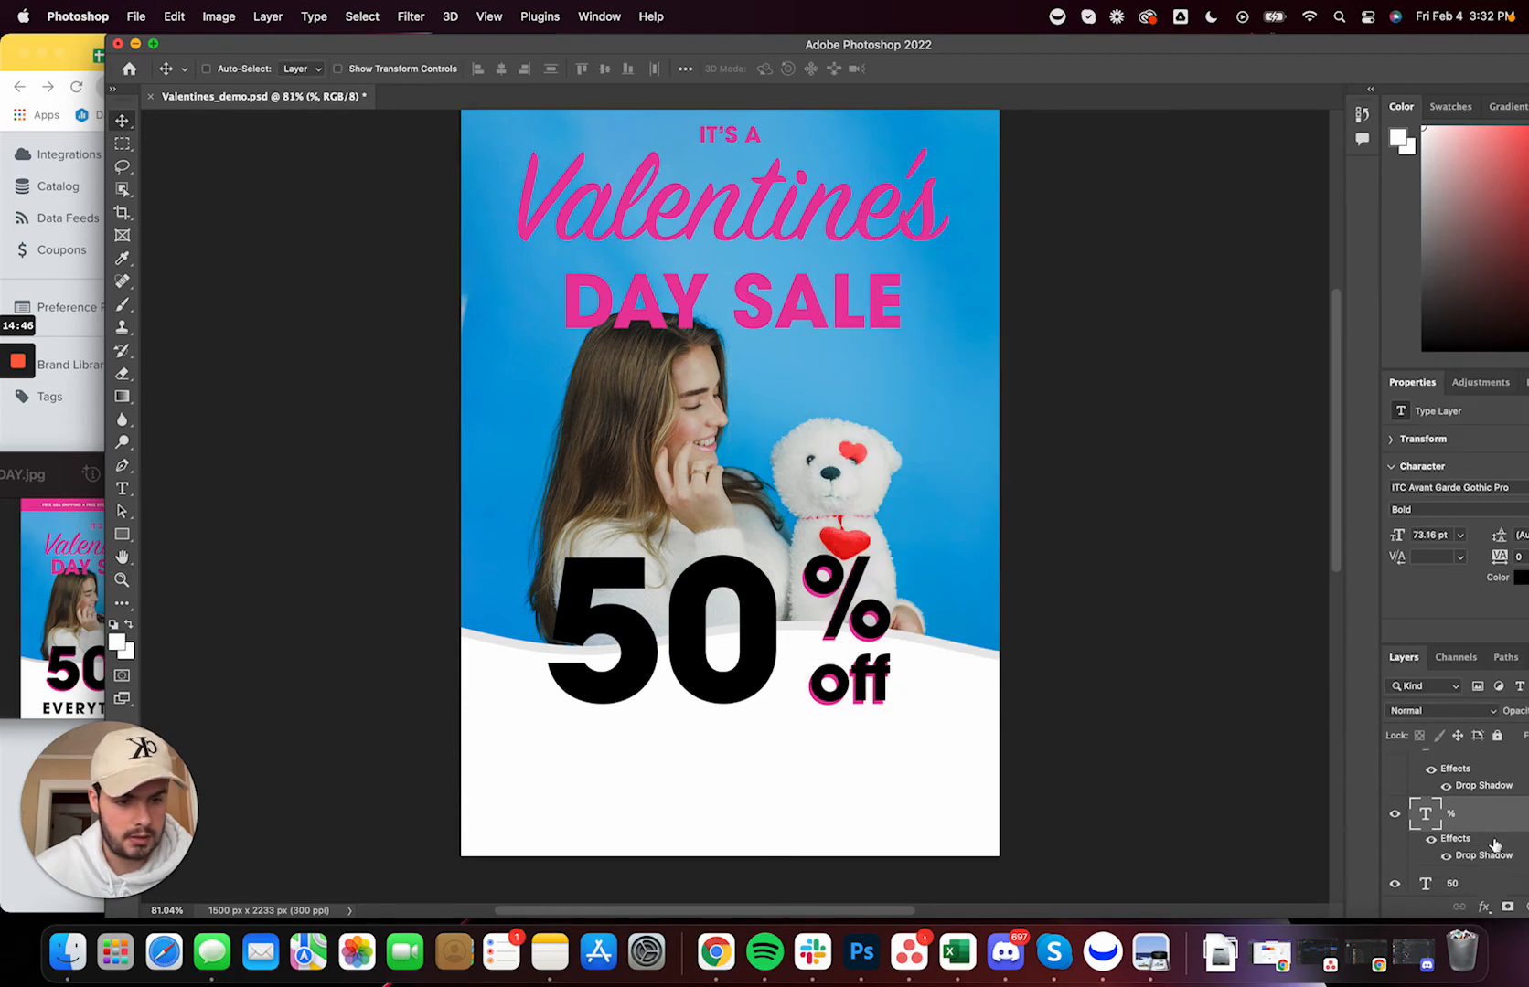
{"action": "double_click", "coordinate": [1483, 845]}
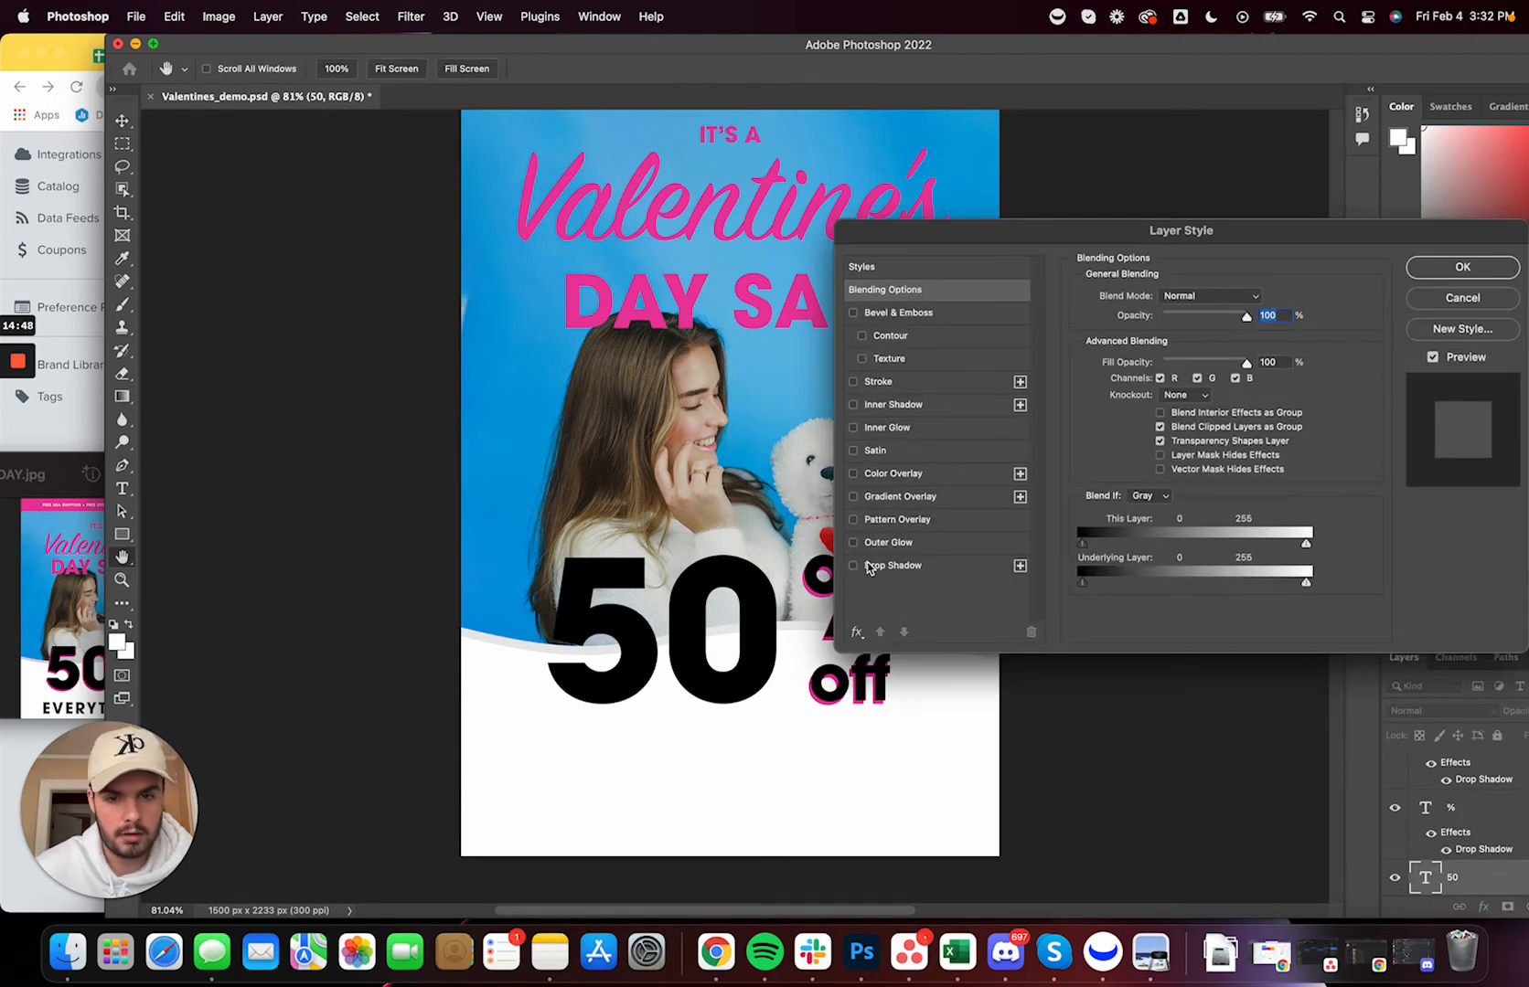
{"action": "left_click", "coordinate": [1461, 267]}
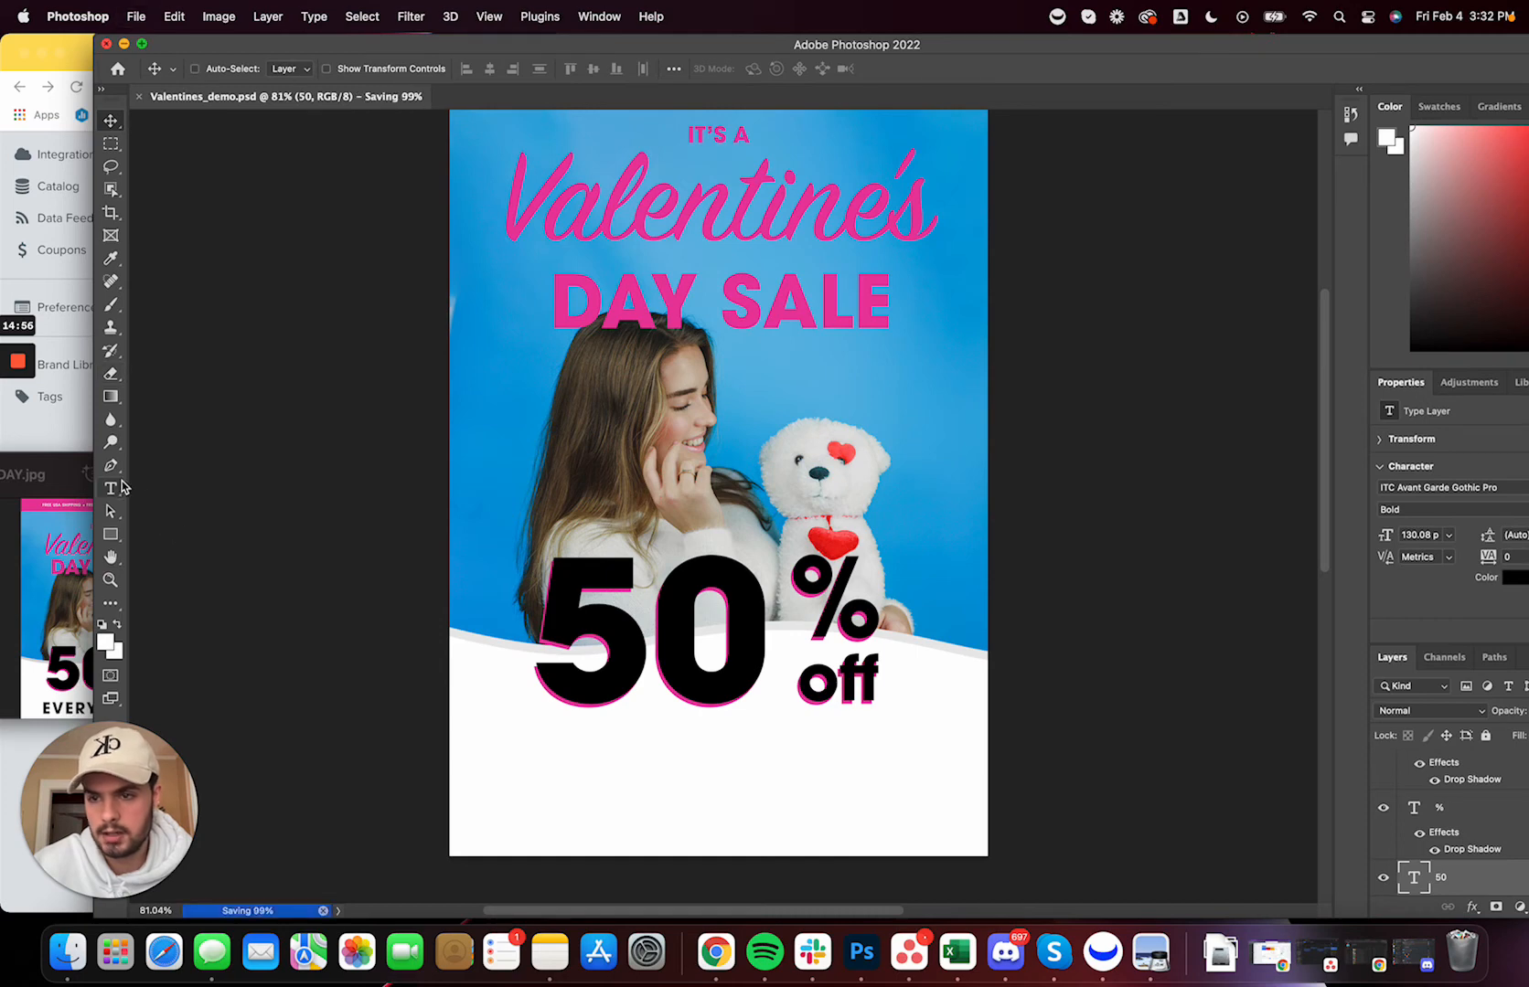
Add a black 'EVERYTHING' caption beneath the 50 % off and commit it
{"action": "left_click", "coordinate": [111, 488]}
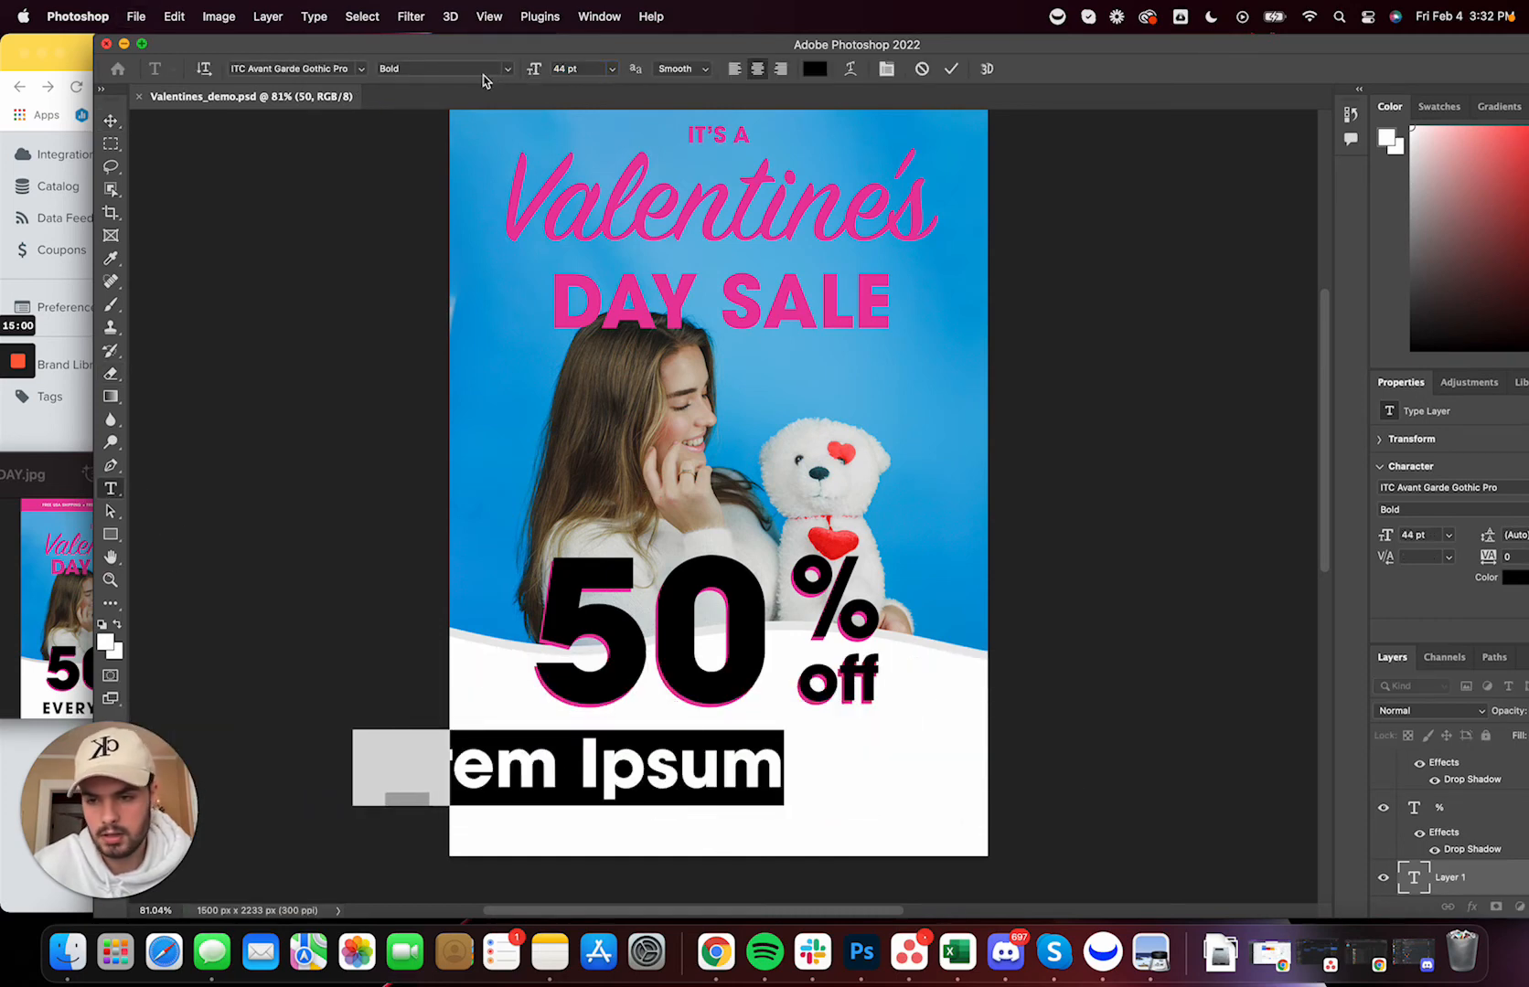
{"action": "type", "text": "EVERYTHING"}
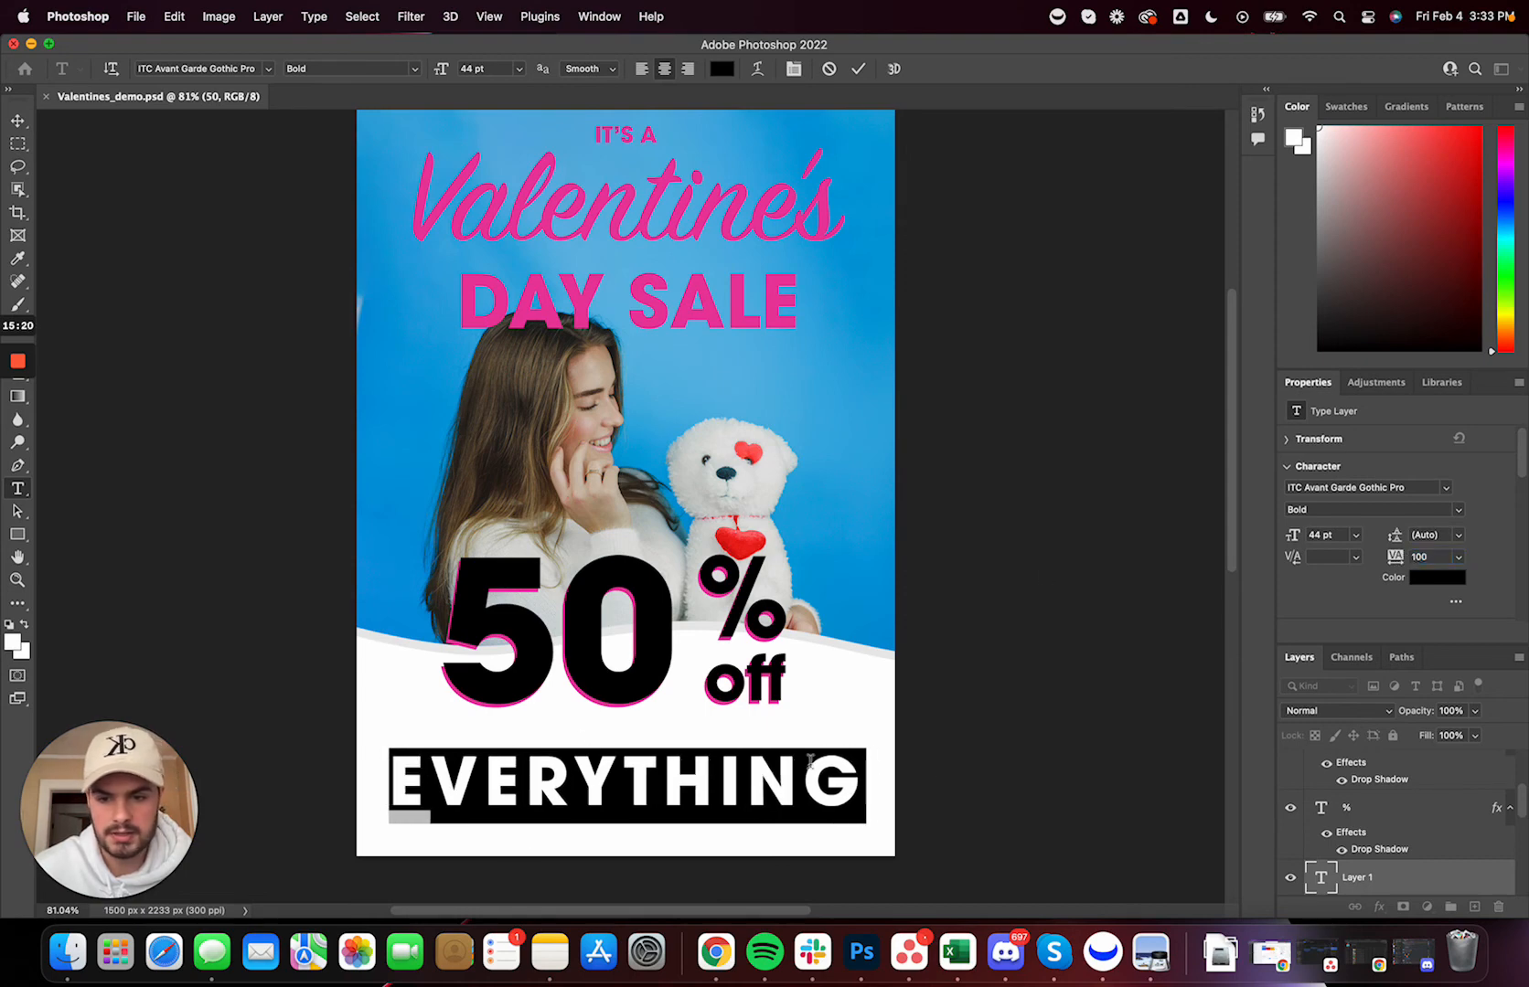
{"action": "left_click", "coordinate": [19, 120]}
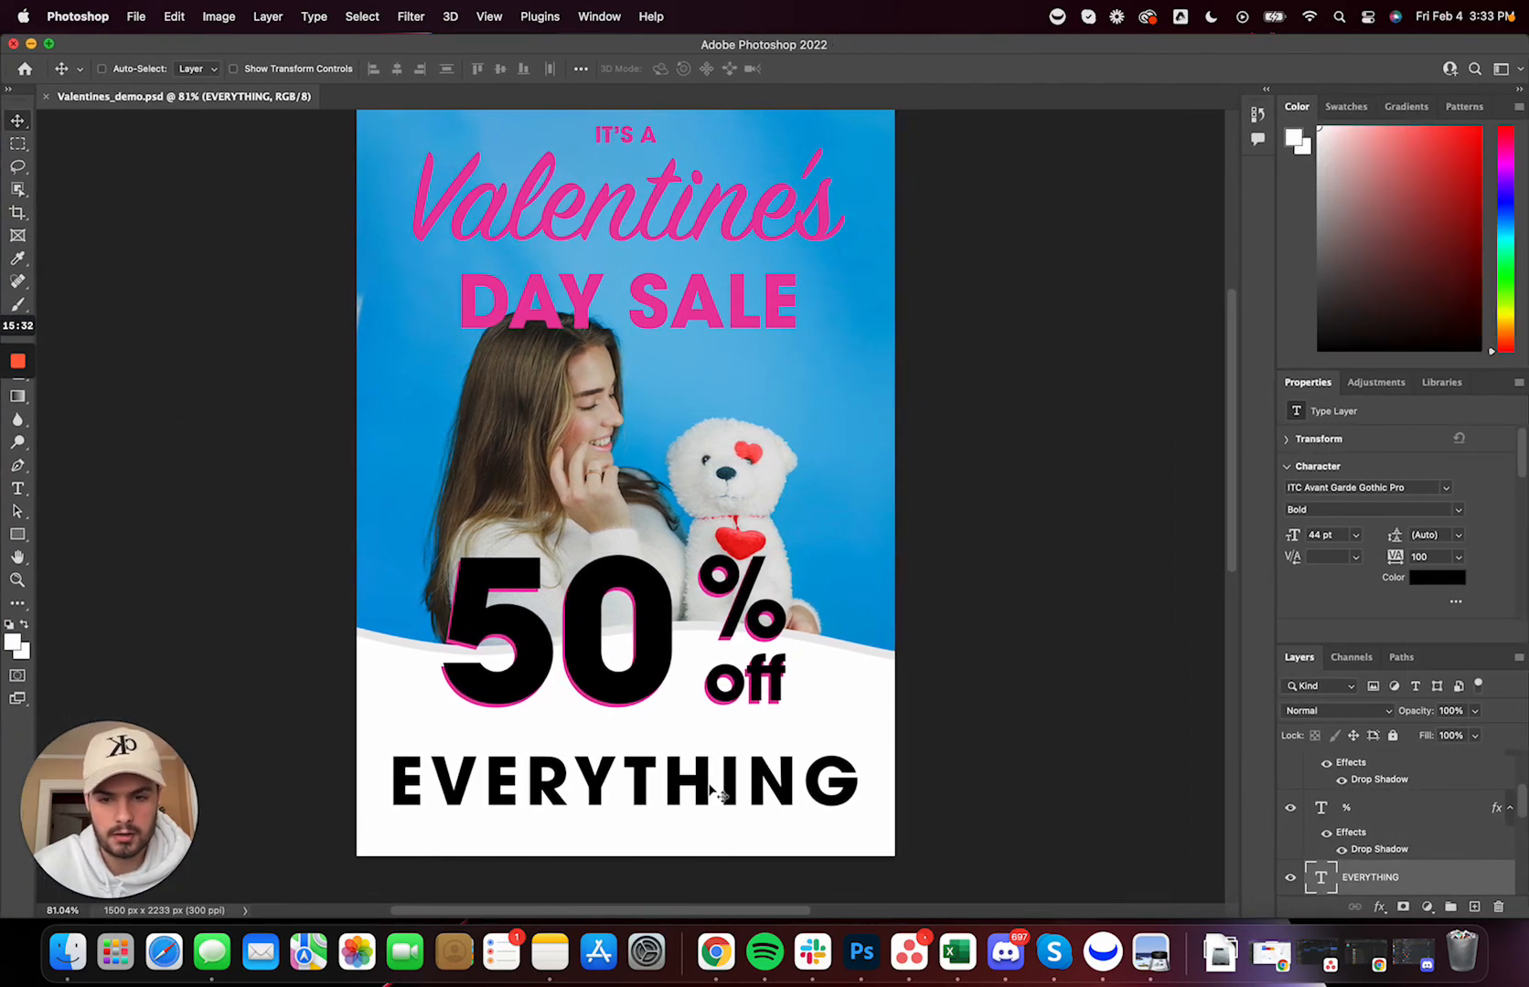
{"action": "double_click", "coordinate": [623, 782]}
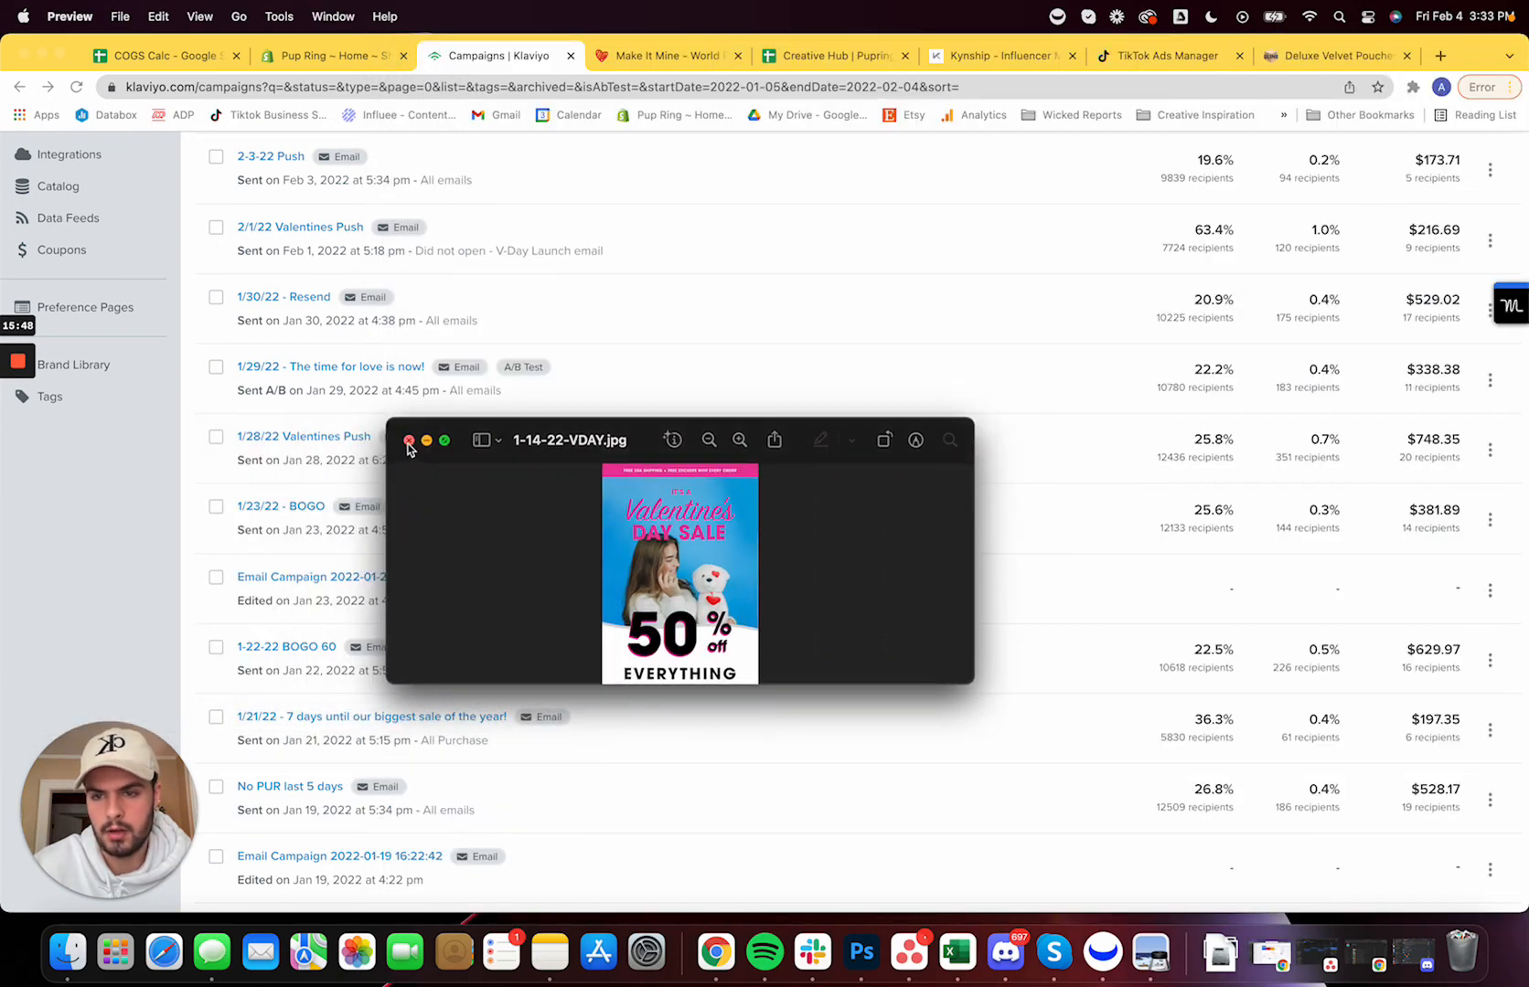
Clone the 1/28/22 Valentines Push campaign as a new campaign named 'demo'
{"action": "left_click", "coordinate": [407, 438]}
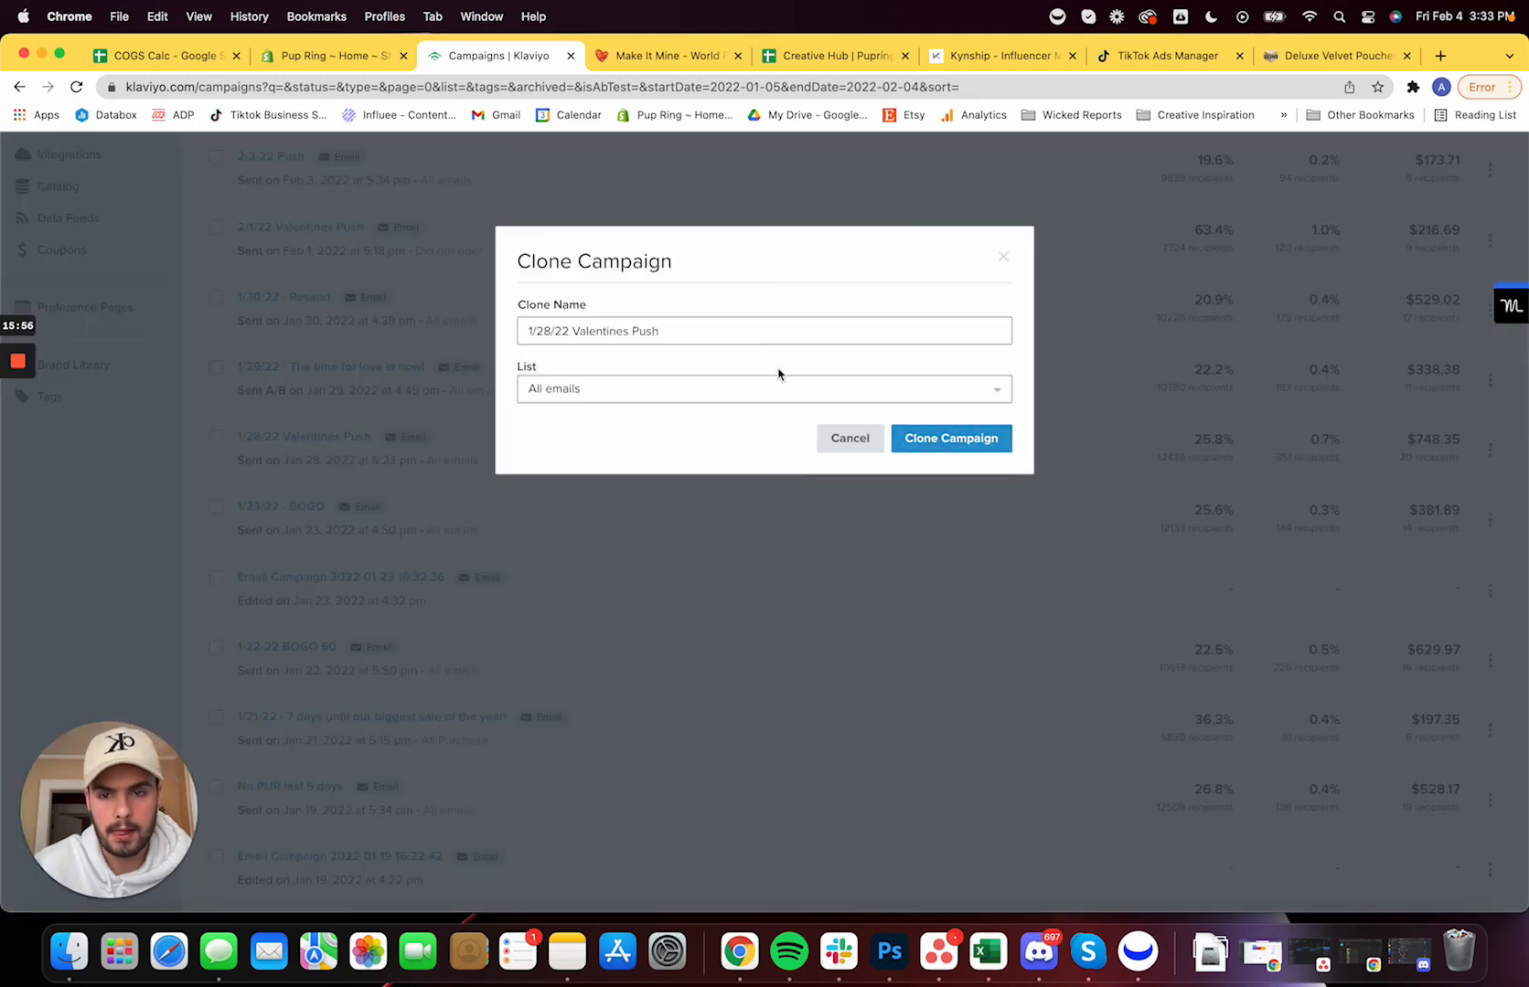
{"action": "type", "text": "demo"}
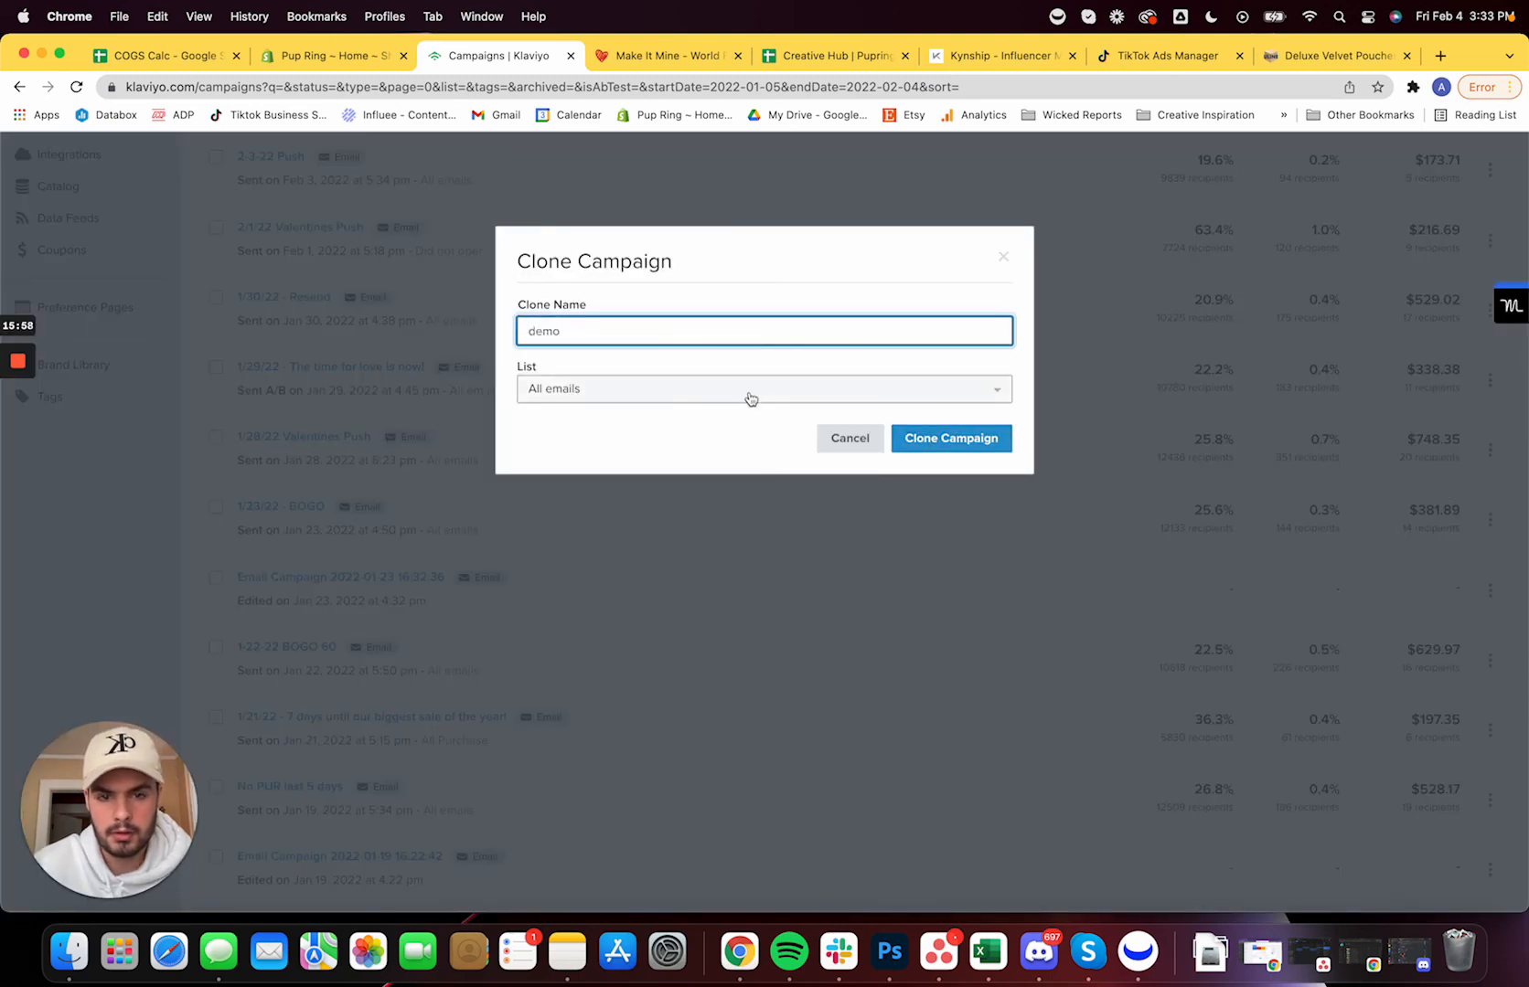
{"action": "left_click", "coordinate": [949, 437]}
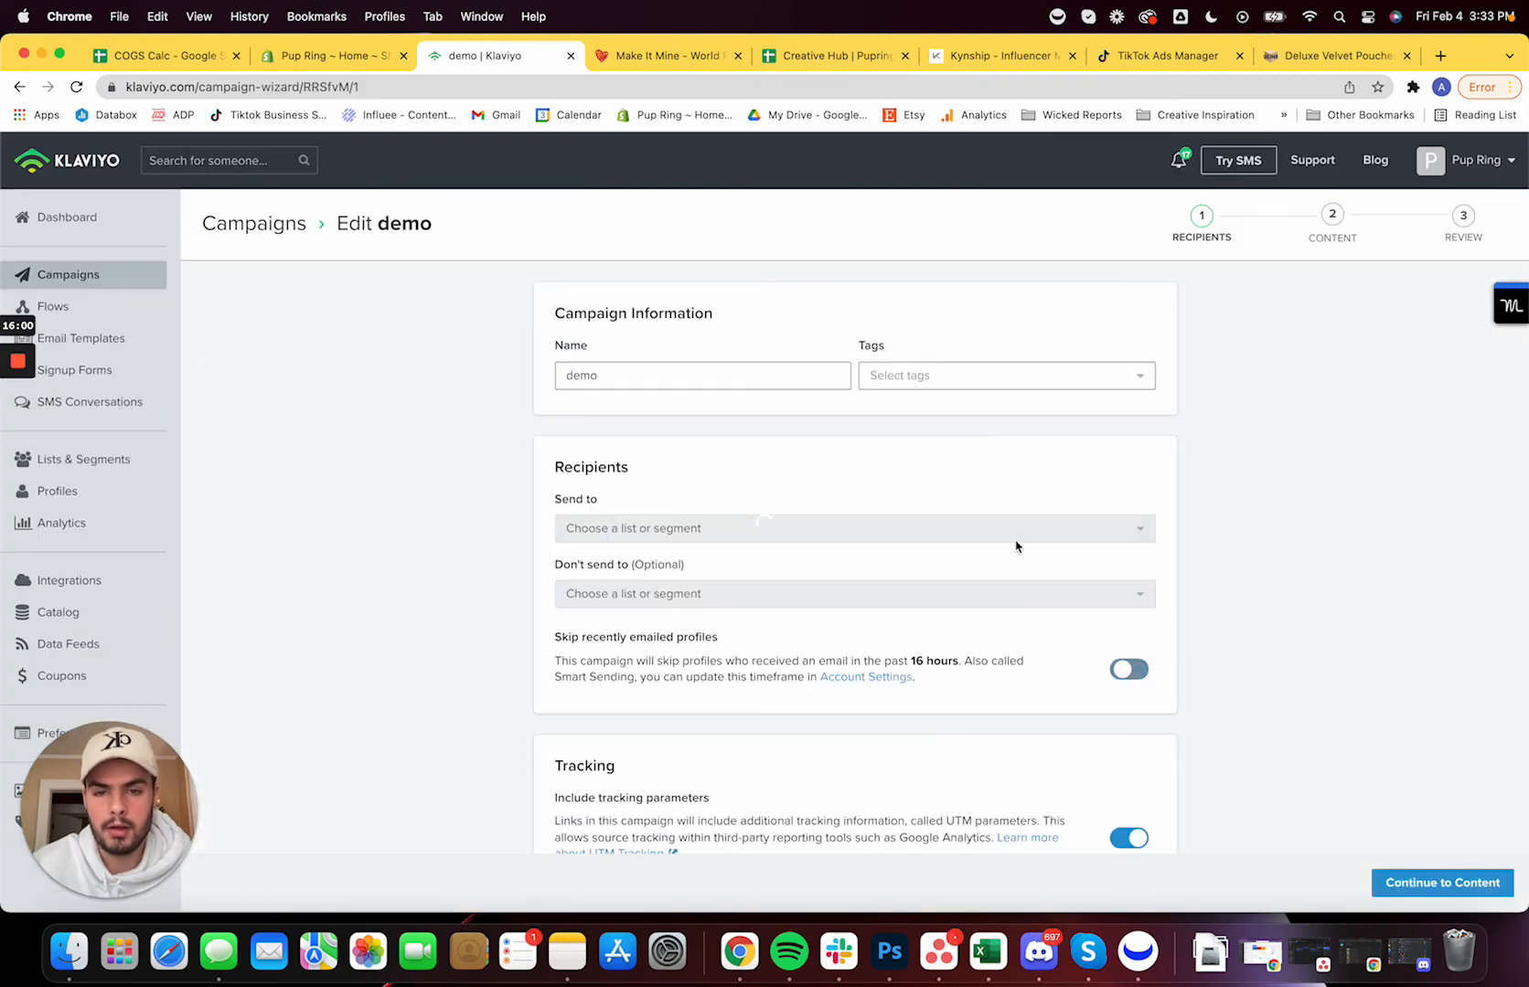
Continue to the demo campaign's content and bring its email into the drag-and-drop editor
{"action": "scroll", "scroll_direction": "down", "scroll_amount": 3}
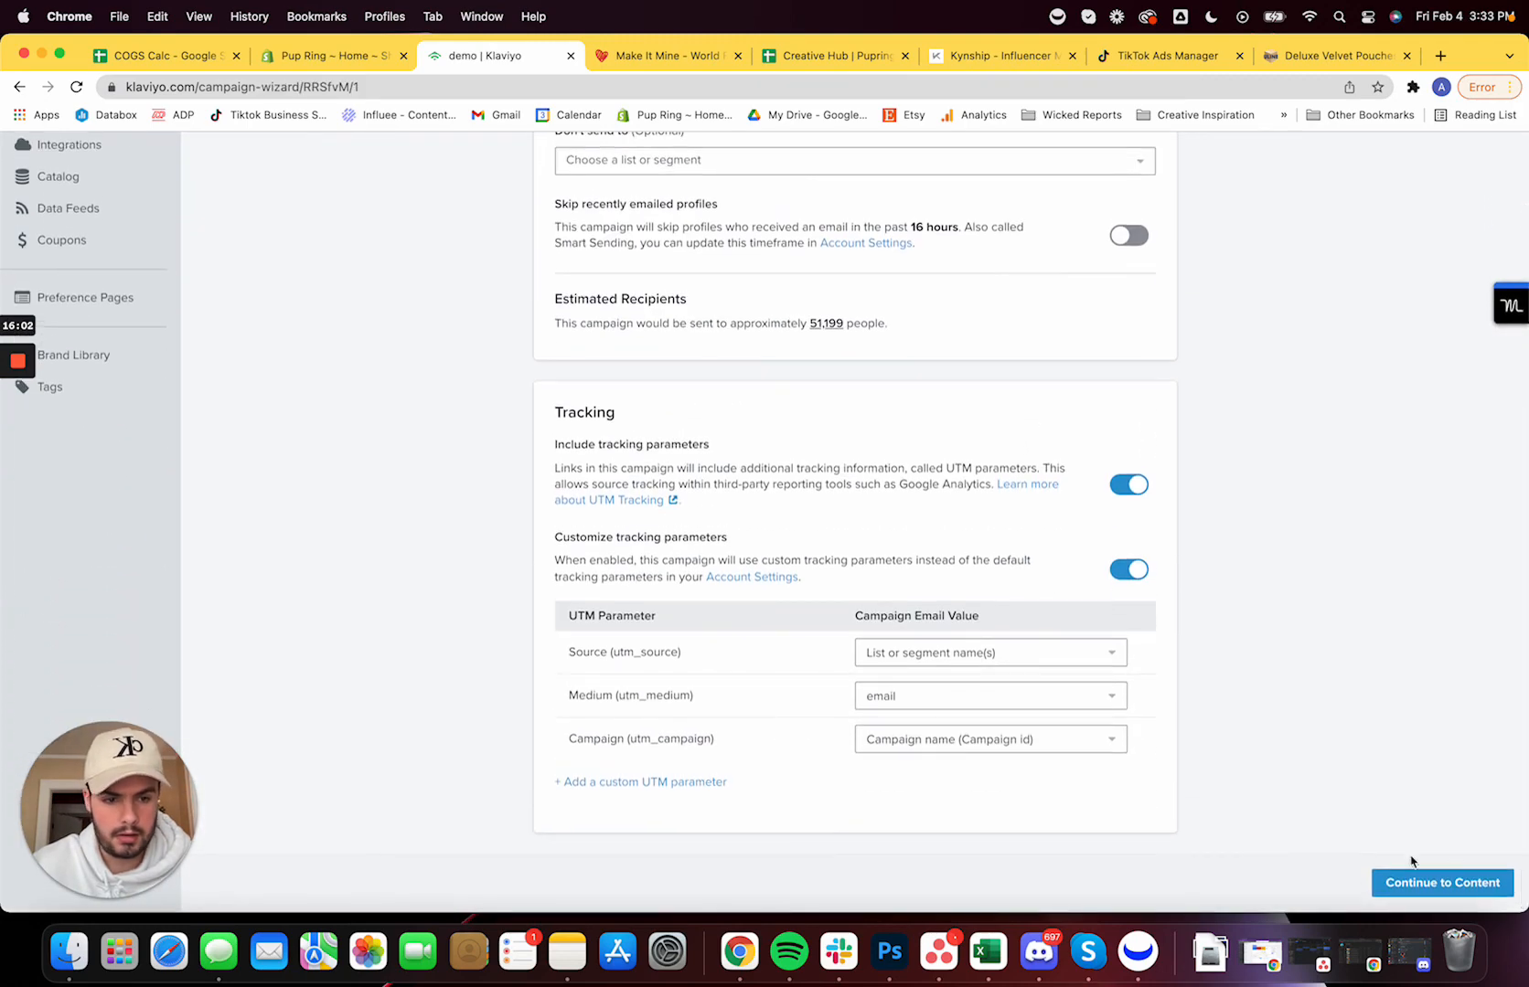
{"action": "left_click", "coordinate": [1441, 881]}
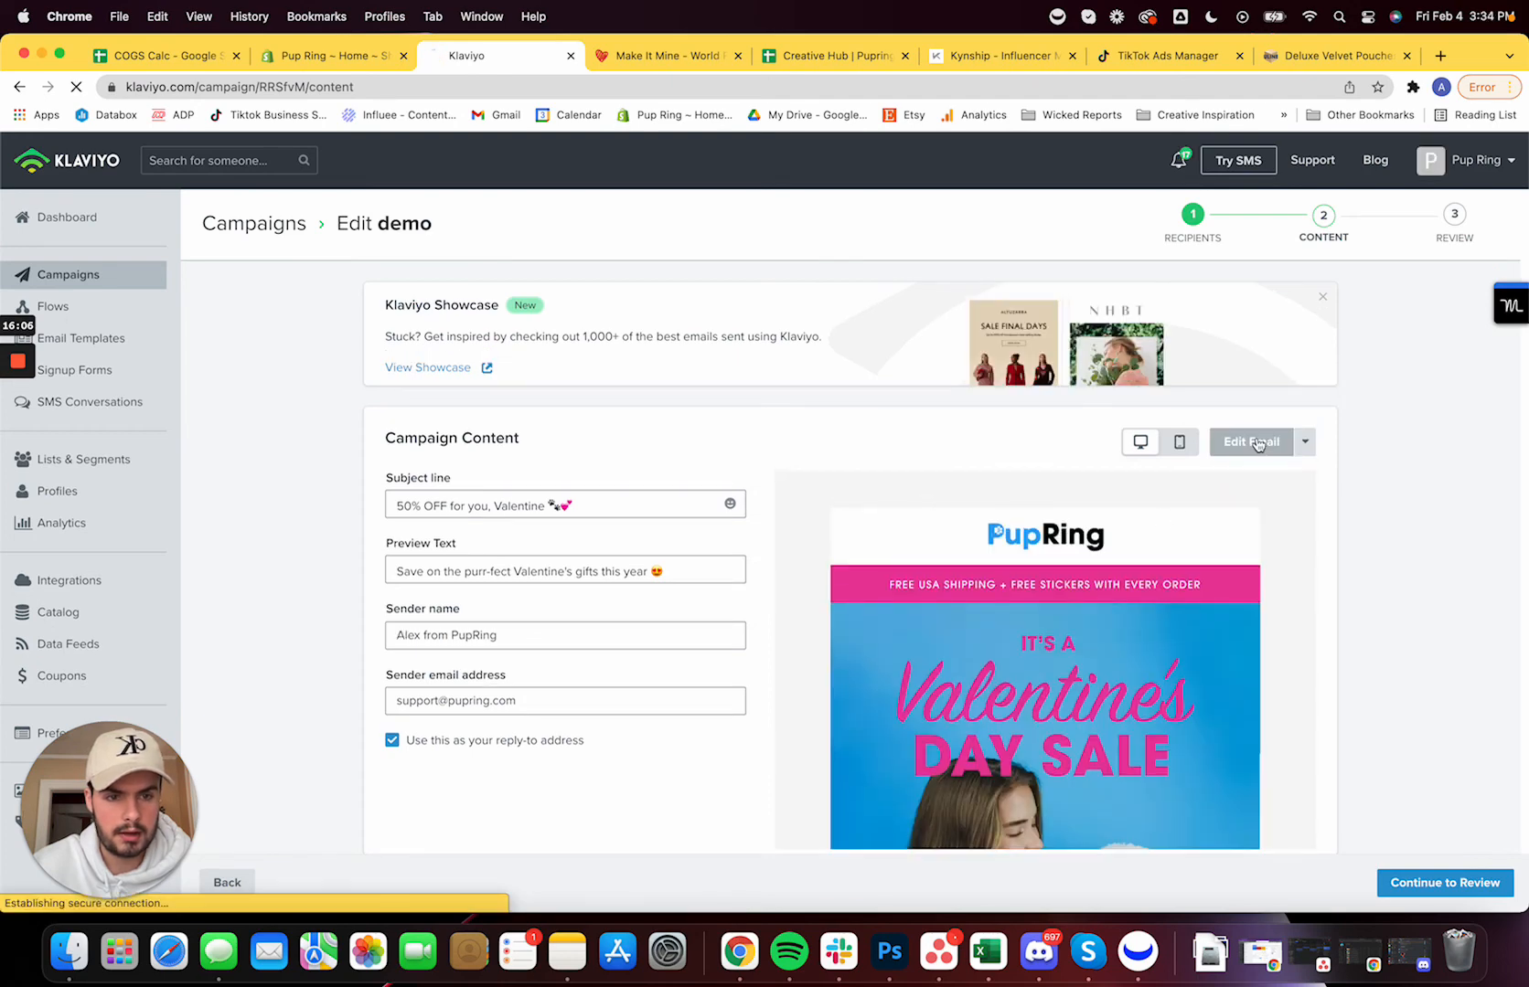
{"action": "left_click", "coordinate": [1251, 440]}
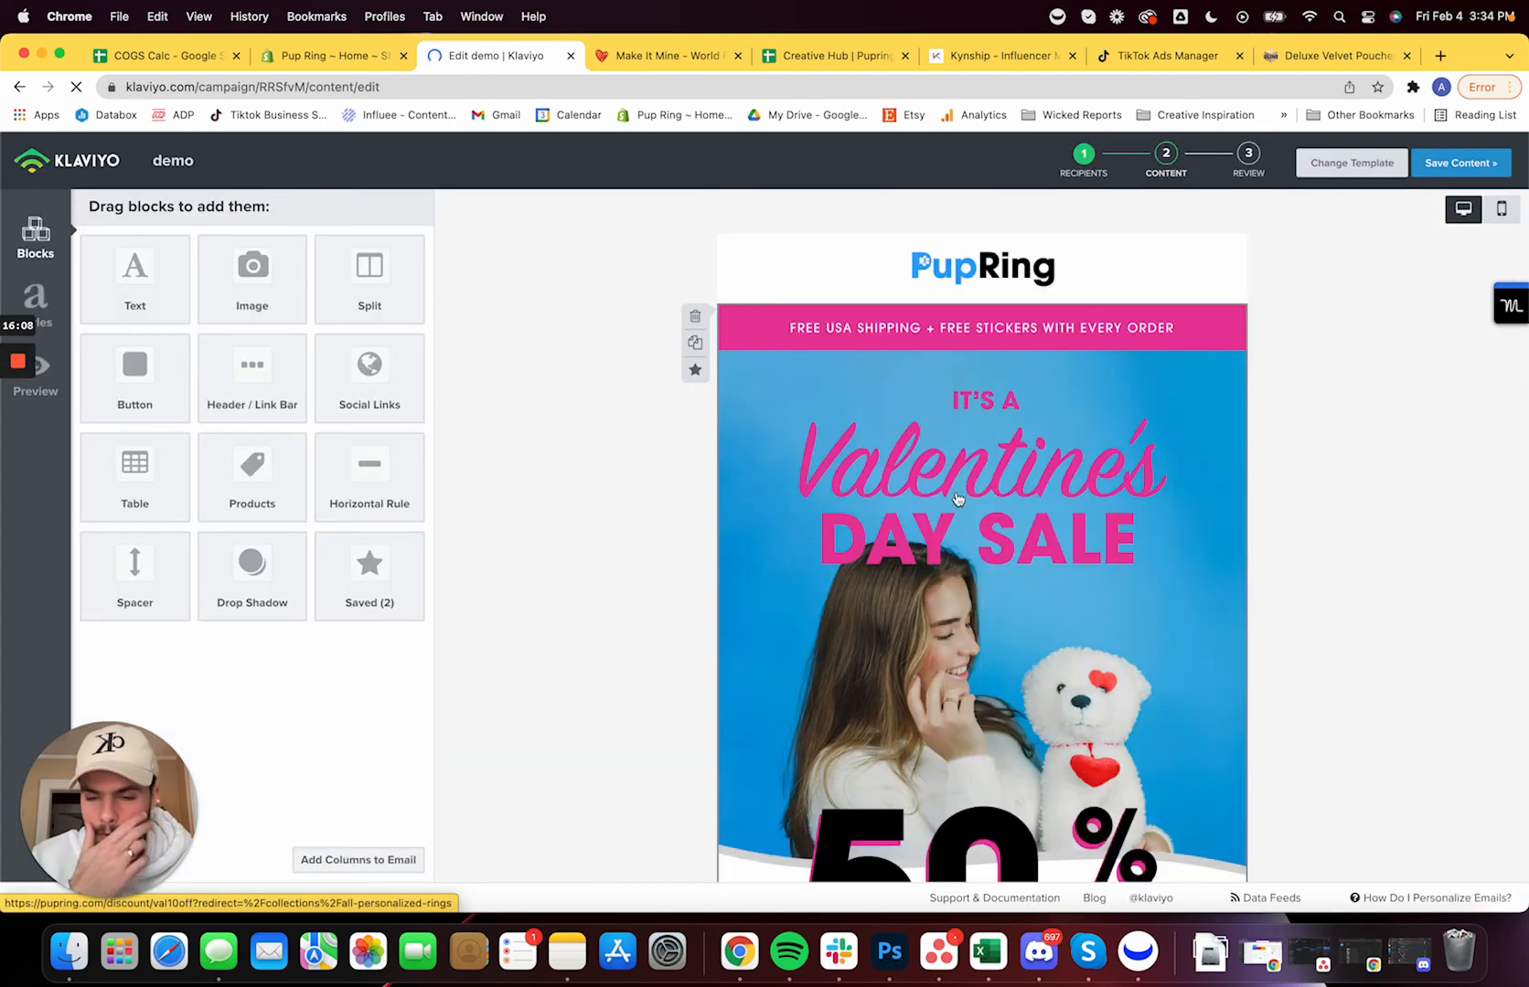
Select the hero image block and review its 1-14-22-VDAY file and discount link address
{"action": "left_click", "coordinate": [982, 267]}
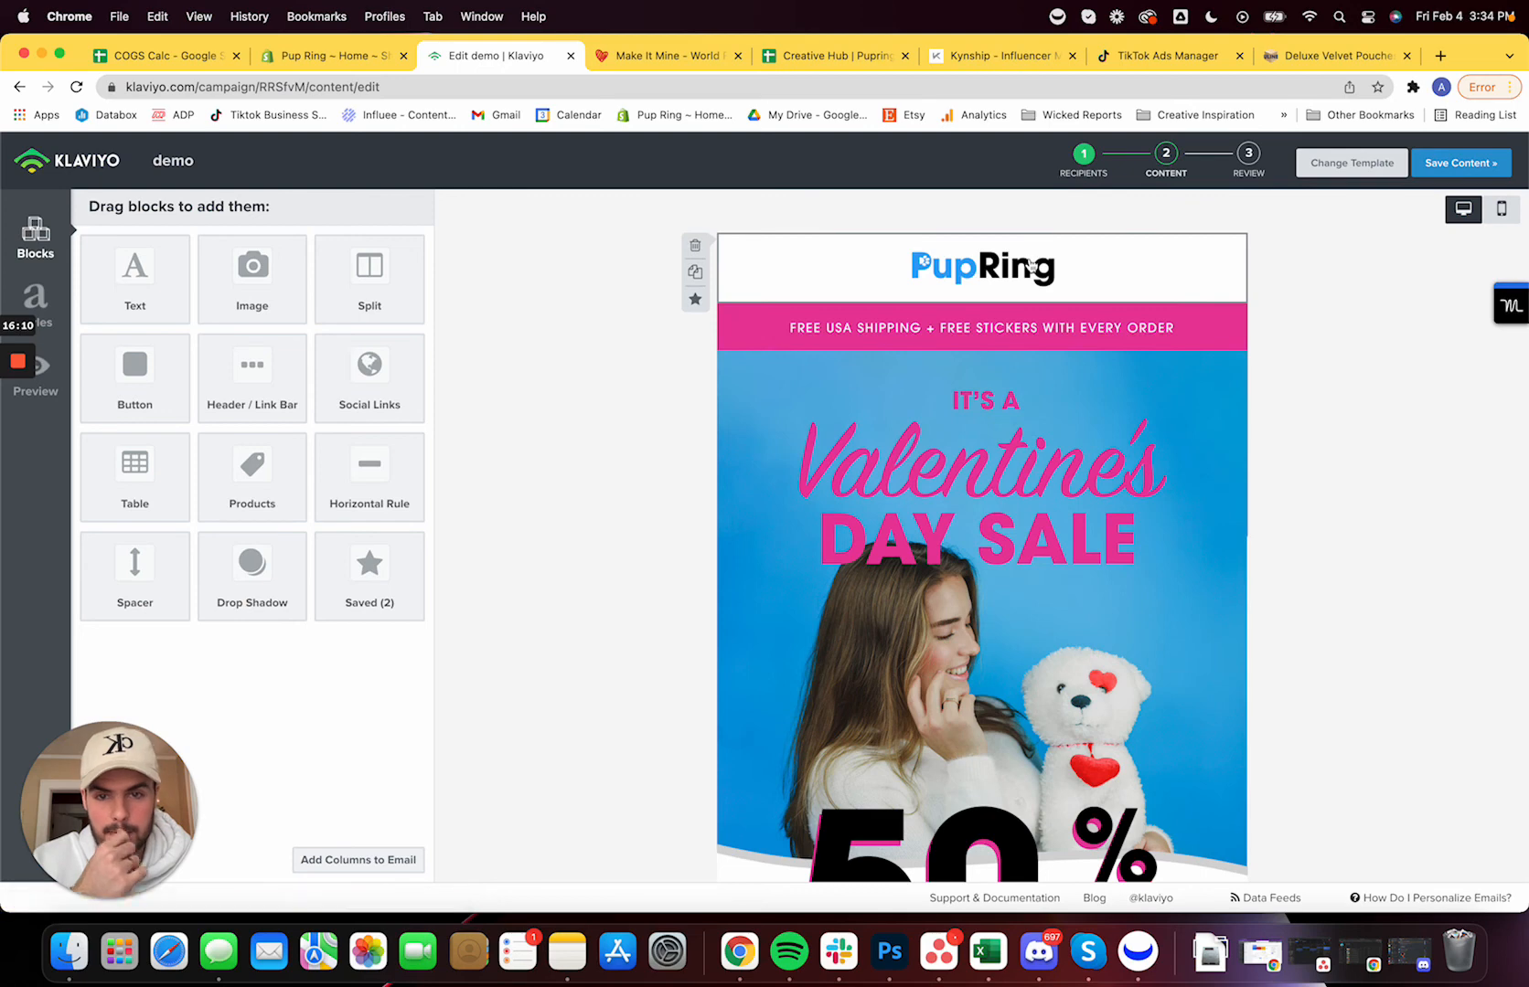
{"action": "left_click", "coordinate": [980, 267]}
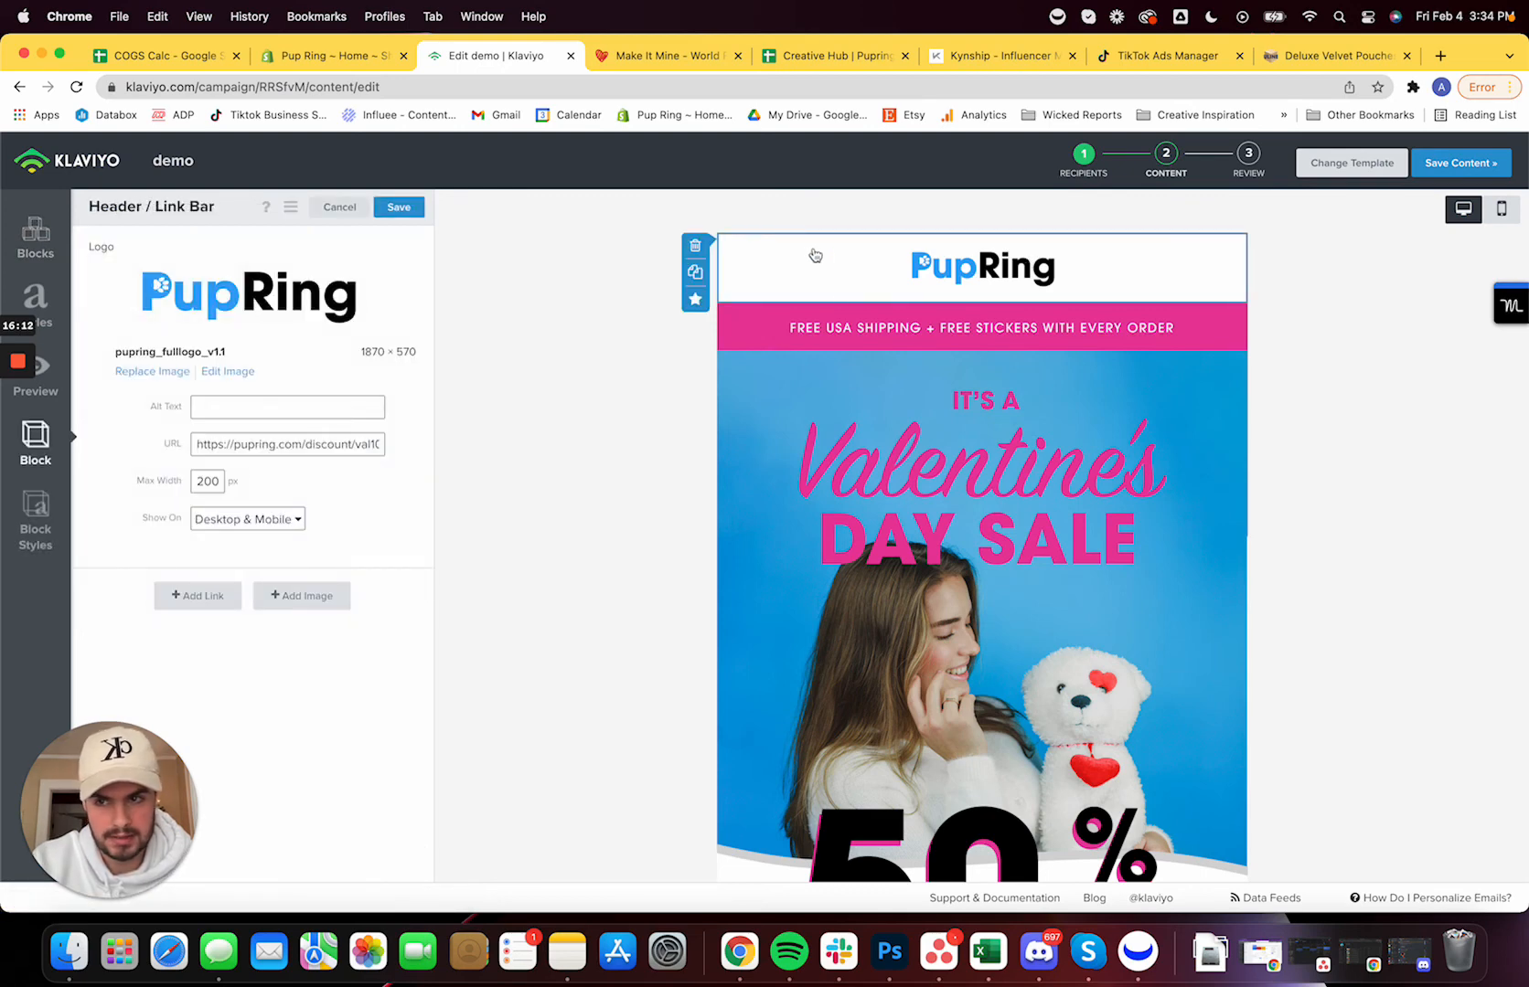
{"action": "scroll", "scroll_direction": "down", "scroll_amount": 3}
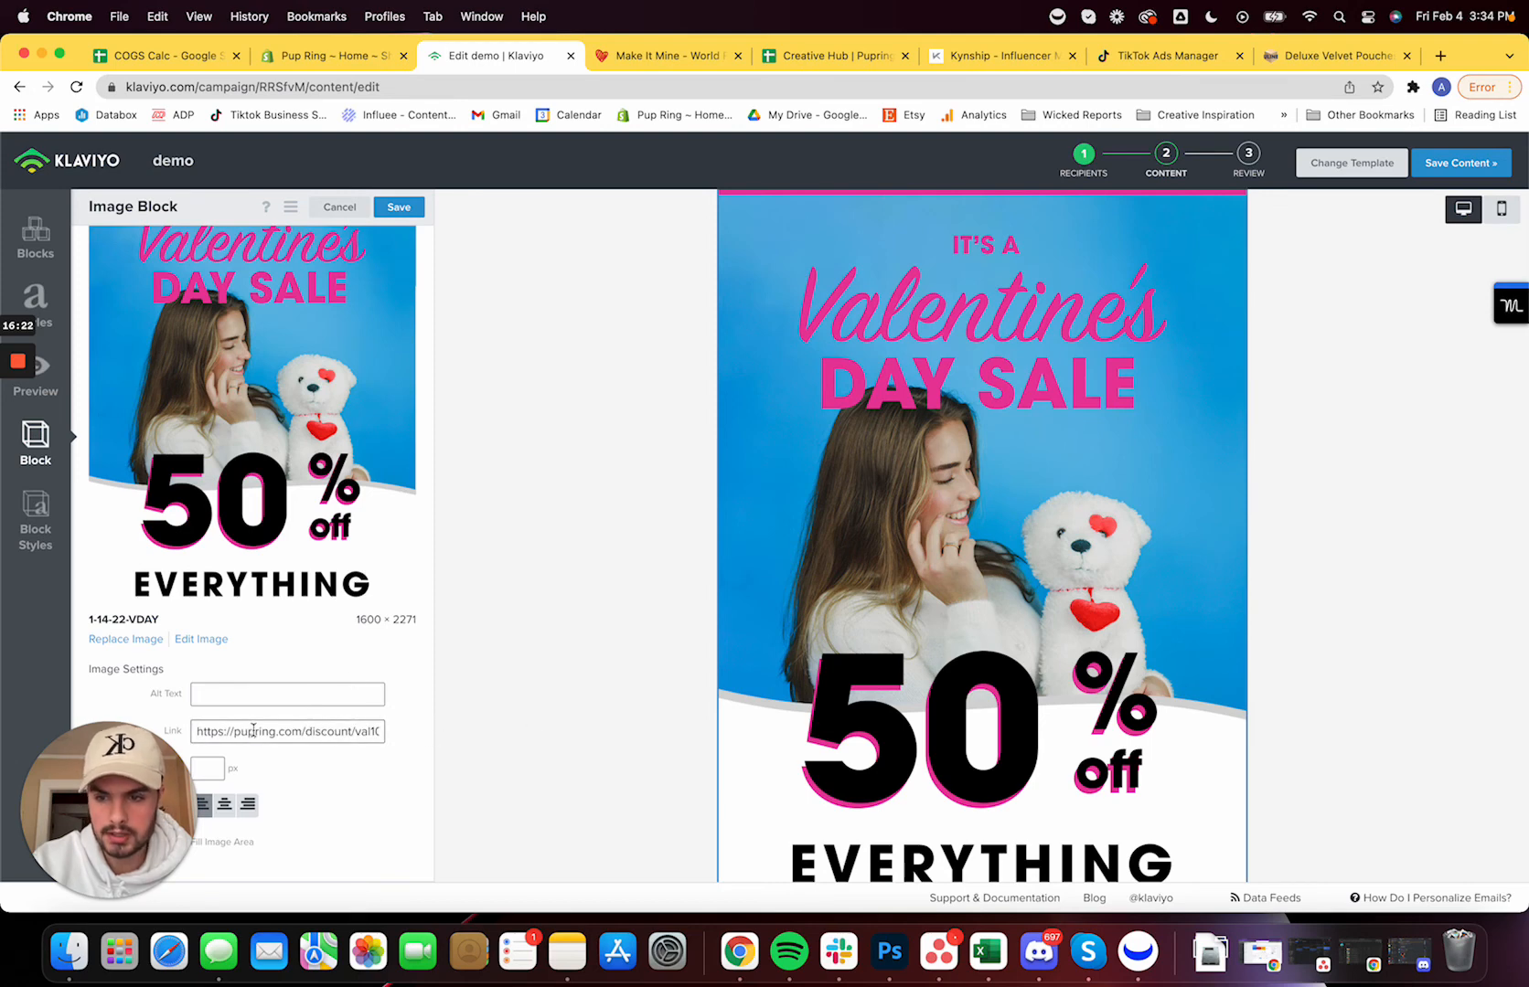
{"action": "triple_click", "coordinate": [287, 732]}
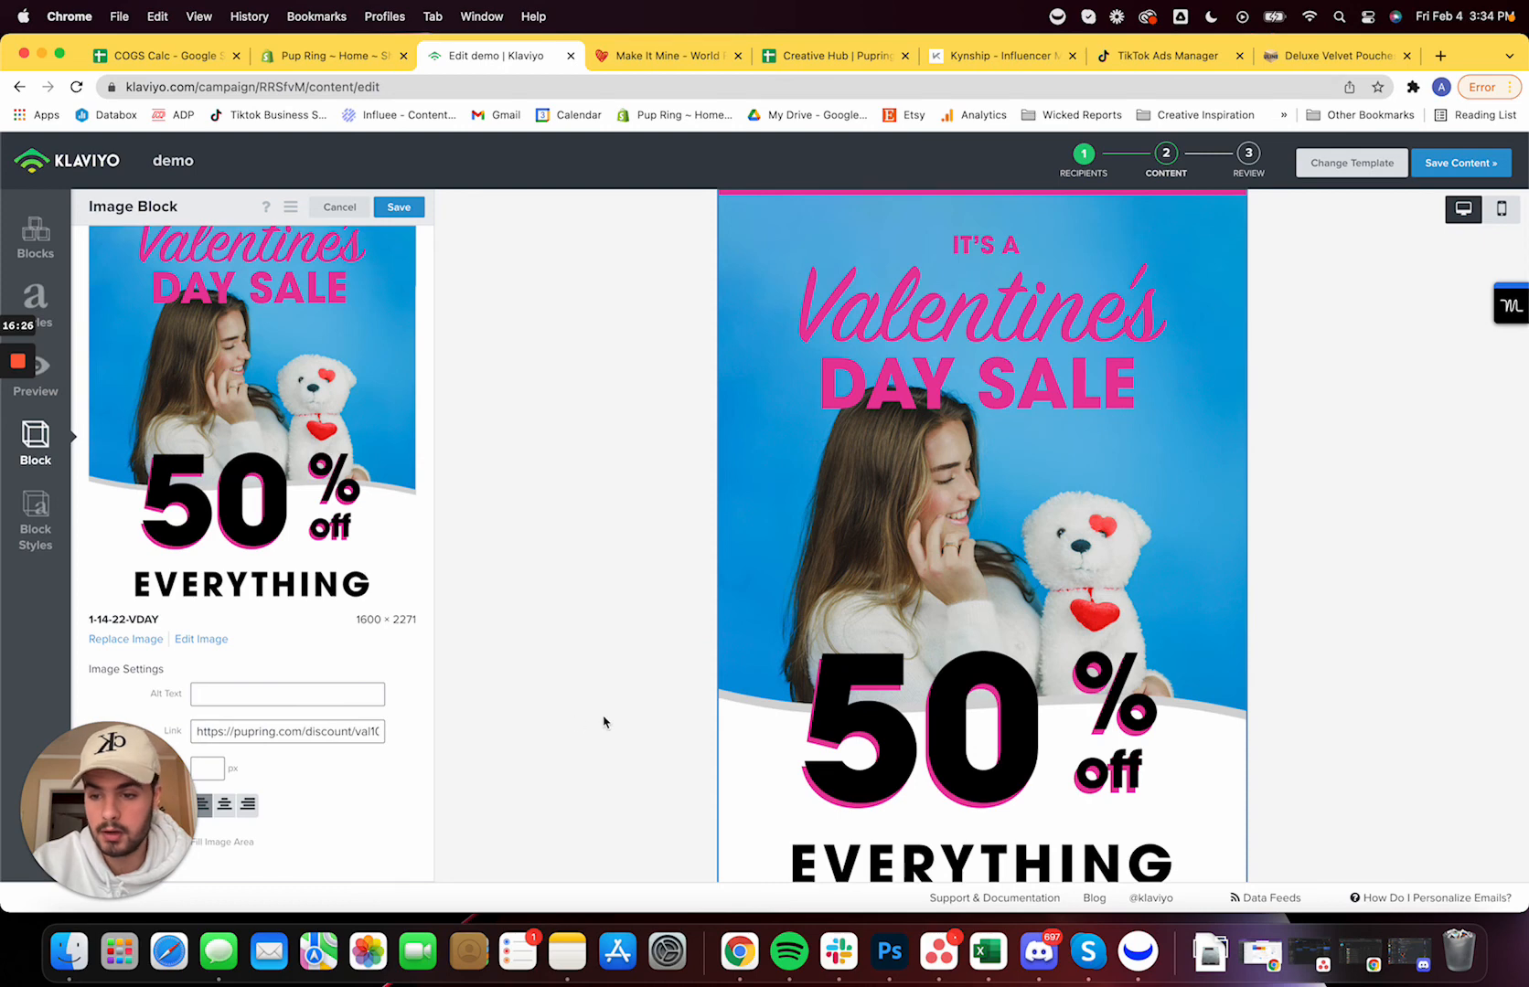
{"action": "scroll", "scroll_direction": "down", "scroll_amount": 3}
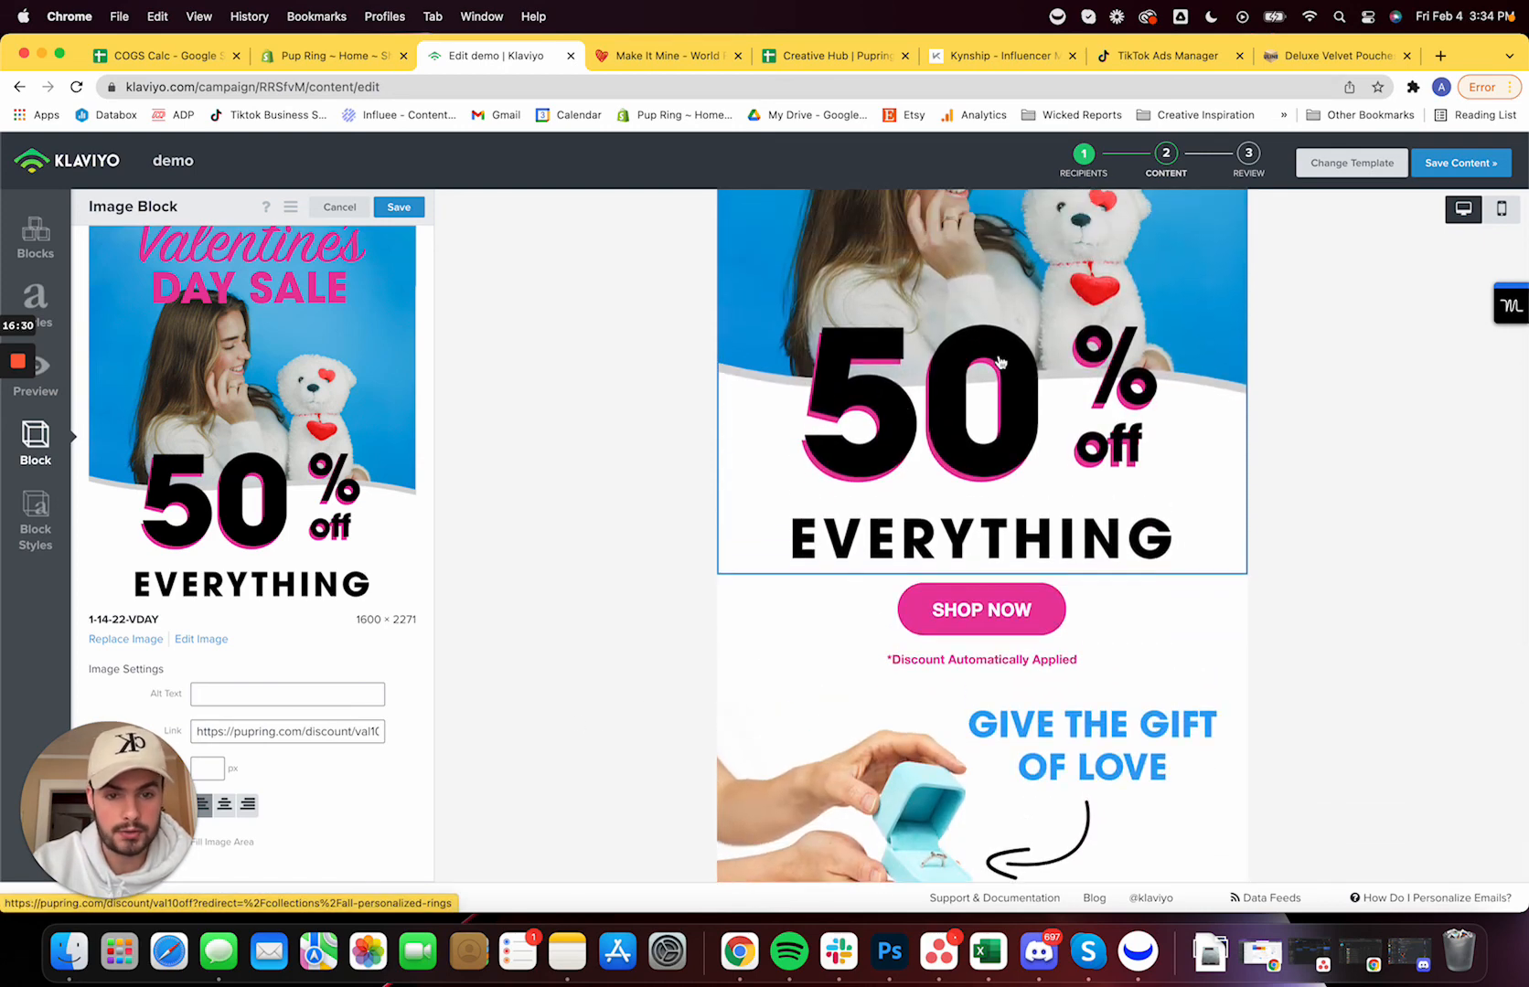
{"action": "mouse_move", "coordinate": [1271, 406]}
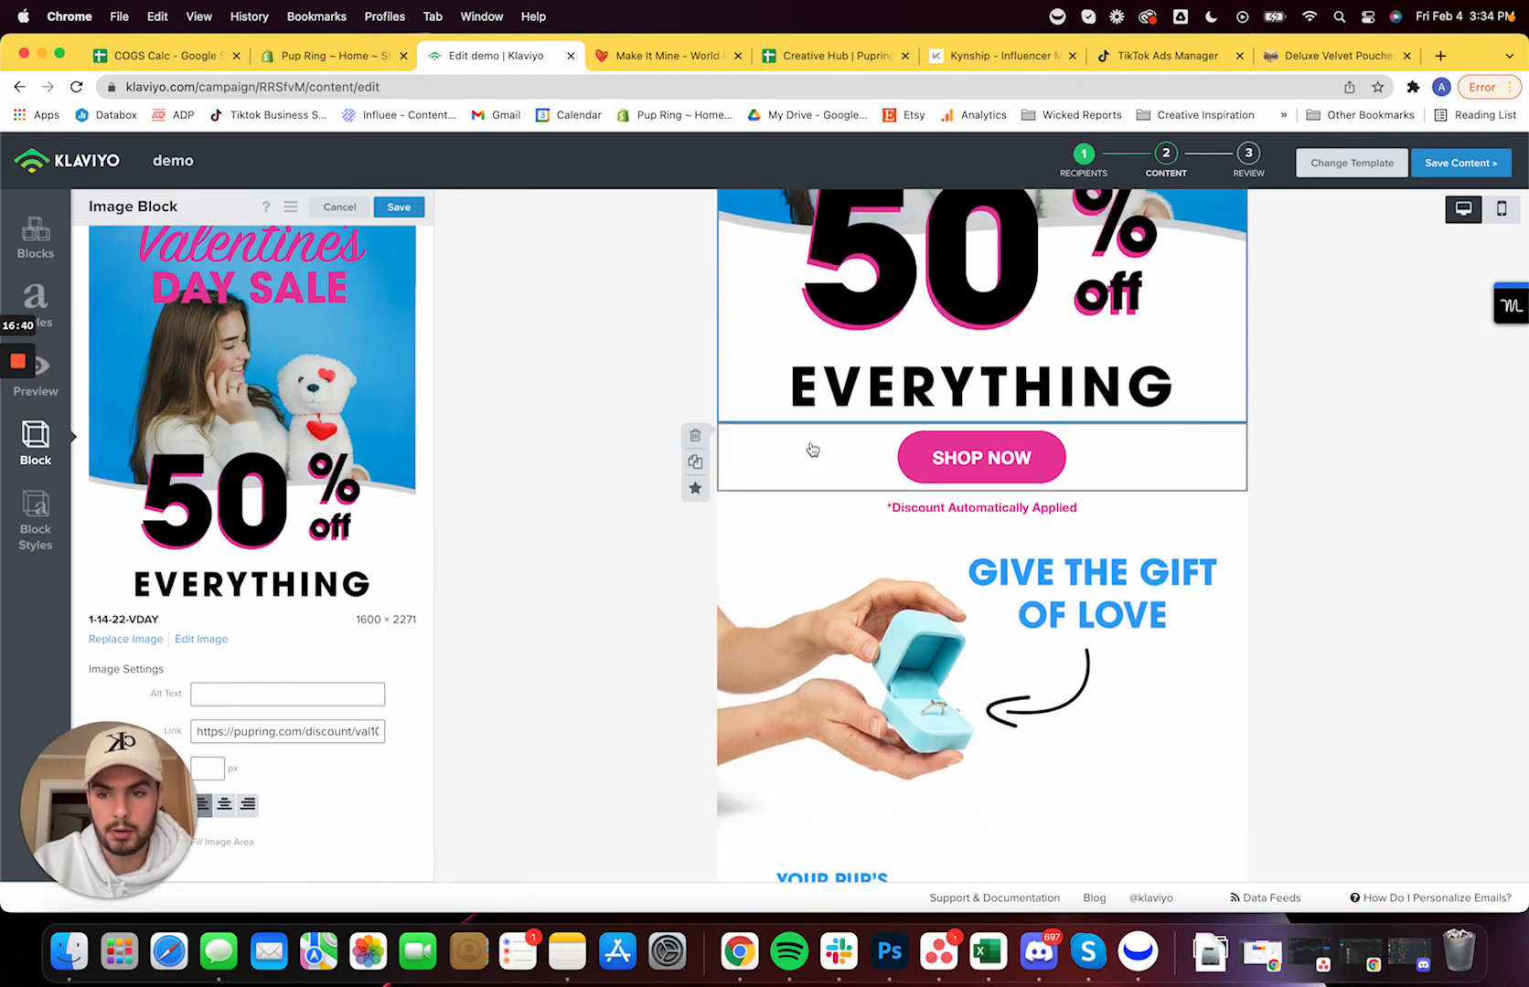
Inspect the SHOP NOW button and the discount note text block settings
{"action": "left_click", "coordinate": [980, 457]}
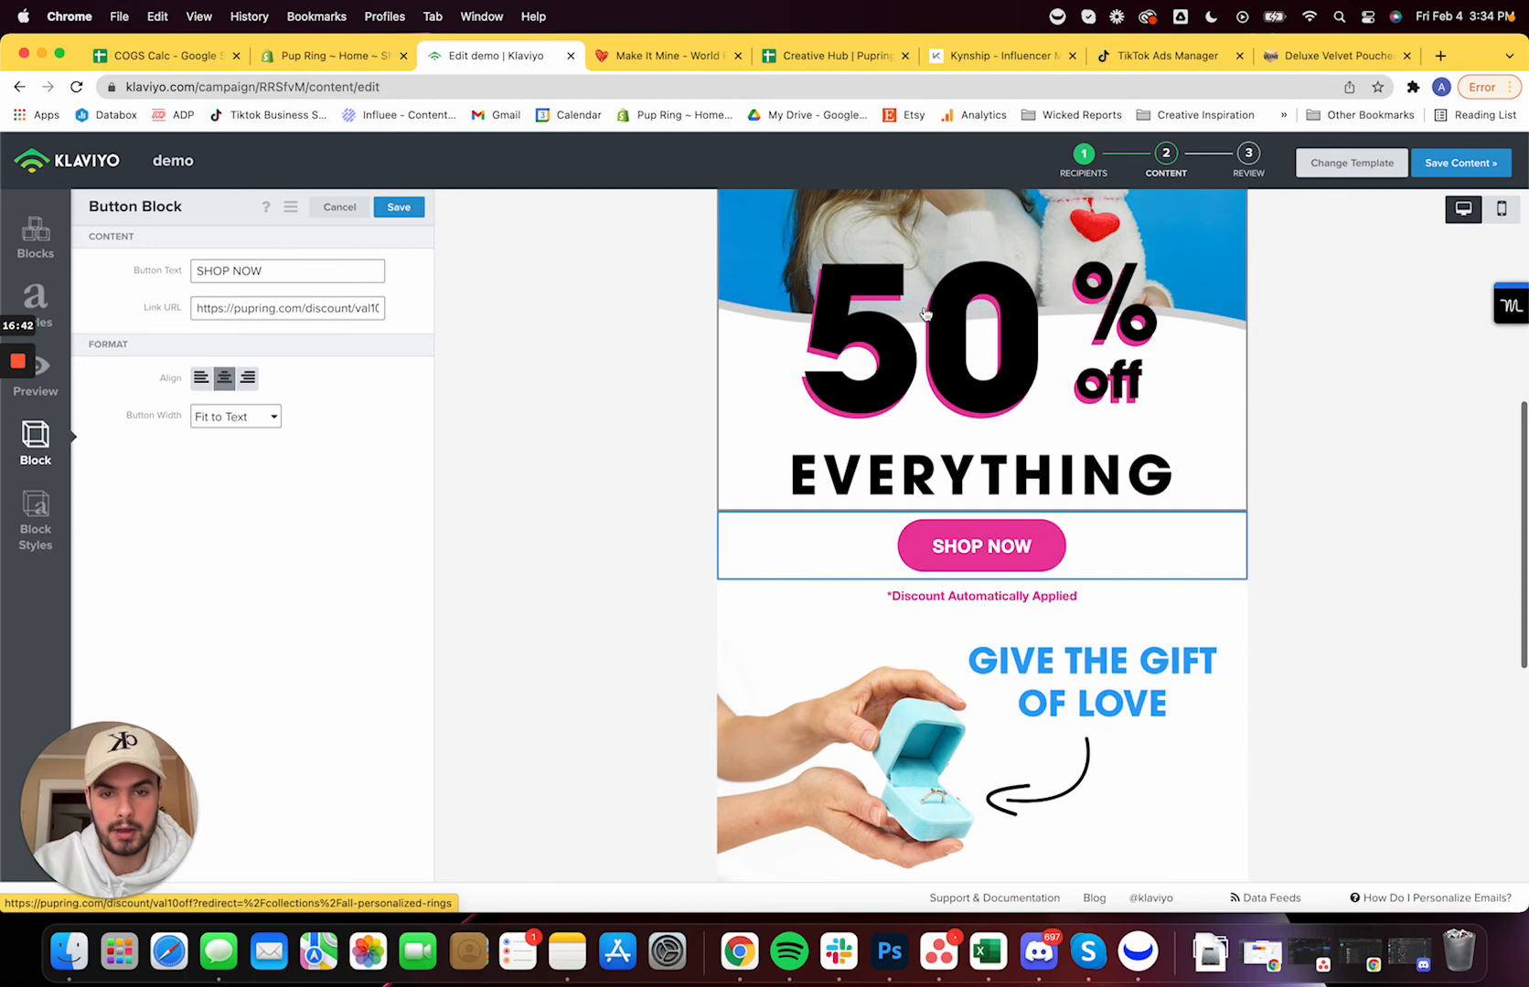
{"action": "scroll", "scroll_direction": "down", "scroll_amount": 3}
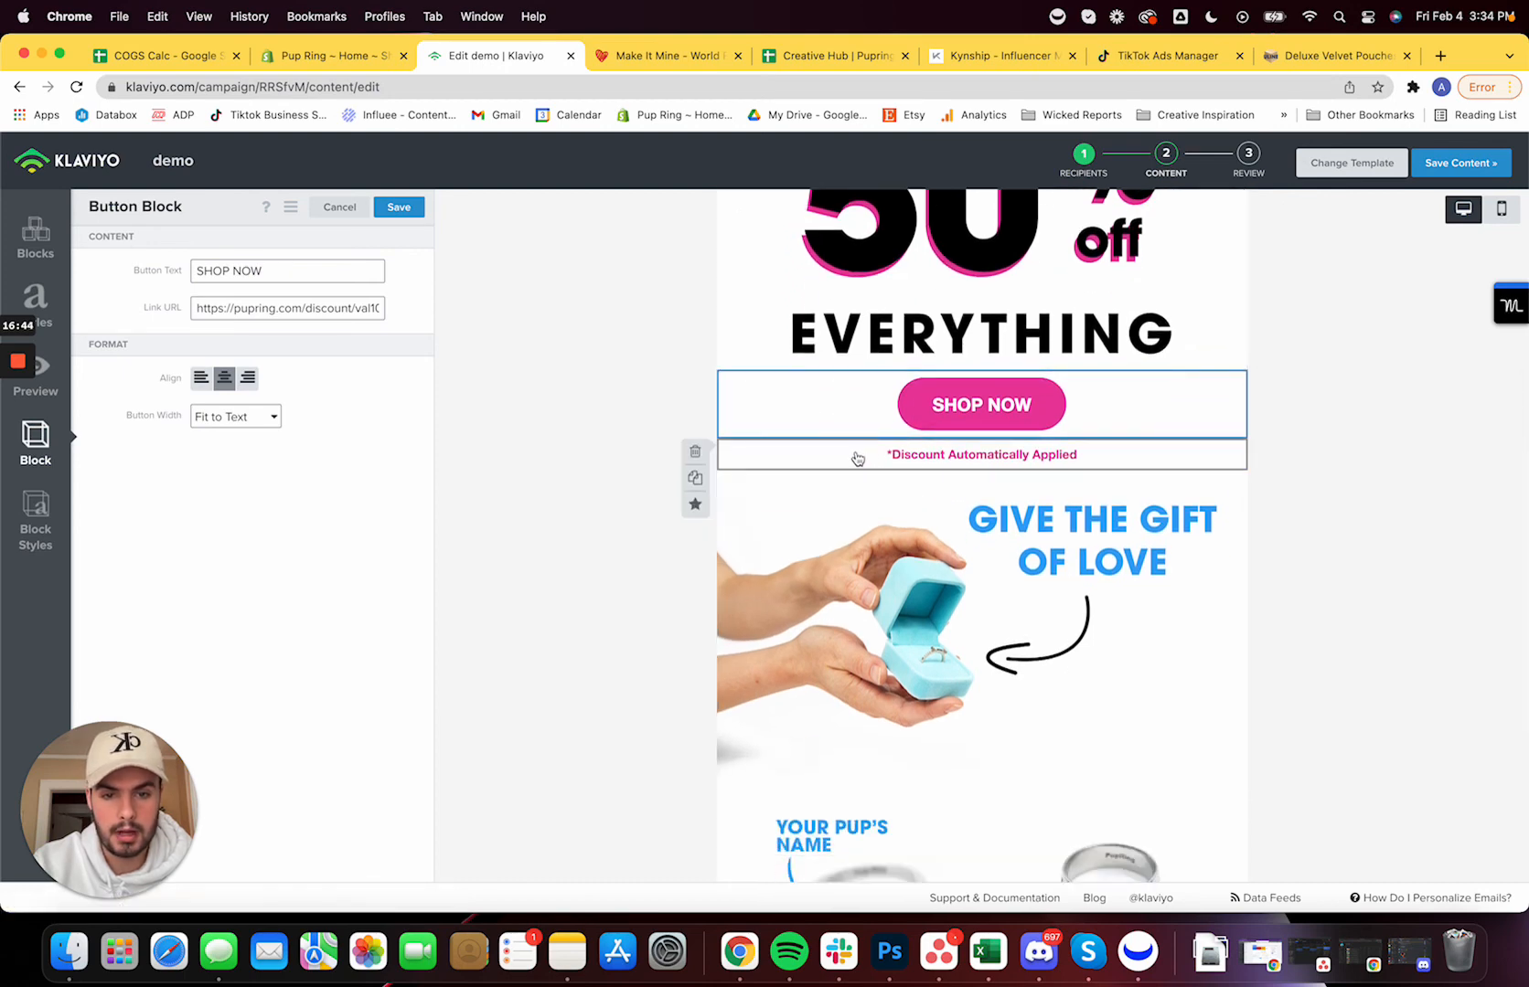
{"action": "left_click", "coordinate": [980, 454]}
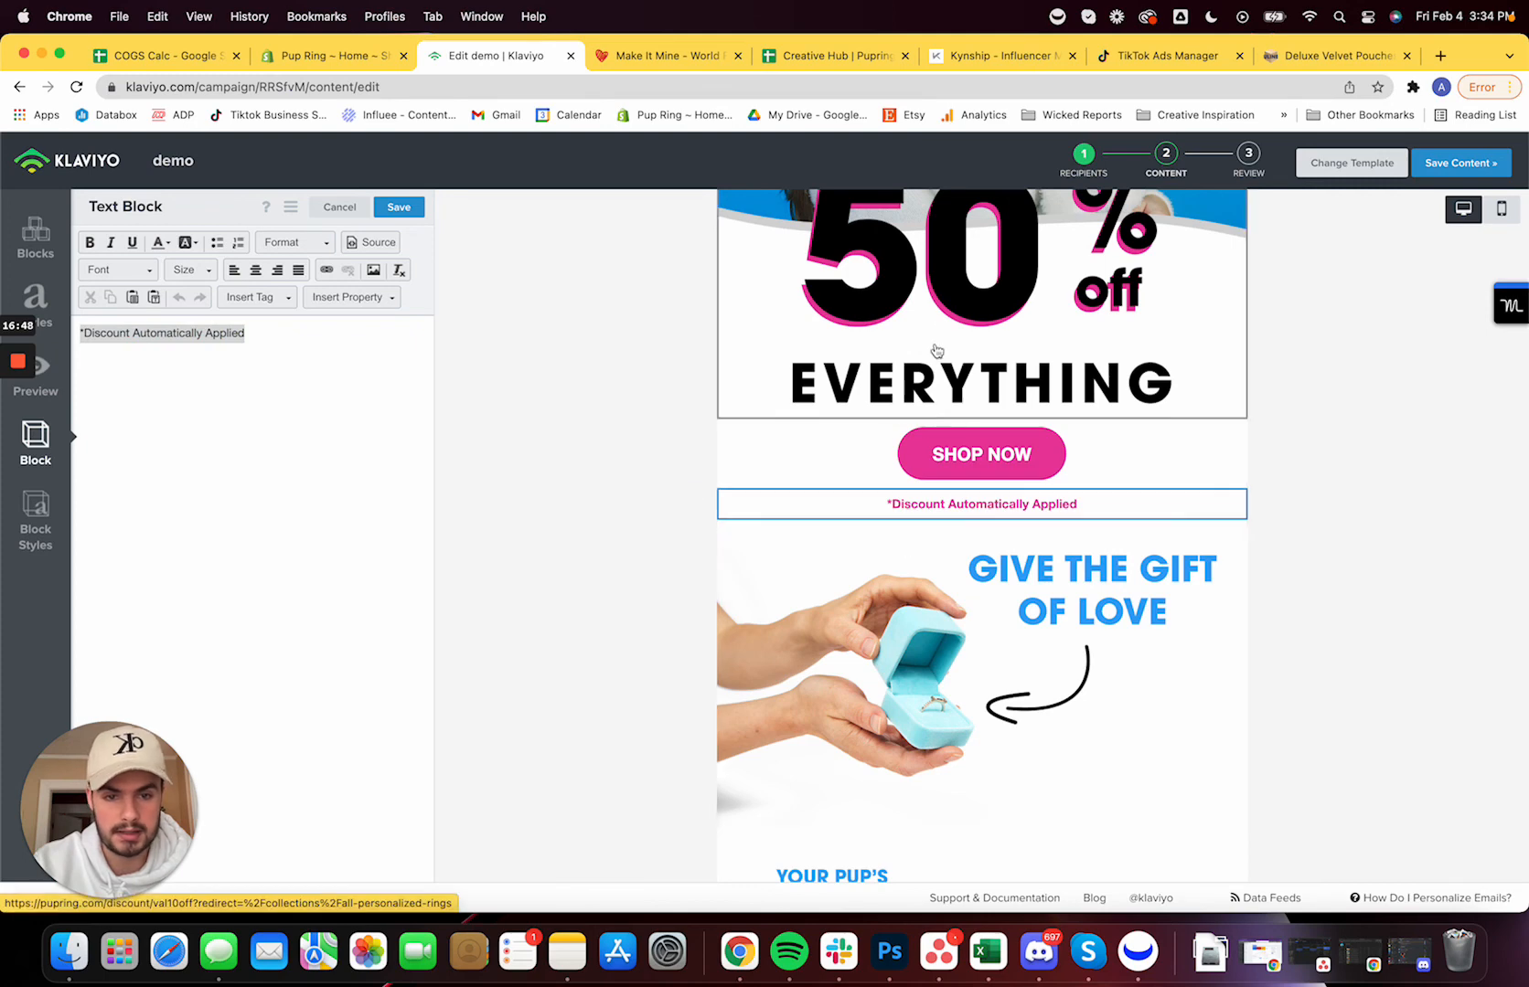
{"action": "scroll", "scroll_direction": "down", "scroll_amount": 3}
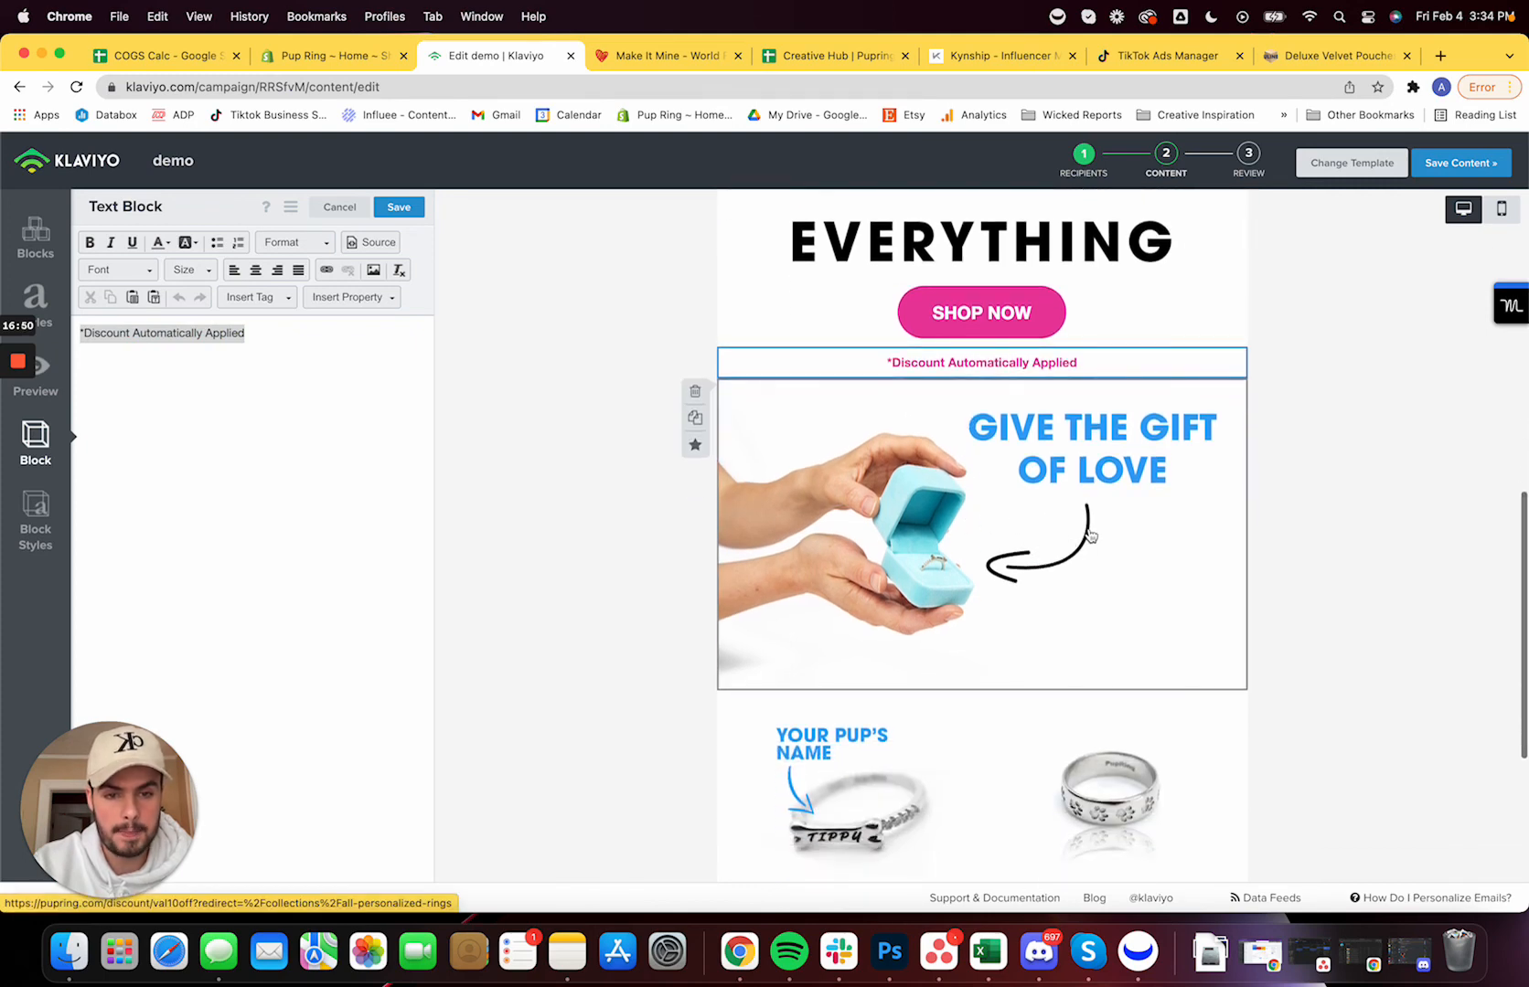
Inspect the Give the Gift of Love image and scroll to the ring product block
{"action": "left_click", "coordinate": [980, 534]}
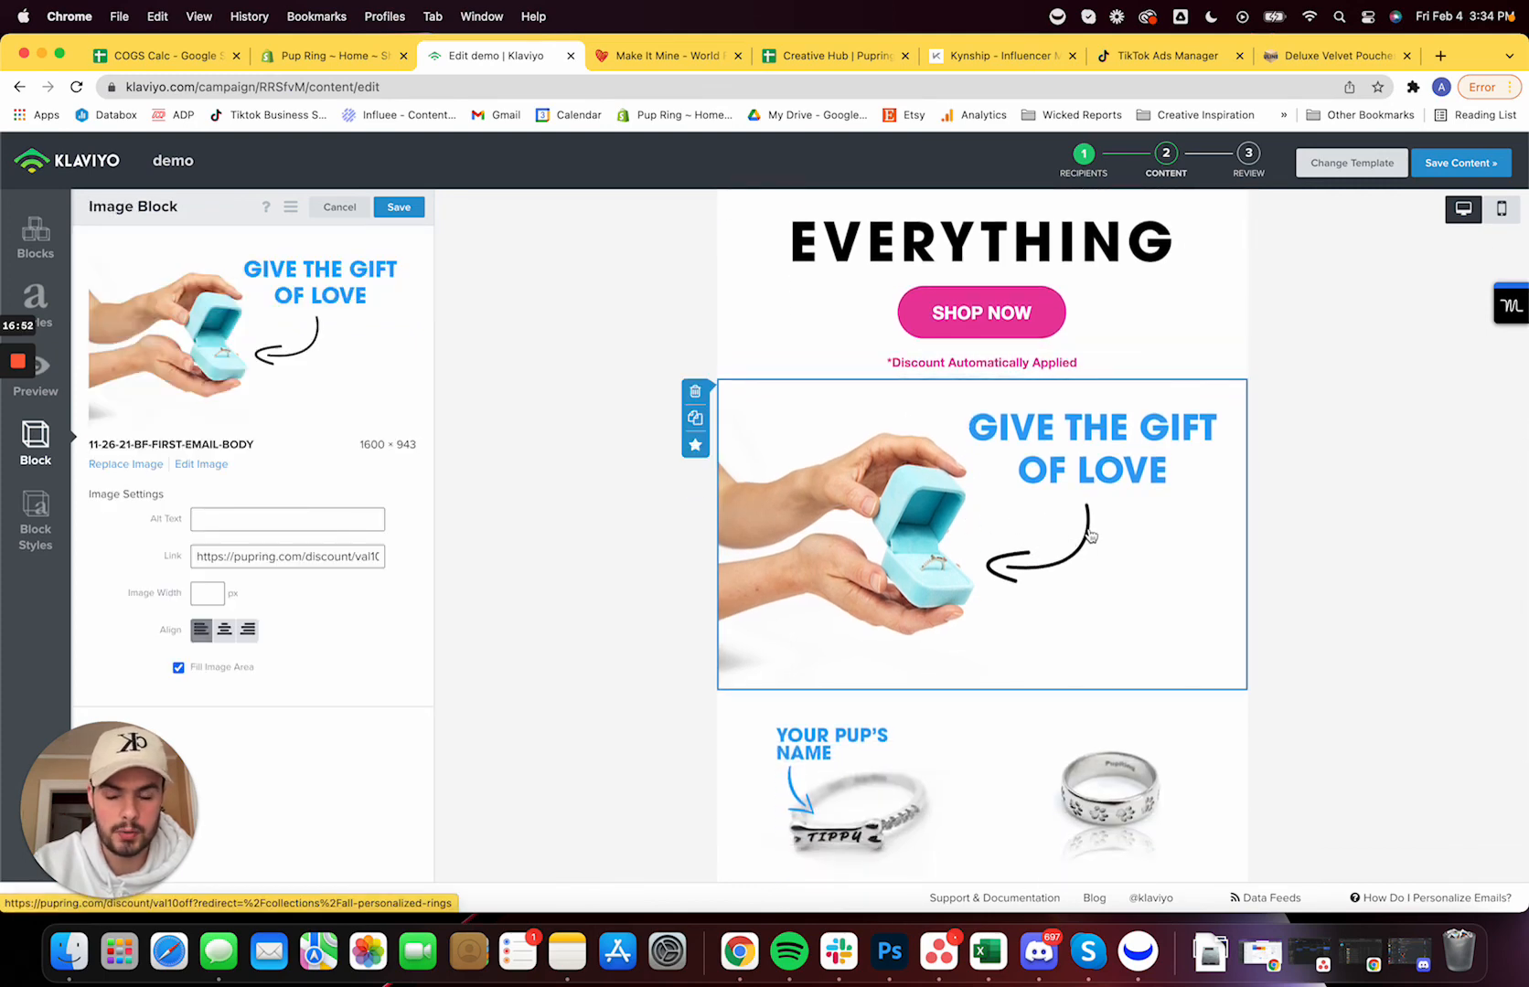
{"action": "scroll", "scroll_direction": "down", "scroll_amount": 3}
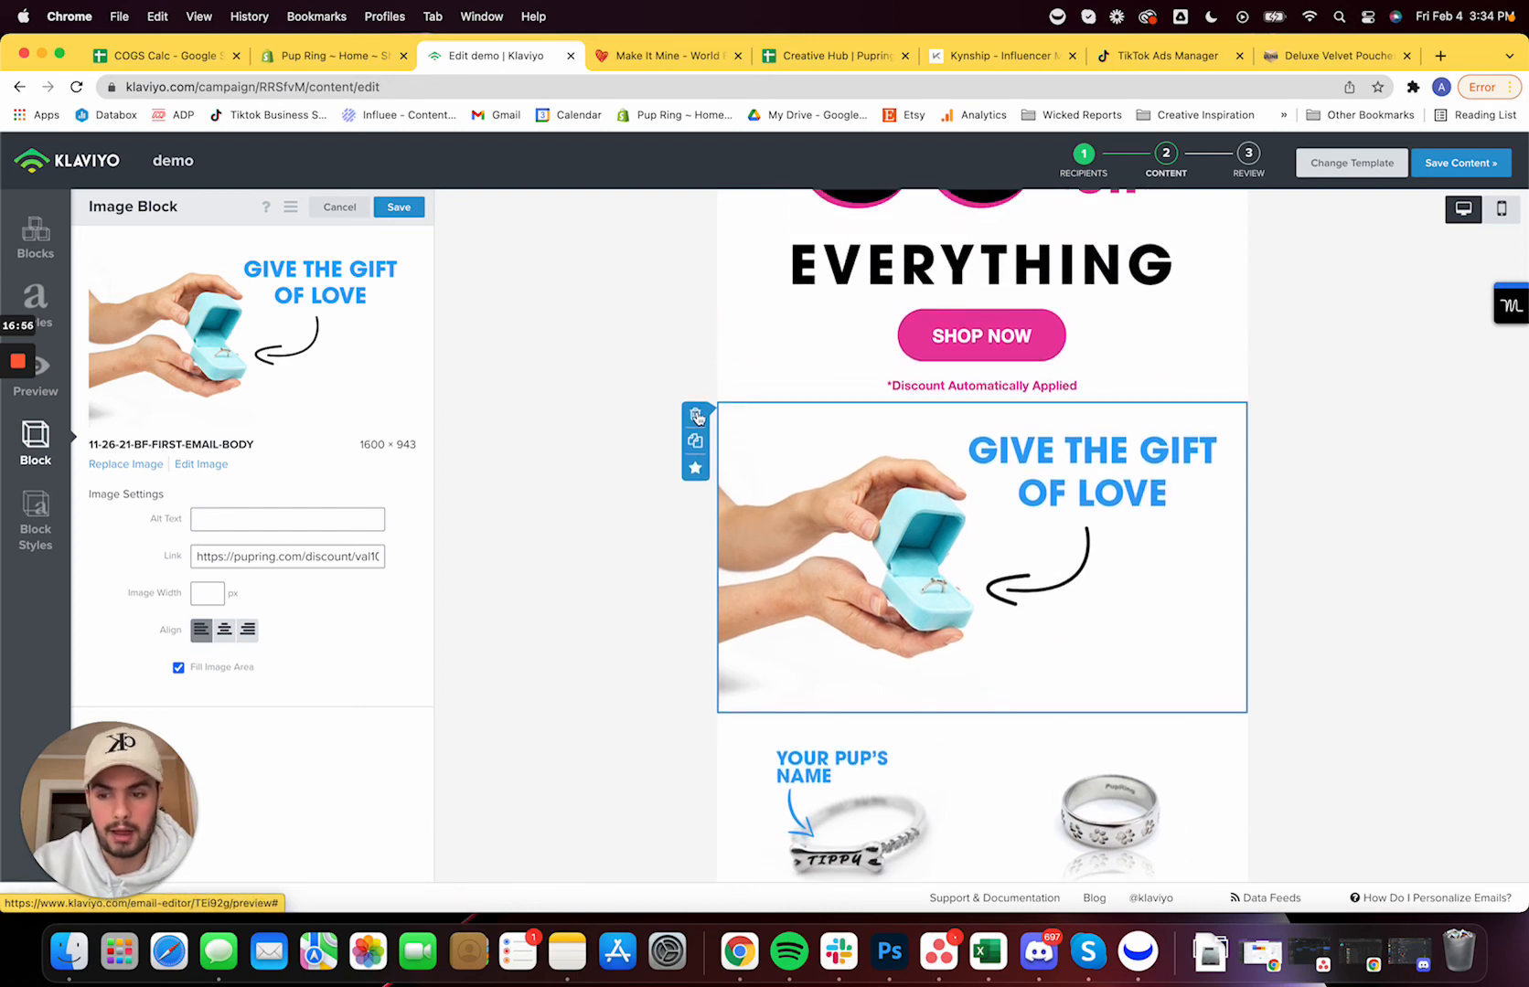
{"action": "mouse_move", "coordinate": [696, 417]}
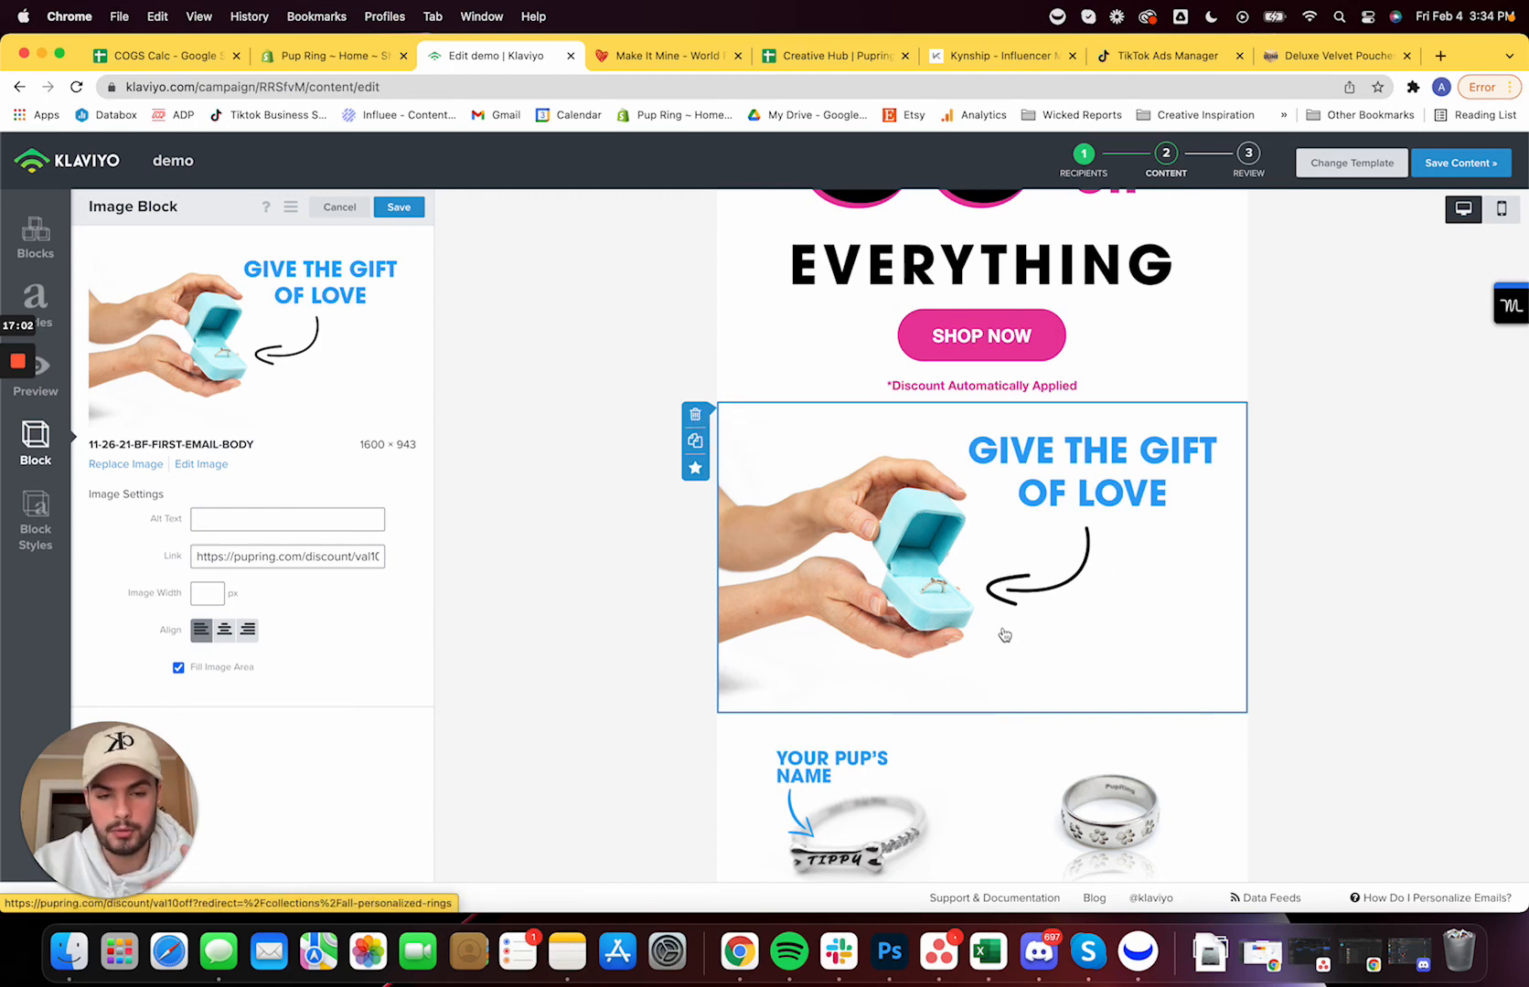
{"action": "scroll", "scroll_direction": "down", "scroll_amount": 3}
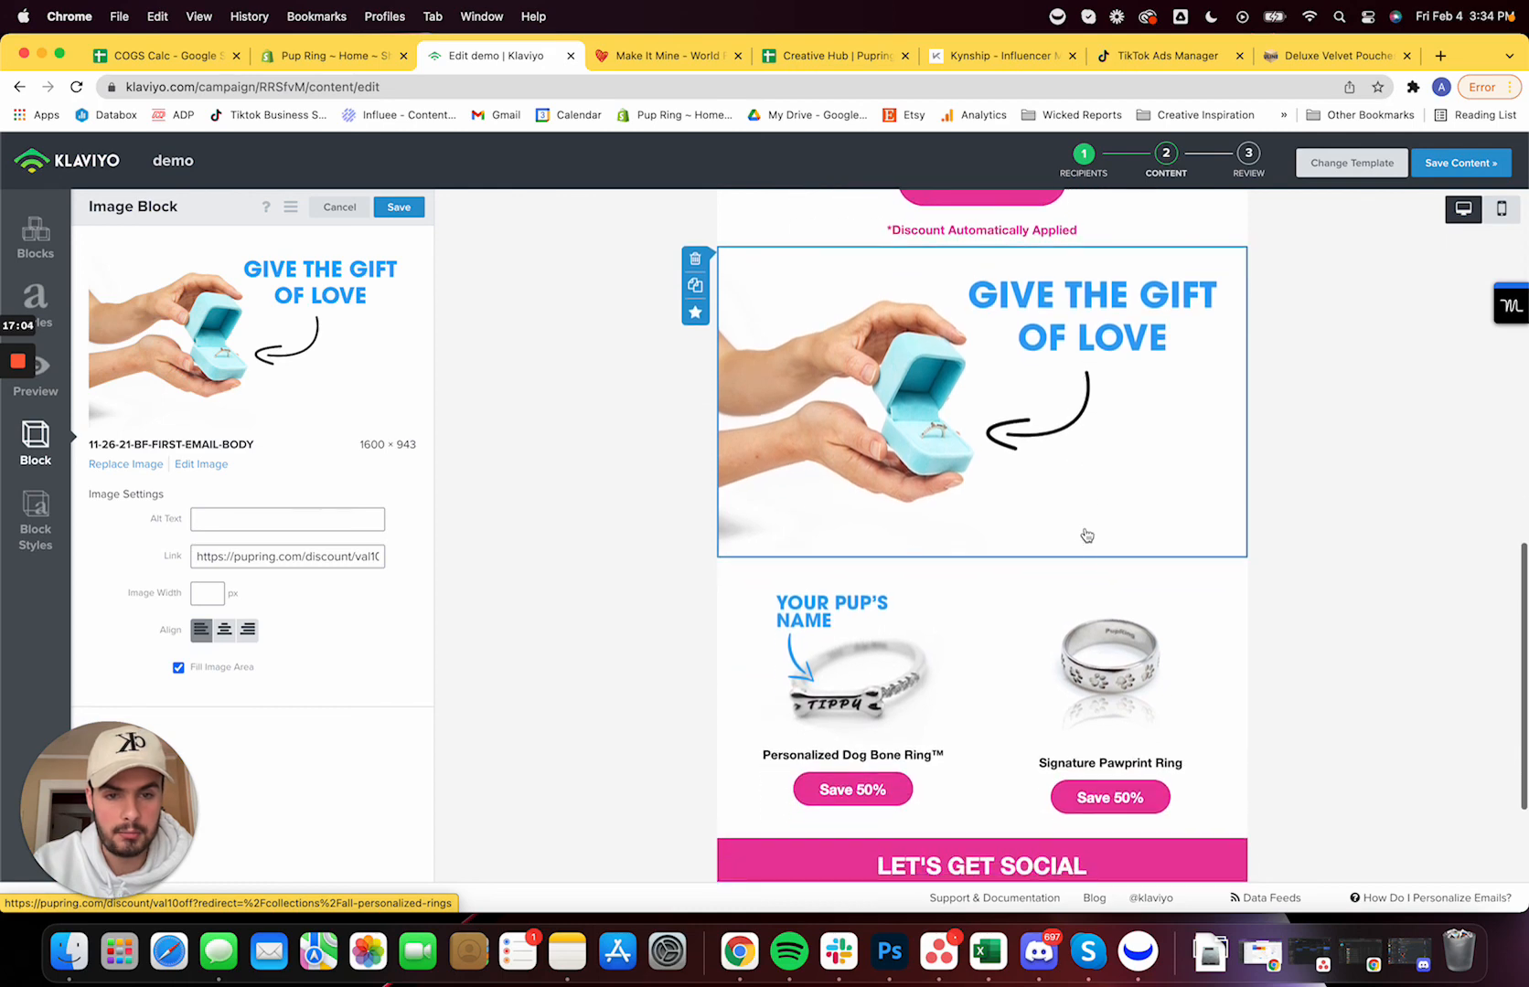
{"action": "mouse_move", "coordinate": [807, 359]}
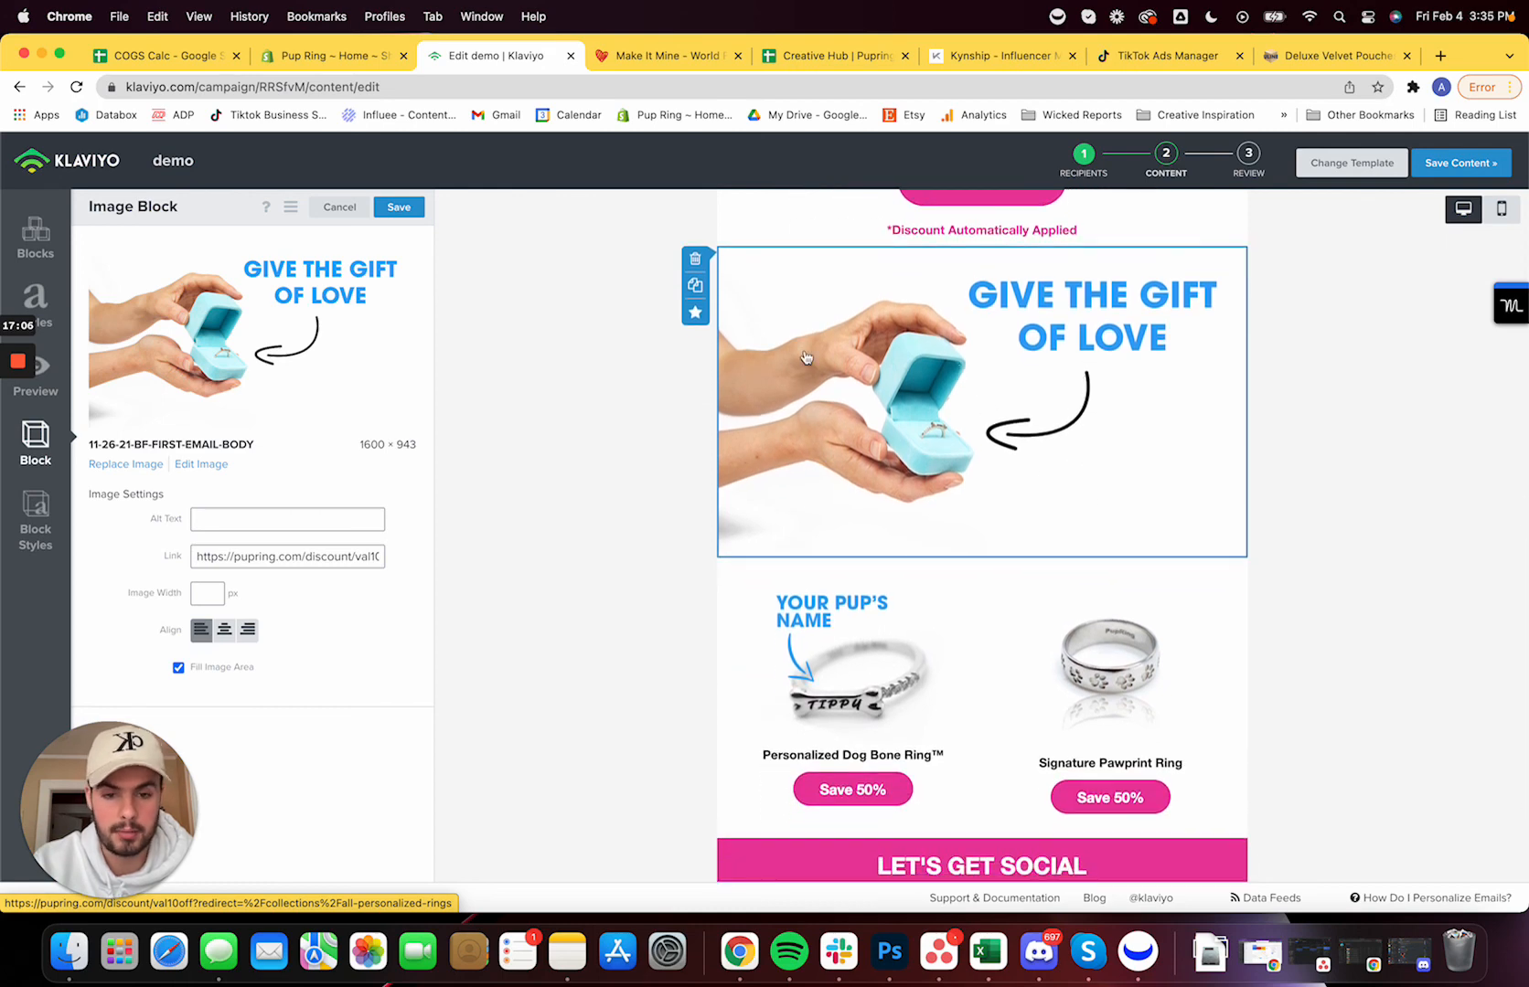
{"action": "scroll", "scroll_direction": "down", "scroll_amount": 3}
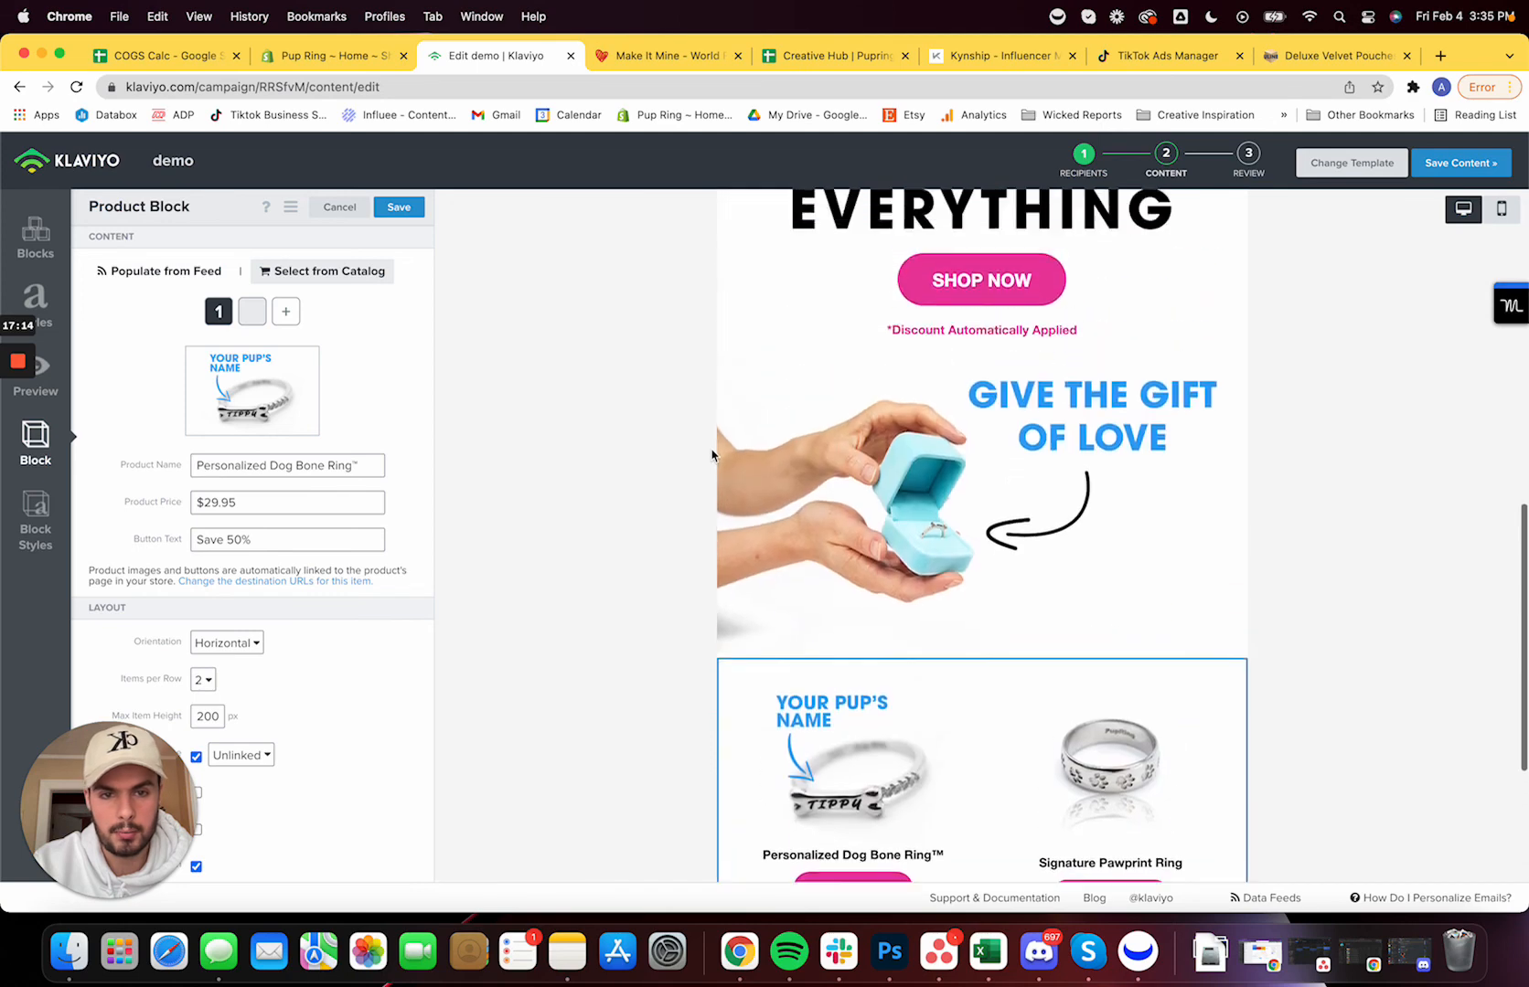
Scroll to the email footer and select the social icons block with Facebook, Instagram and TikTok links
{"action": "scroll", "scroll_direction": "down", "scroll_amount": 3}
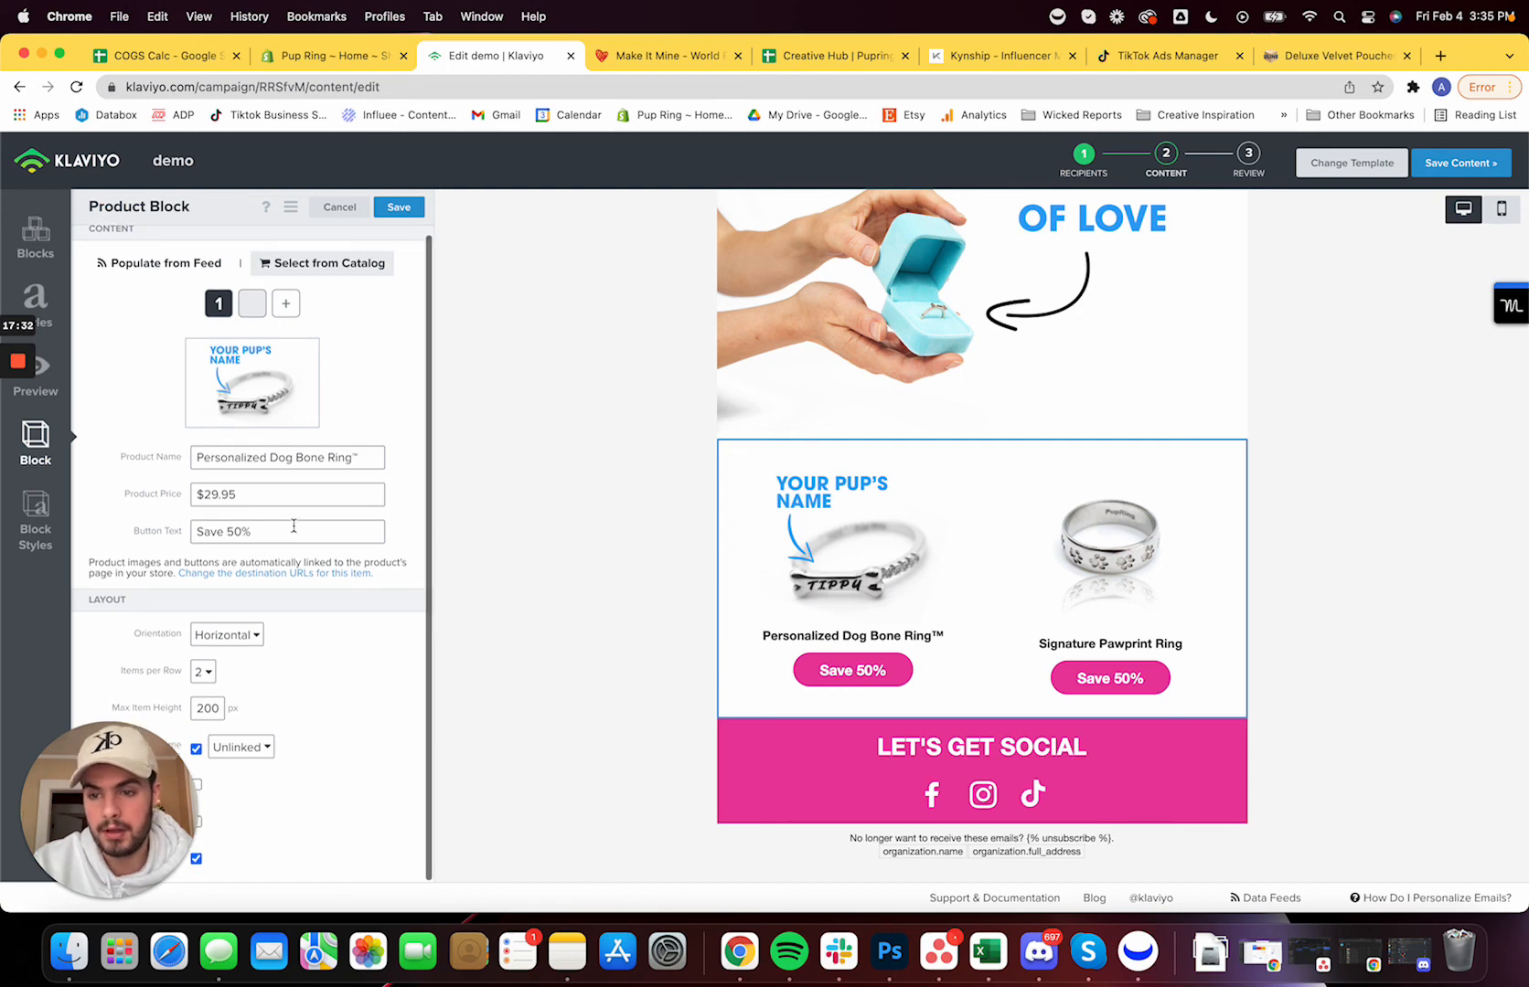
{"action": "double_click", "coordinate": [223, 532]}
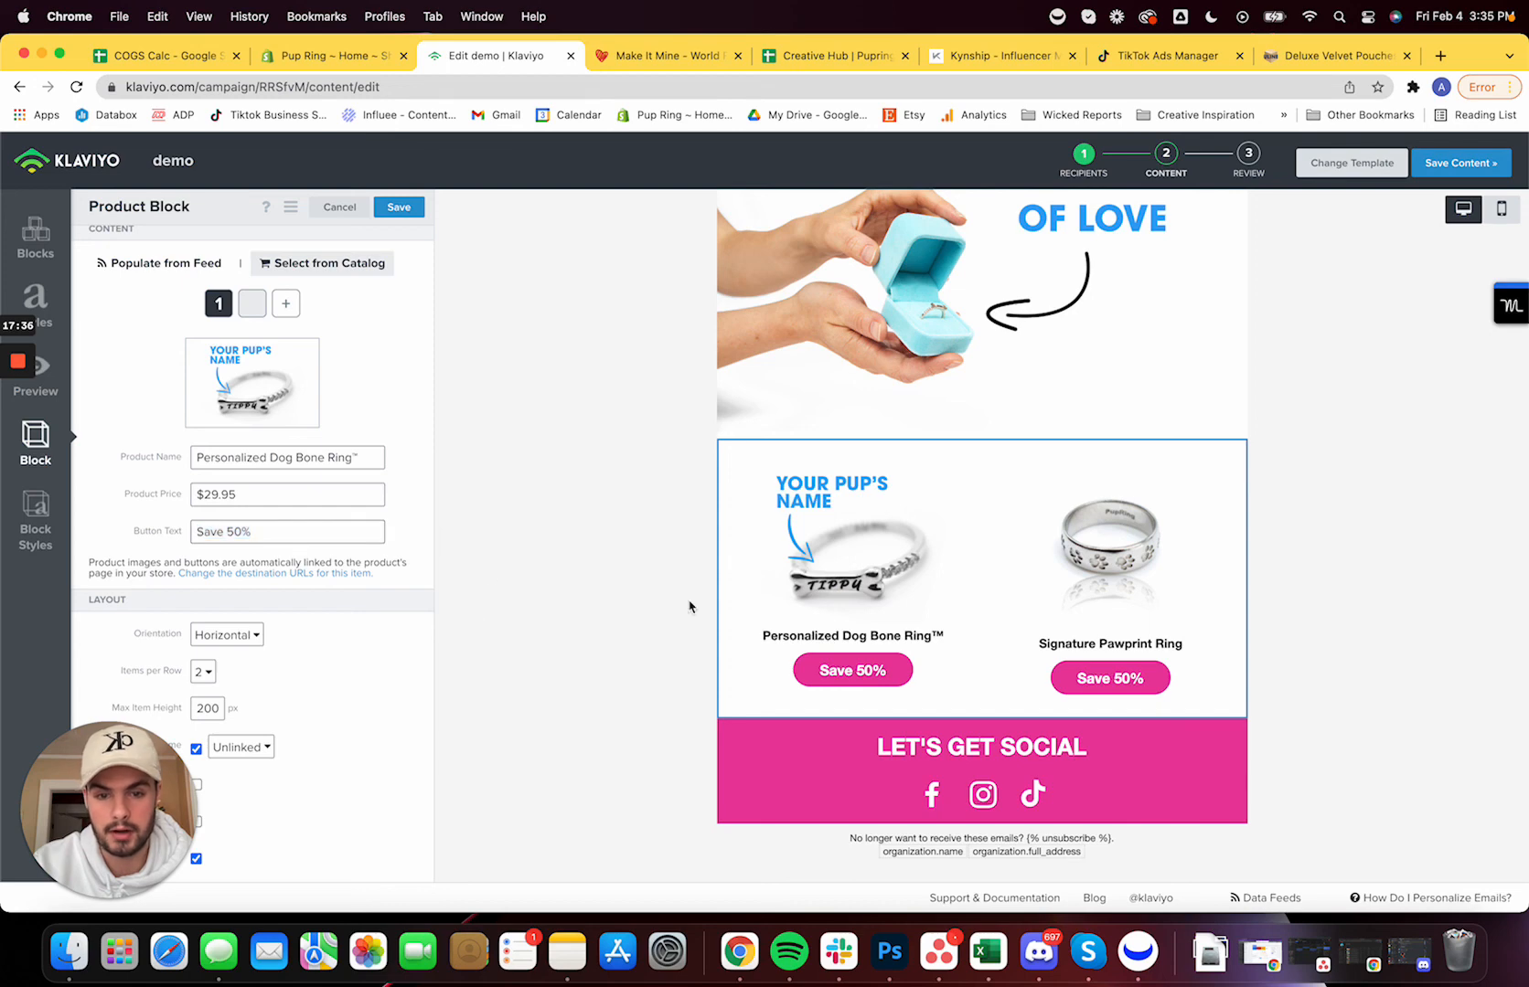
{"action": "left_click", "coordinate": [980, 746]}
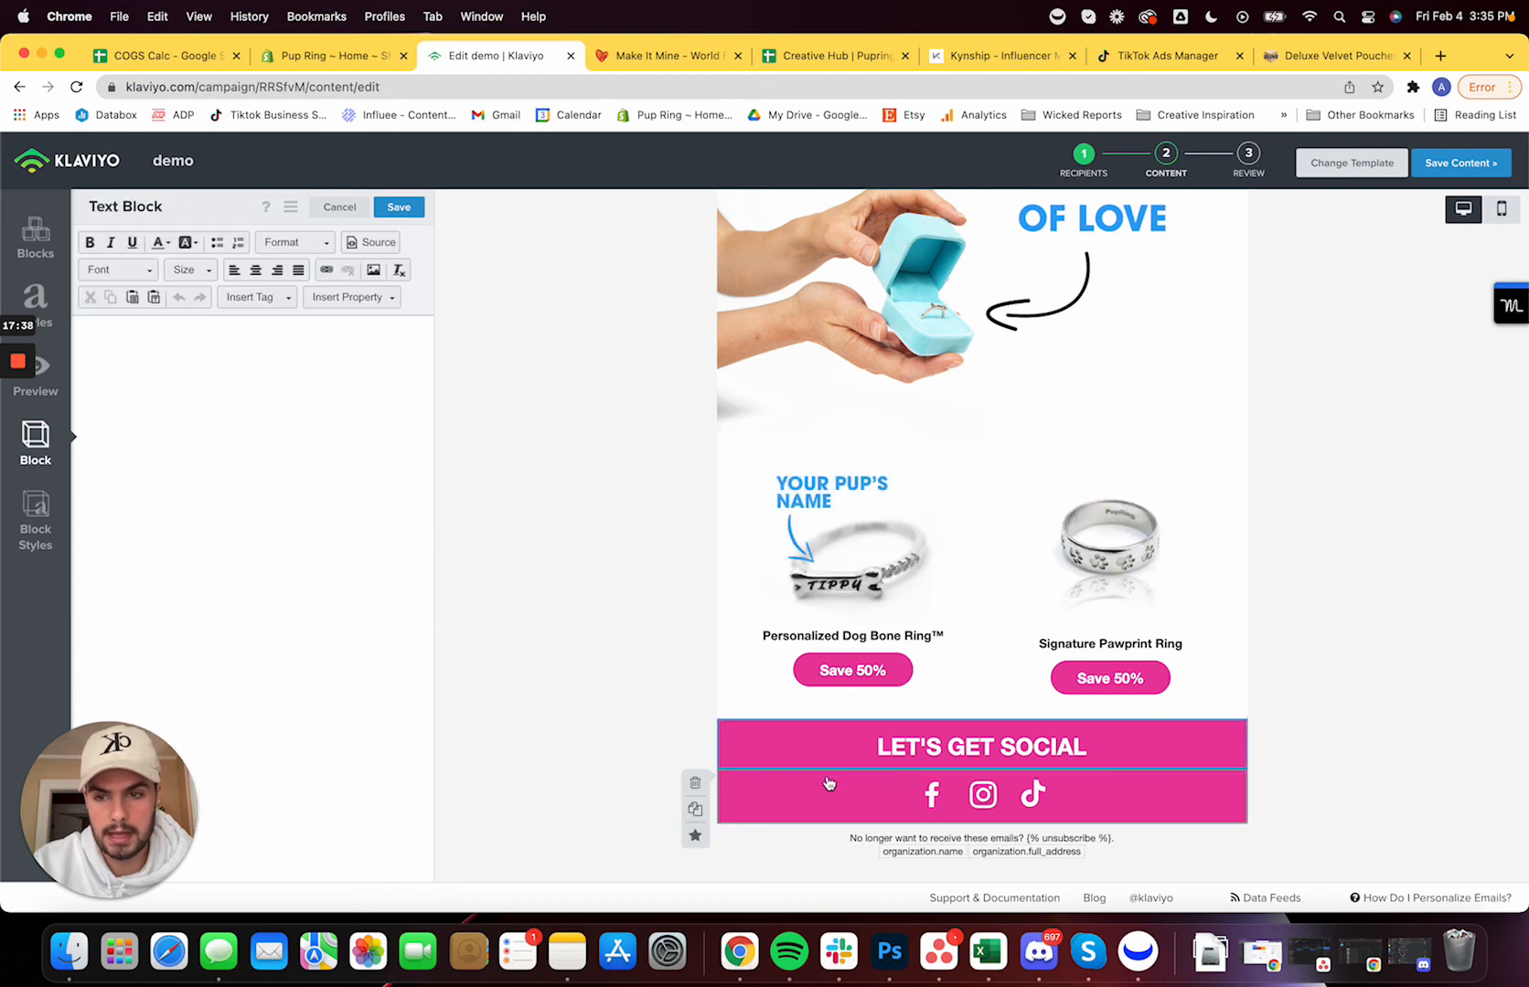
{"action": "left_click", "coordinate": [982, 793]}
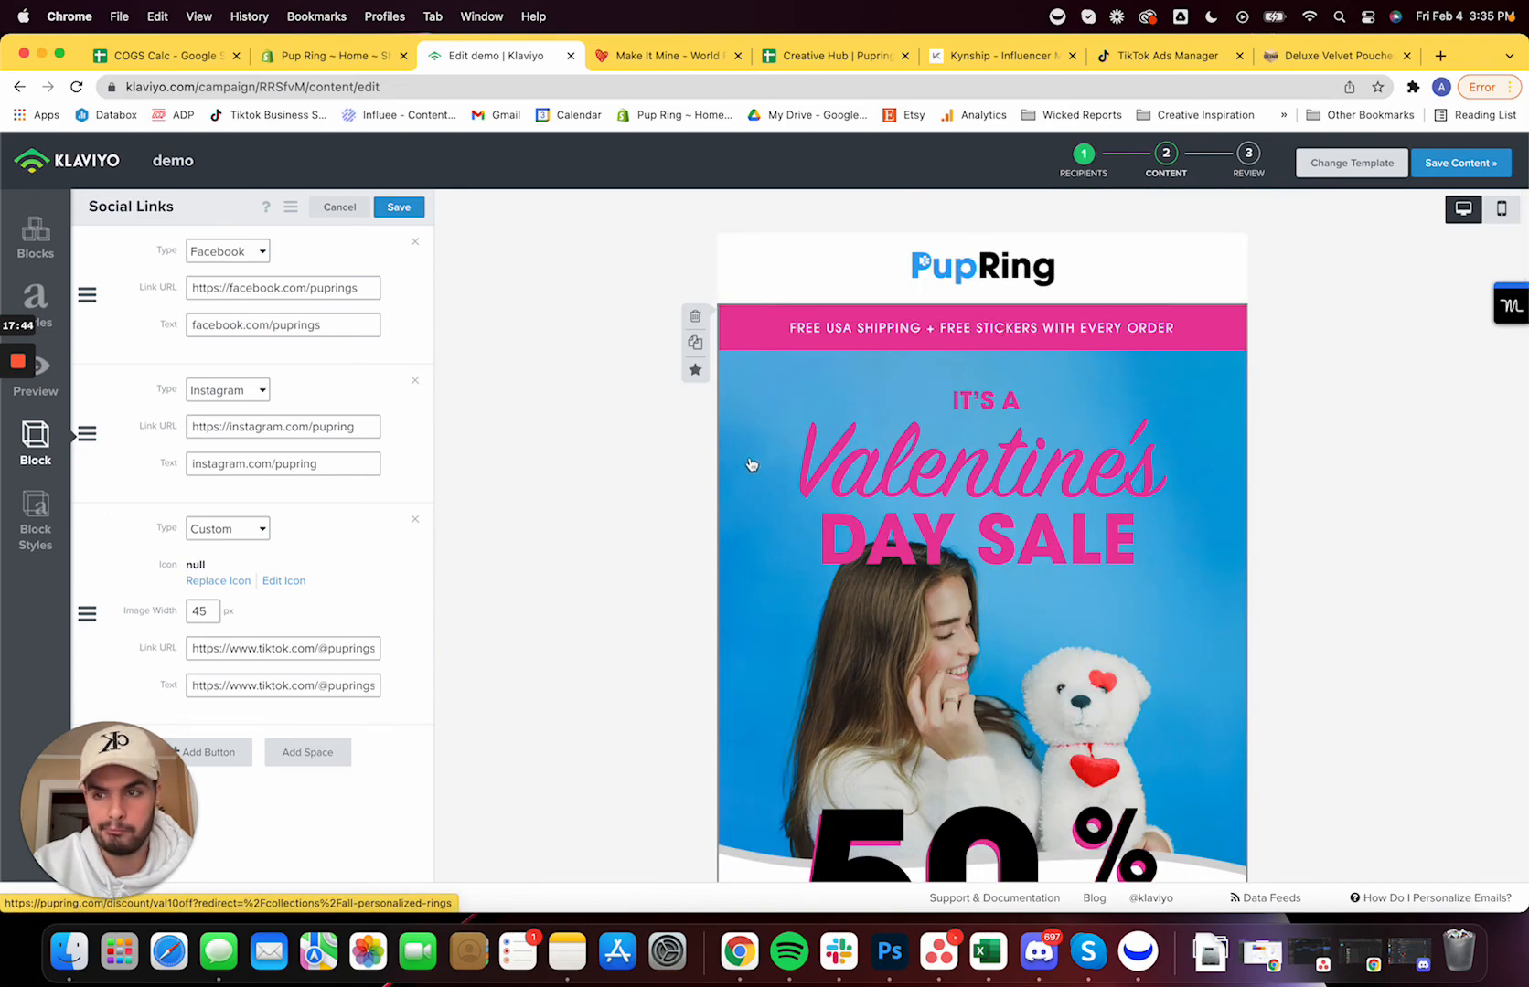
{"action": "scroll", "scroll_direction": "down", "scroll_amount": 3}
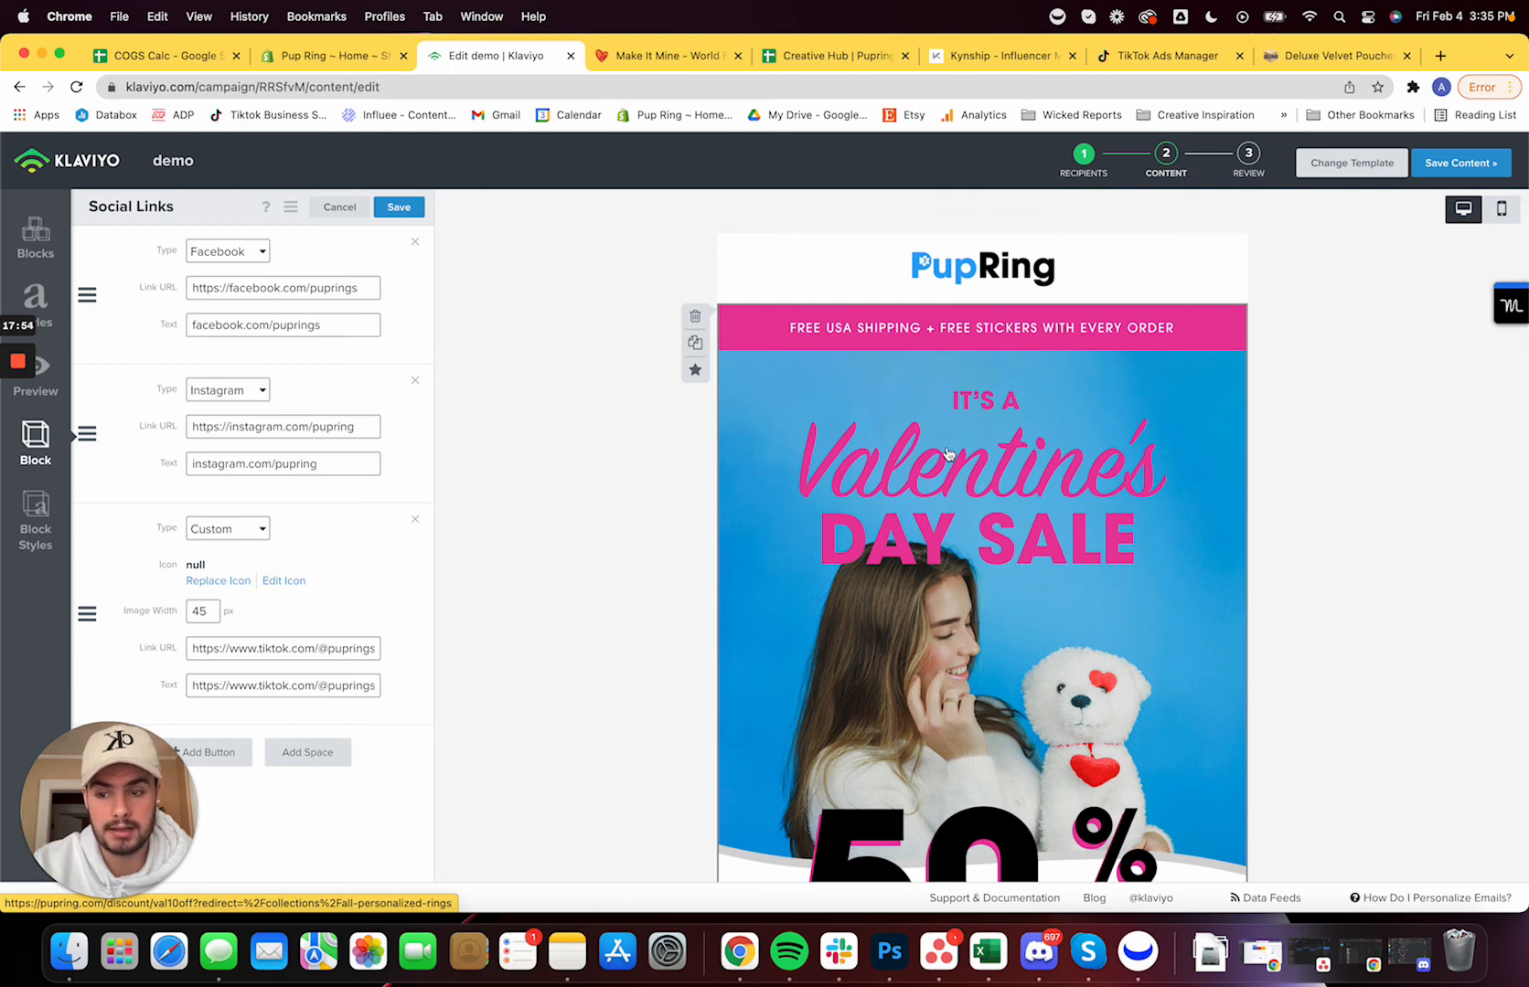
{"action": "mouse_move", "coordinate": [915, 426]}
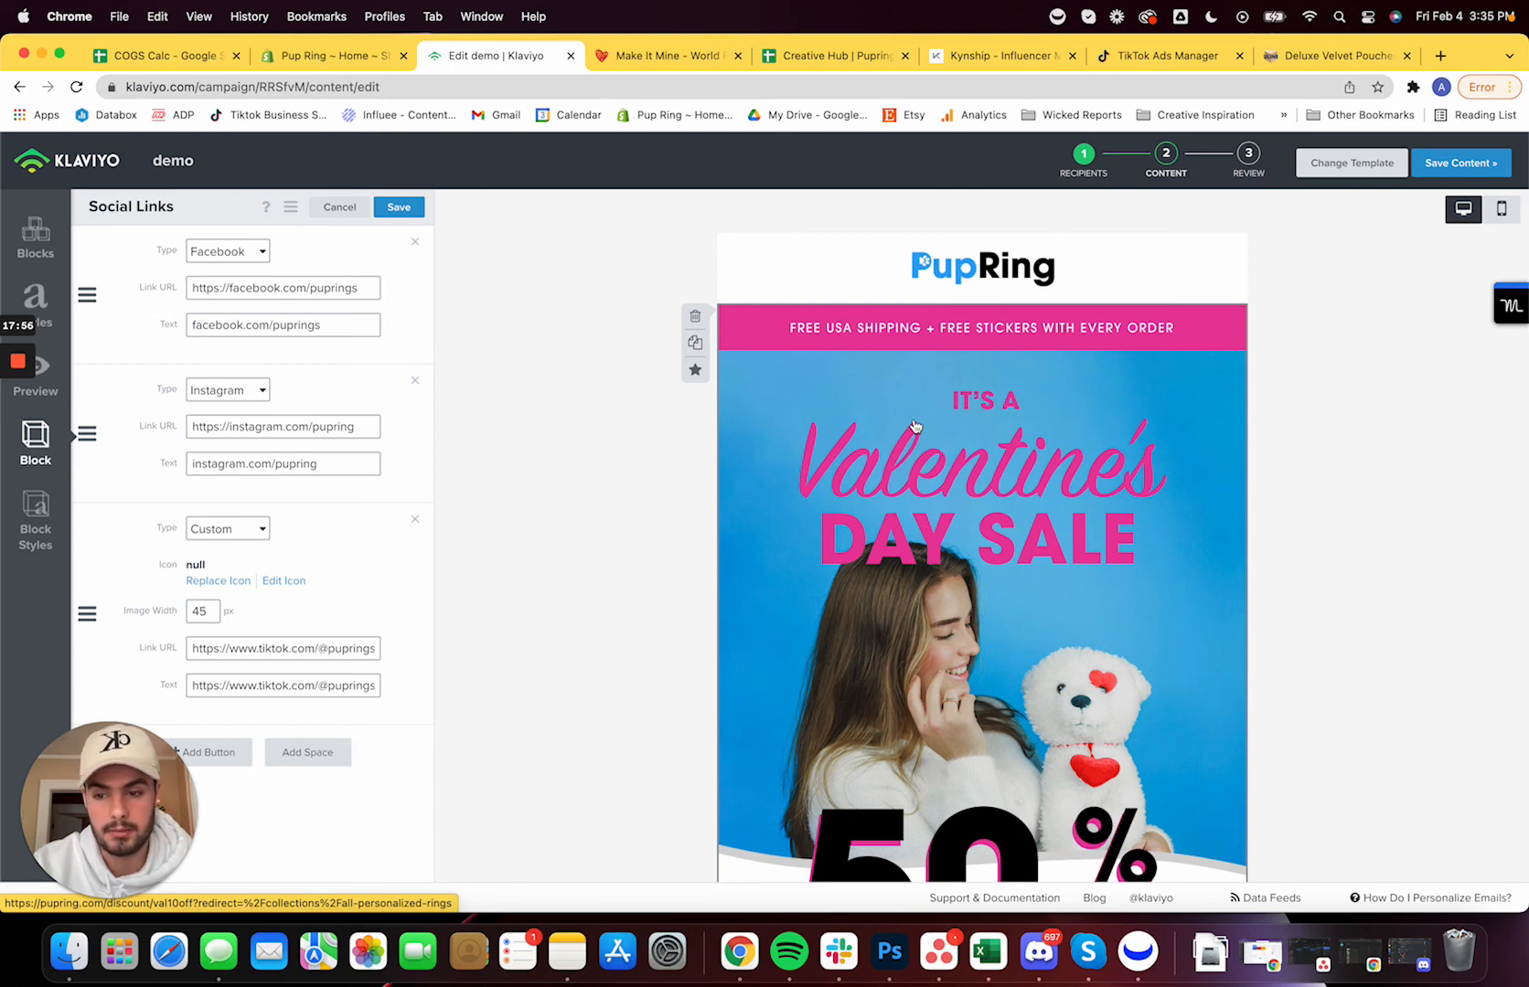
{"action": "scroll", "scroll_direction": "down", "scroll_amount": 3}
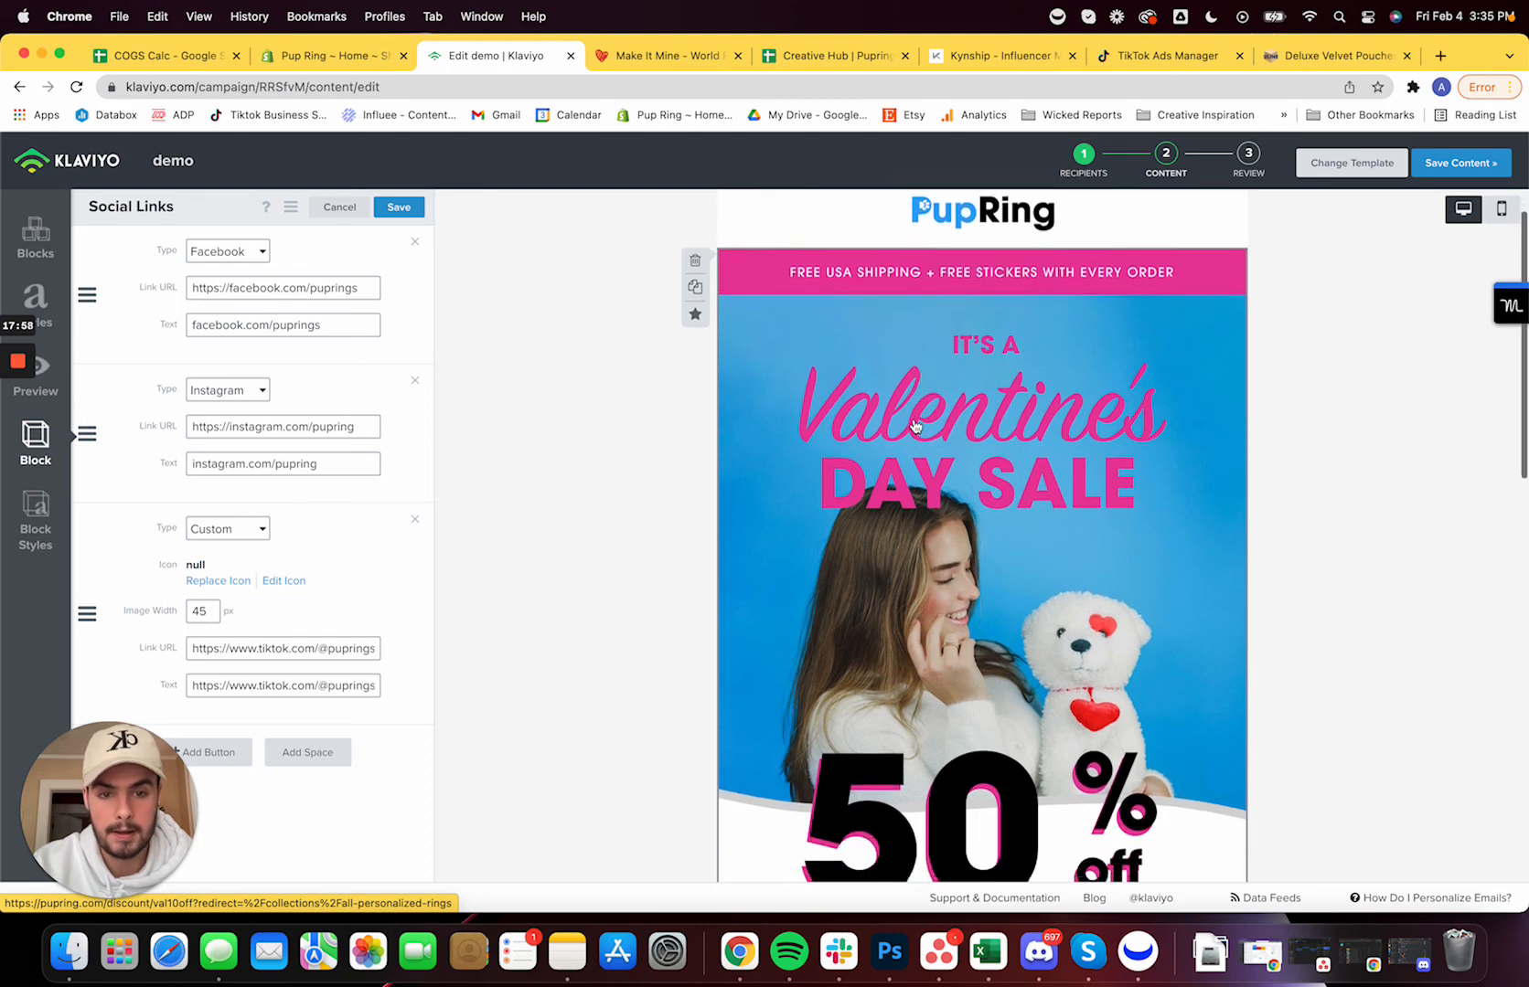
{"action": "scroll", "scroll_direction": "down", "scroll_amount": 3}
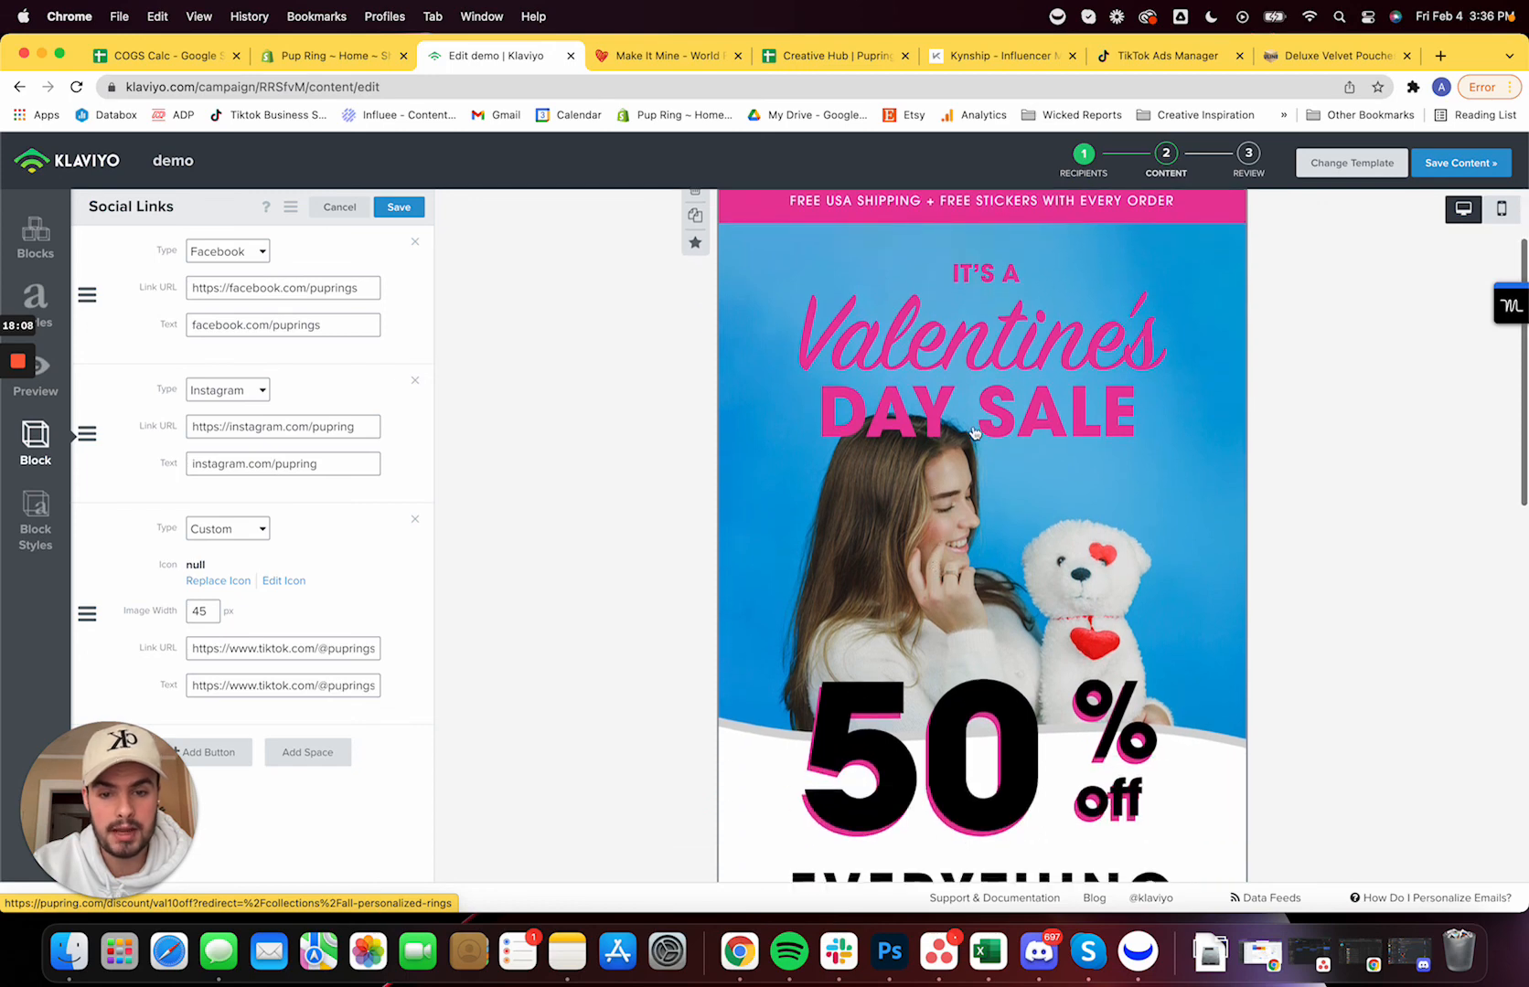
{"action": "mouse_move", "coordinate": [682, 504]}
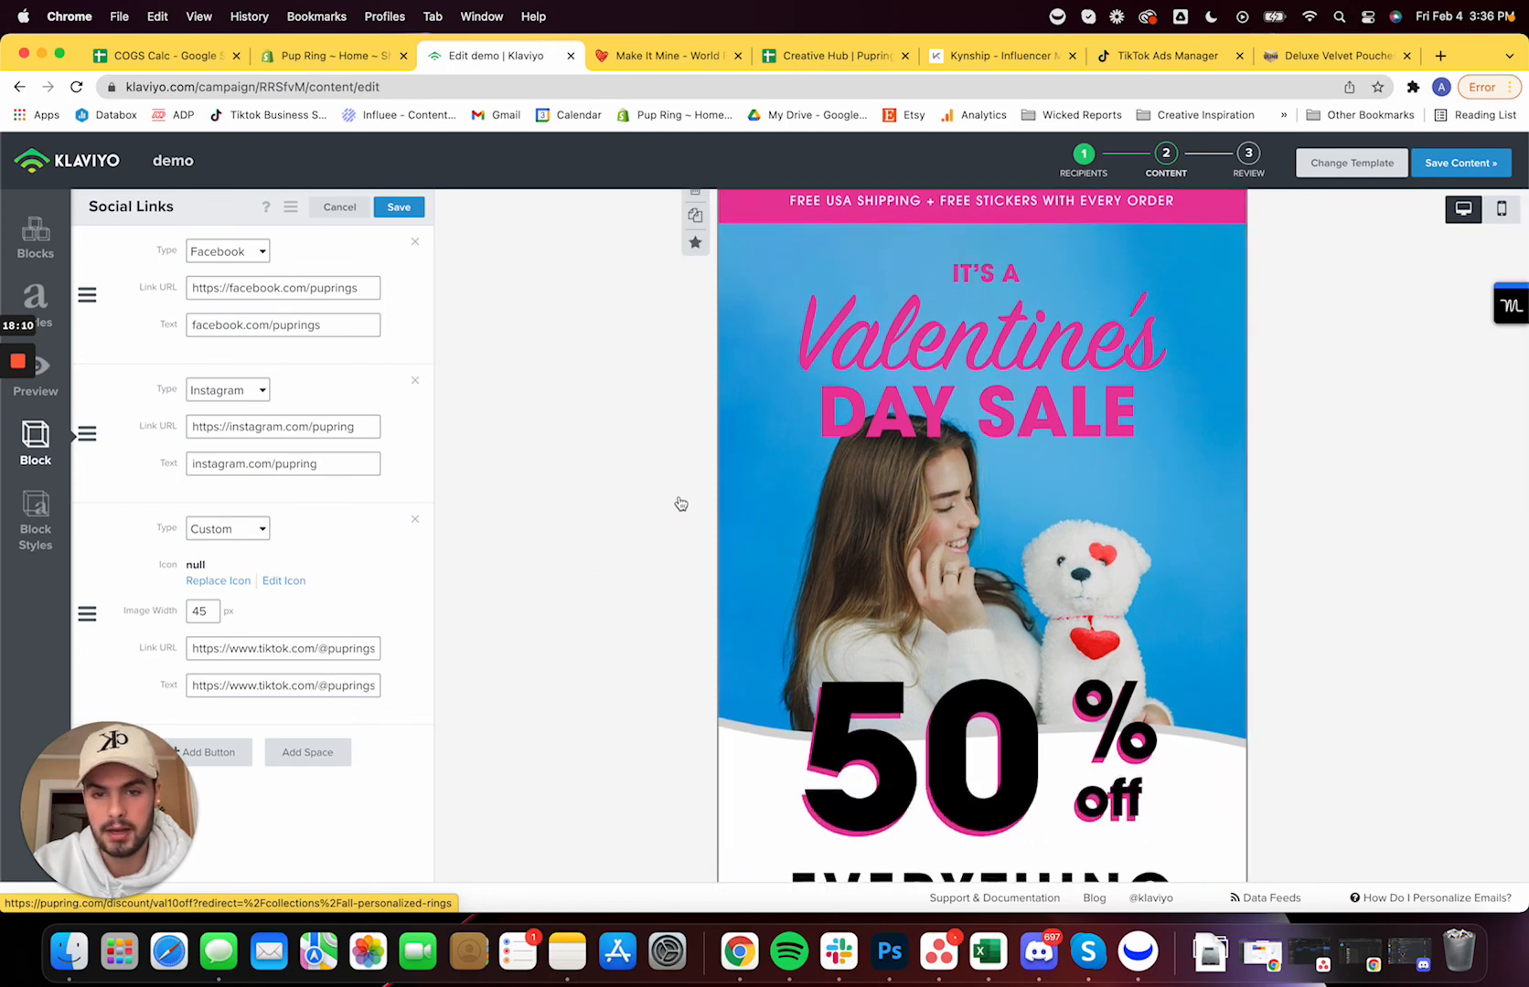
{"action": "mouse_move", "coordinate": [854, 464]}
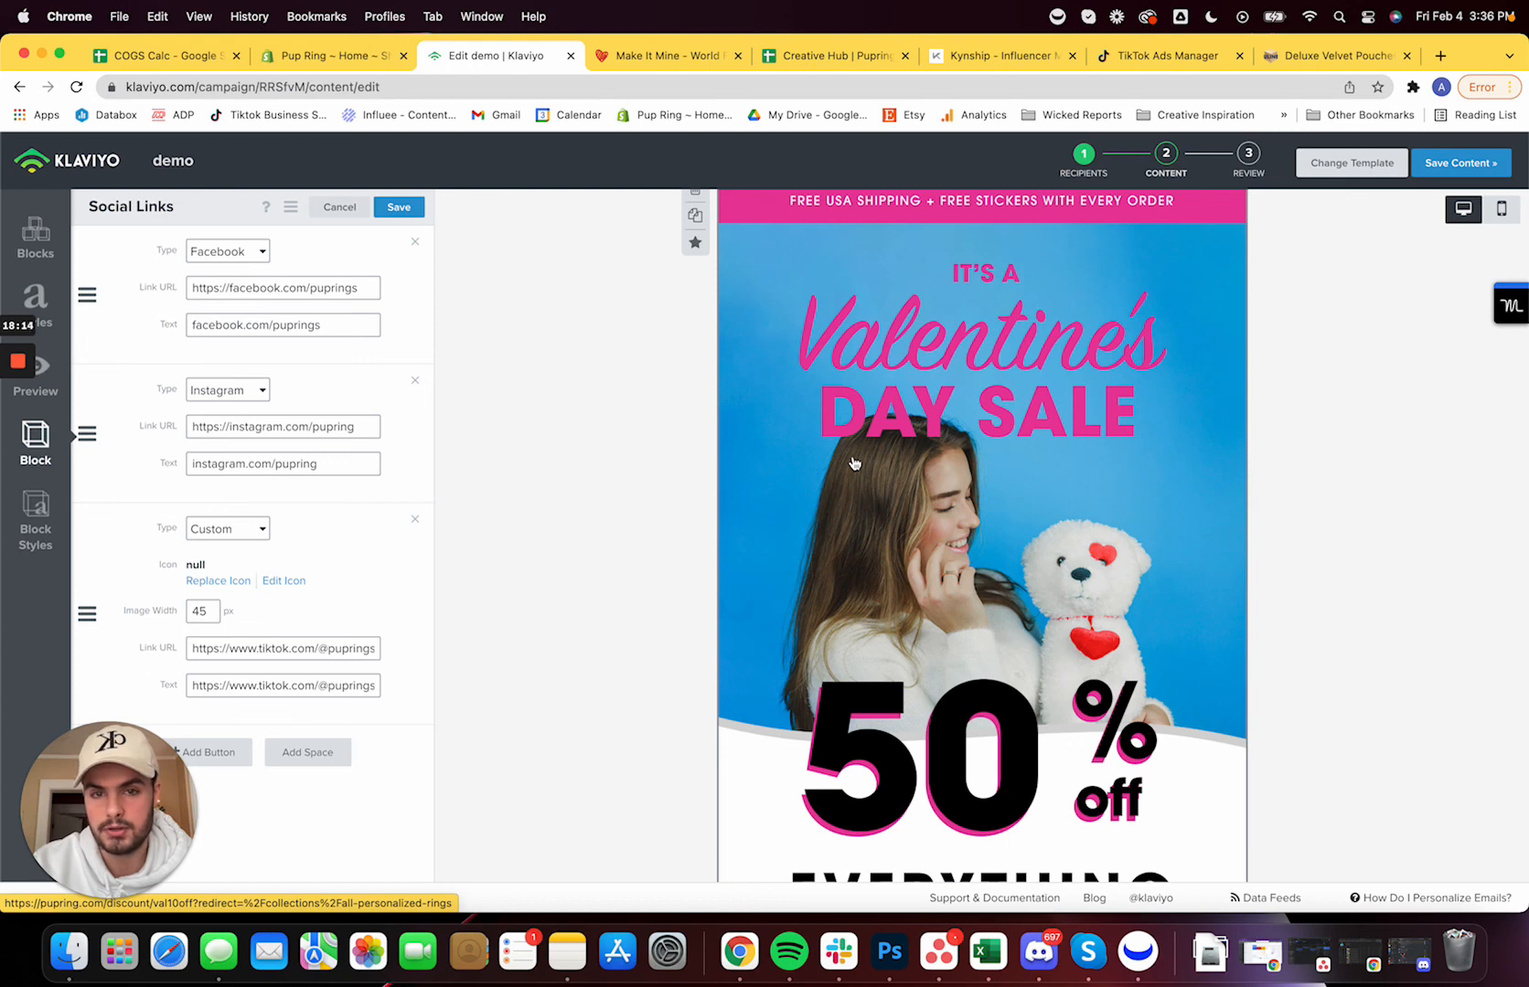
{"action": "mouse_move", "coordinate": [843, 463]}
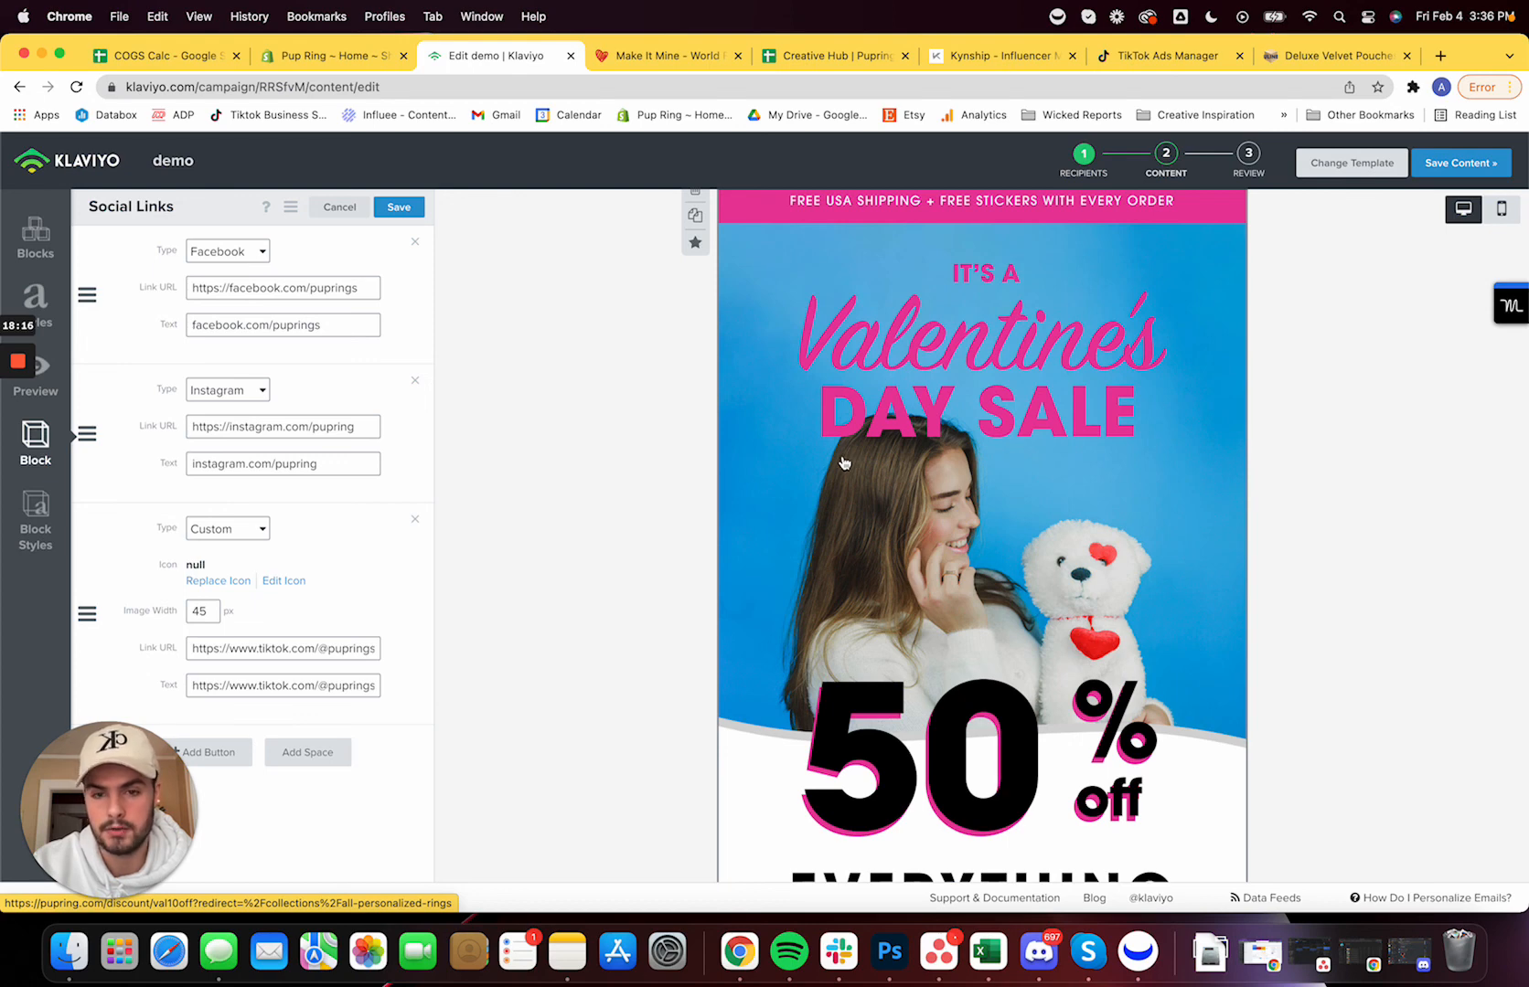
{"action": "mouse_move", "coordinate": [699, 453]}
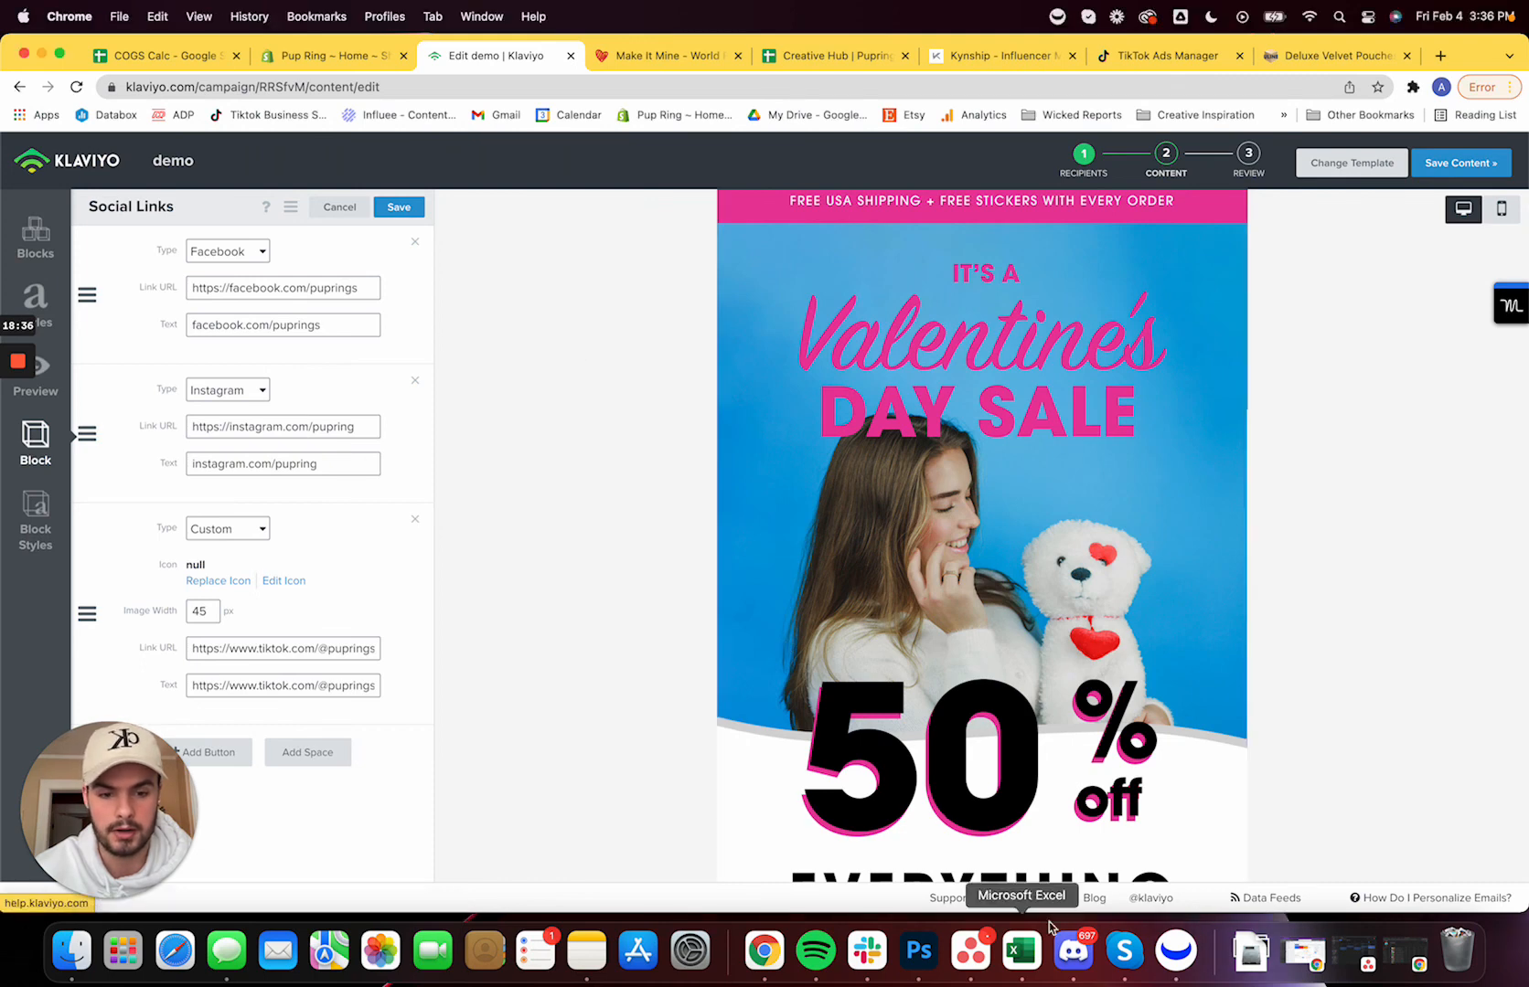
{"action": "mouse_move", "coordinate": [969, 950]}
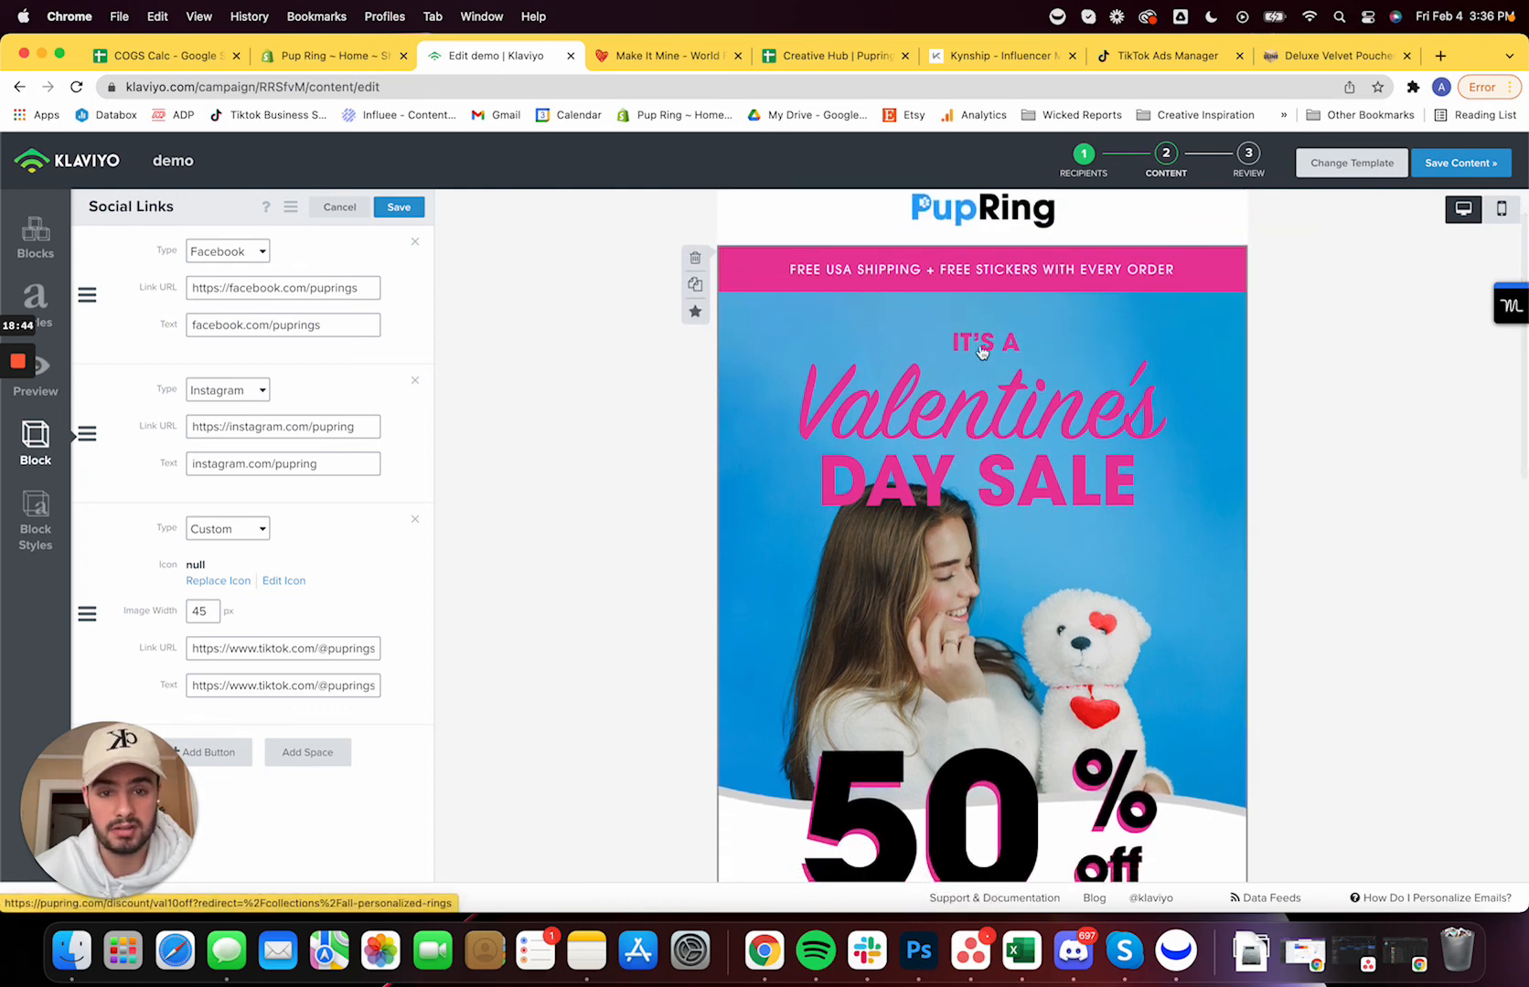
{"action": "mouse_move", "coordinate": [1194, 667]}
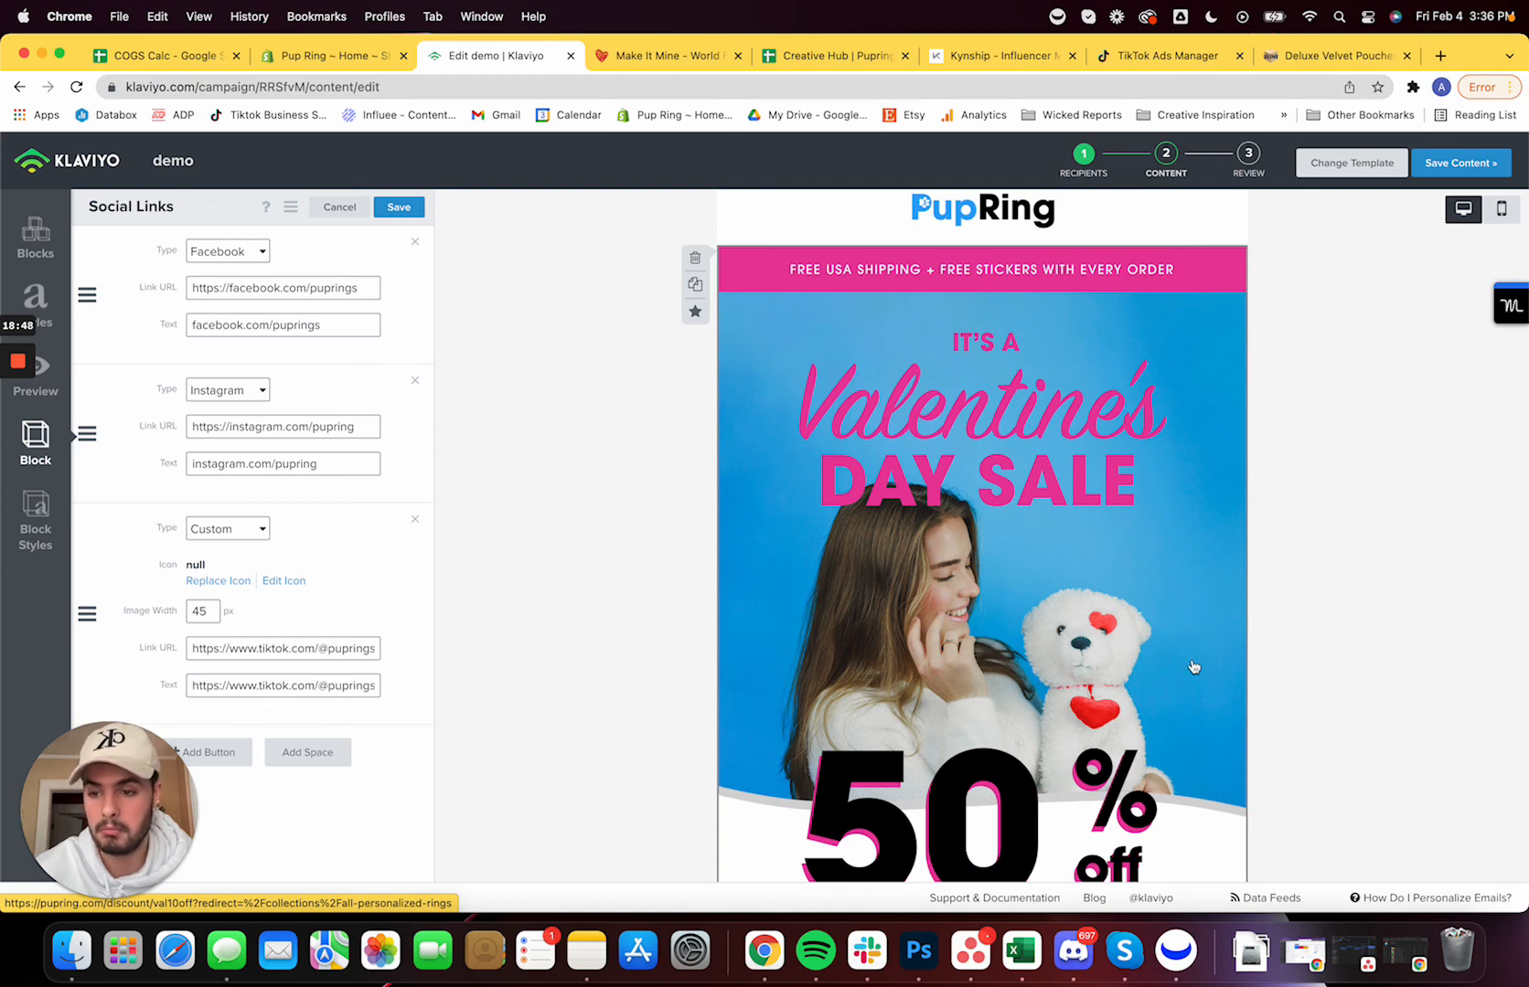
{"action": "scroll", "scroll_direction": "down", "scroll_amount": 3}
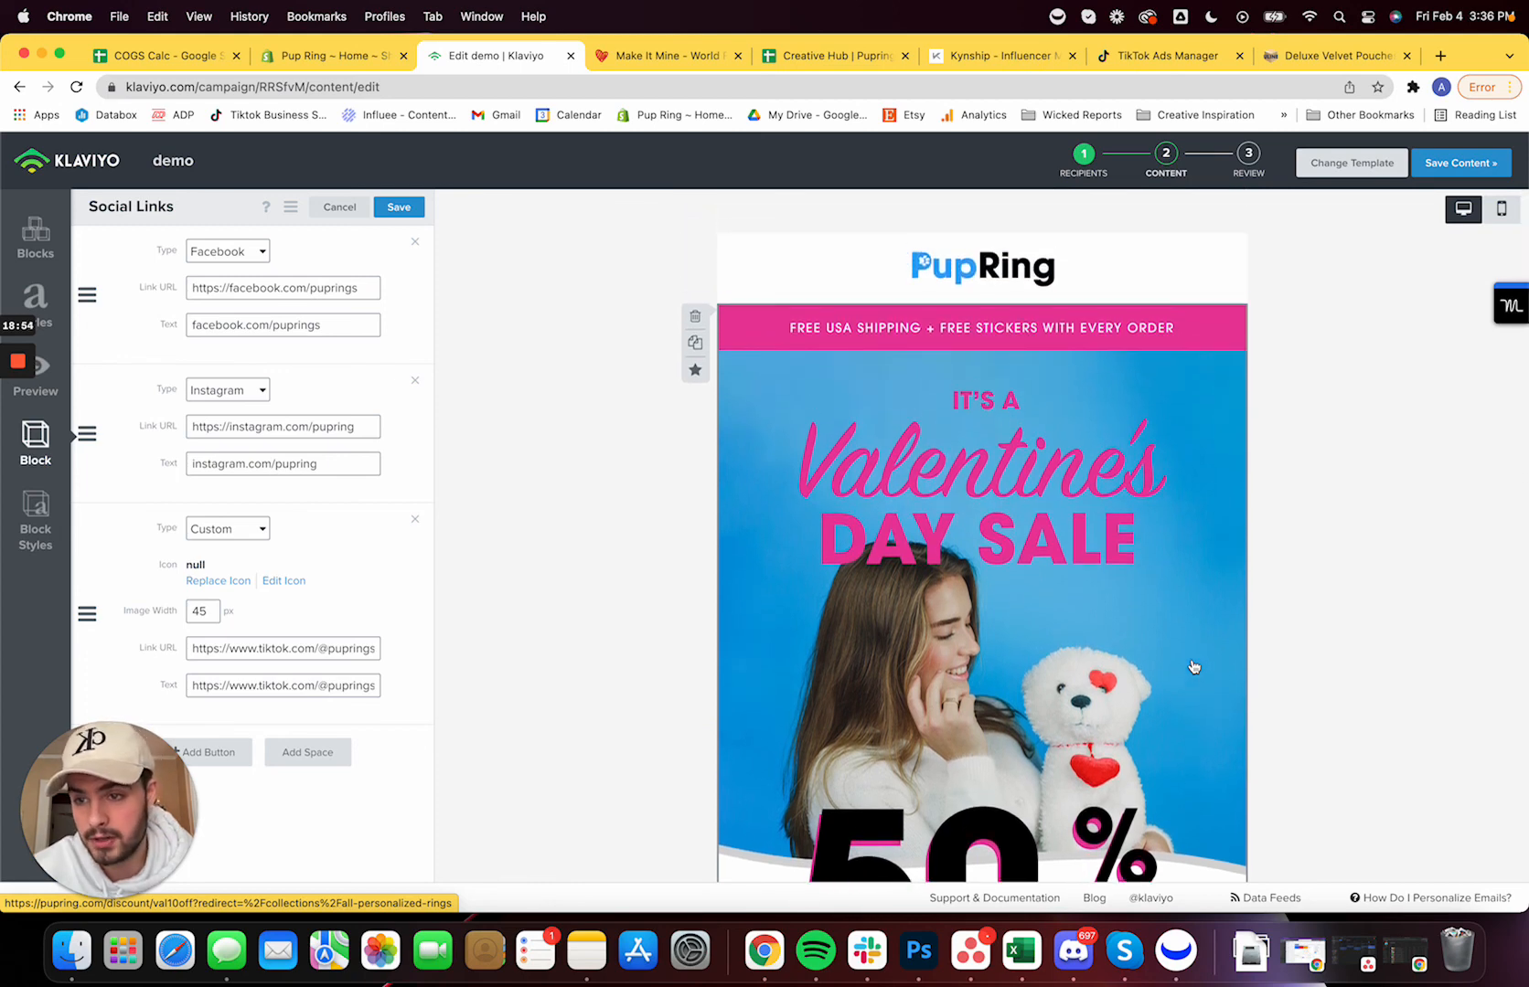
{"action": "mouse_move", "coordinate": [883, 613]}
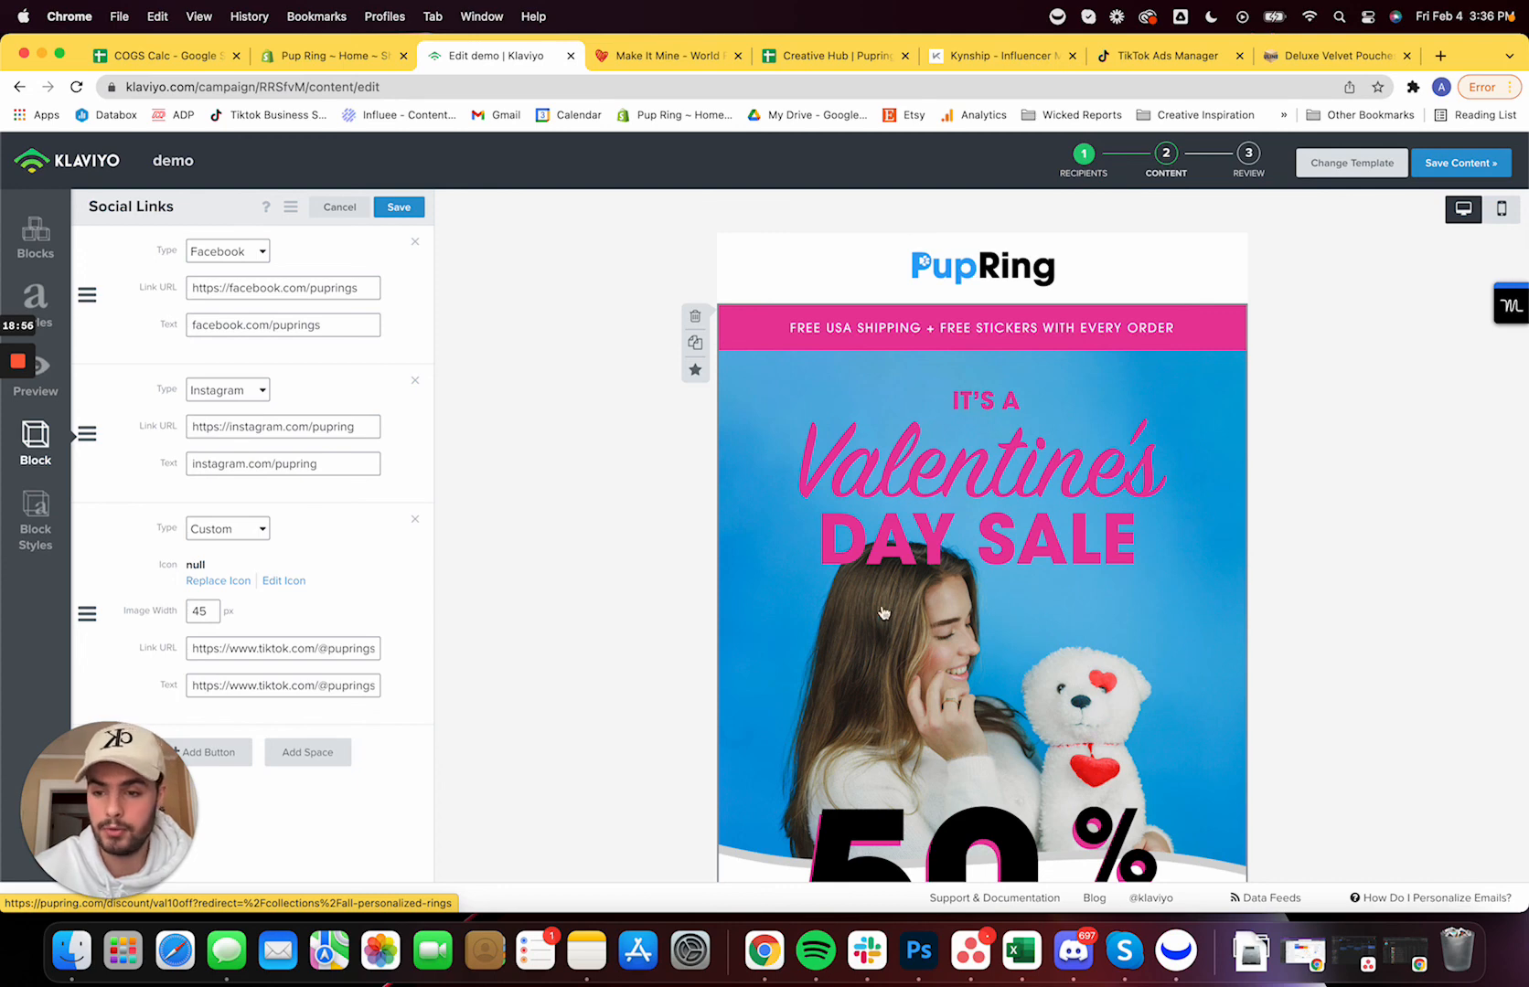
{"action": "mouse_move", "coordinate": [514, 429]}
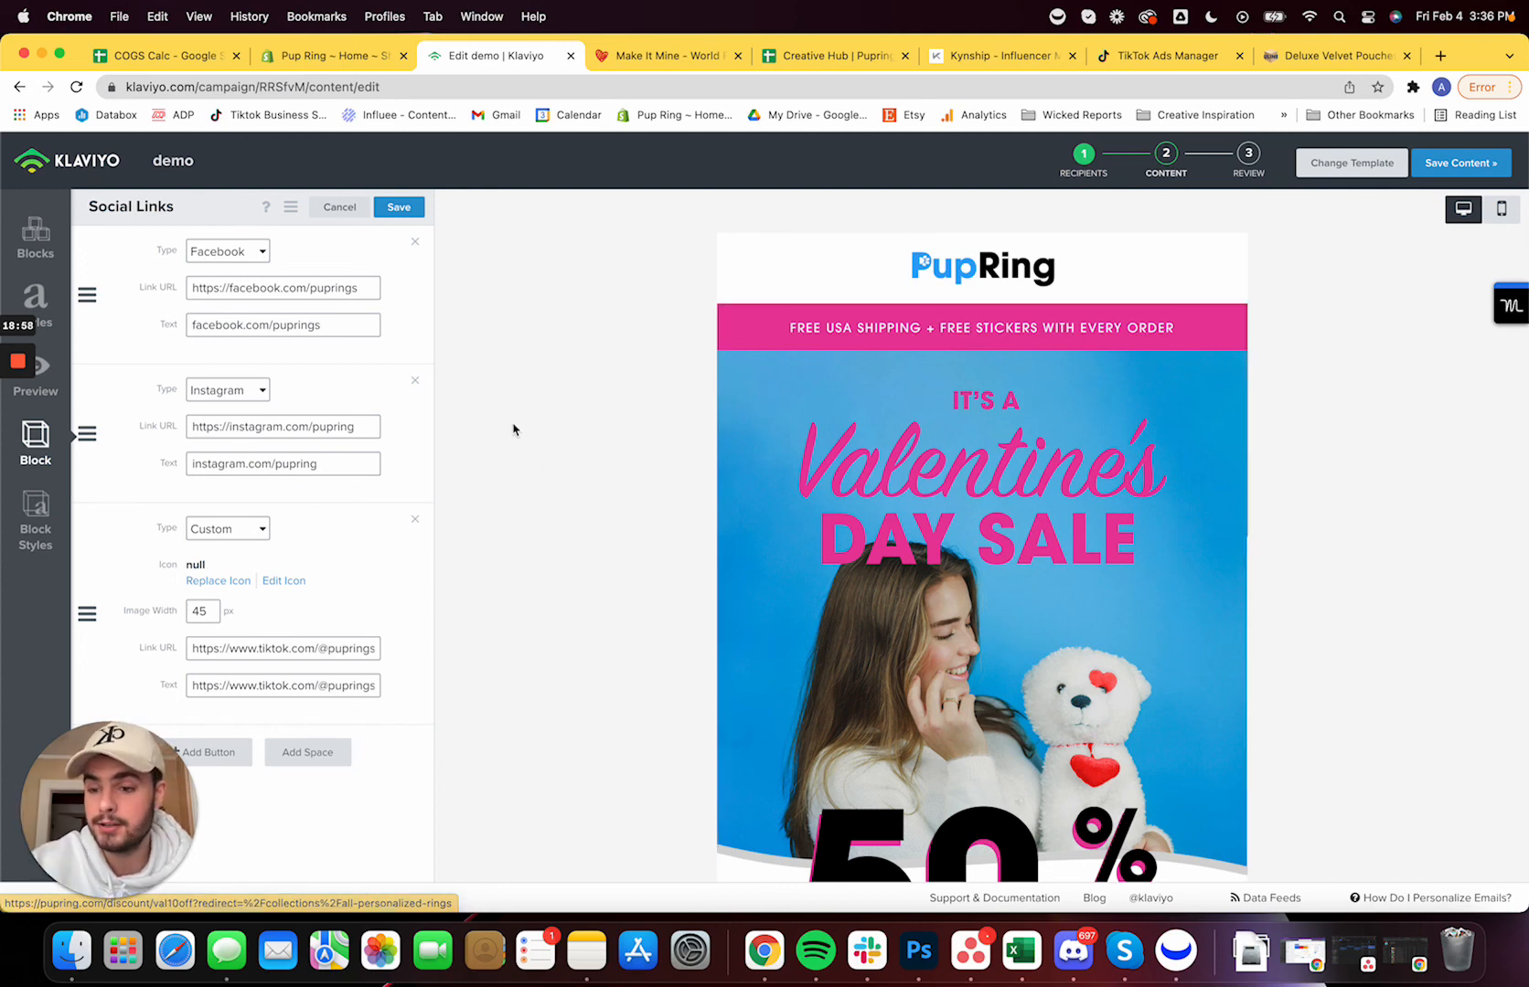